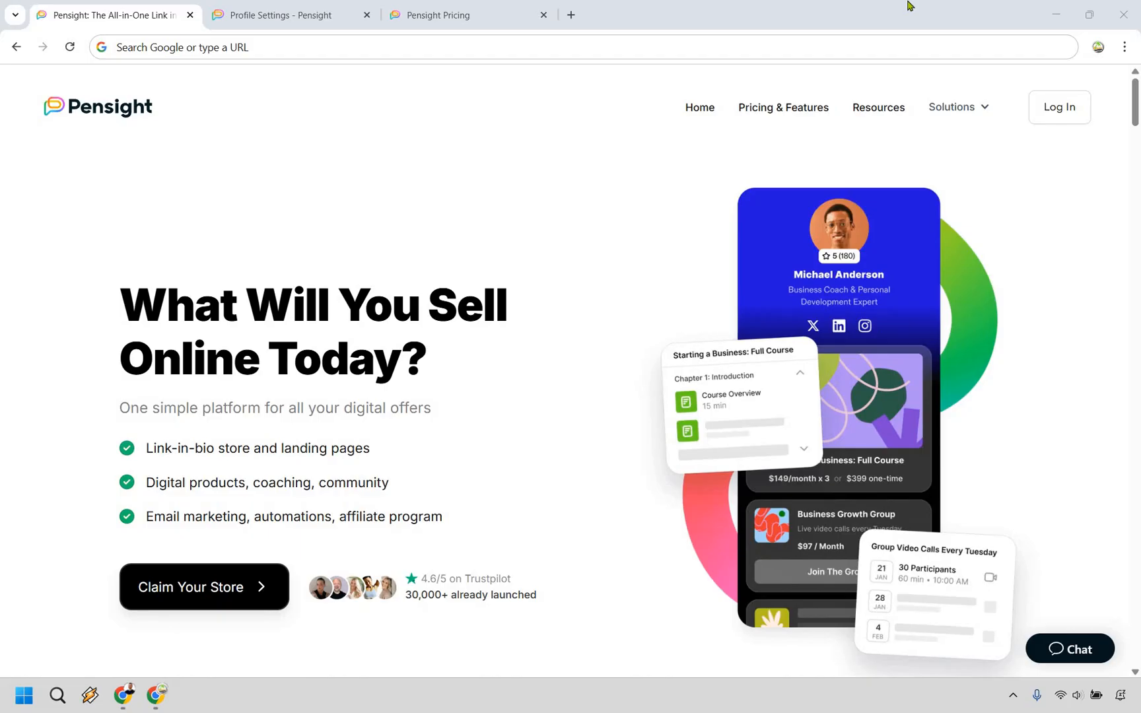
Switch to the Profile Settings browser tab showing the Marketing Island page editor.
click(290, 15)
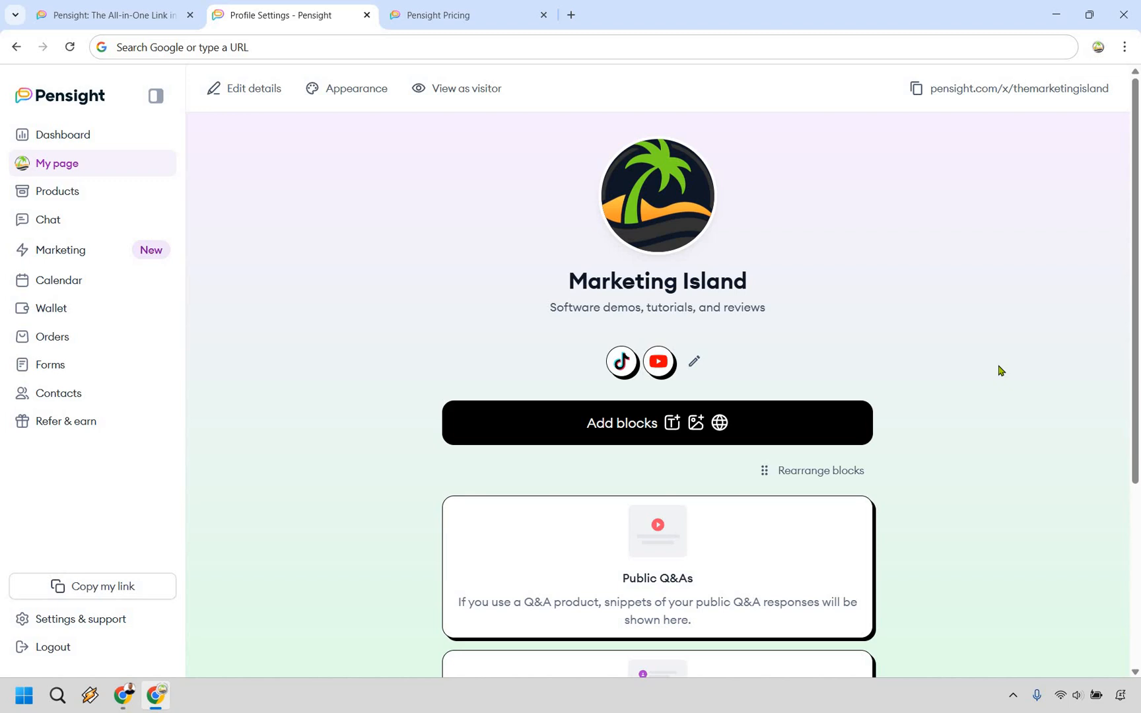
mouse_move(779, 426)
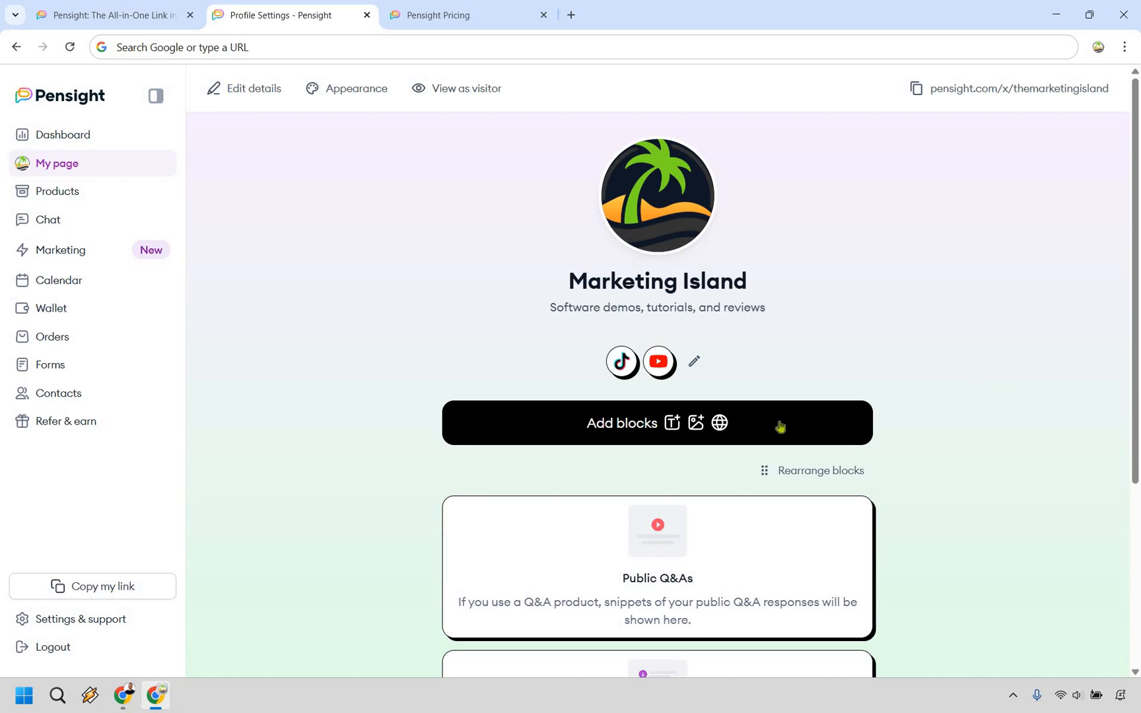
Show the Add blocks chooser with product, section title, link, email form, text and video types.
click(621, 423)
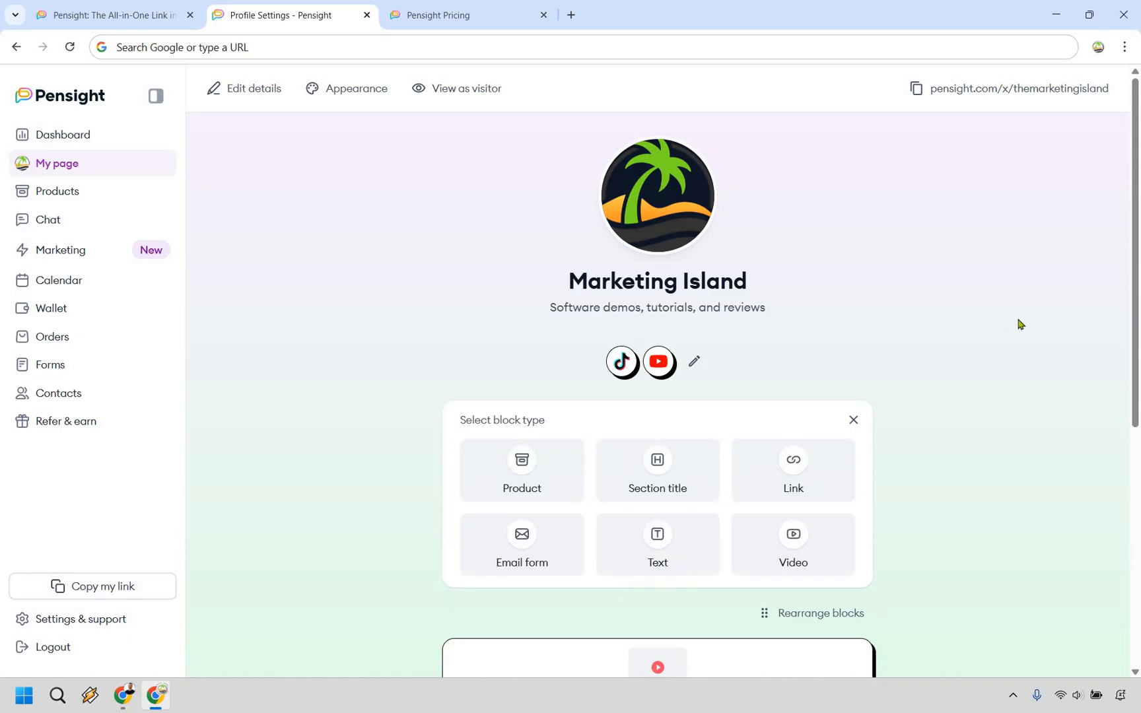
scroll(down, 3)
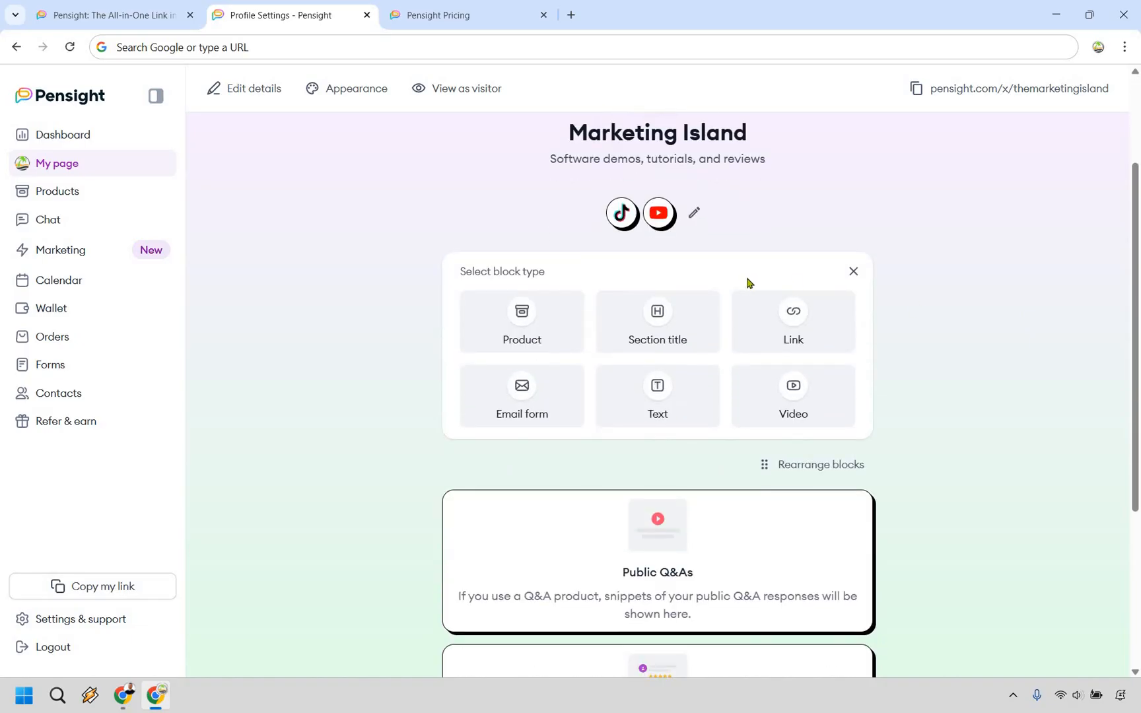
mouse_move(555, 320)
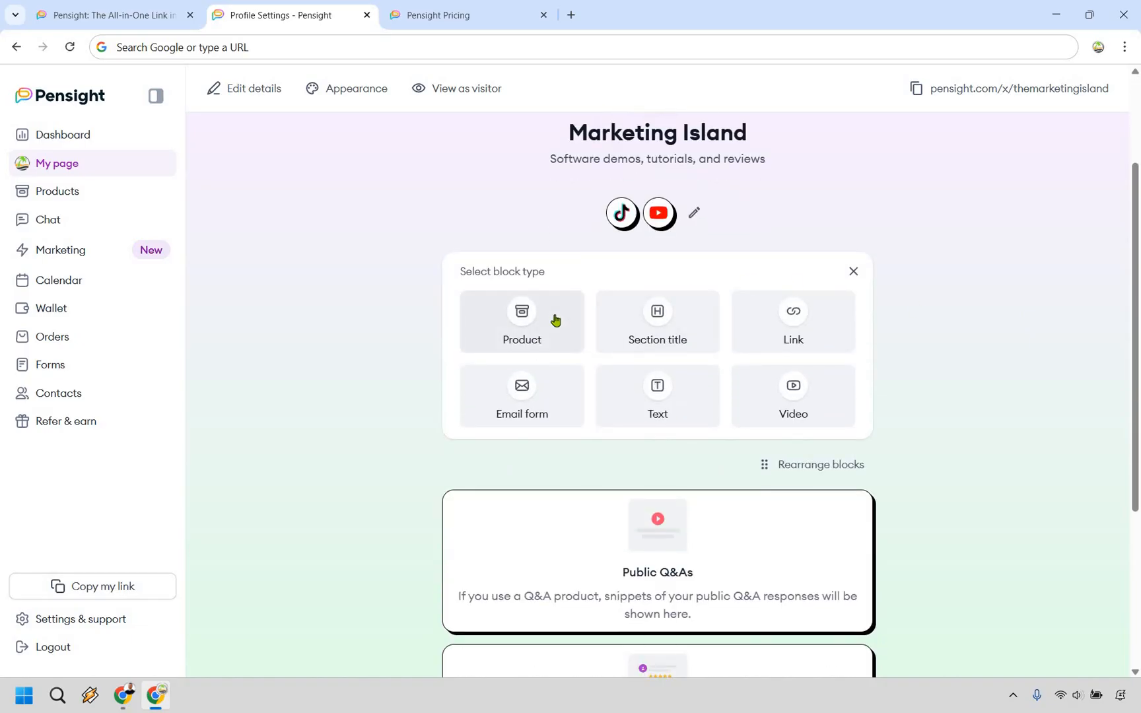
mouse_move(531, 395)
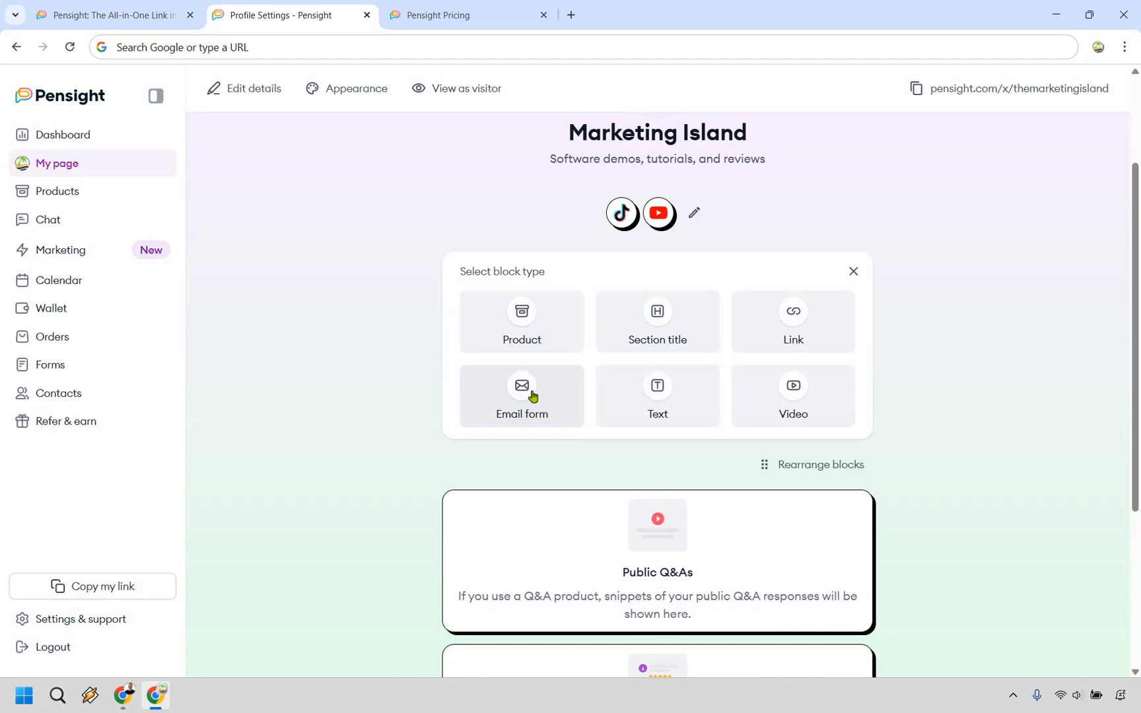
mouse_move(794, 340)
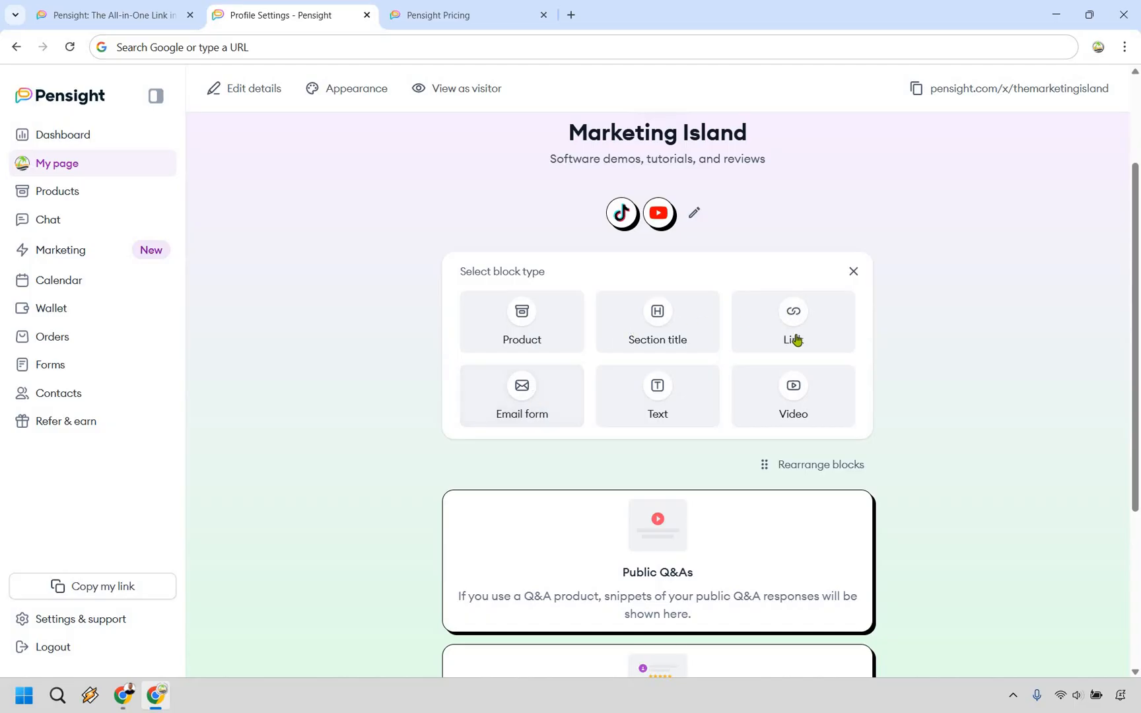
mouse_move(387, 383)
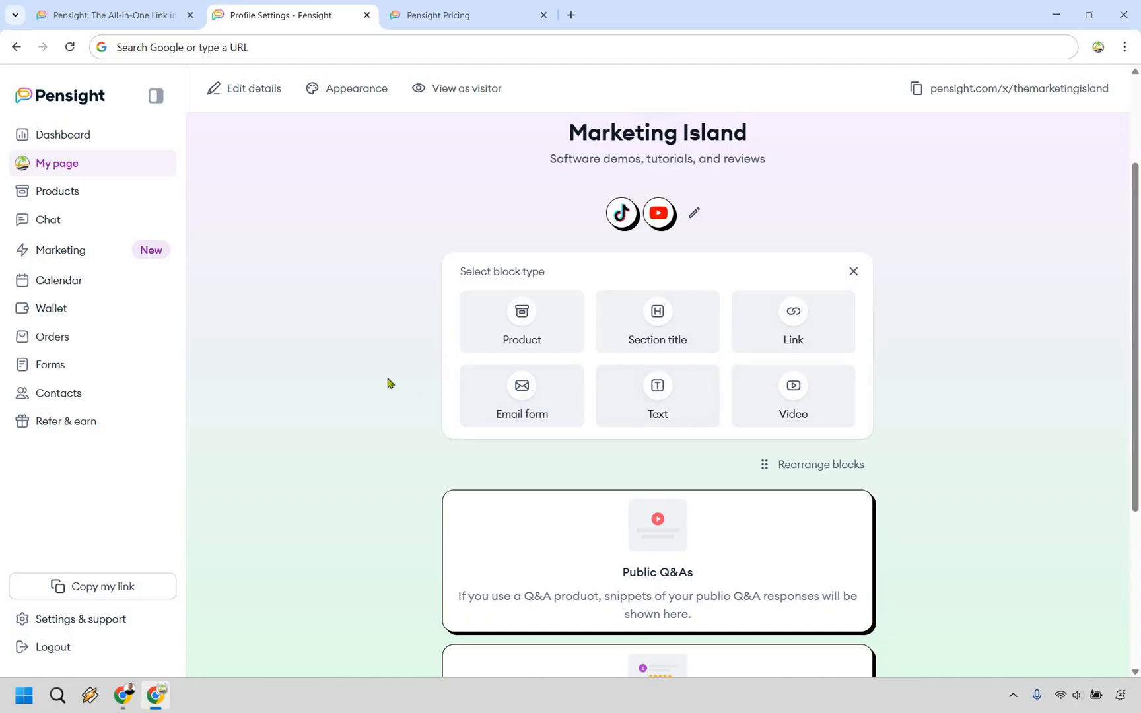
scroll(up, 3)
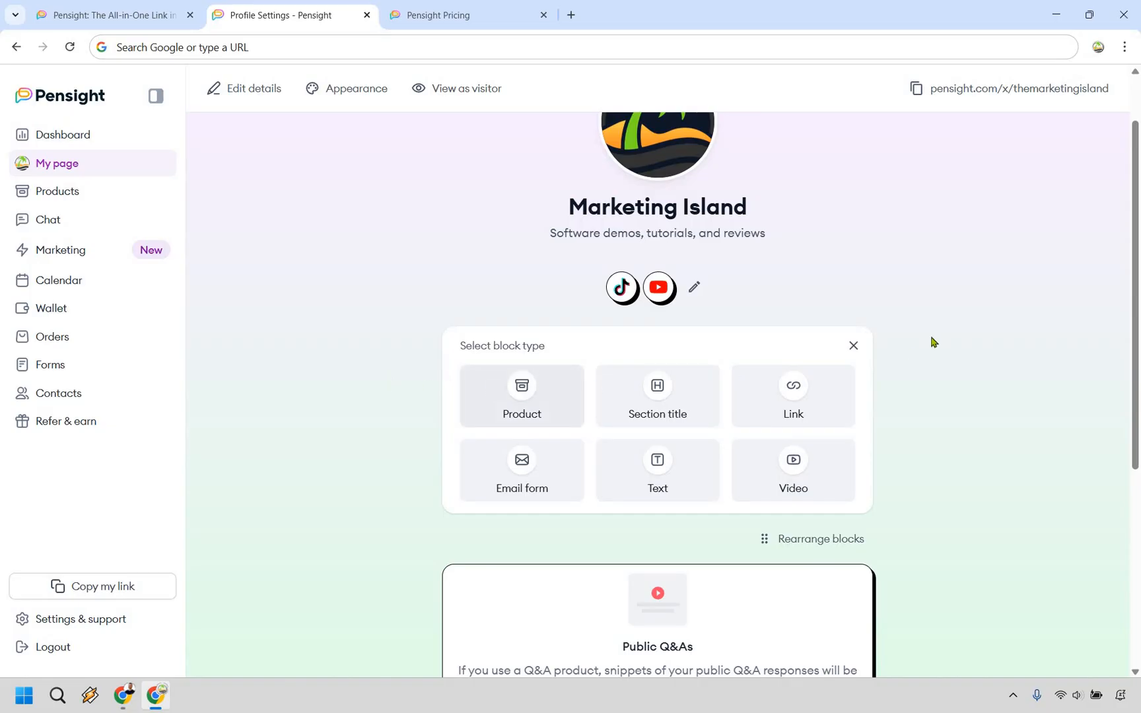
Choose the Product block to list product types like digital product, course and membership.
click(522, 397)
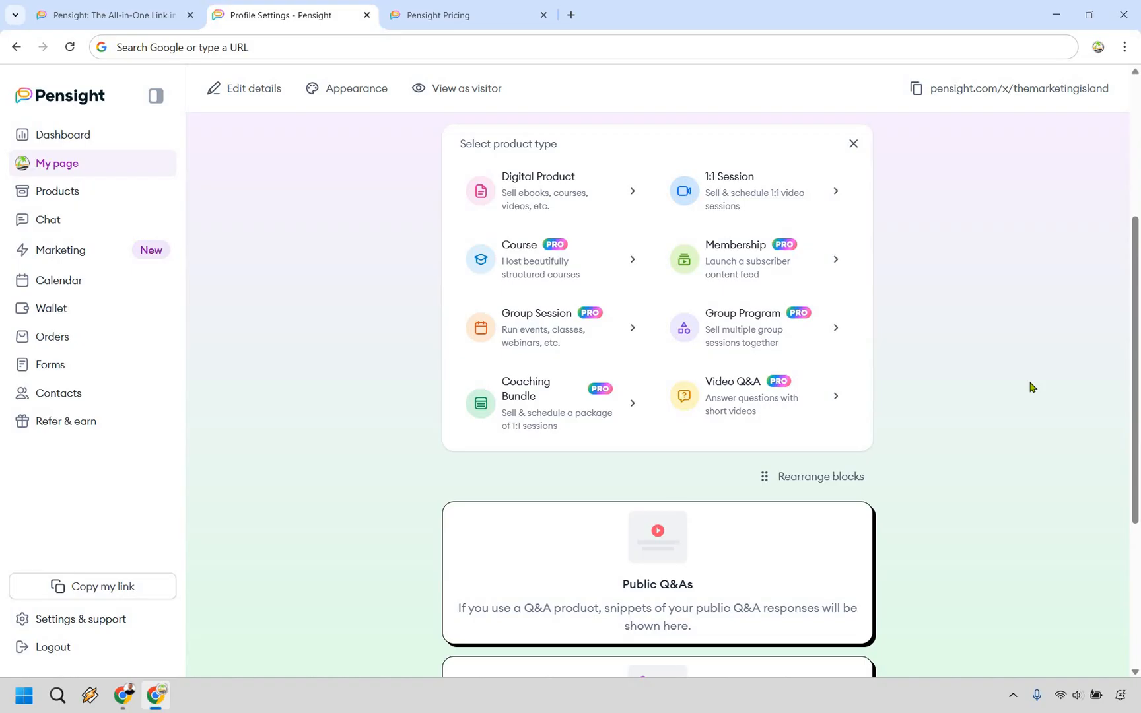
mouse_move(604, 210)
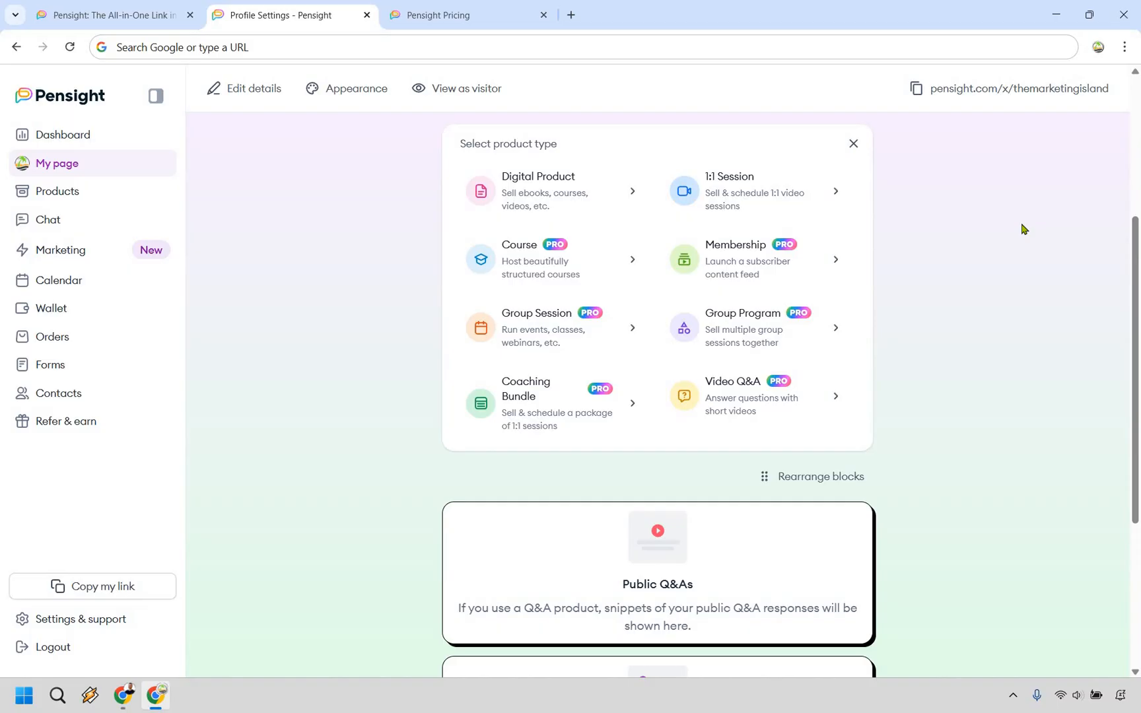
mouse_move(566, 196)
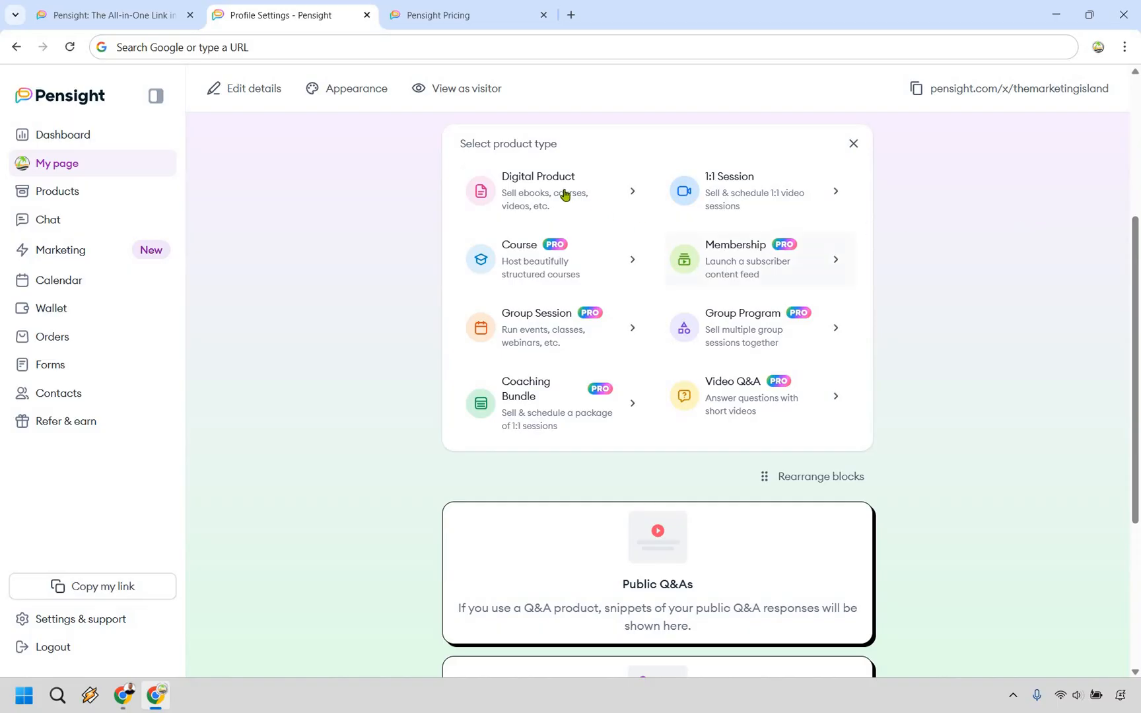
Start a Digital Product and preview its card as featured, then back to compact layout.
click(539, 190)
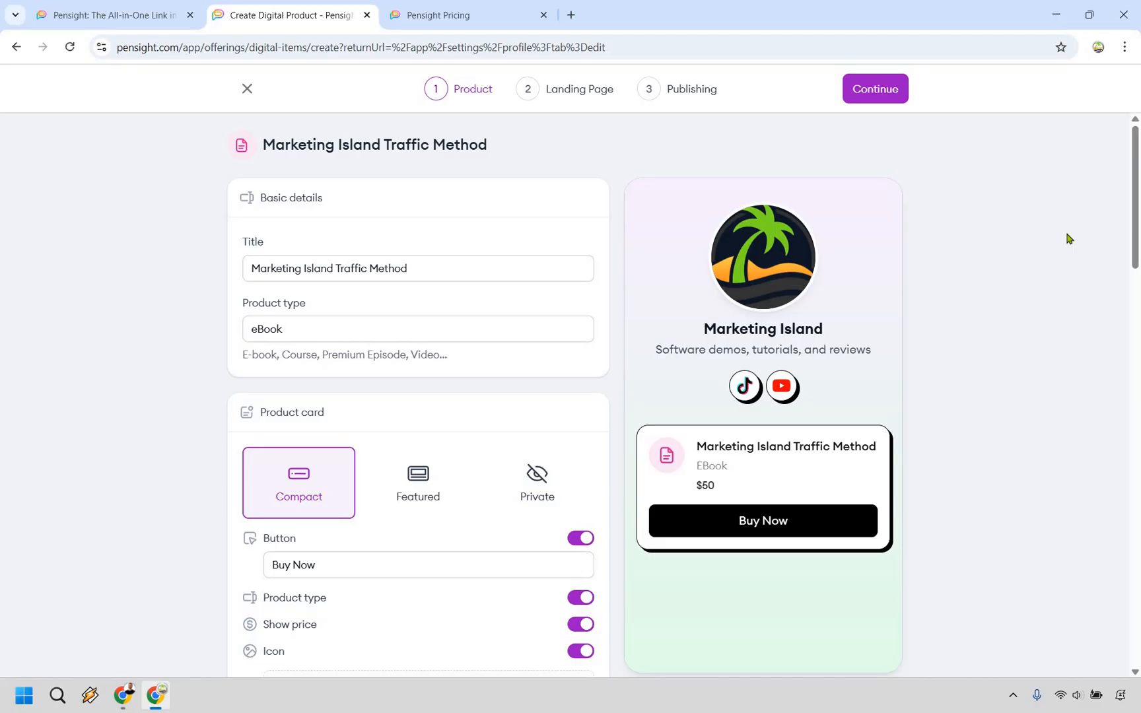
mouse_move(414, 263)
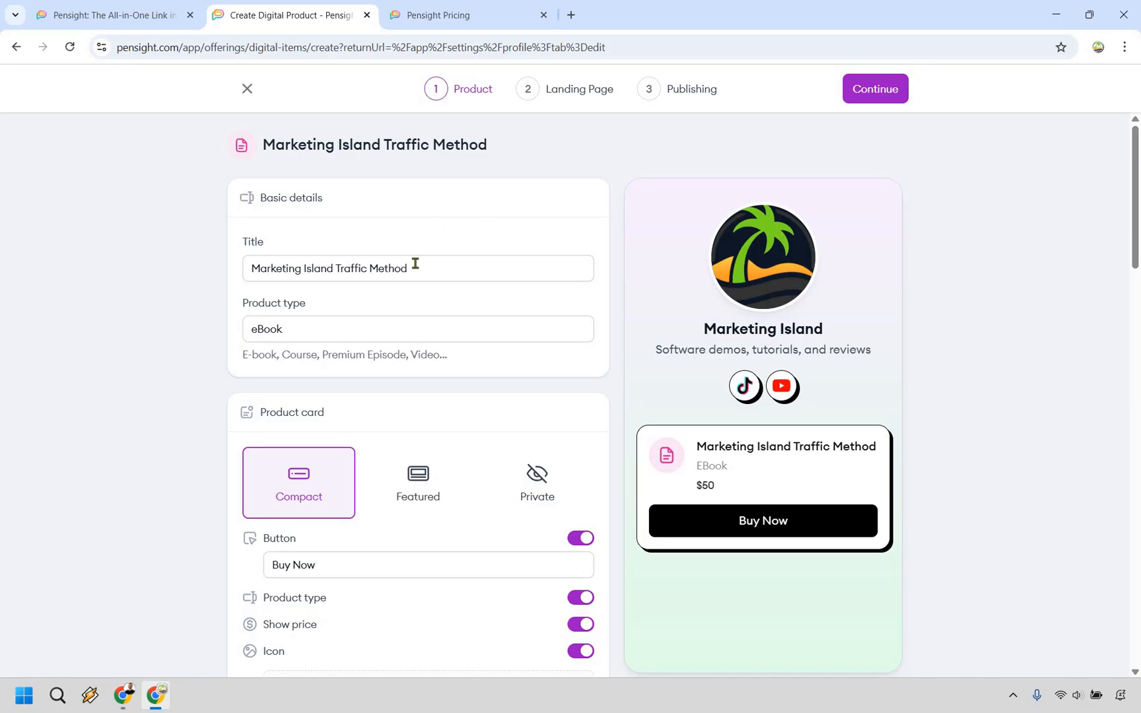
mouse_move(419, 319)
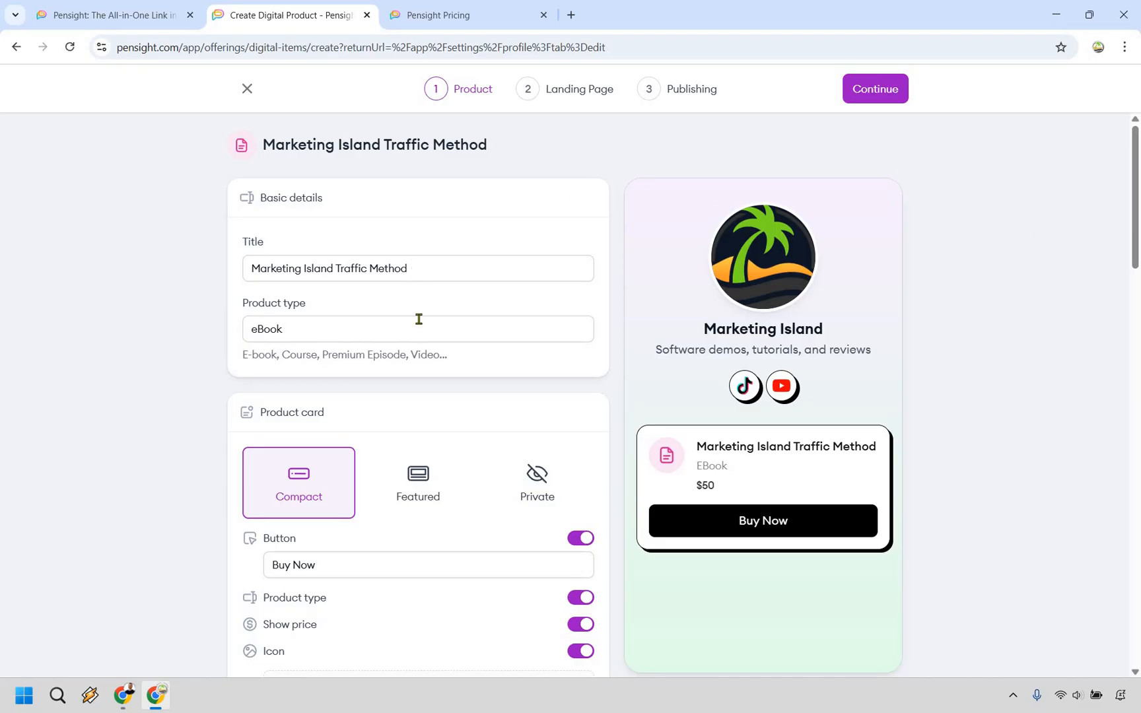
mouse_move(108, 267)
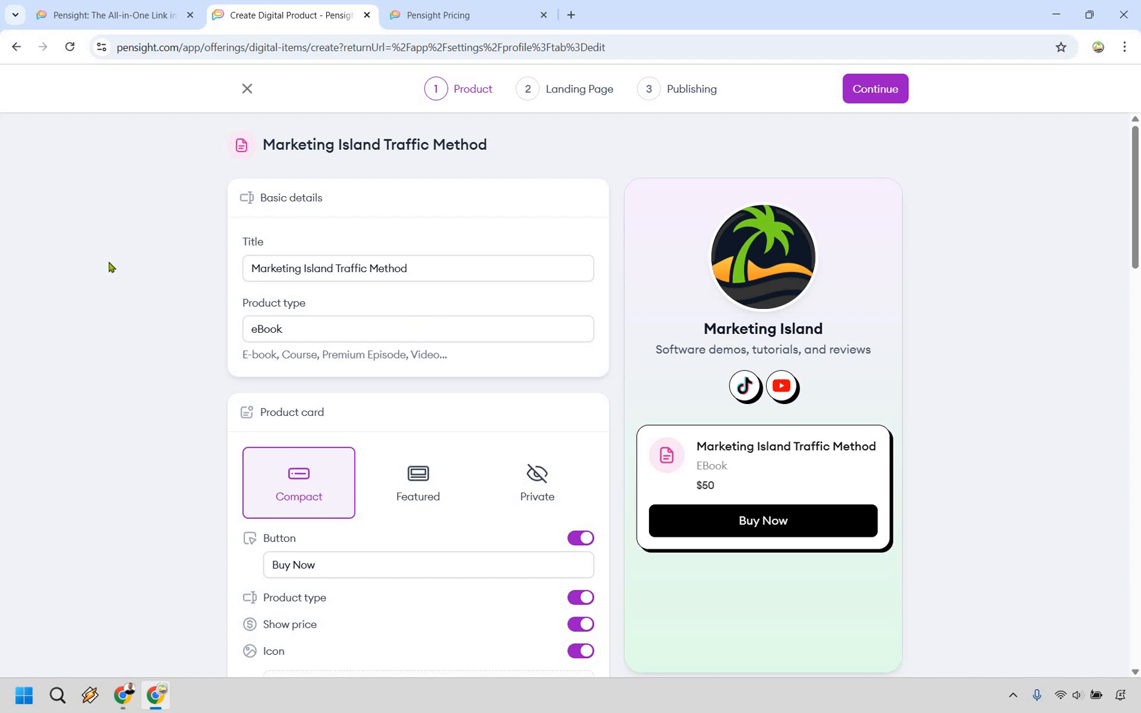
scroll(down, 3)
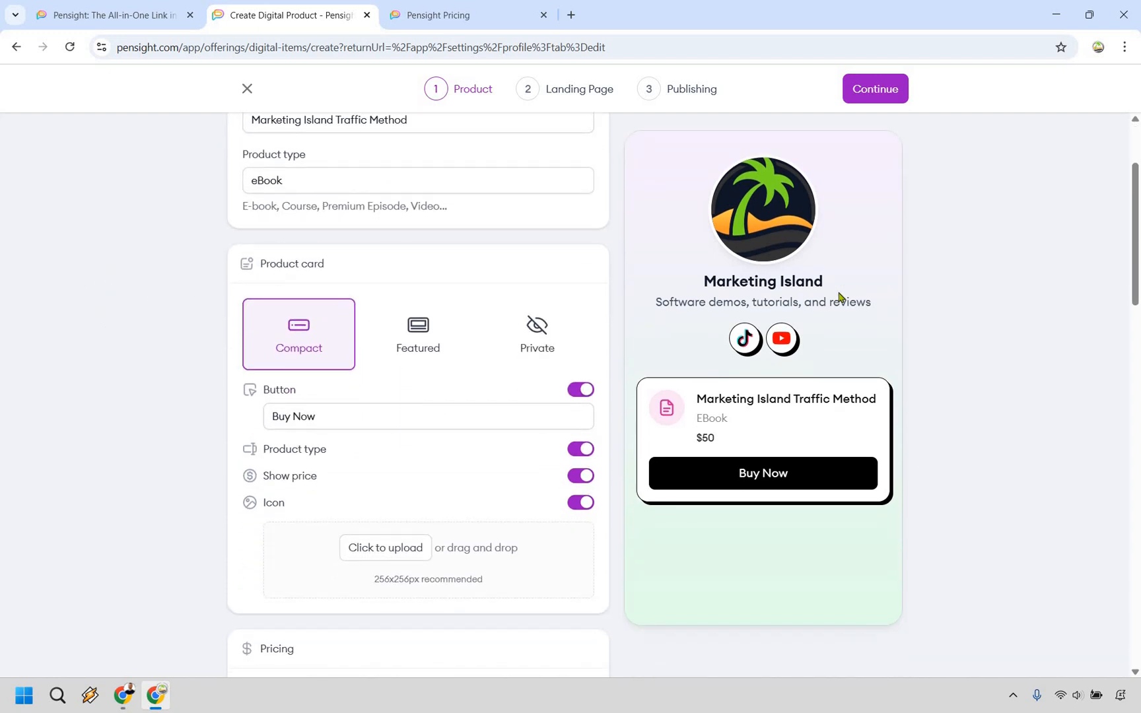
mouse_move(427, 337)
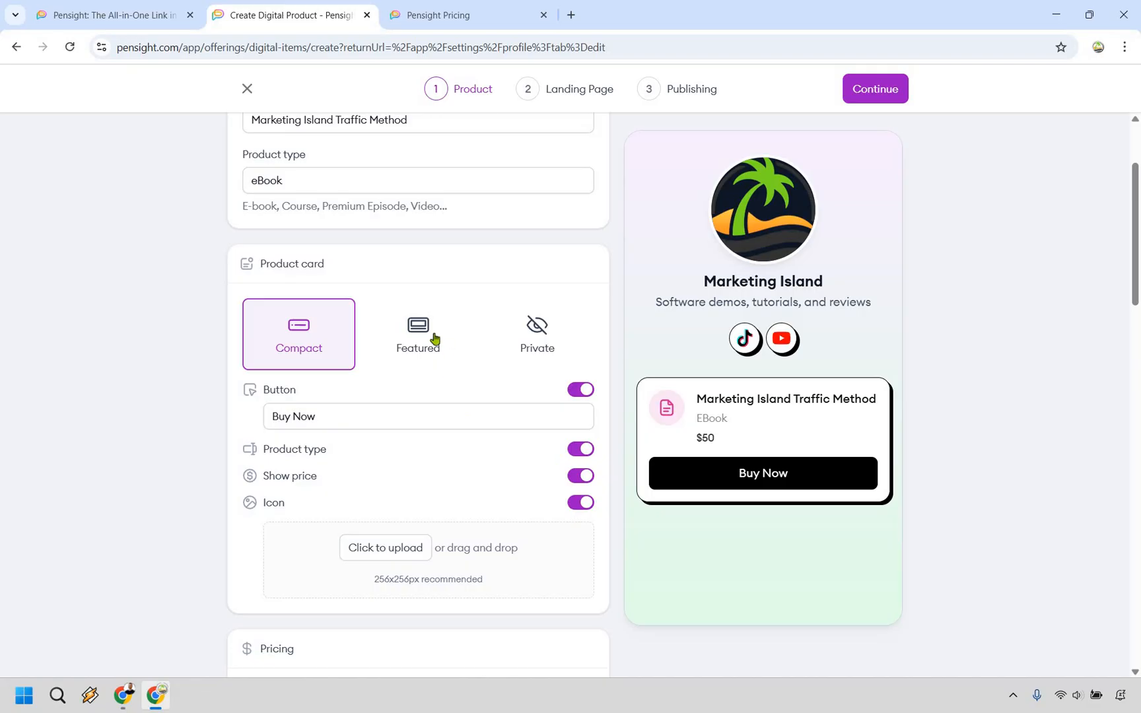
click(417, 333)
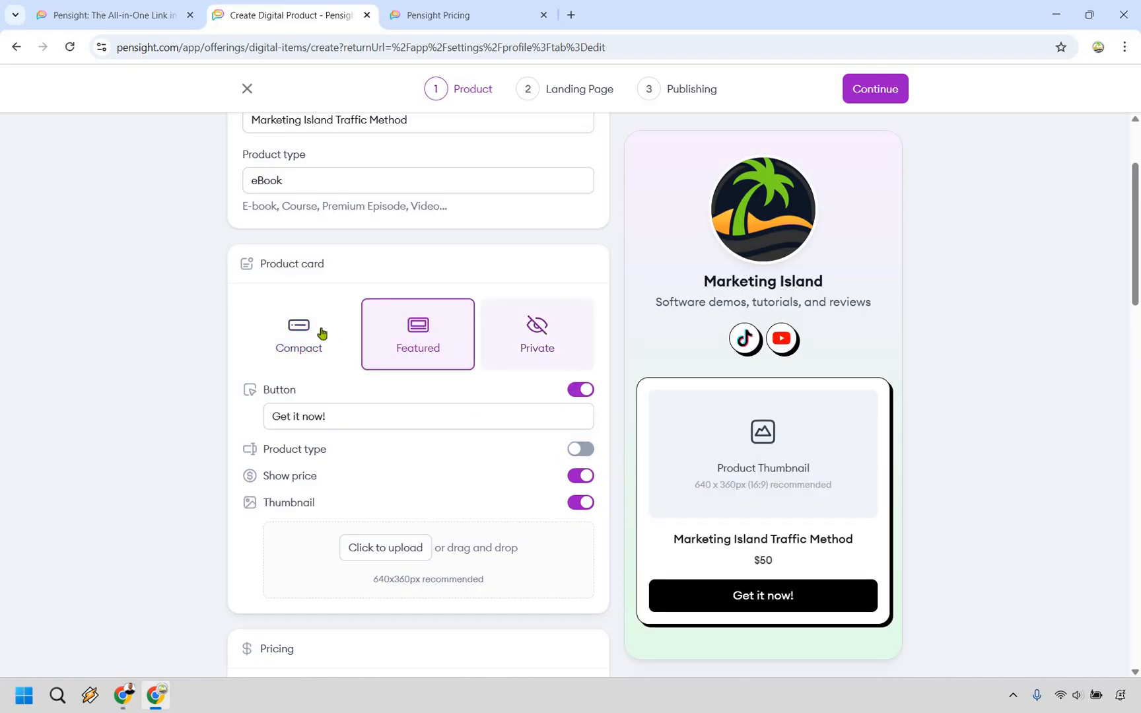
click(299, 334)
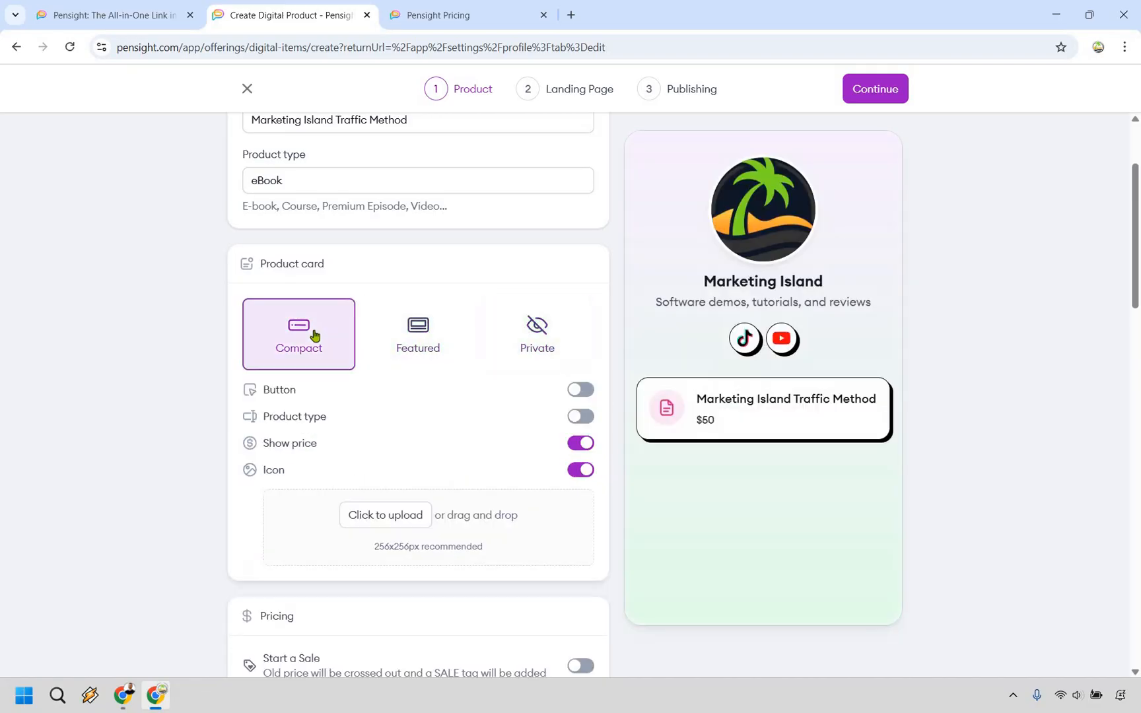
Enable the card button labelled 'Buy Now' and show the product type on the card.
click(579, 390)
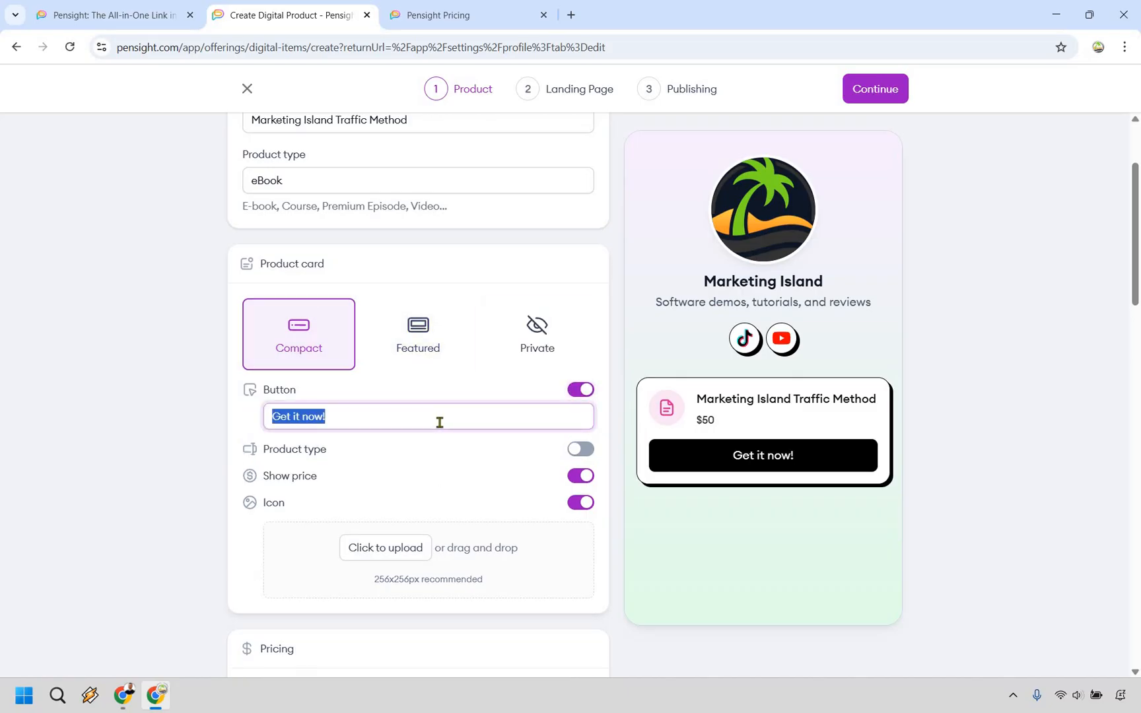
text(Buy Now)
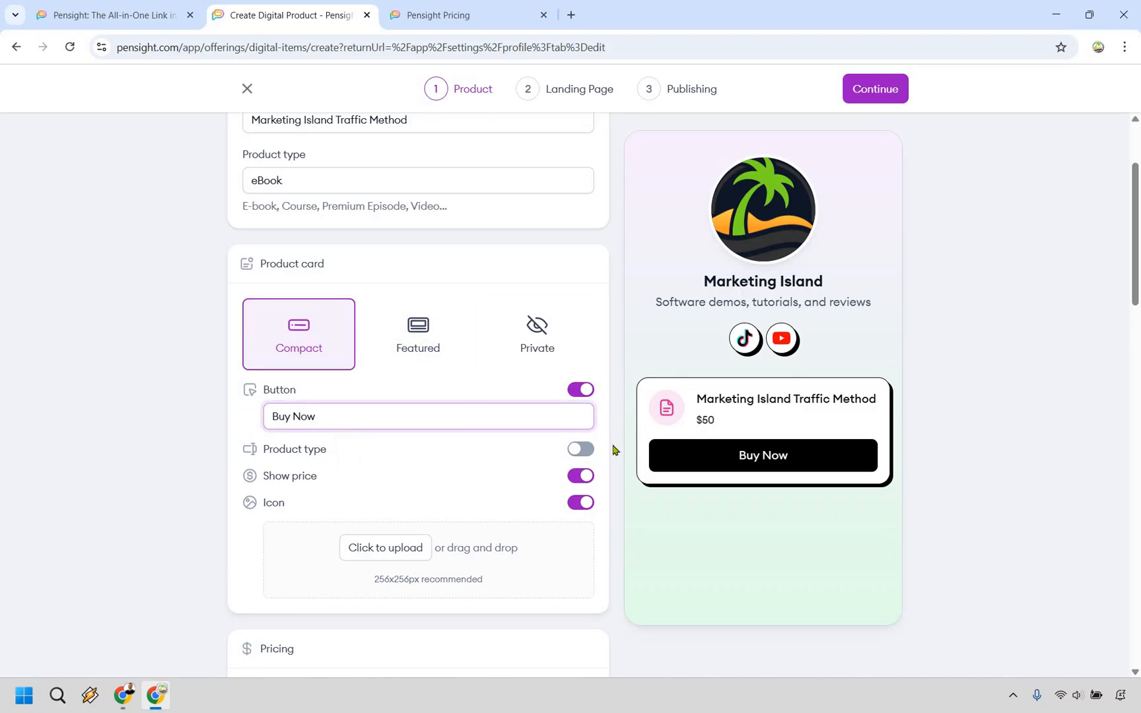
click(580, 448)
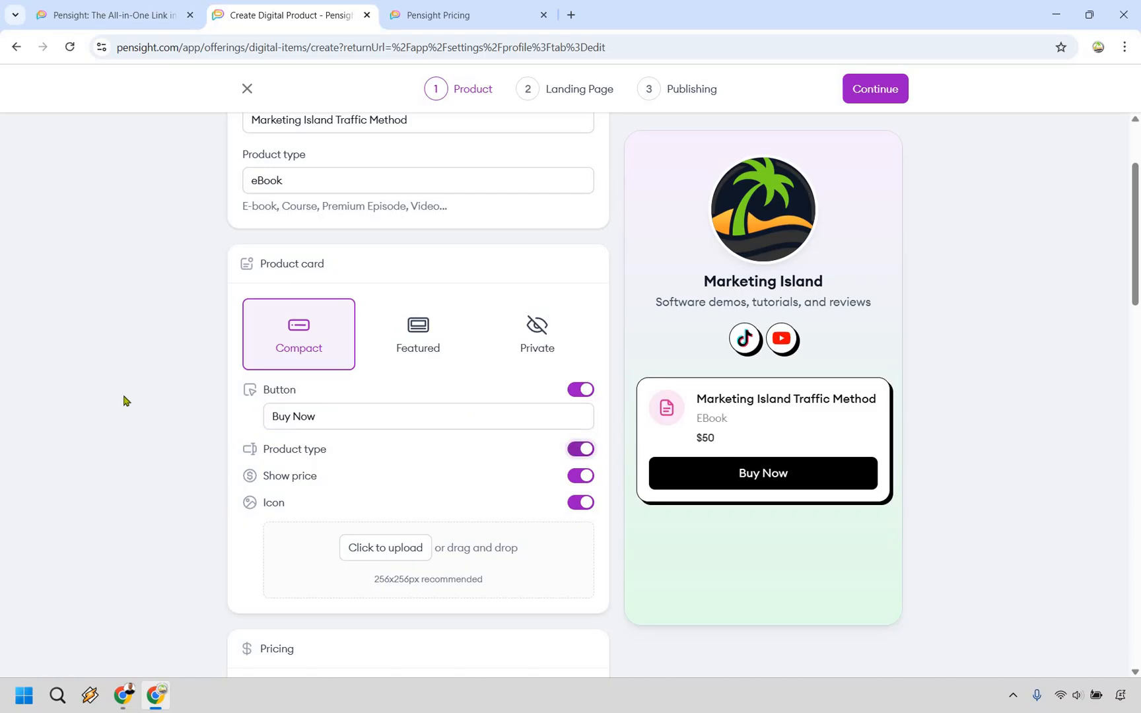
Try name-a-fair-price pricing, then keep a single payment of 50 USD.
scroll(down, 3)
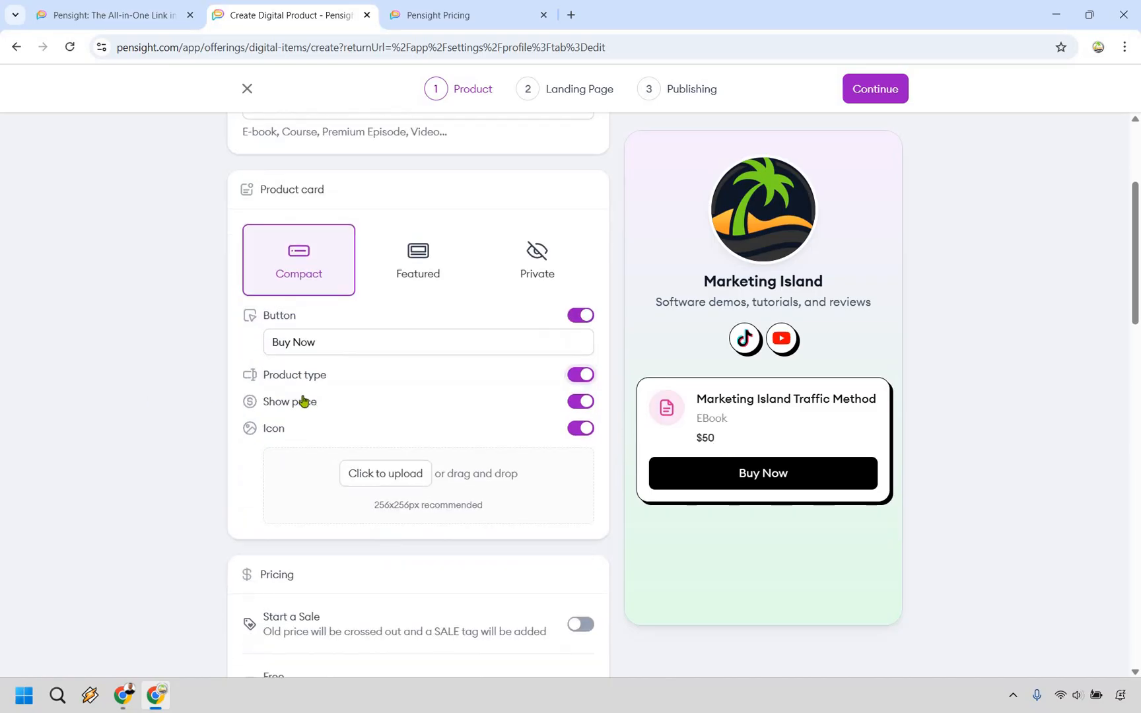
scroll(down, 3)
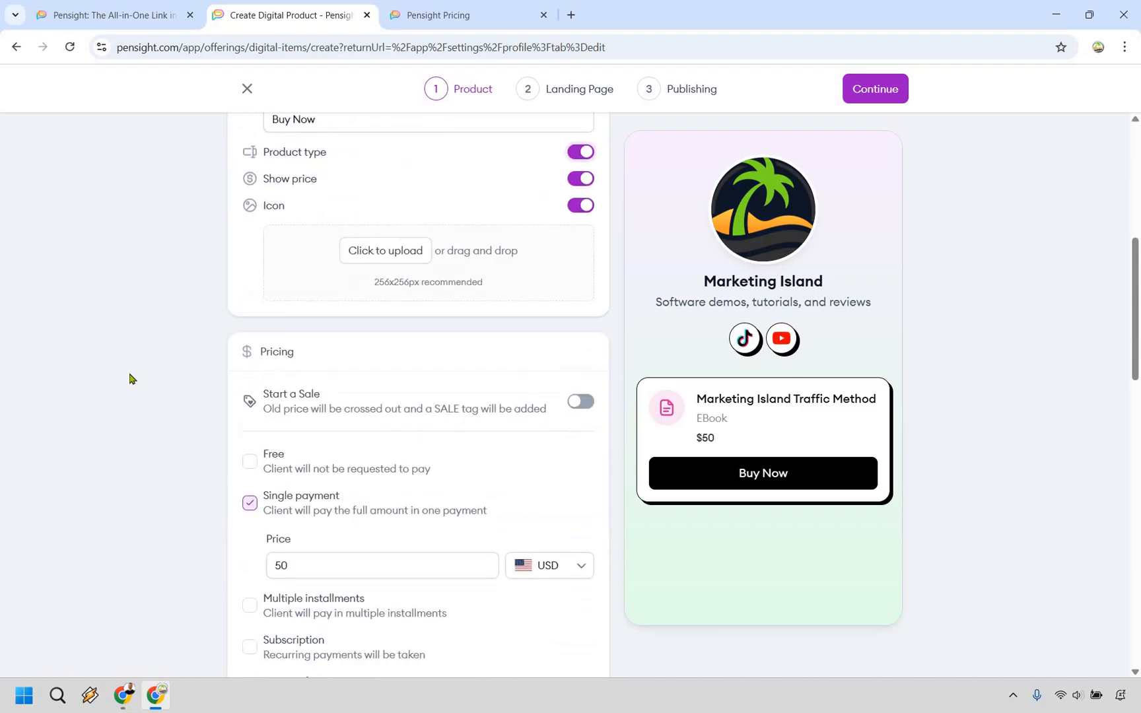
scroll(down, 3)
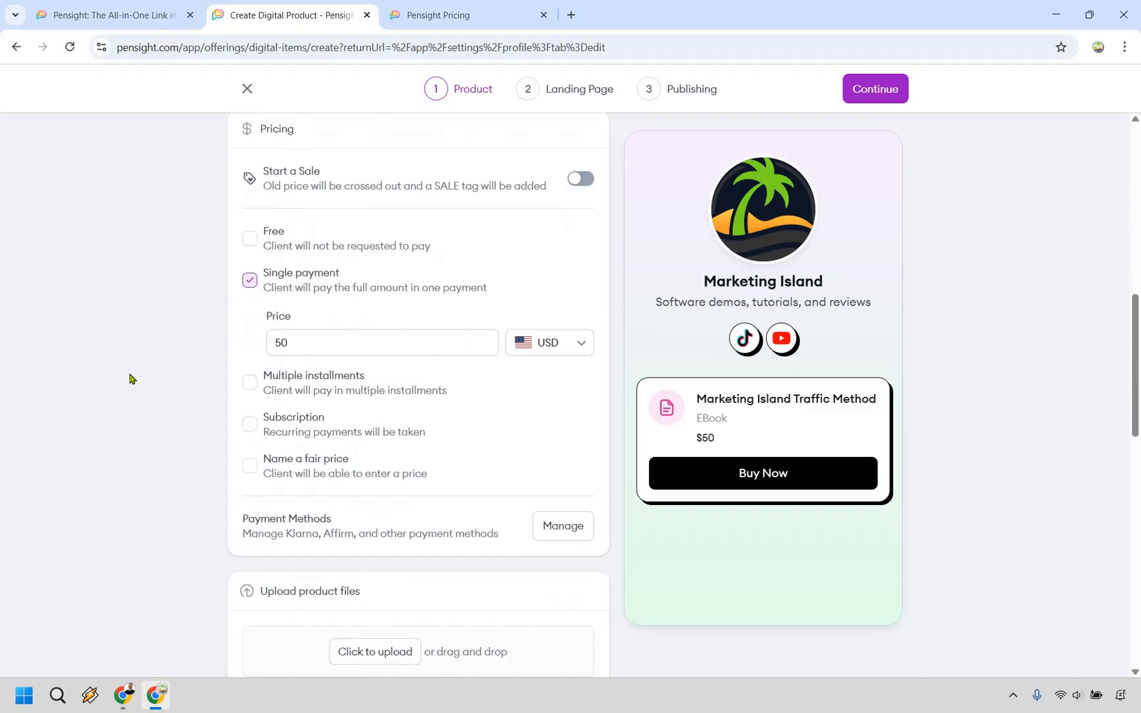
mouse_move(223, 310)
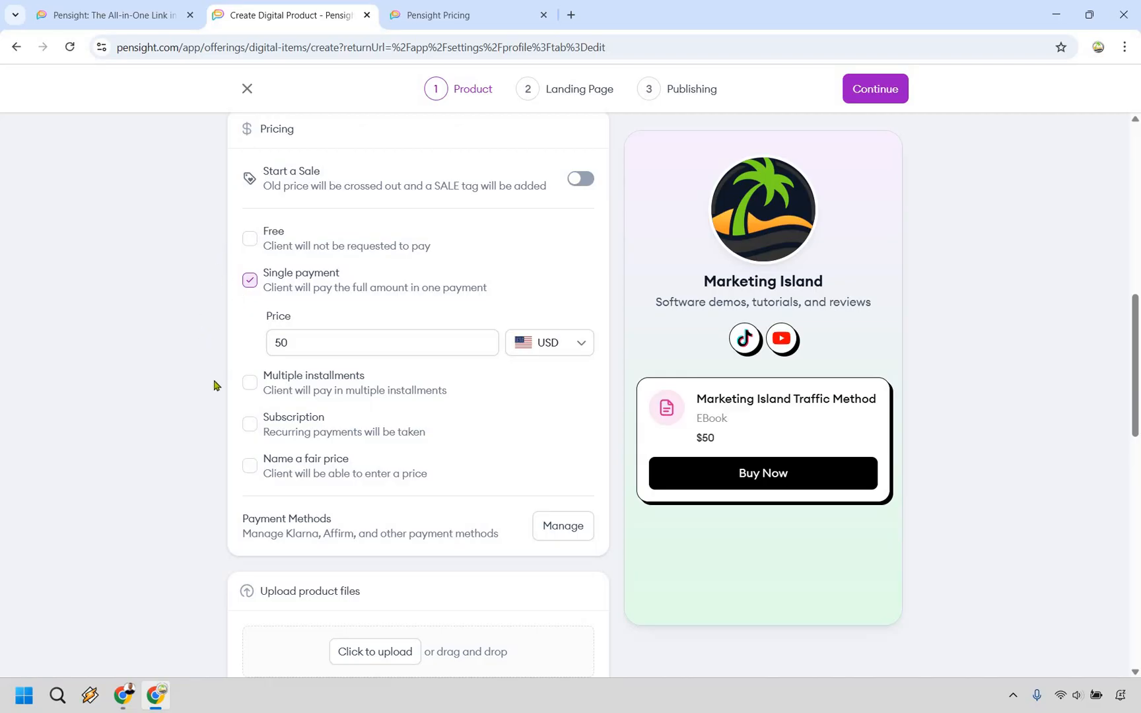
mouse_move(221, 415)
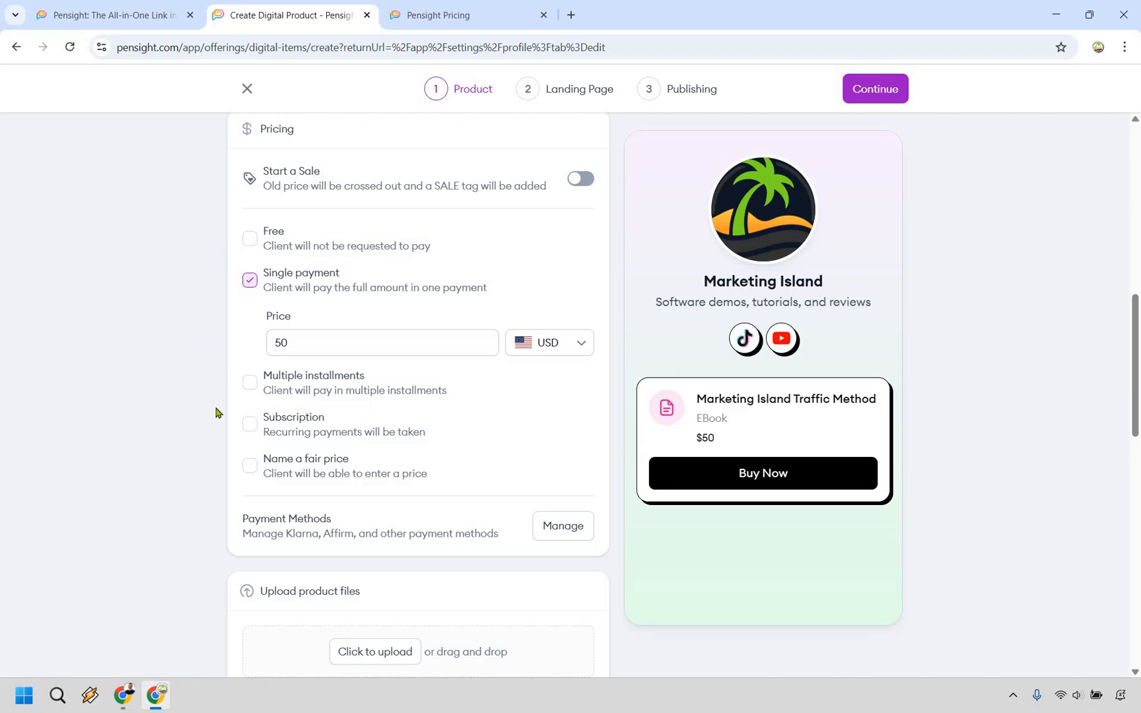
mouse_move(240, 457)
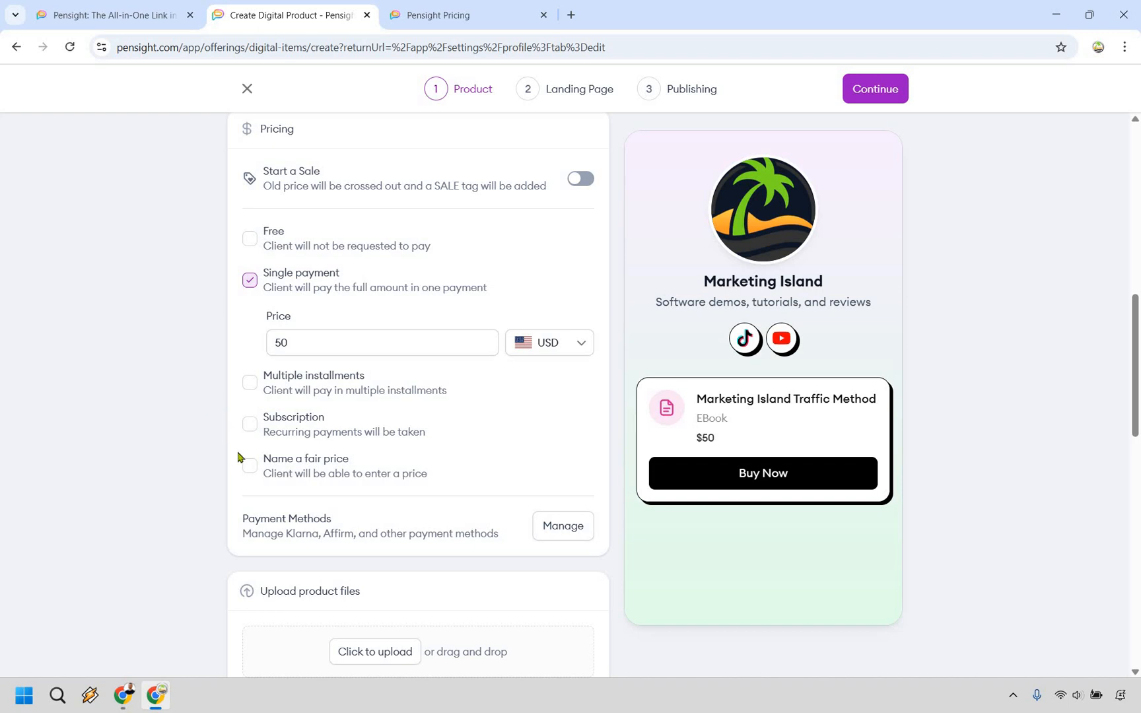
click(250, 469)
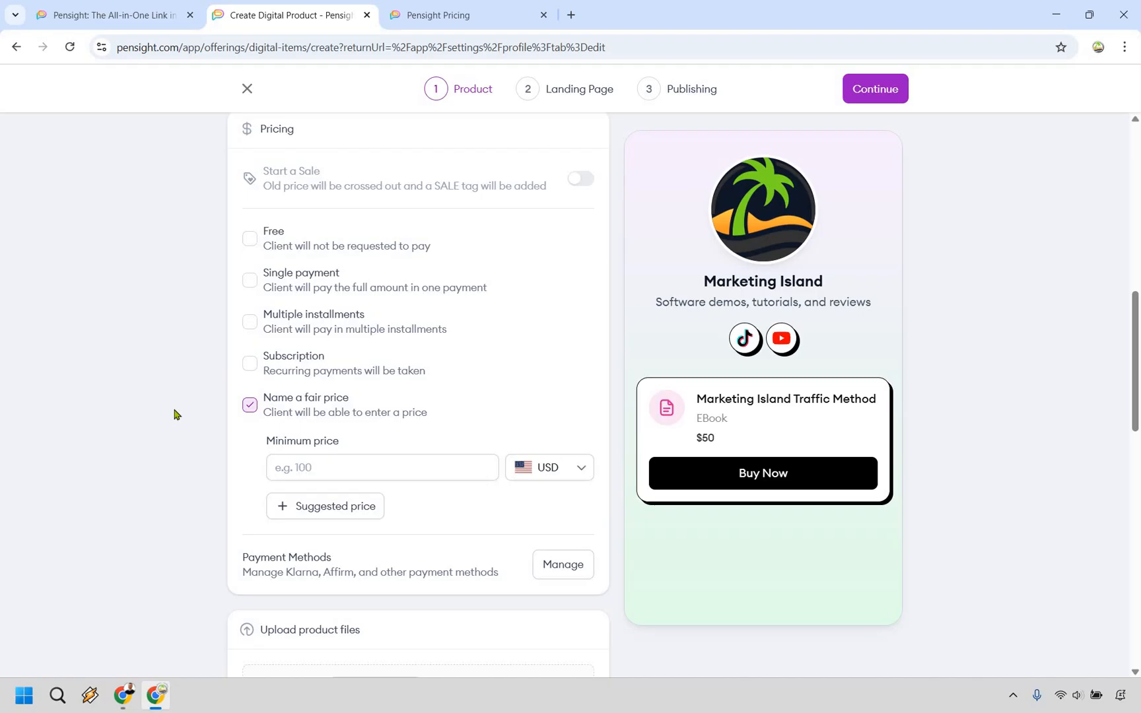
mouse_move(513, 391)
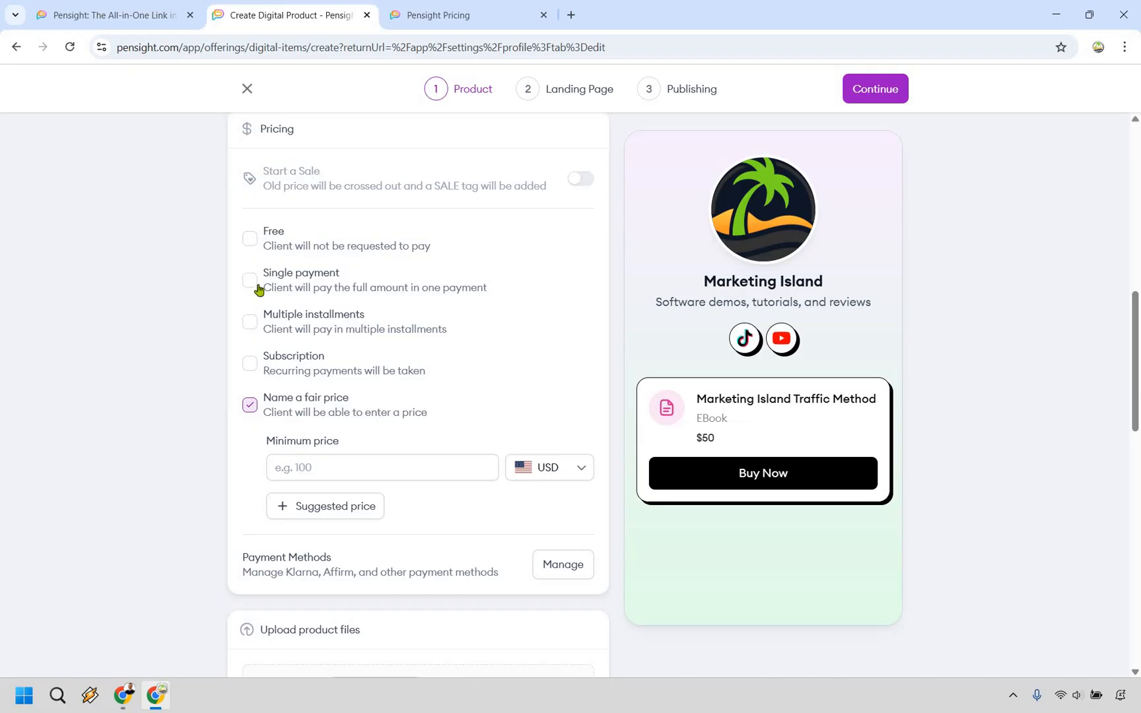
click(250, 280)
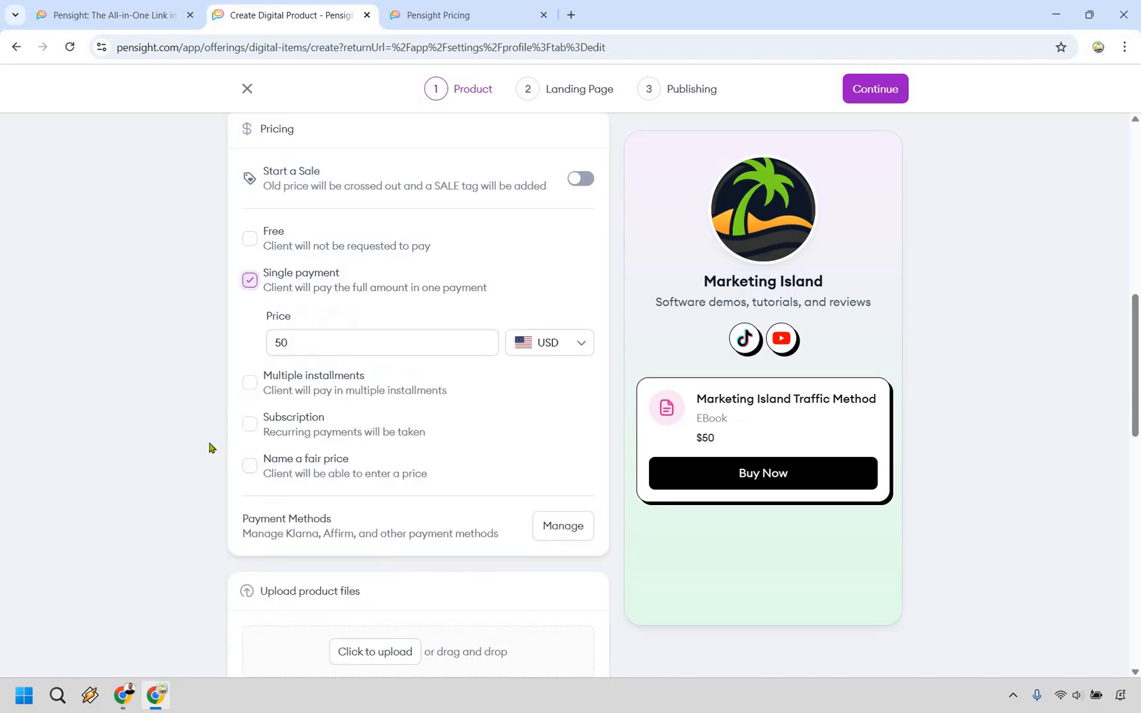
mouse_move(186, 365)
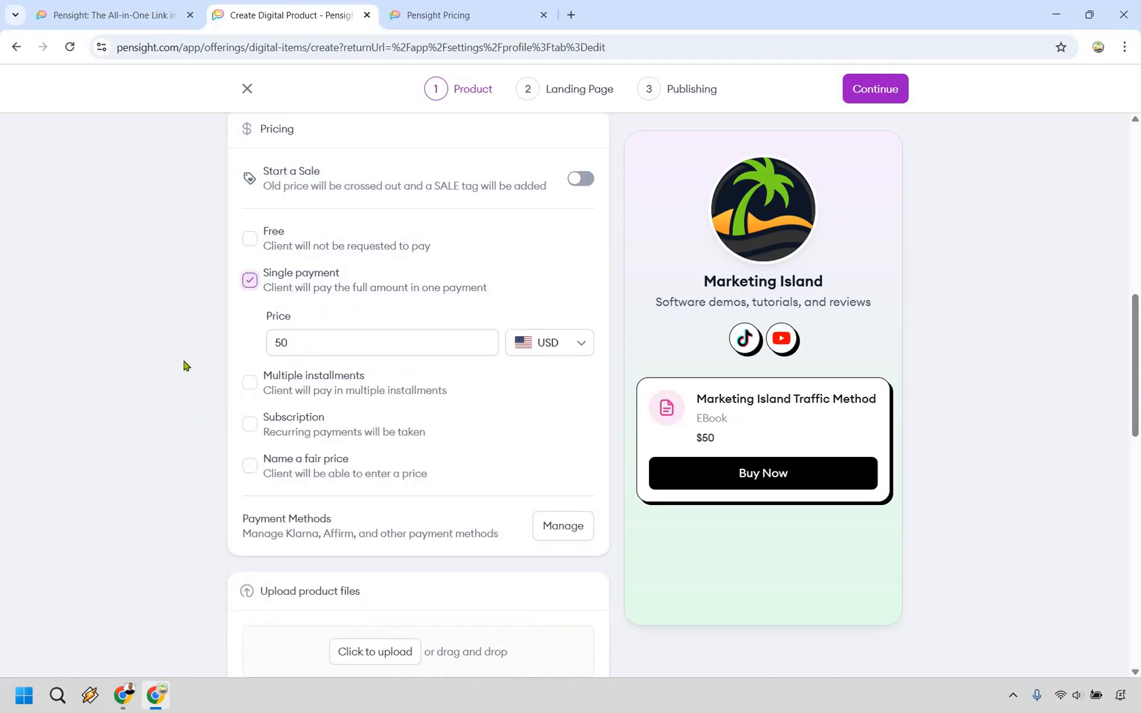
Add a Smart Action subscribing buyers to the Customers marketing segment.
scroll(down, 3)
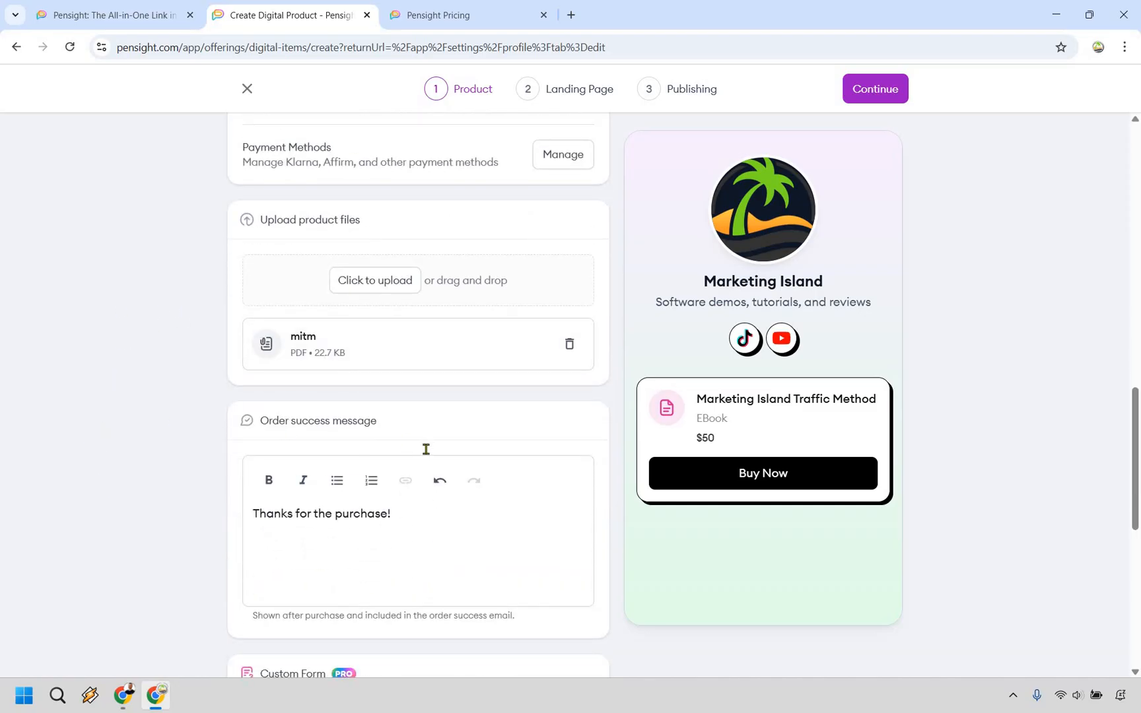
scroll(down, 3)
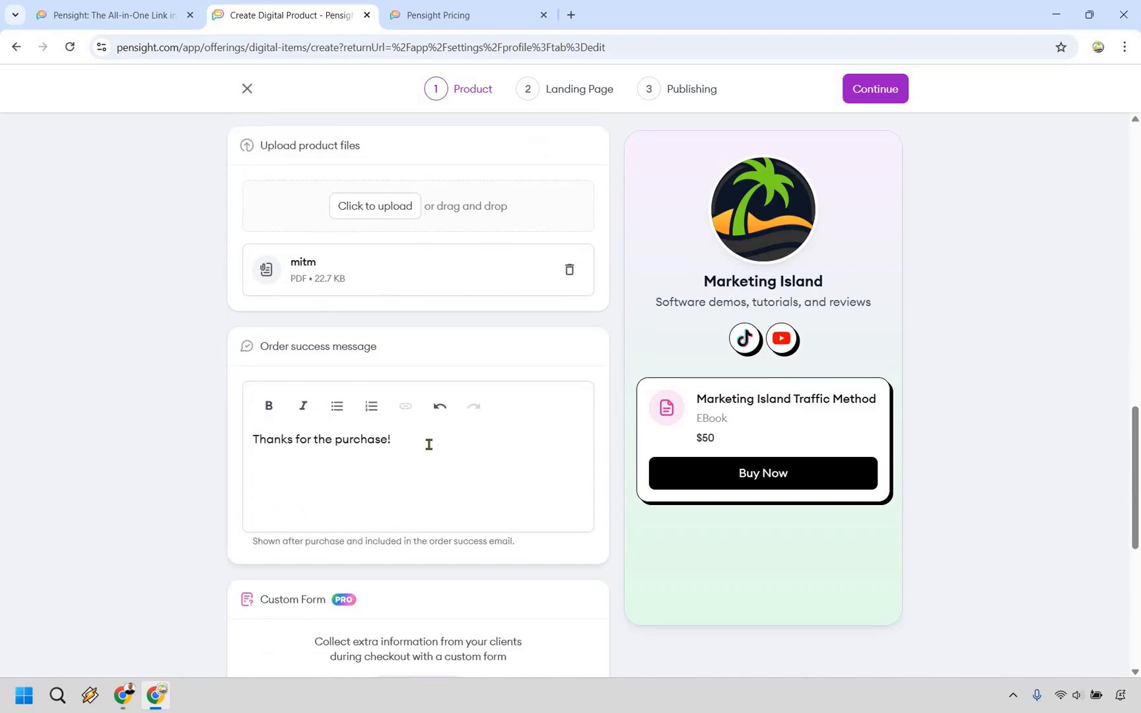
mouse_move(106, 313)
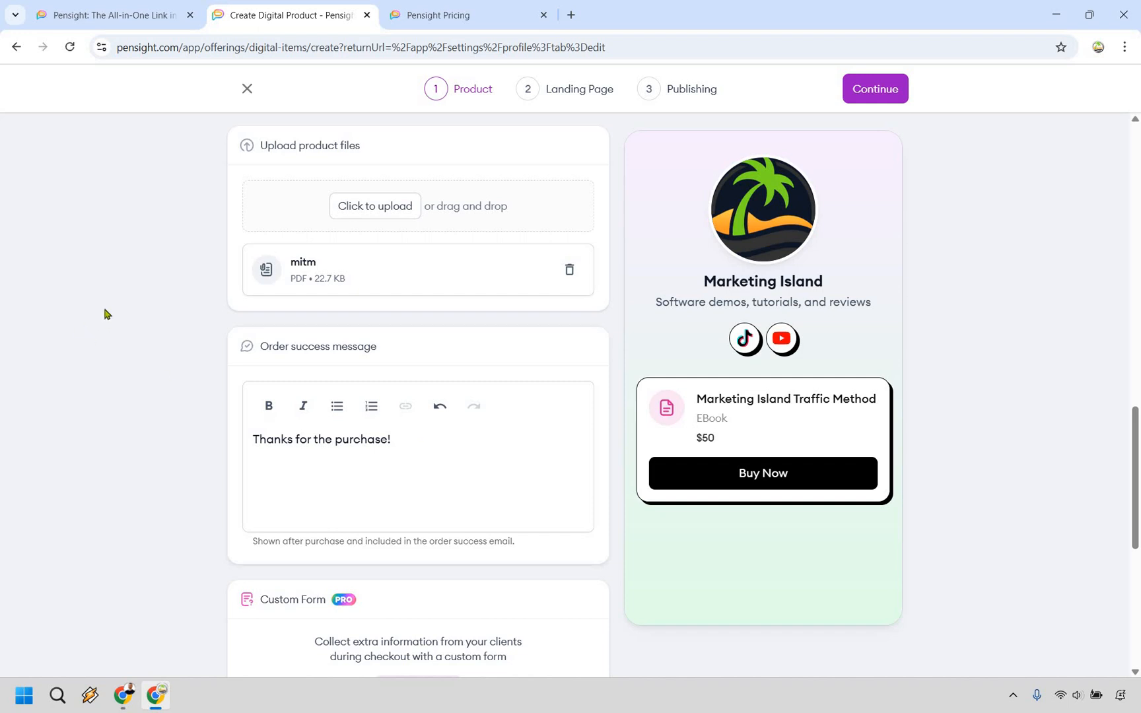
scroll(down, 3)
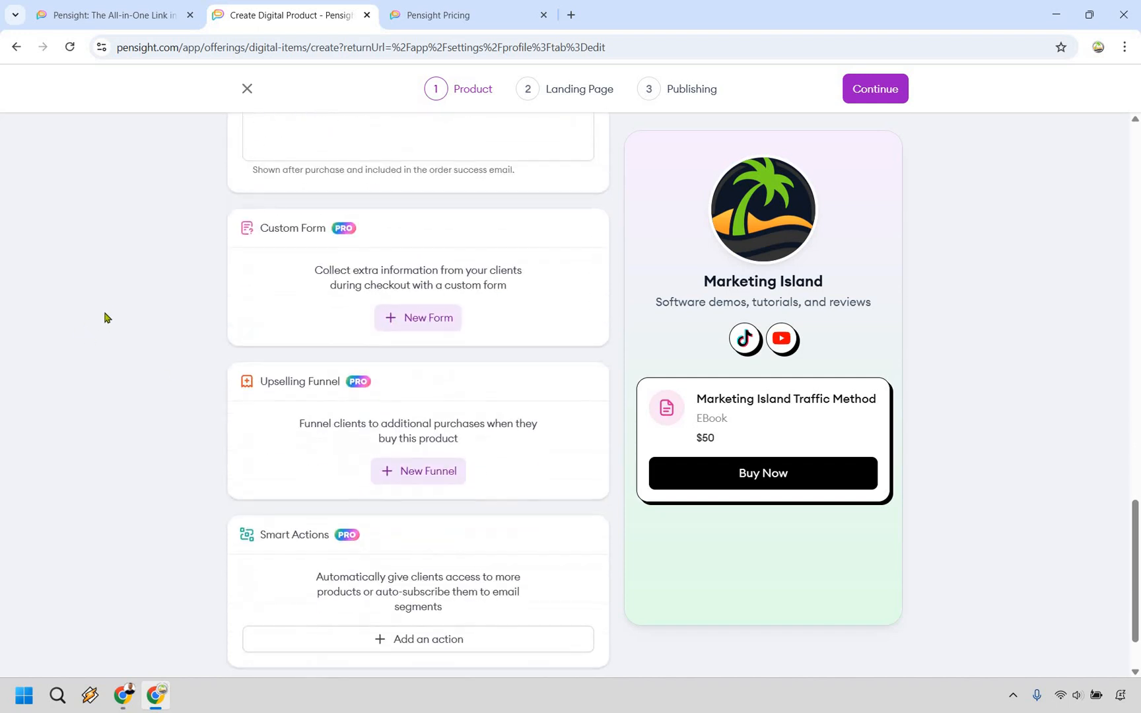
scroll(down, 3)
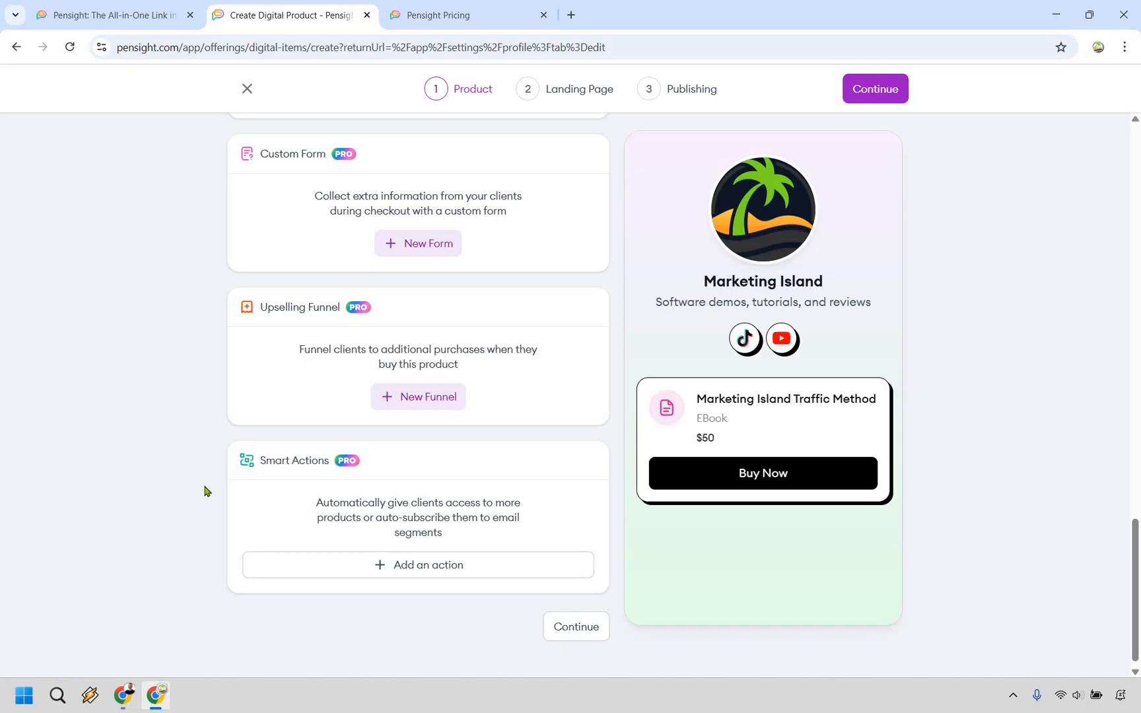
mouse_move(385, 567)
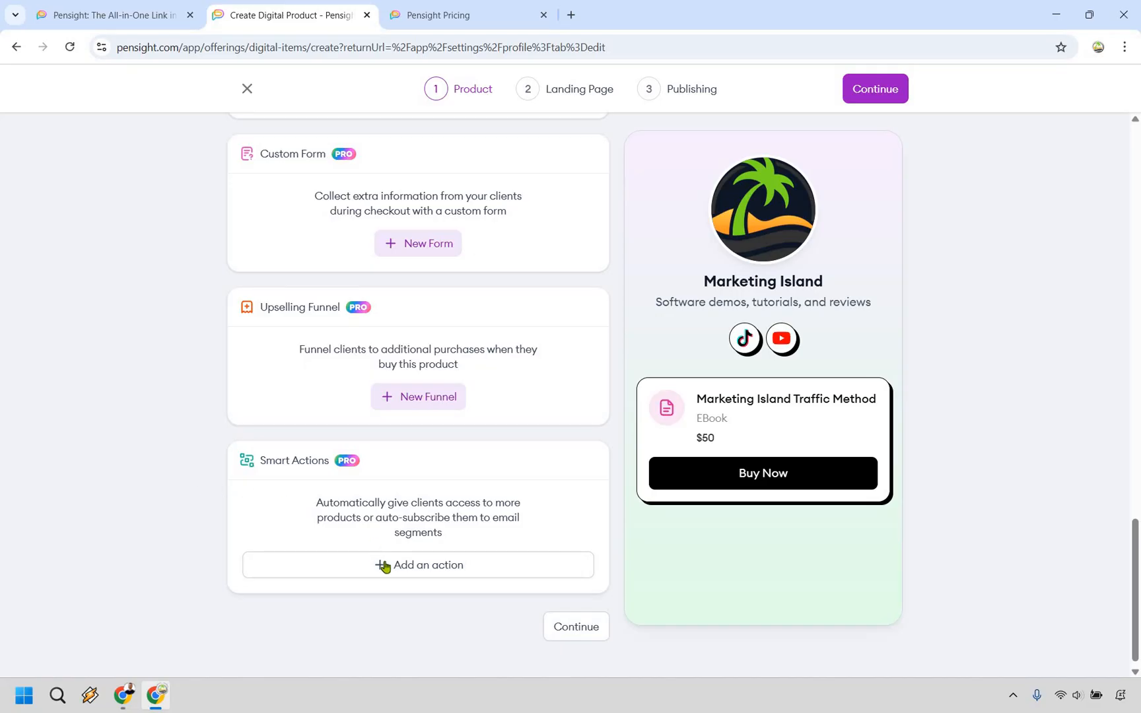
click(419, 565)
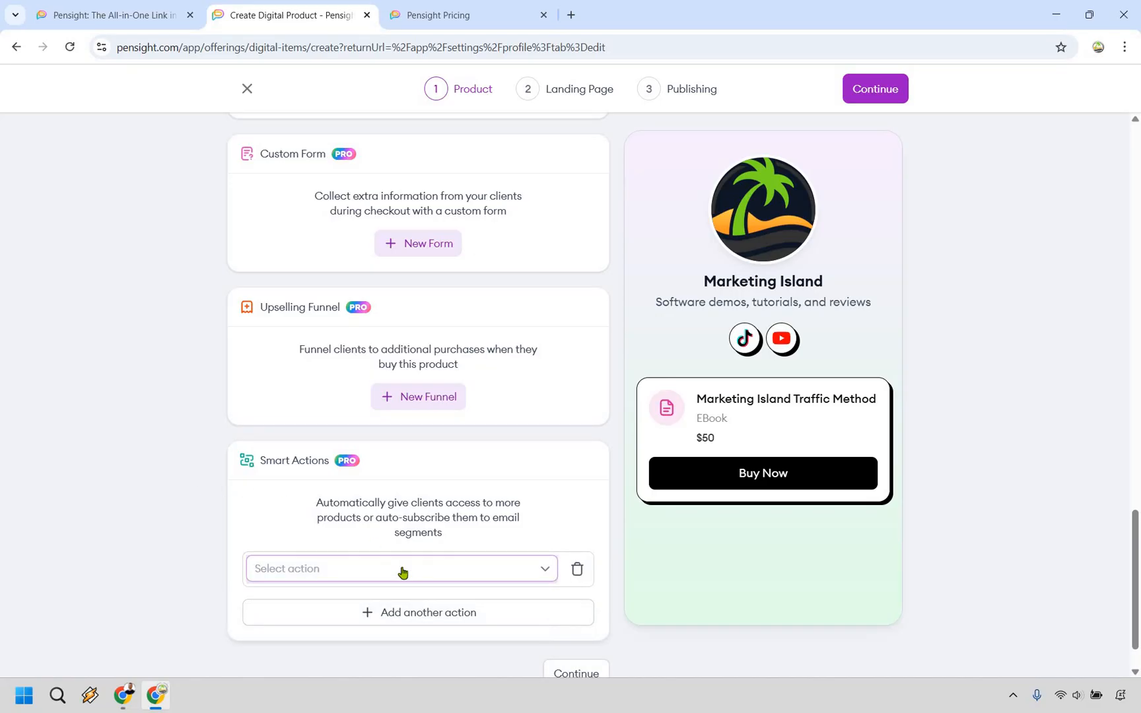
click(400, 568)
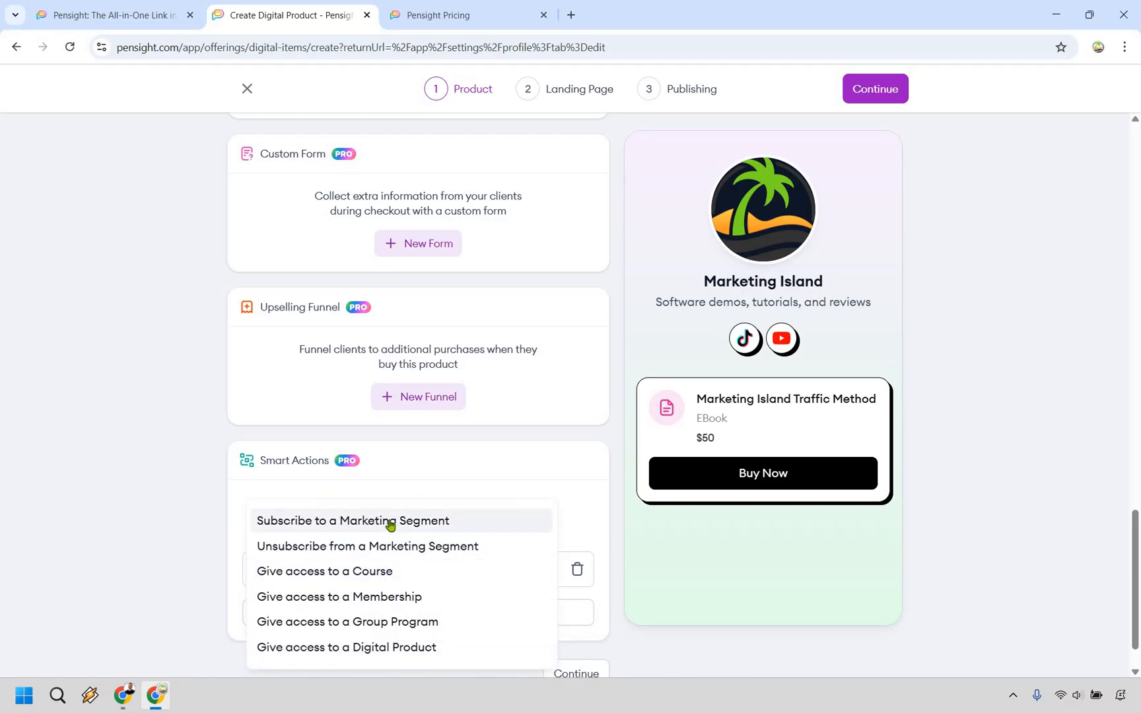
mouse_move(370, 615)
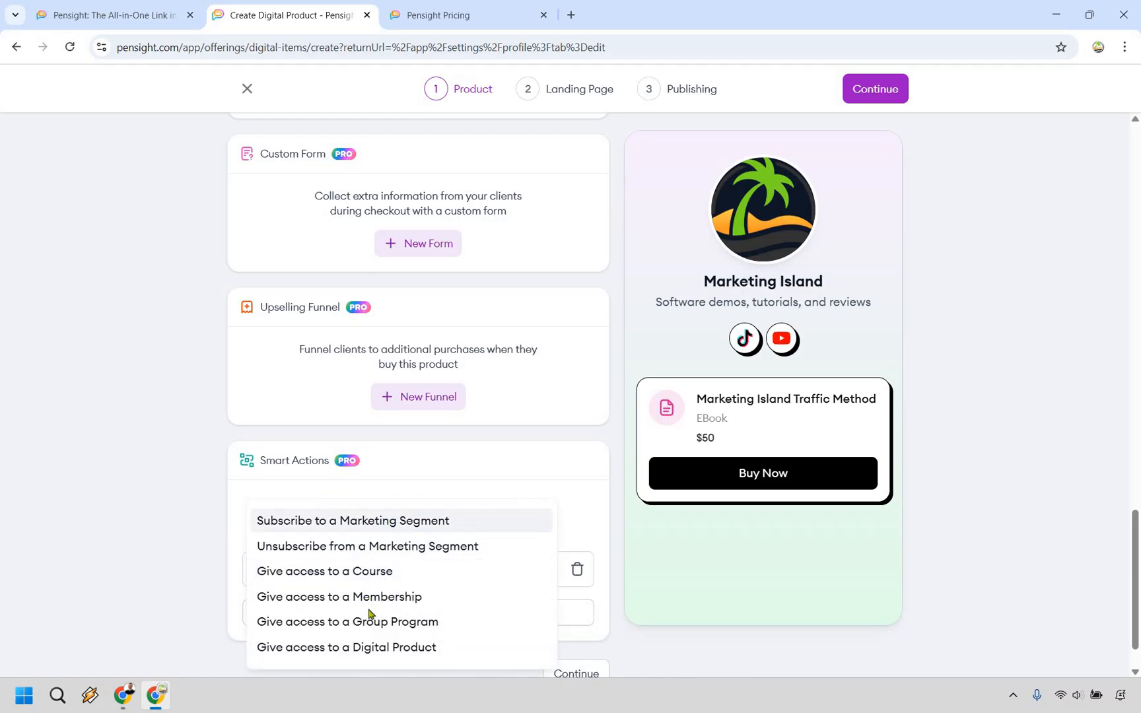
mouse_move(366, 528)
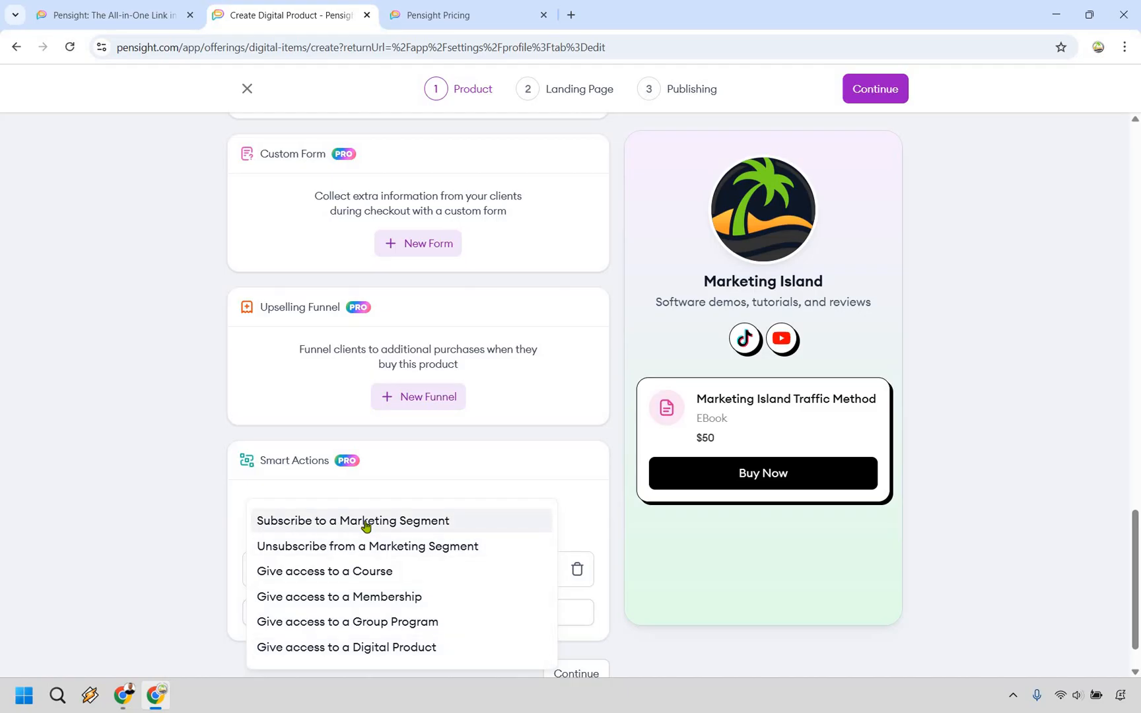
click(353, 520)
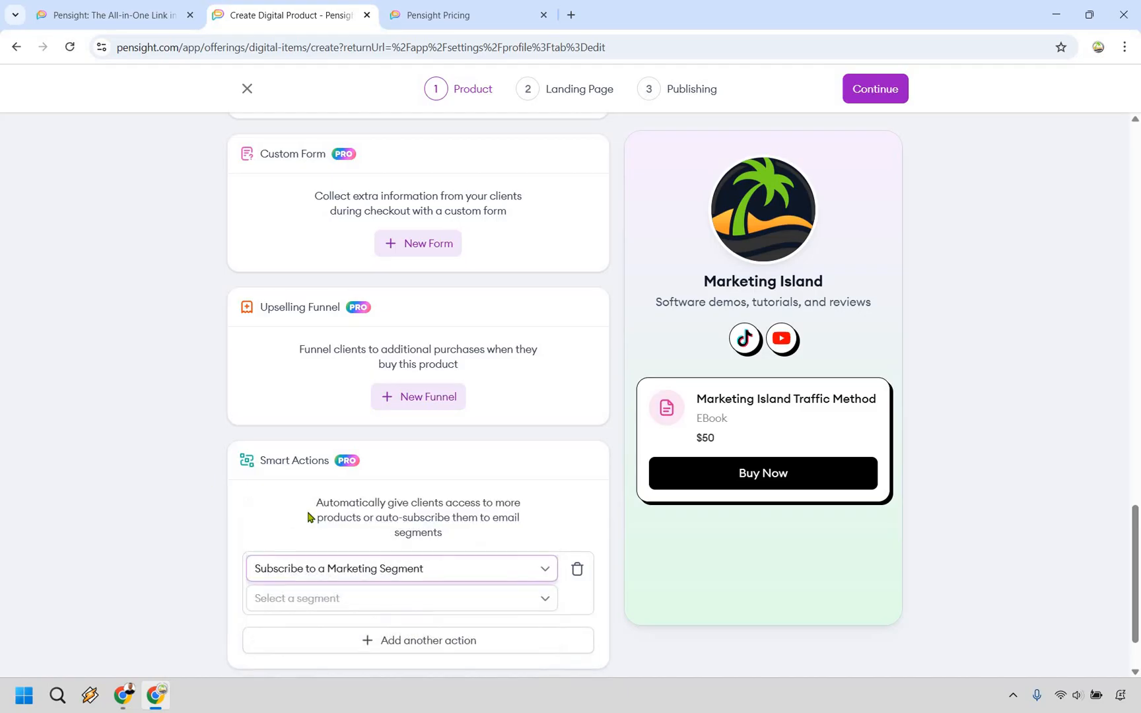
click(400, 598)
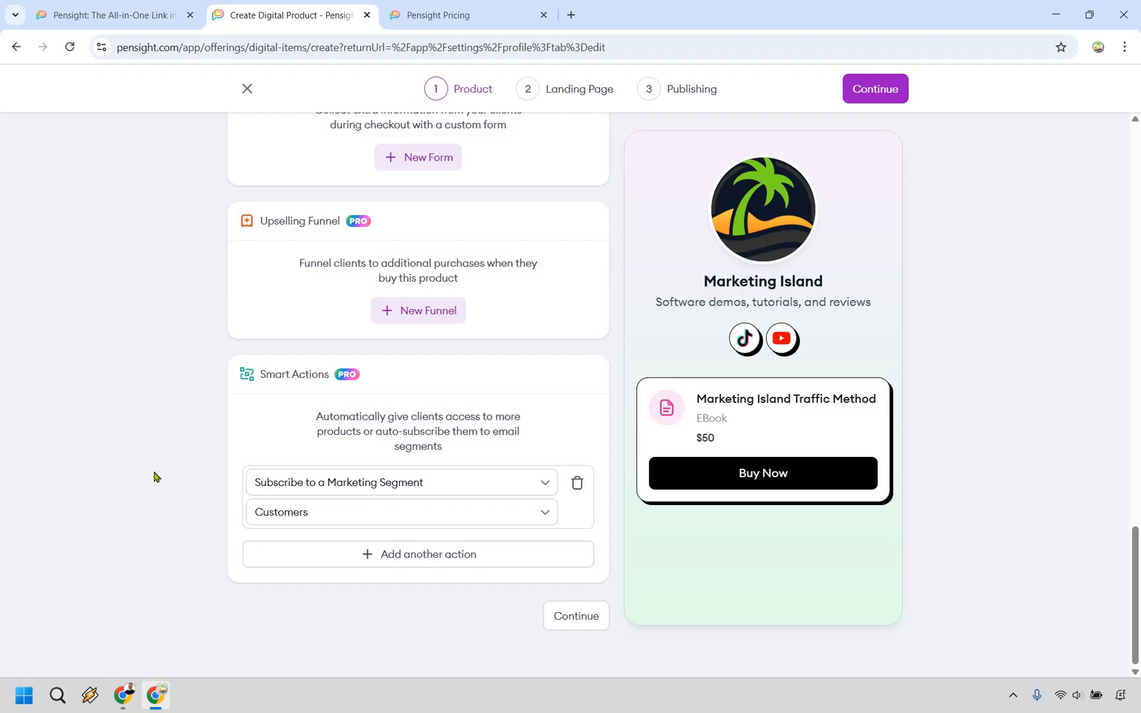
mouse_move(179, 302)
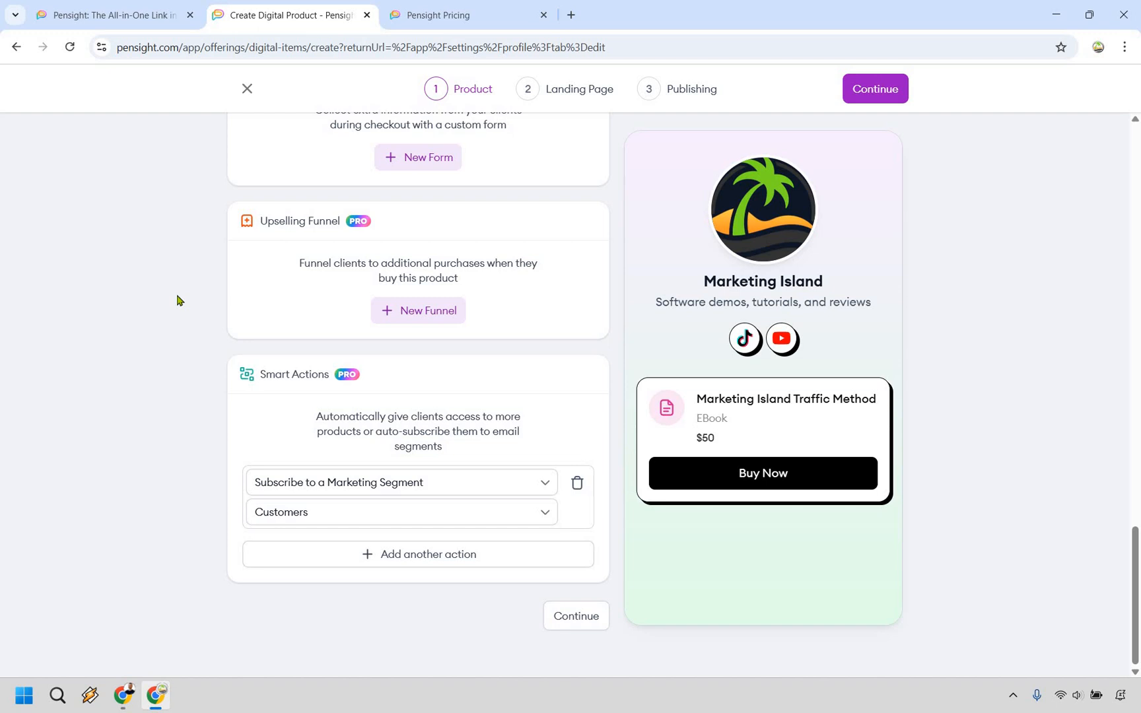
mouse_move(289, 295)
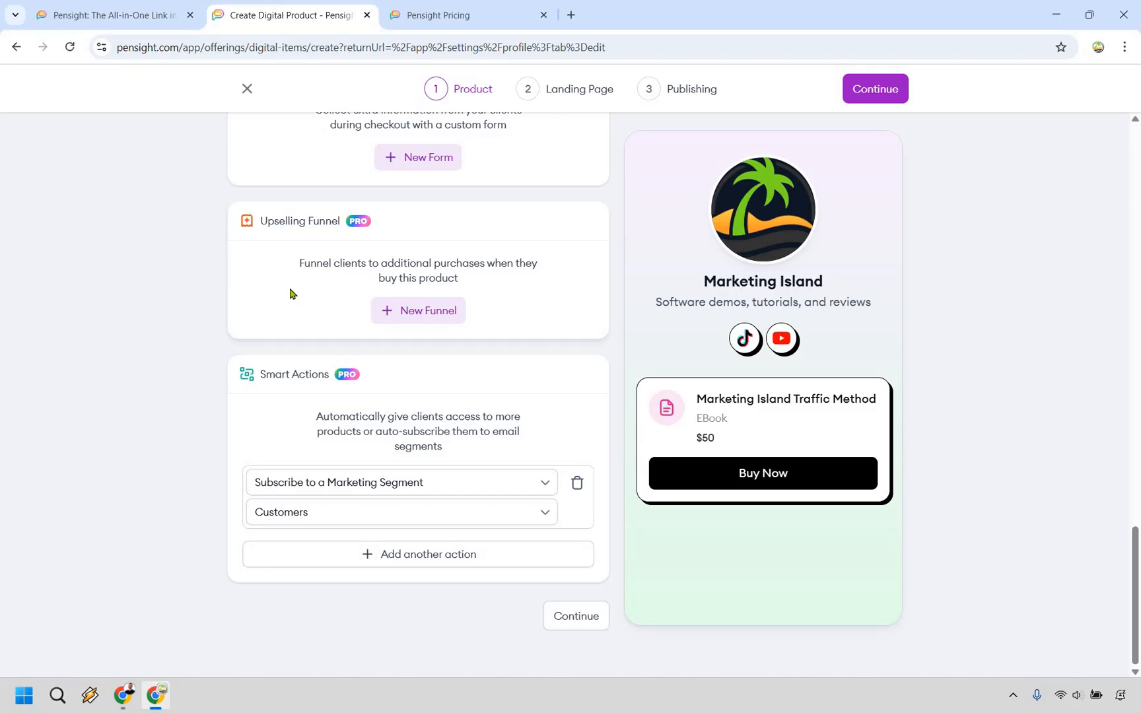
mouse_move(544, 382)
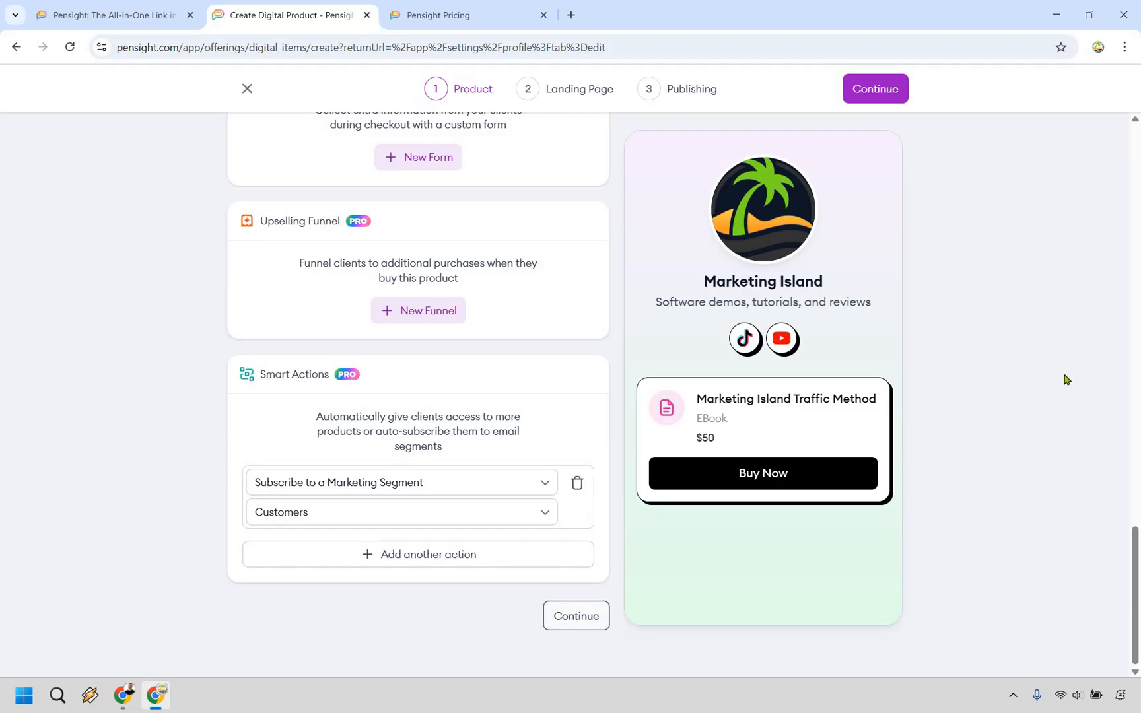
Continue to the landing page, start from a template and settle on the black-and-white theme.
click(576, 615)
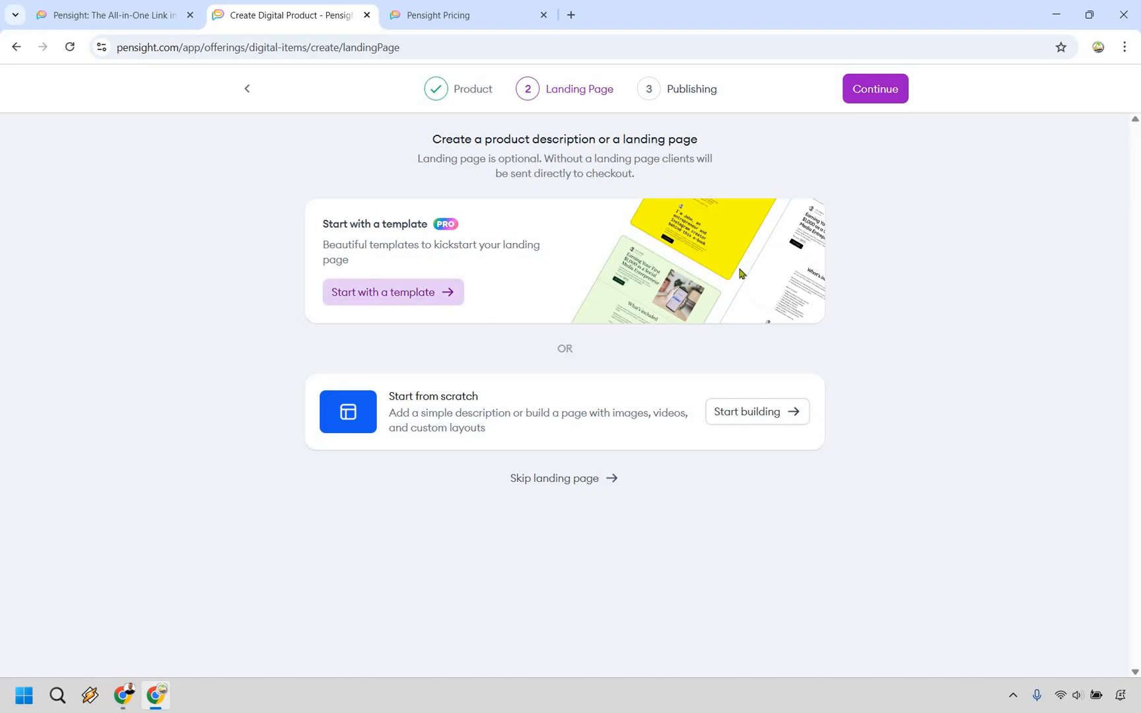
click(393, 292)
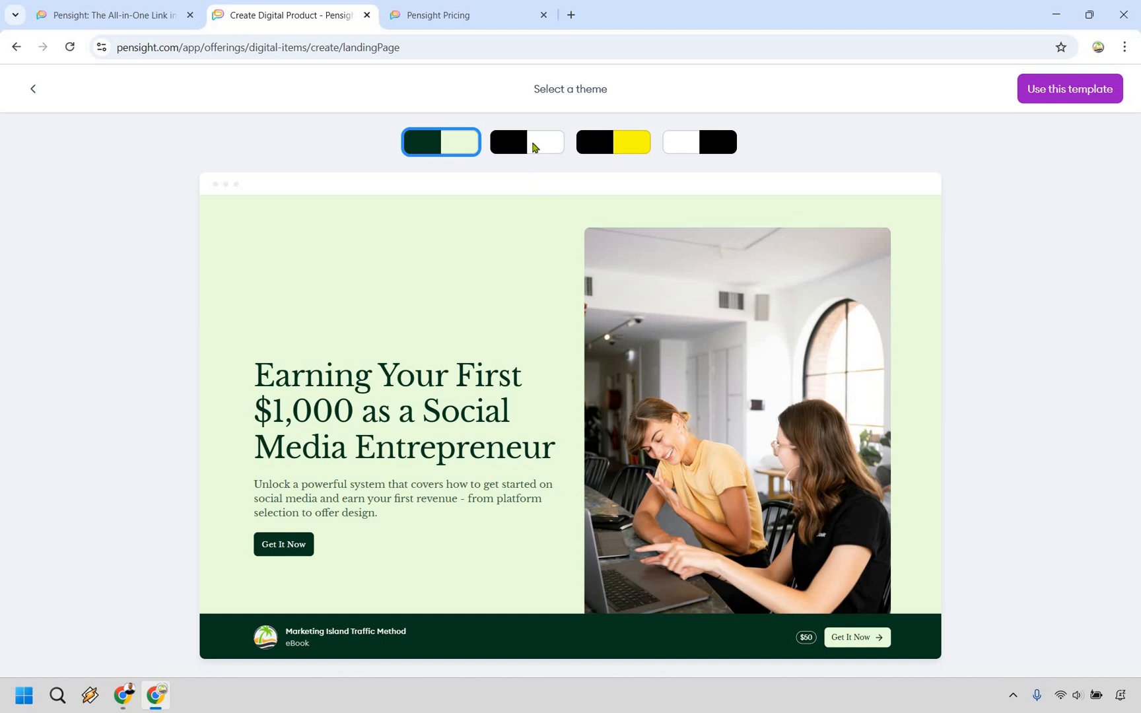
click(526, 141)
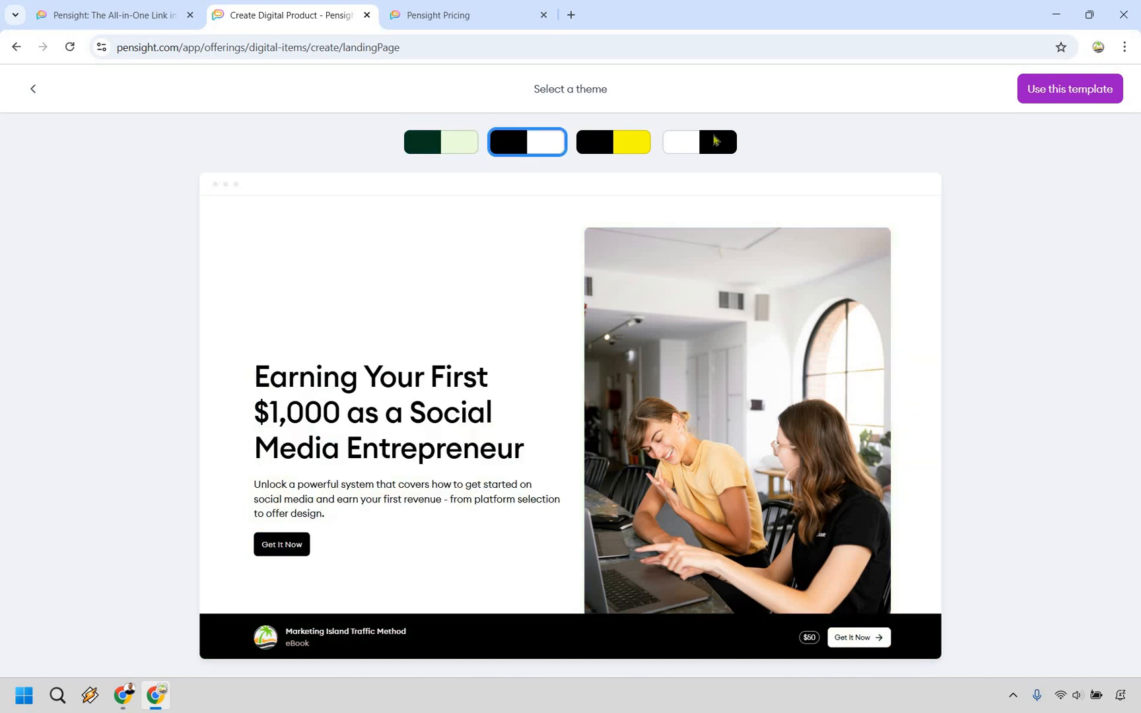
click(613, 141)
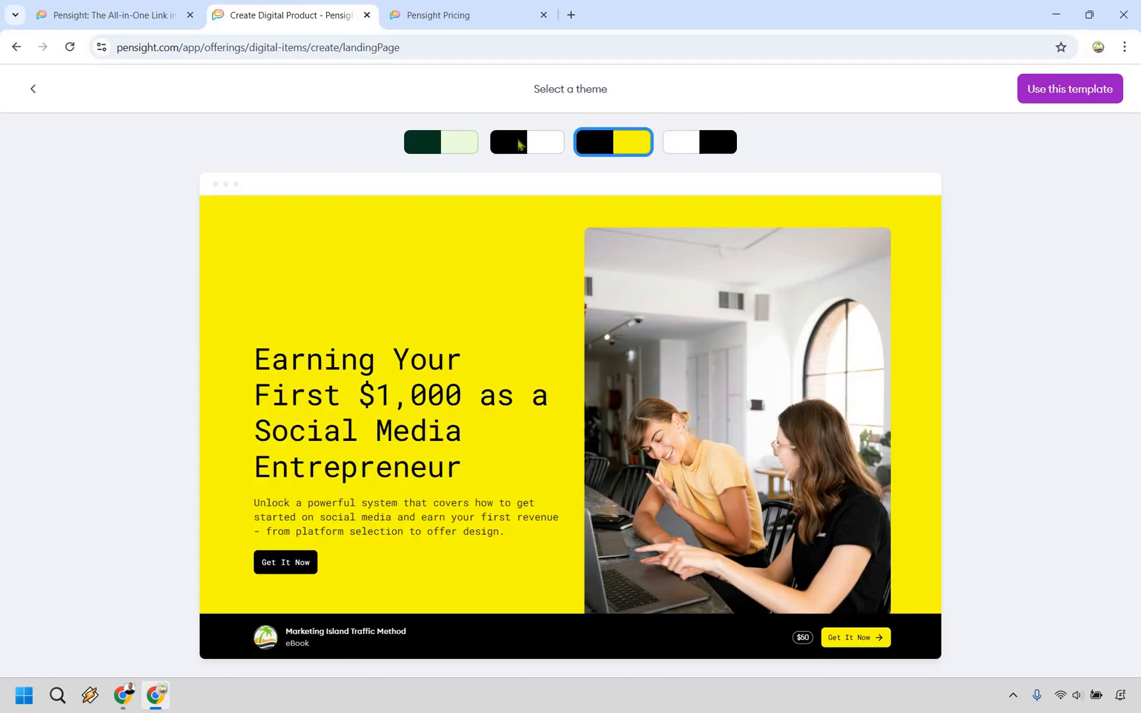
click(526, 141)
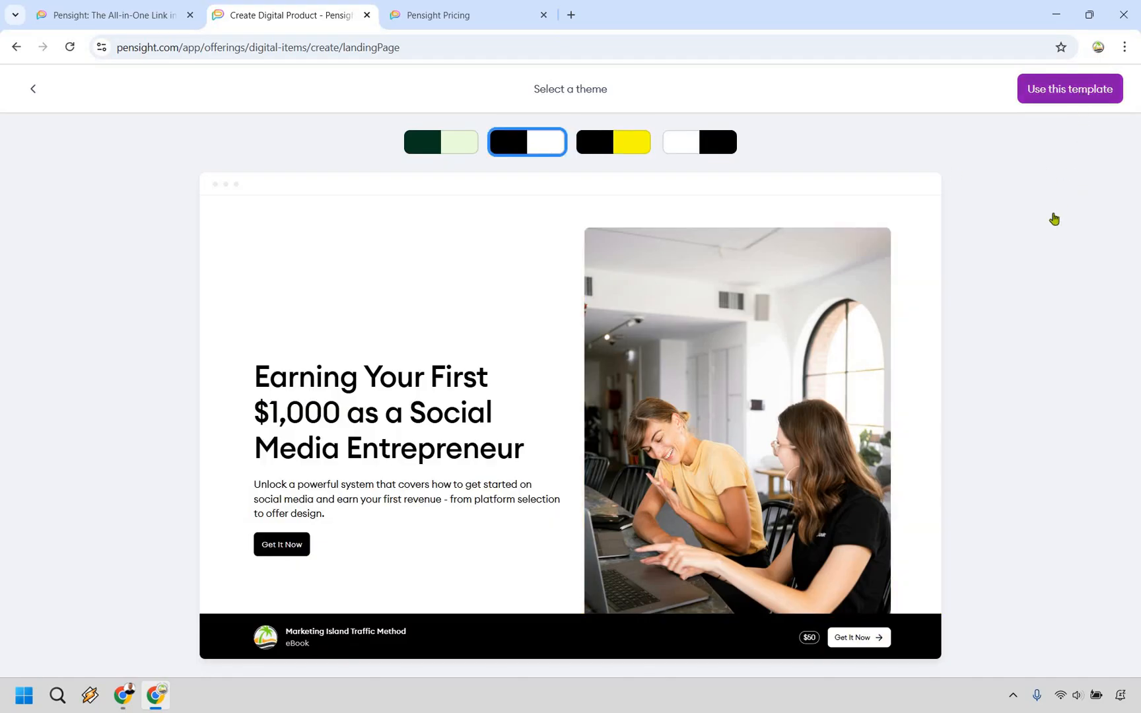
Apply the template and look over the eBook landing page's description and sections.
click(1069, 89)
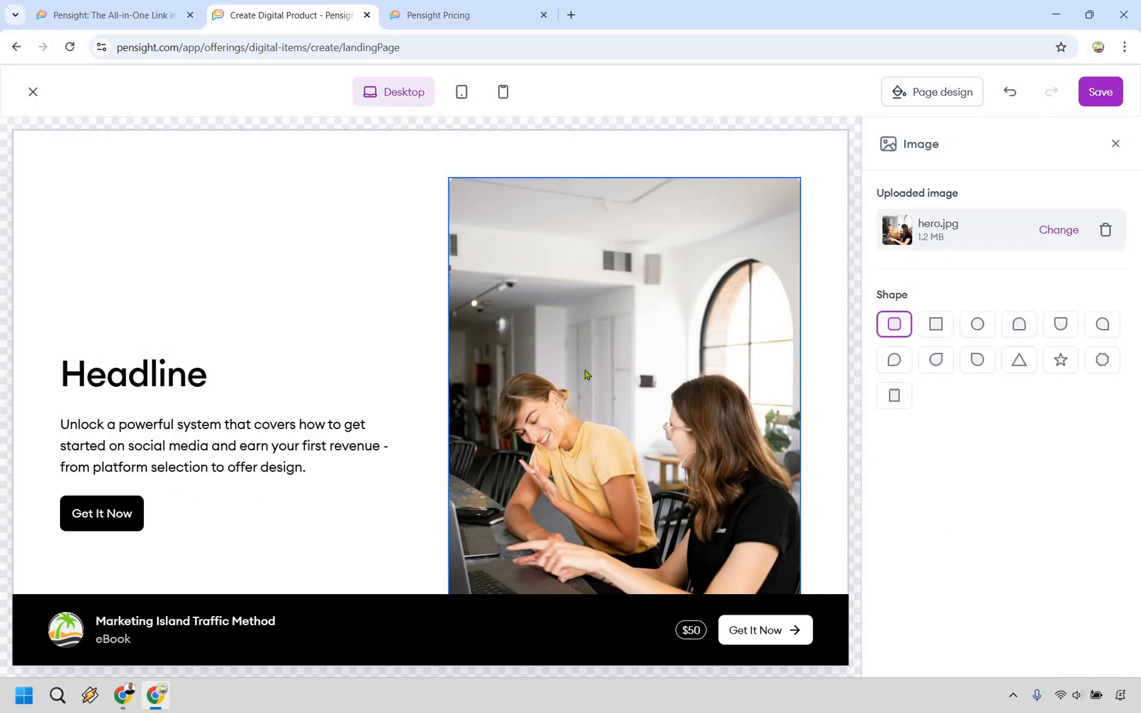
mouse_move(932, 260)
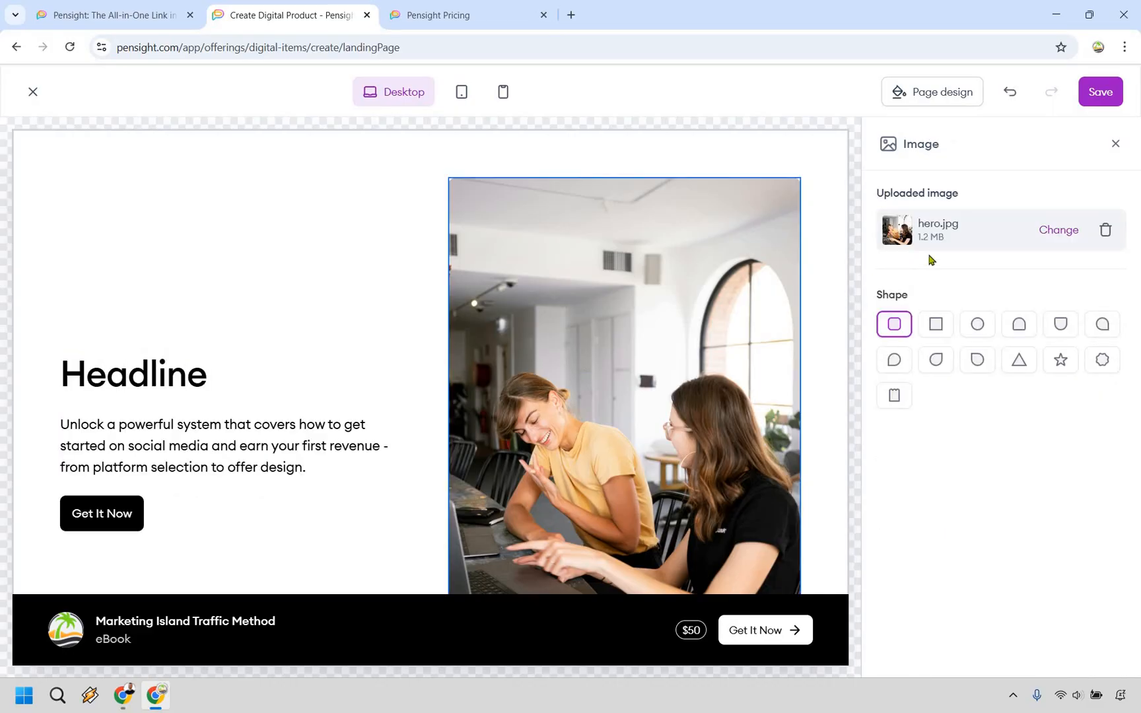
mouse_move(98, 374)
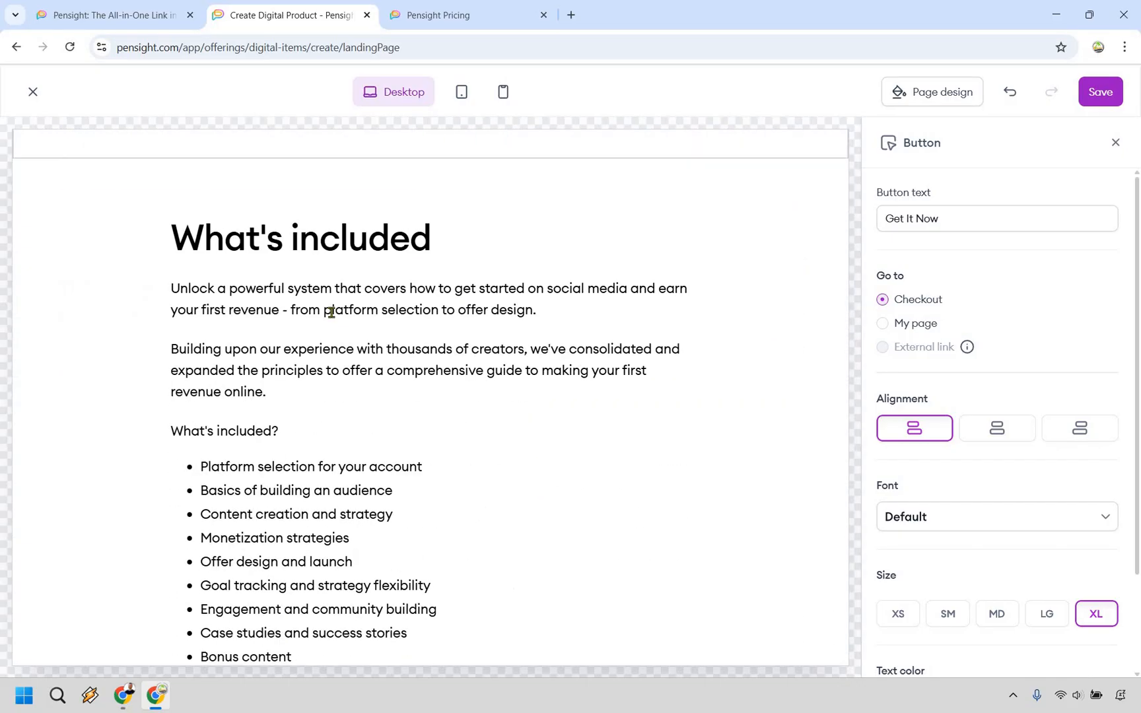
click(364, 296)
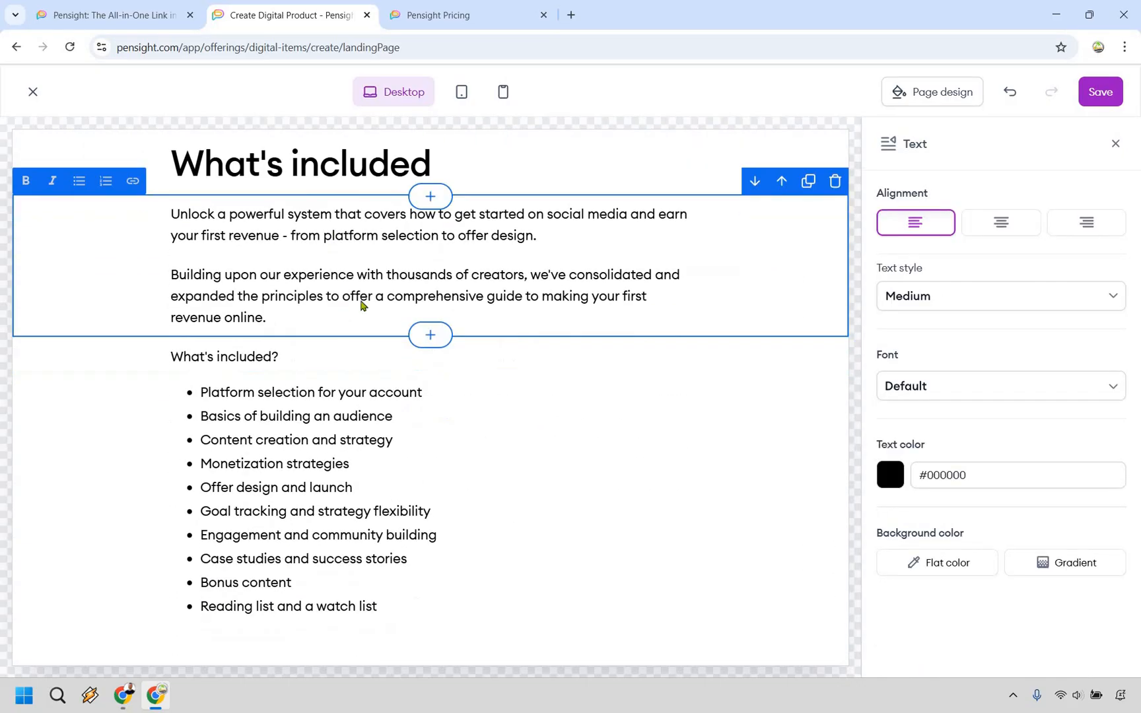
scroll(down, 3)
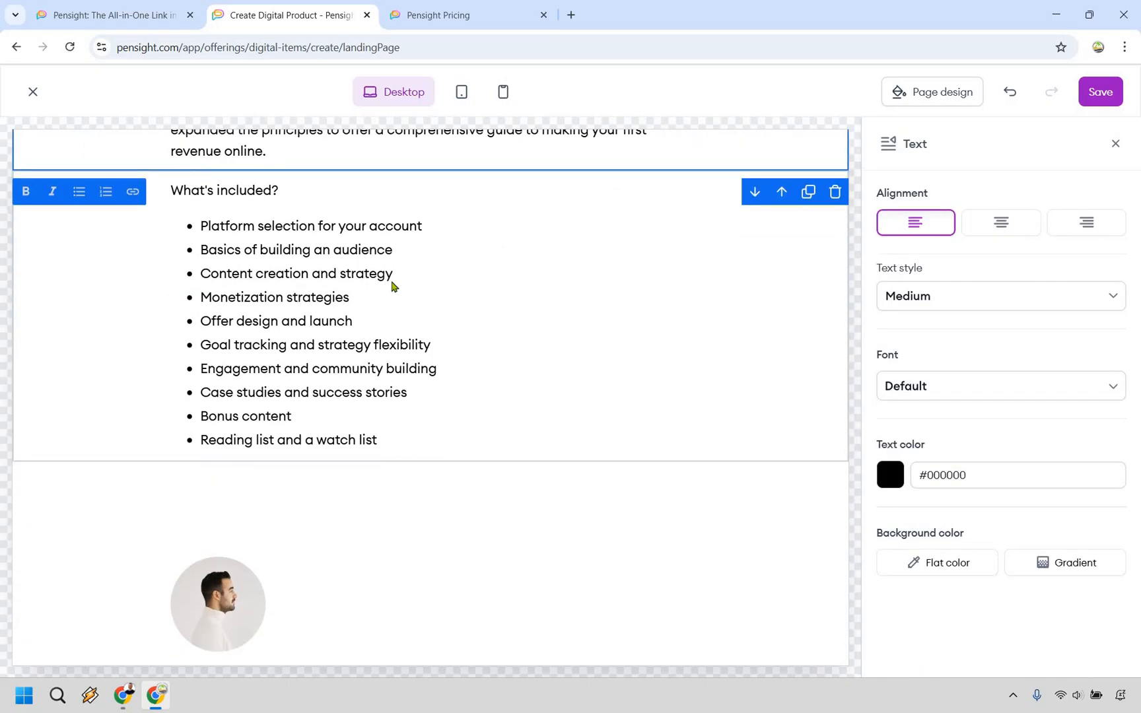
scroll(down, 3)
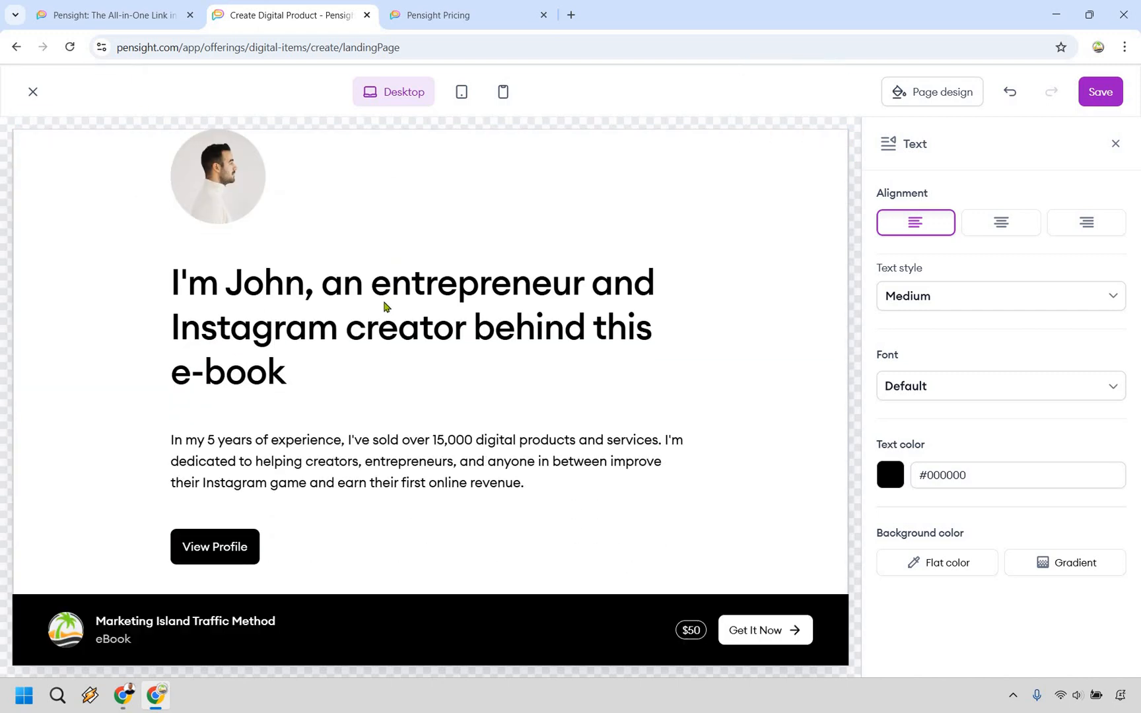
mouse_move(547, 423)
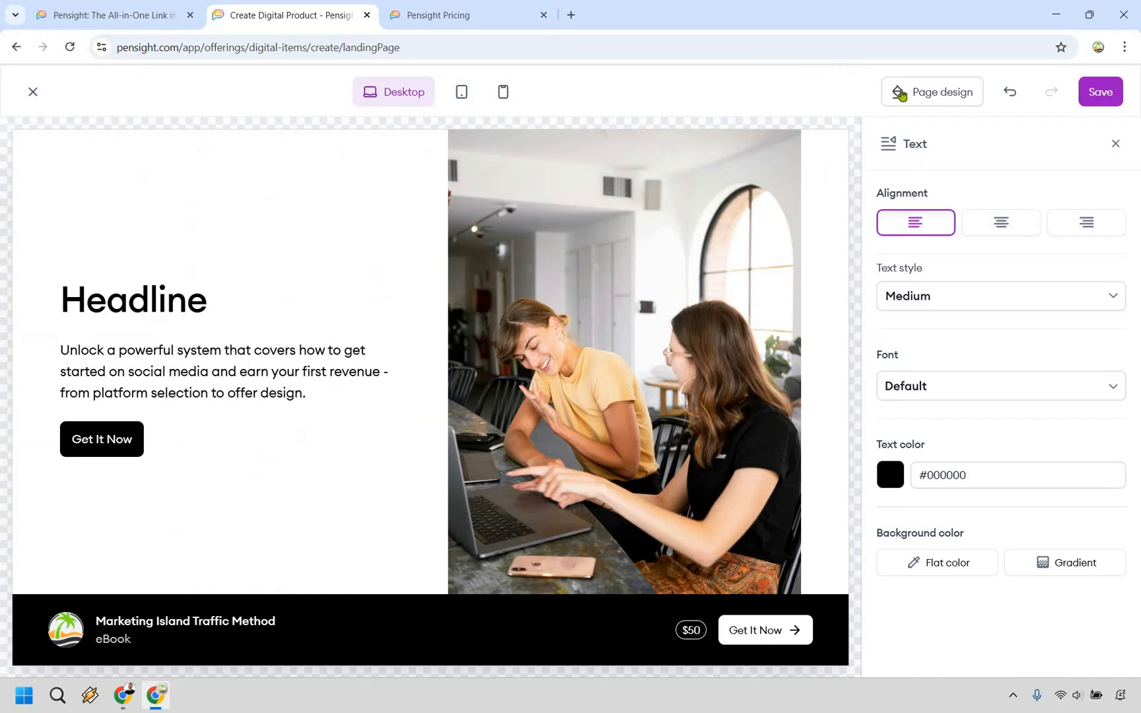
View the Page design background colour options, then leave the landing page editor.
click(941, 91)
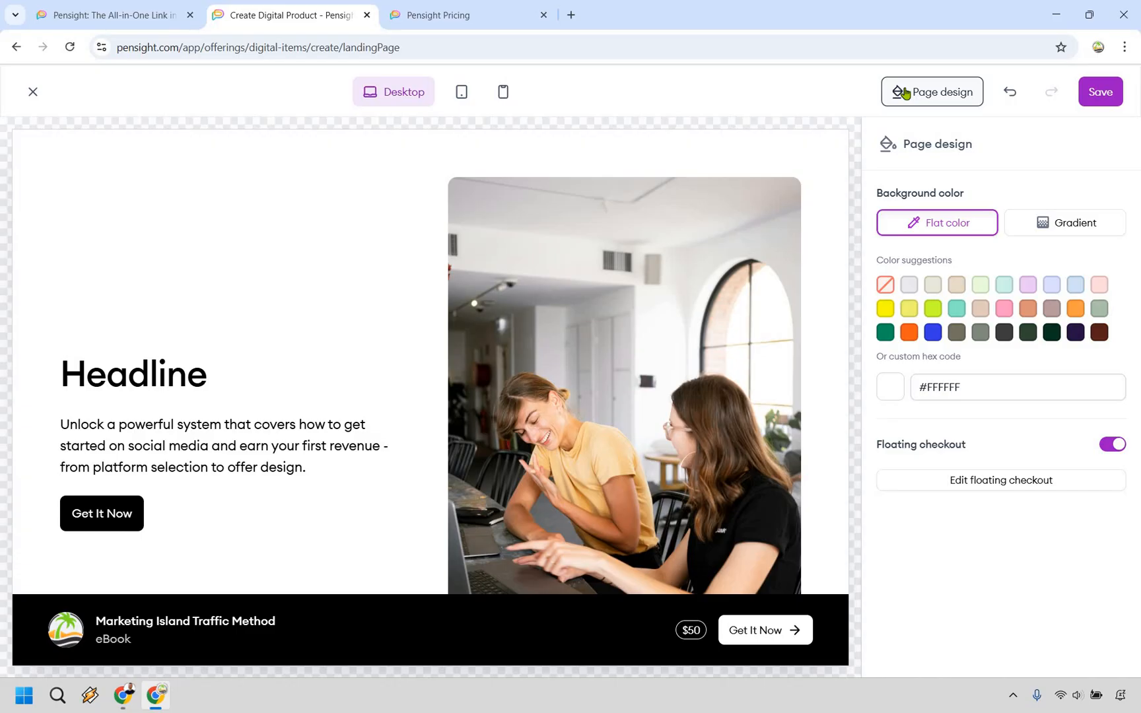
mouse_move(996, 330)
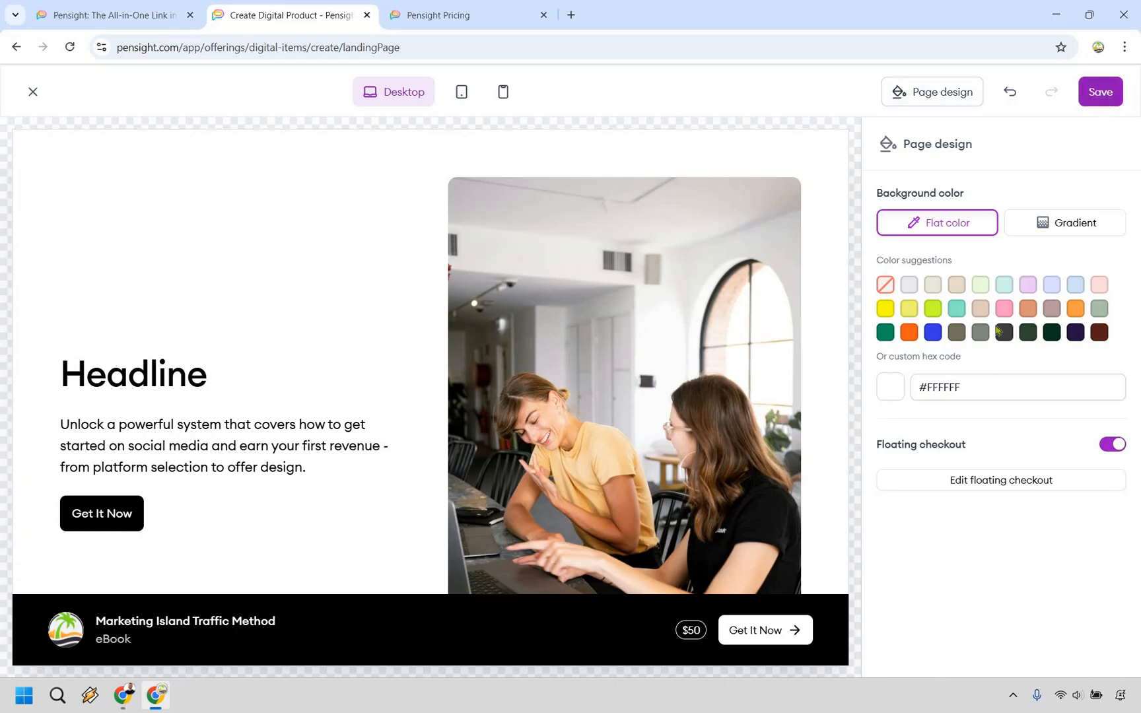
click(32, 91)
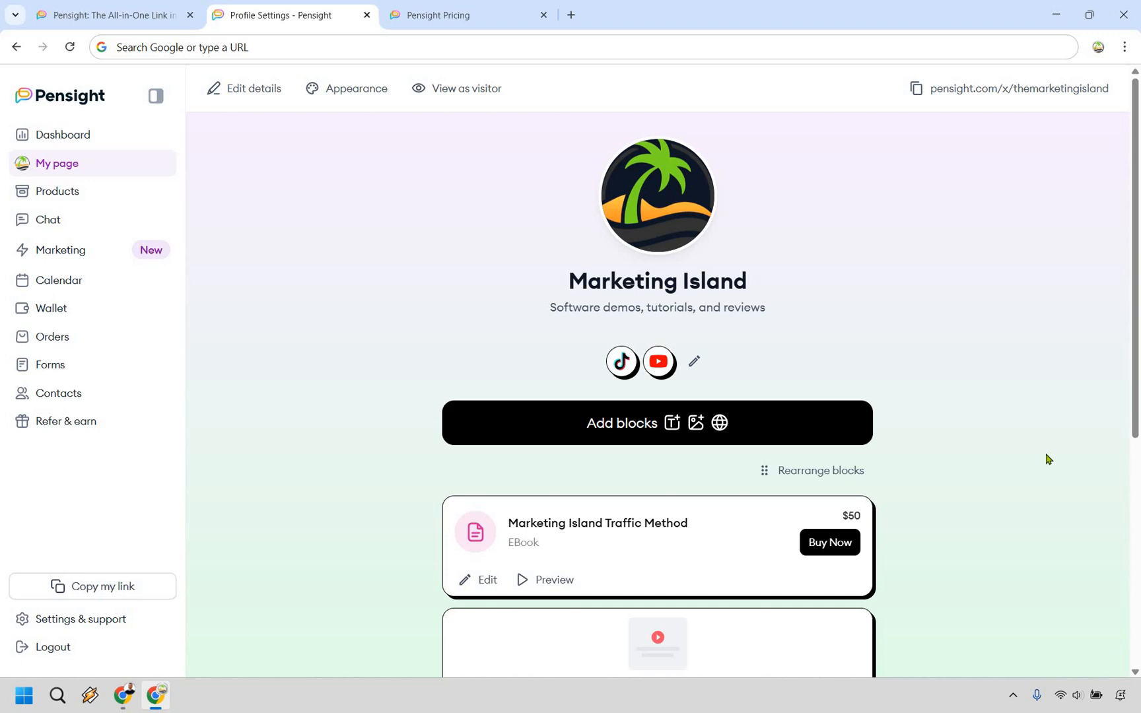
mouse_move(768, 435)
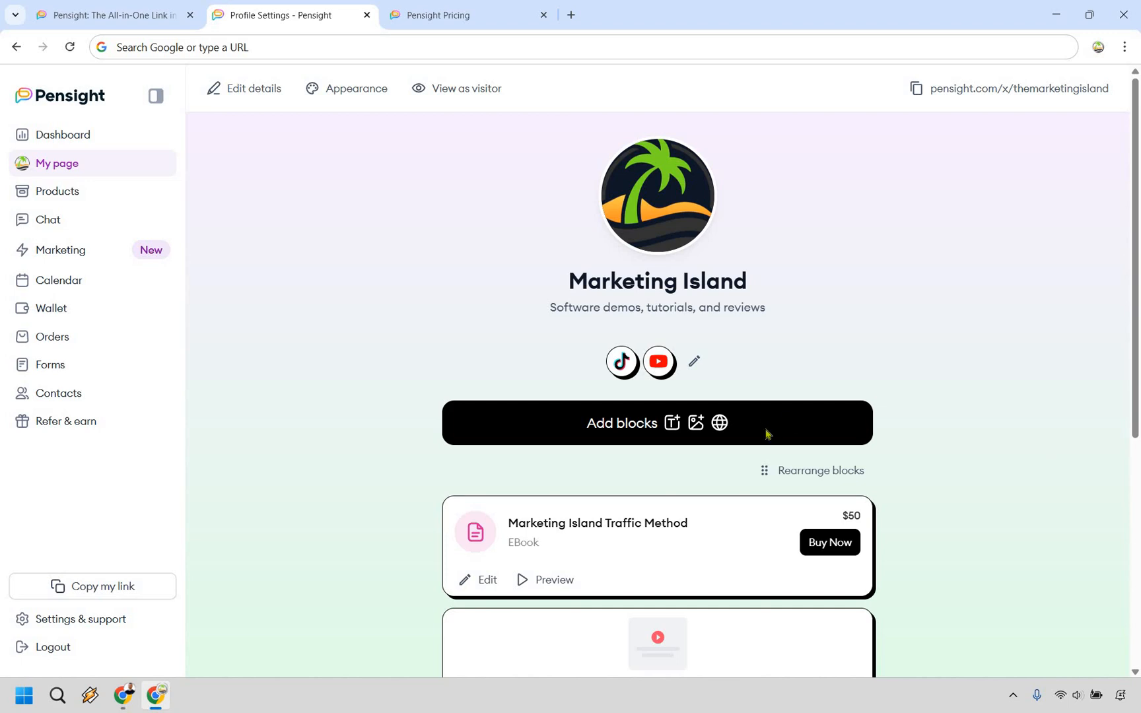
Add a Product block and pick Membership, previewing a $17/month Get Access Today card.
click(622, 423)
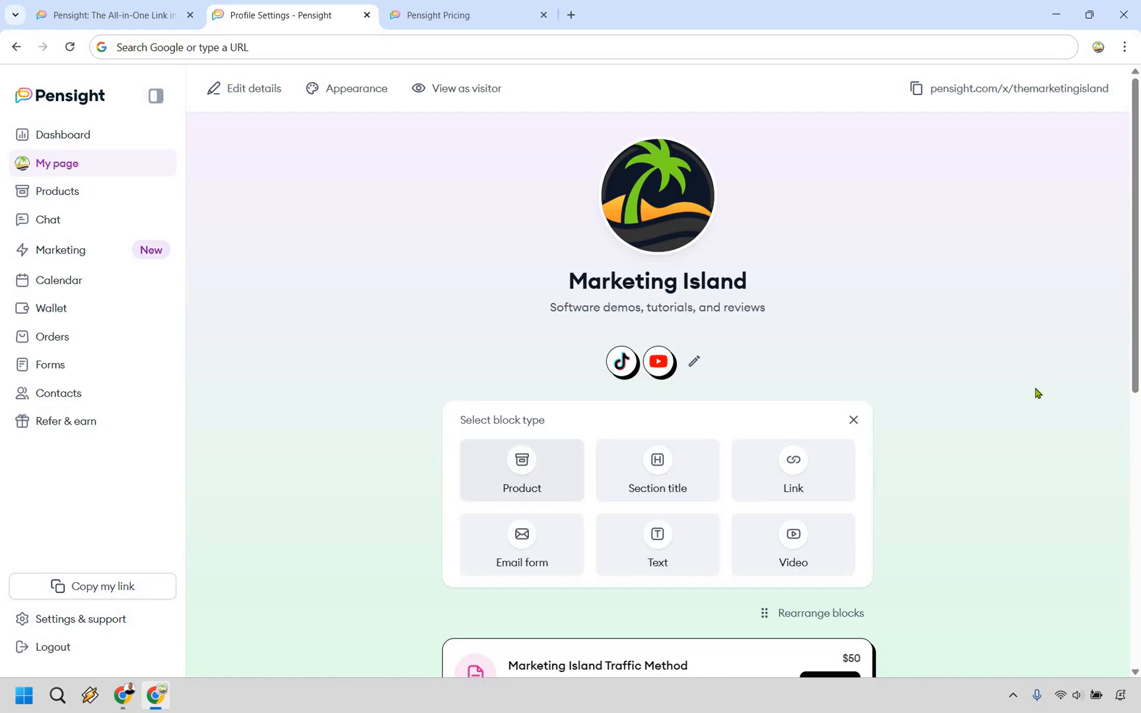
click(522, 469)
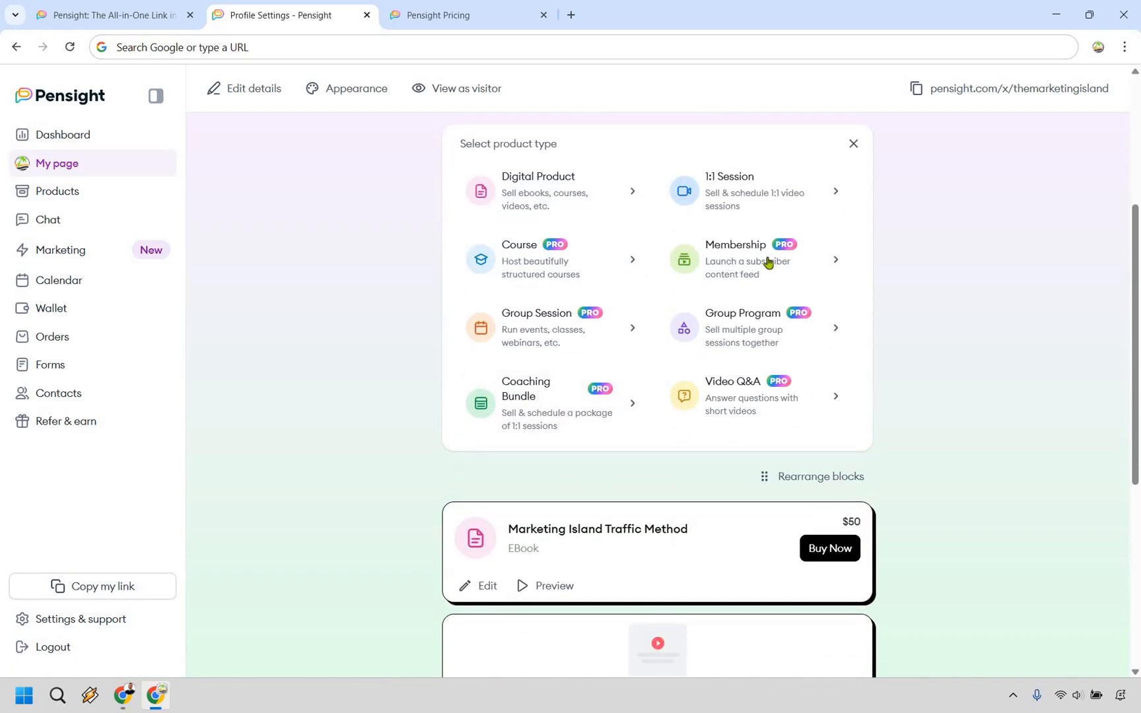
click(757, 260)
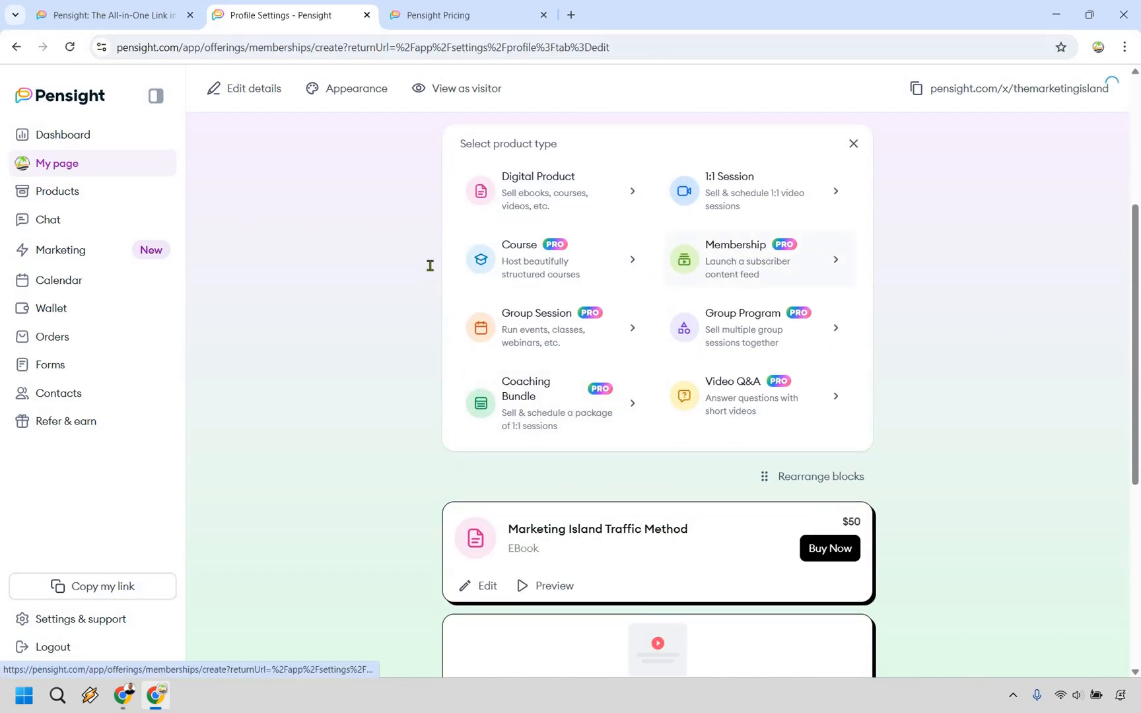
click(757, 259)
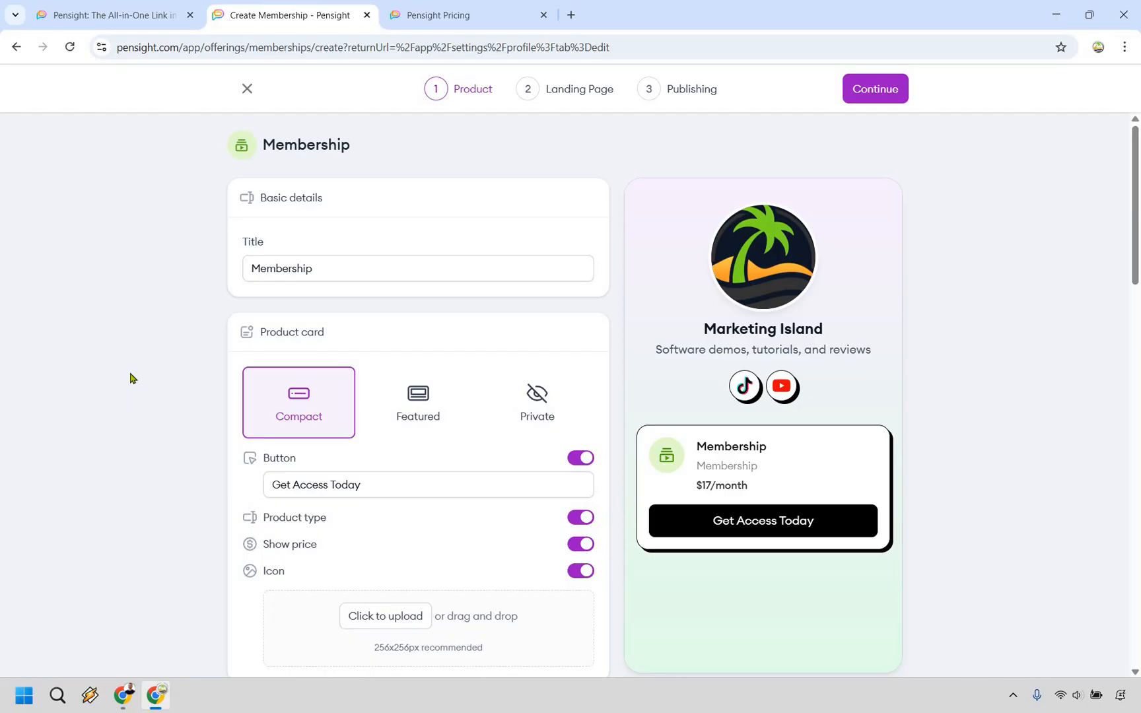
mouse_move(620, 293)
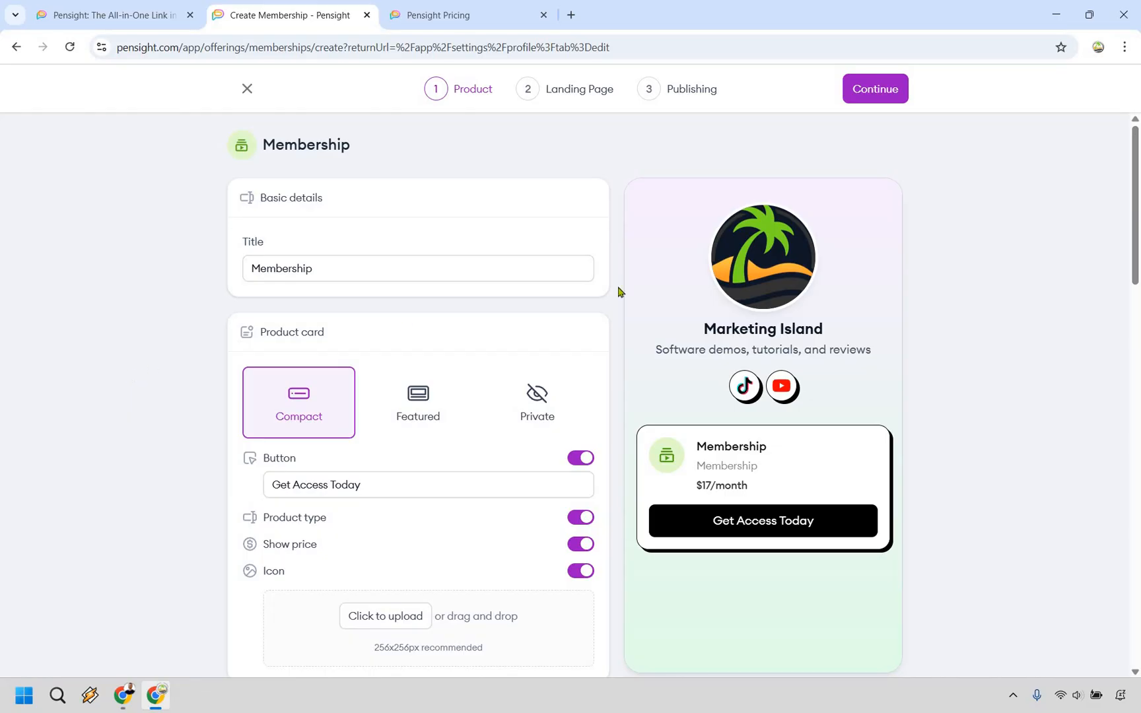
Skip the landing page and publish the $17/month Membership as Public.
click(874, 88)
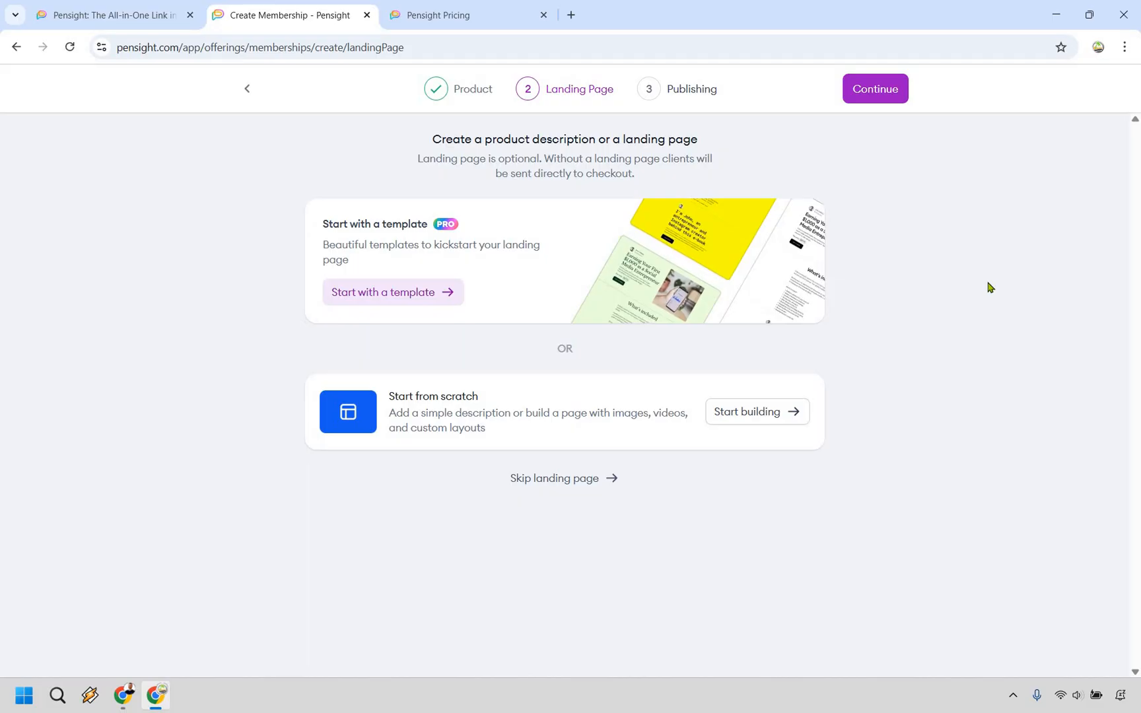
mouse_move(580, 487)
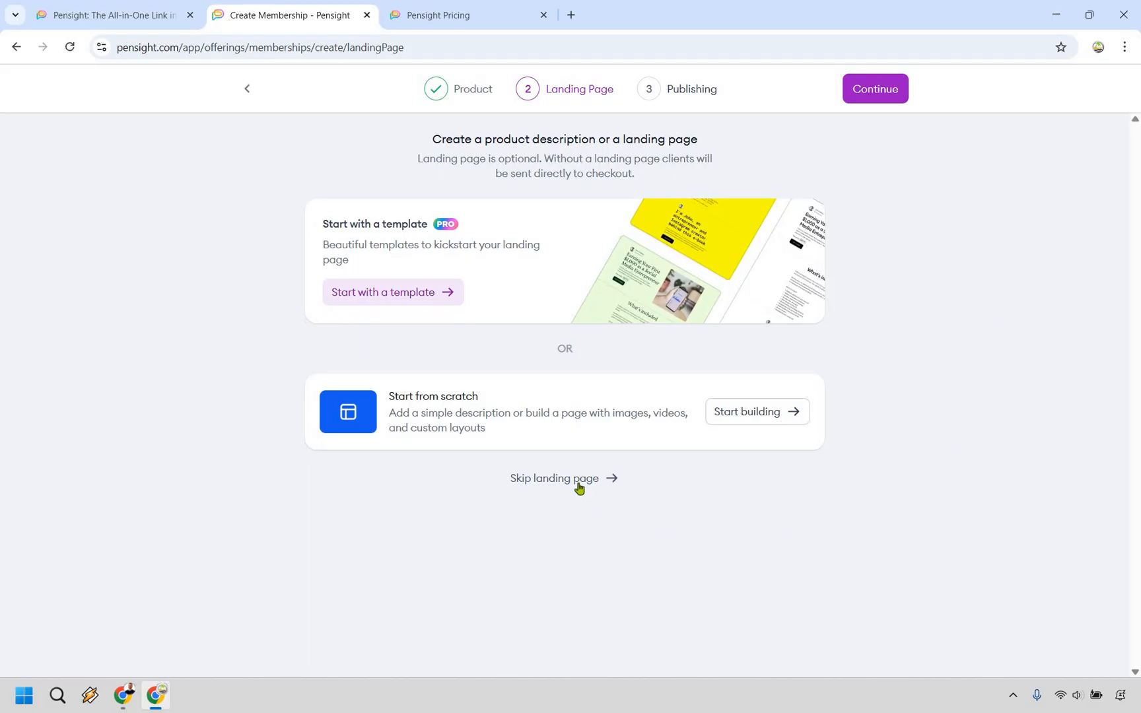
click(555, 478)
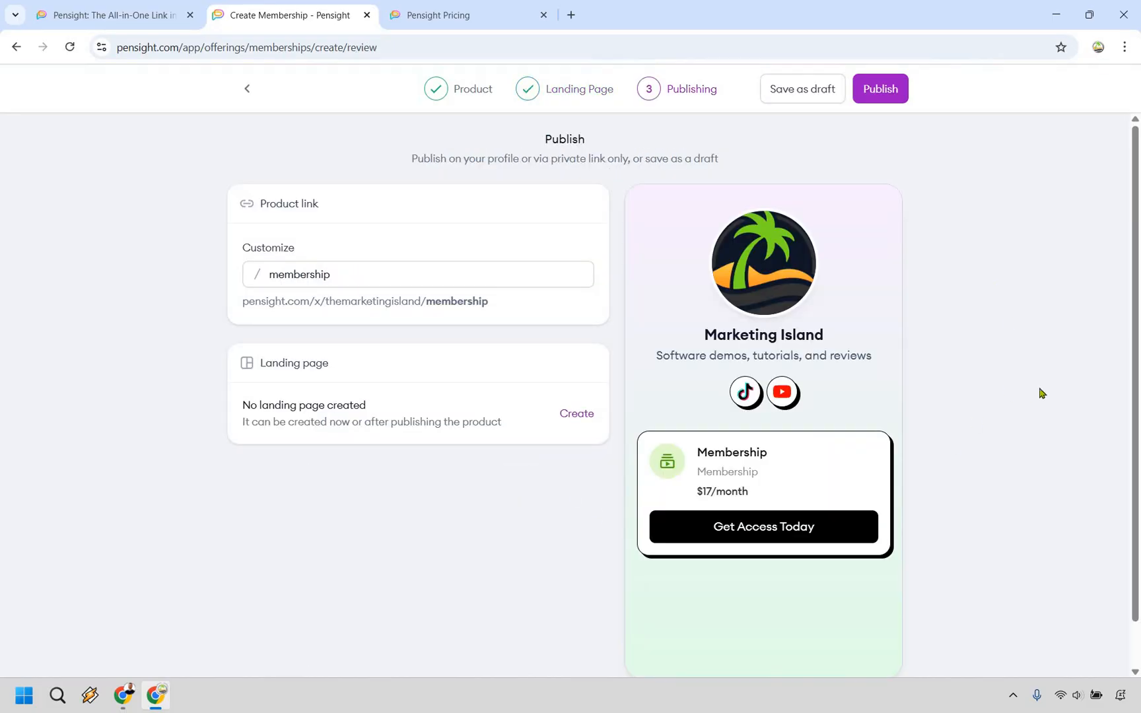
mouse_move(1038, 323)
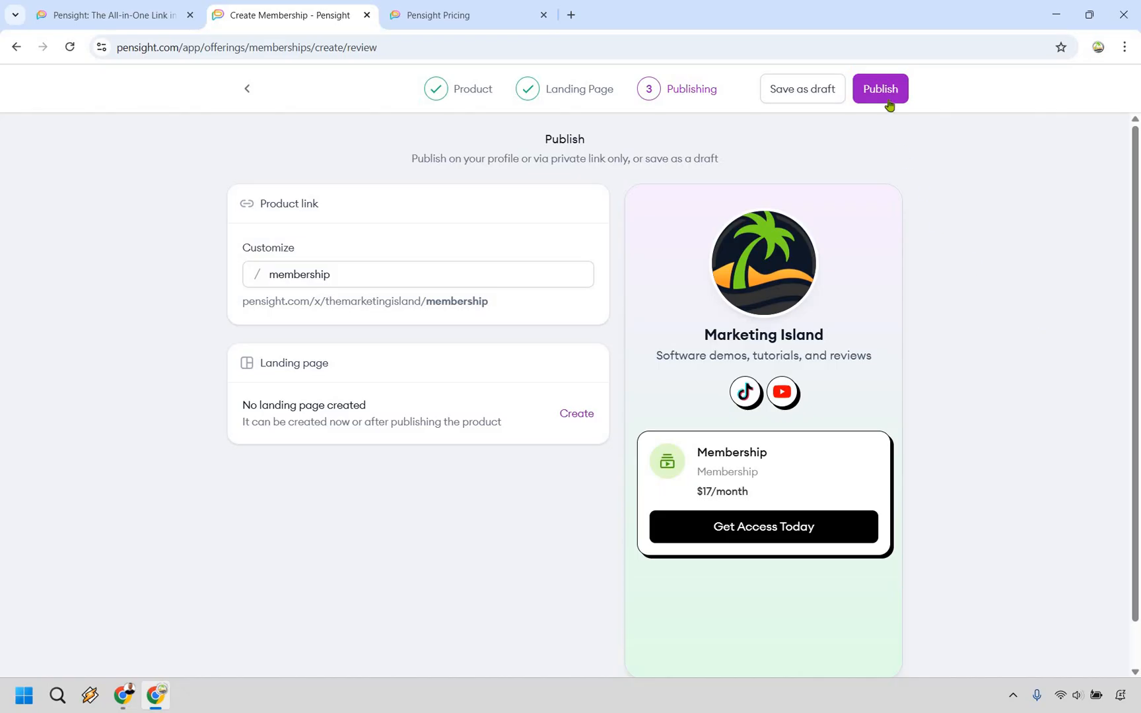
click(881, 88)
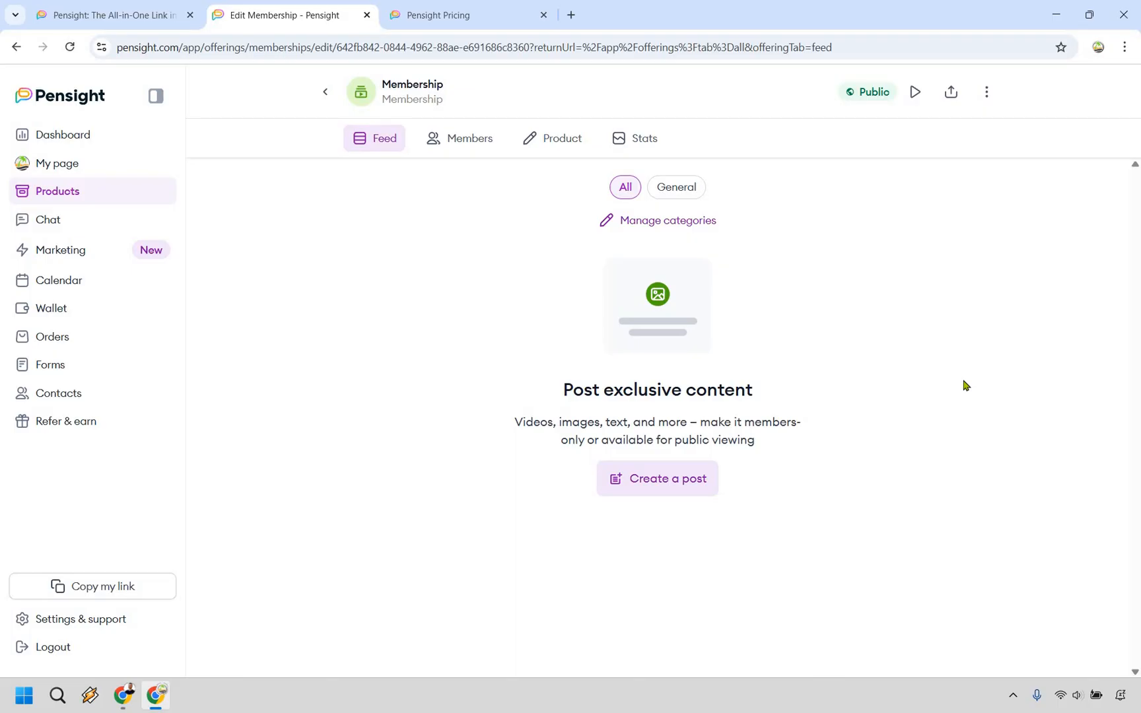
mouse_move(661, 480)
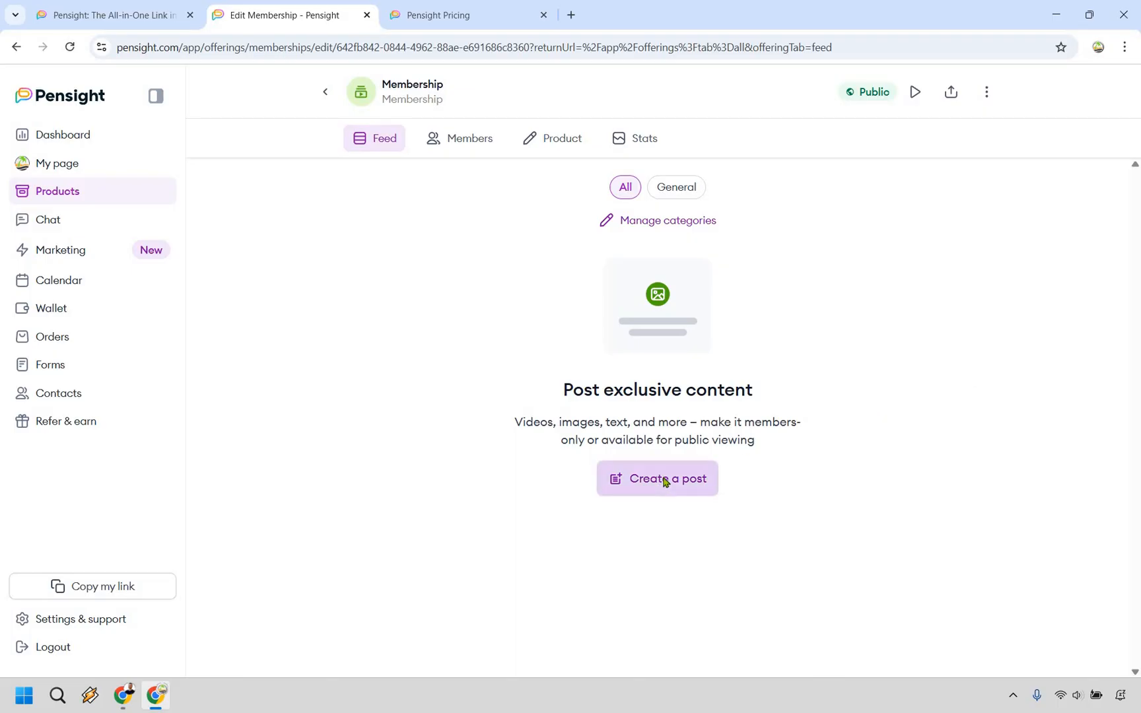
Start a new membership post titled 'Introduction'.
click(658, 478)
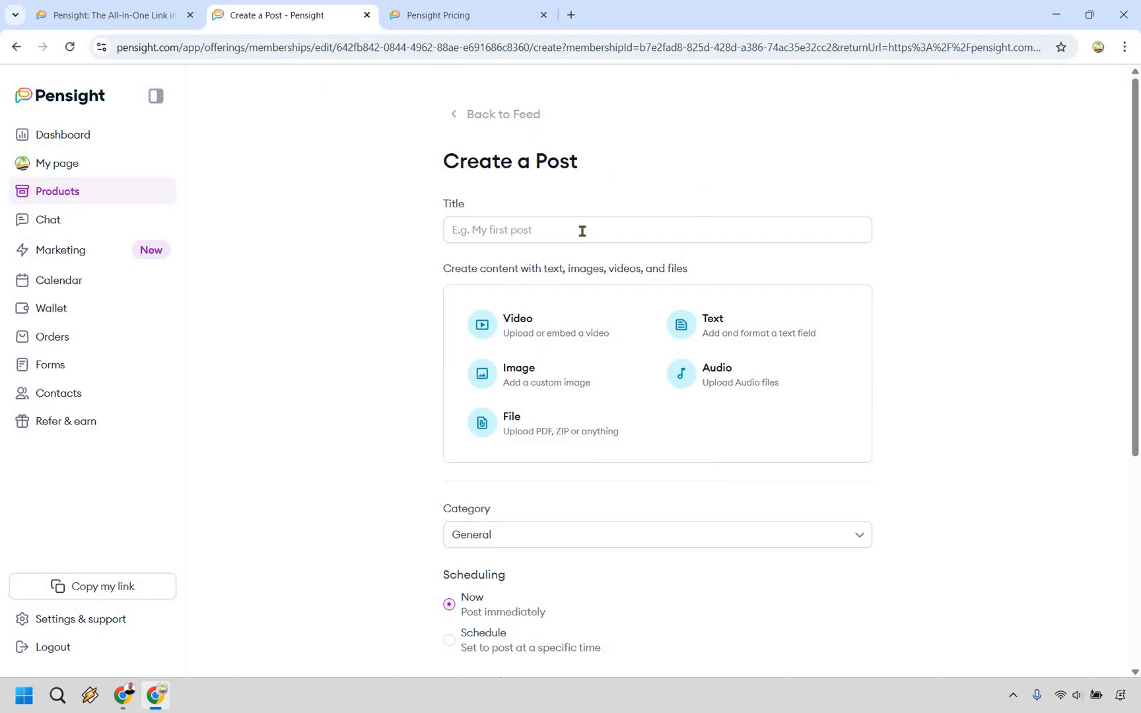
text(Intro)
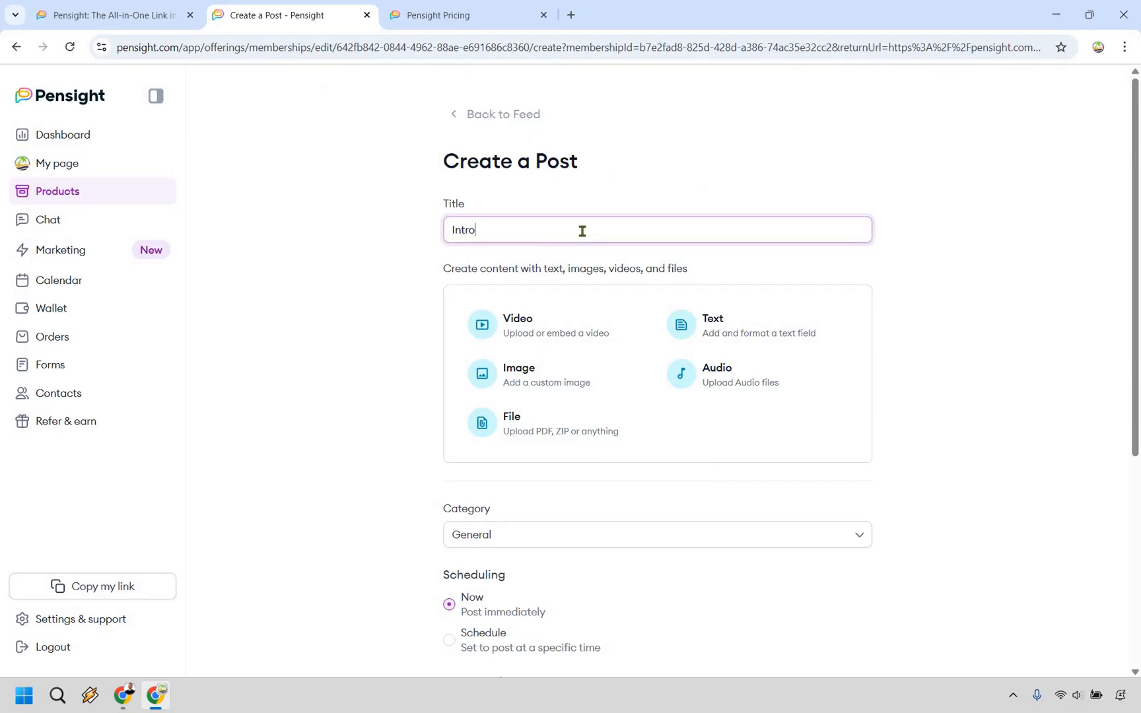
text(duction)
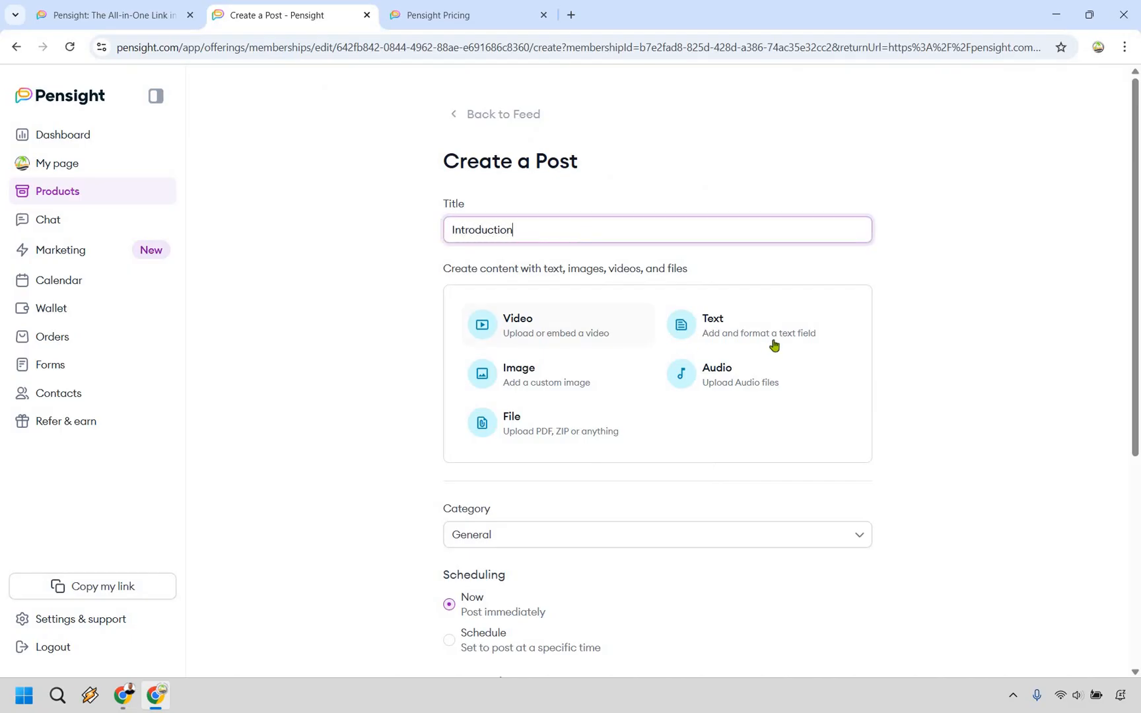
mouse_move(548, 401)
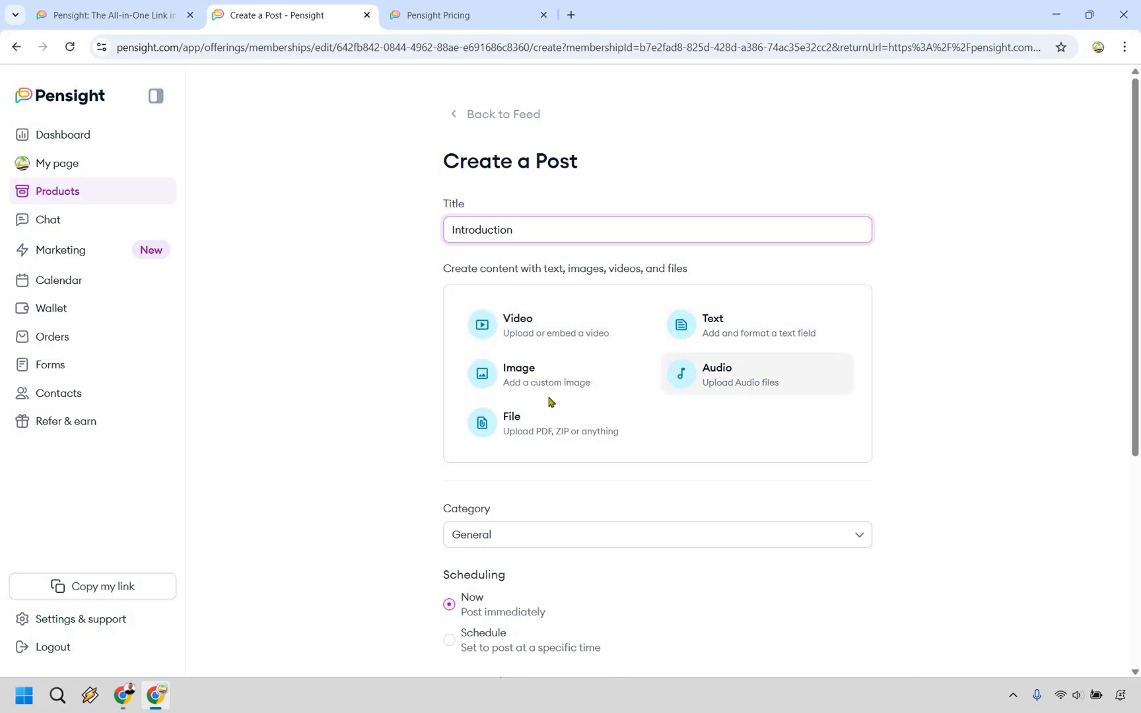
mouse_move(538, 325)
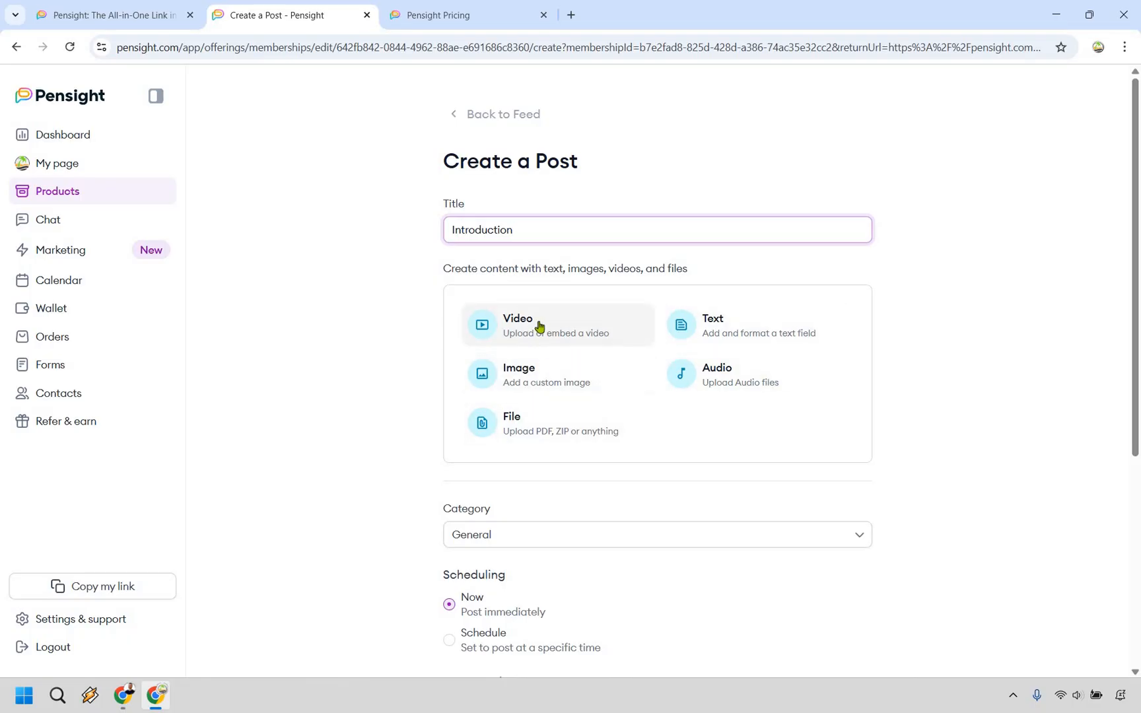
mouse_move(557, 358)
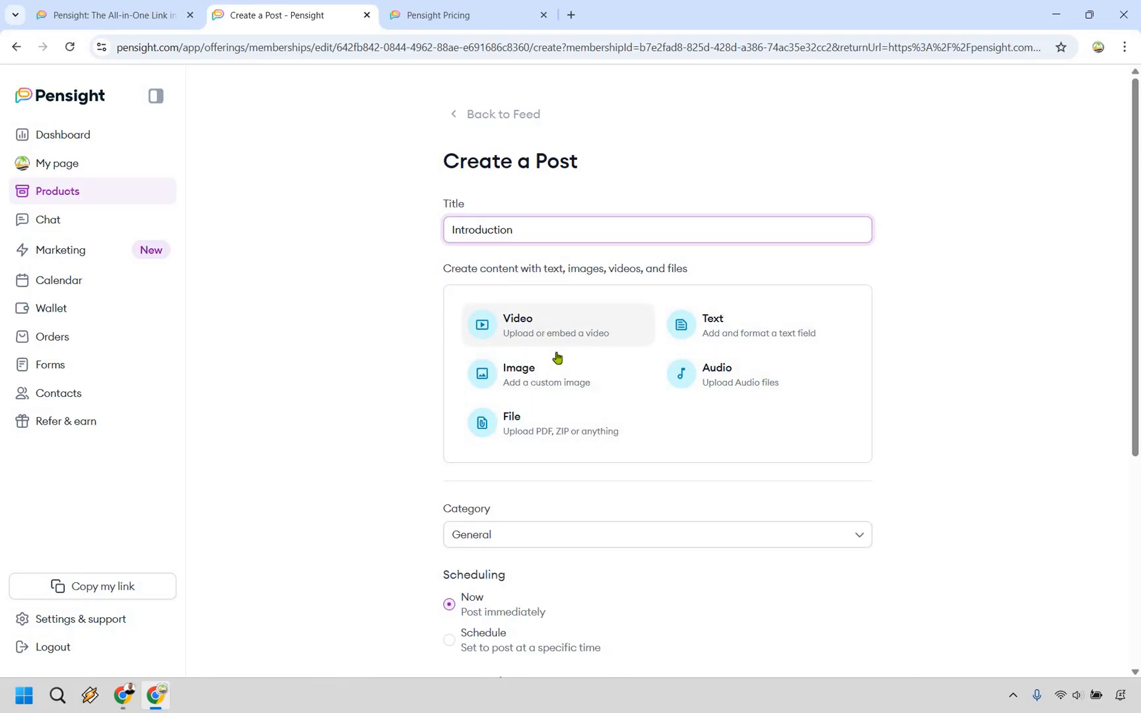
Add a Video block with the YouTube link to the post.
click(555, 325)
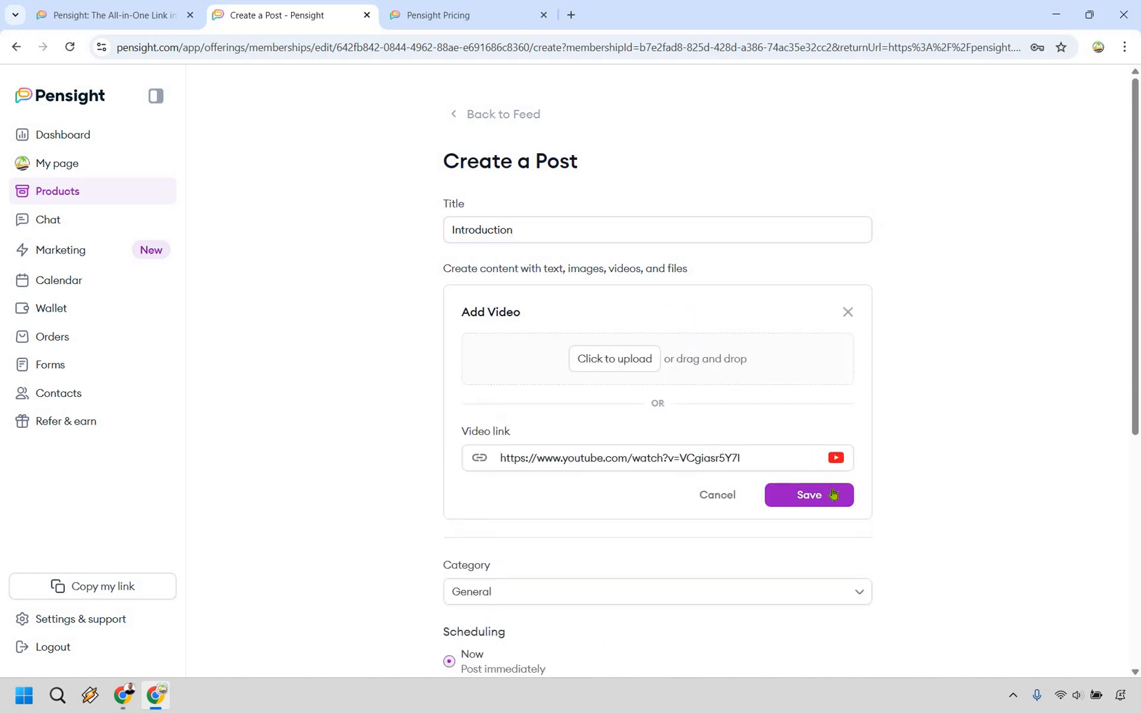
click(809, 496)
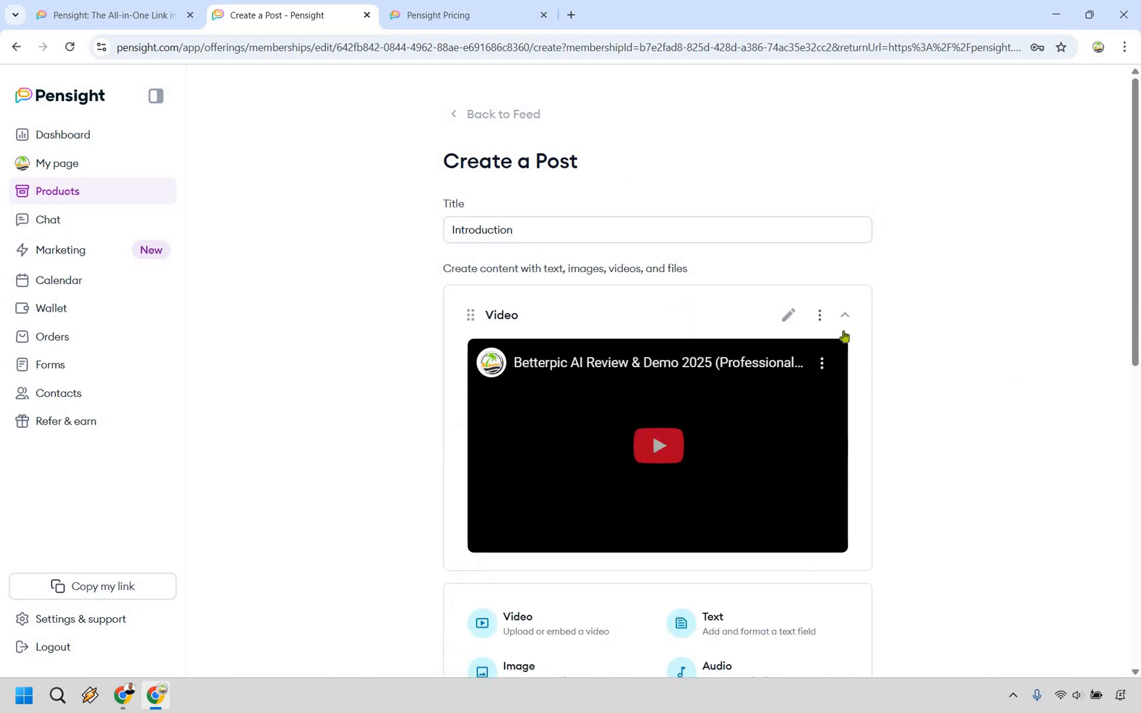
scroll(down, 3)
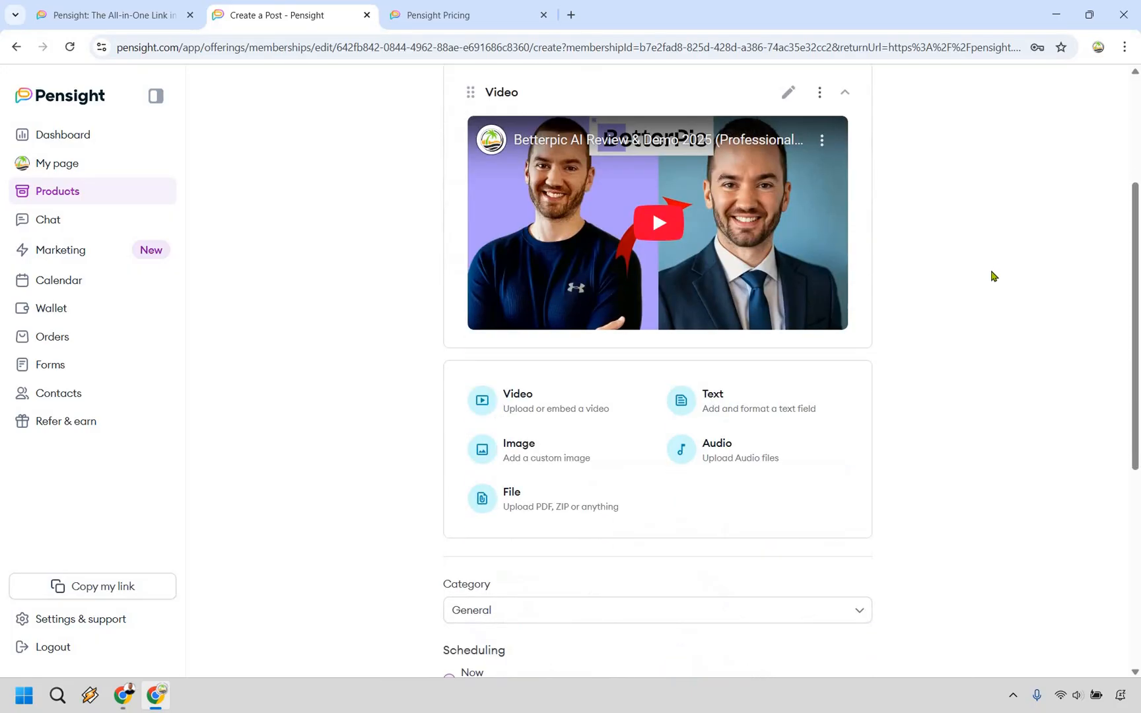
scroll(up, 3)
text(Enjoy this video!)
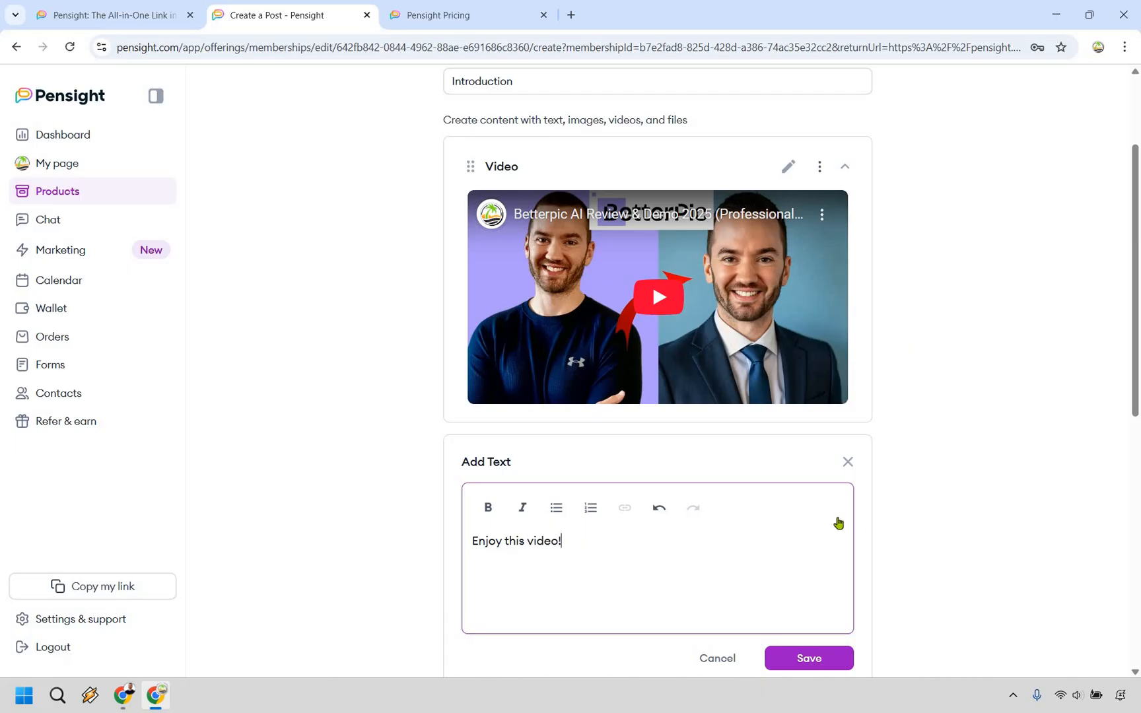
Add a Text block reading 'Enjoy this video!' below the video.
click(807, 658)
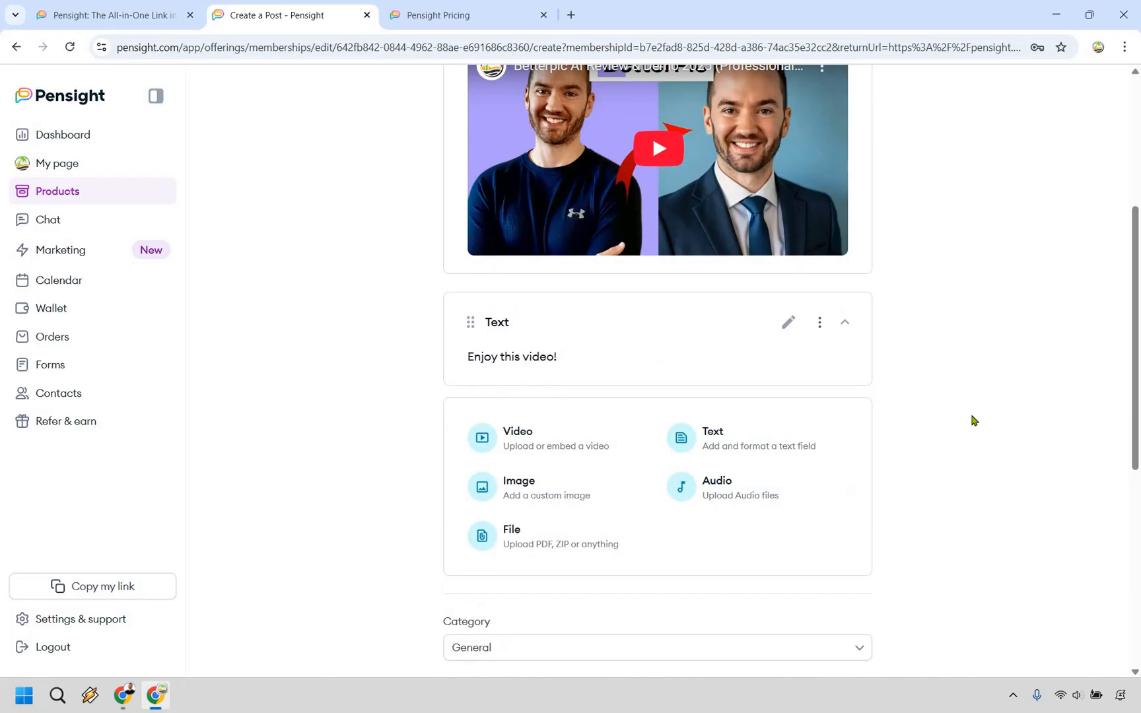
scroll(up, 3)
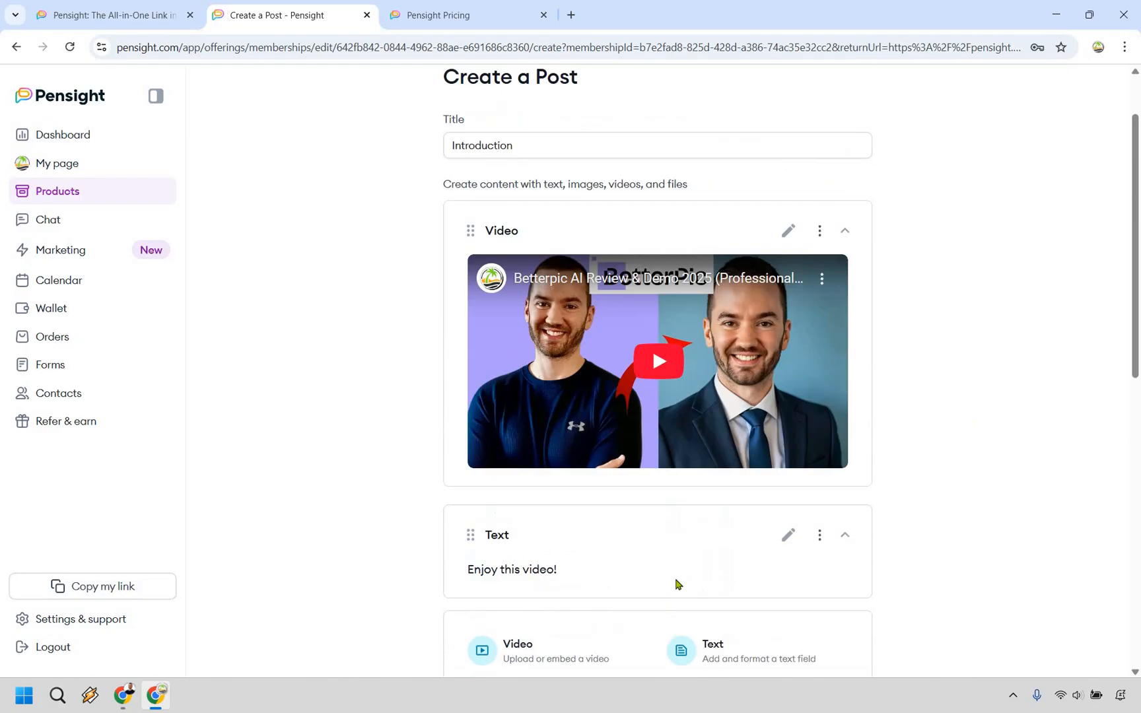
scroll(down, 3)
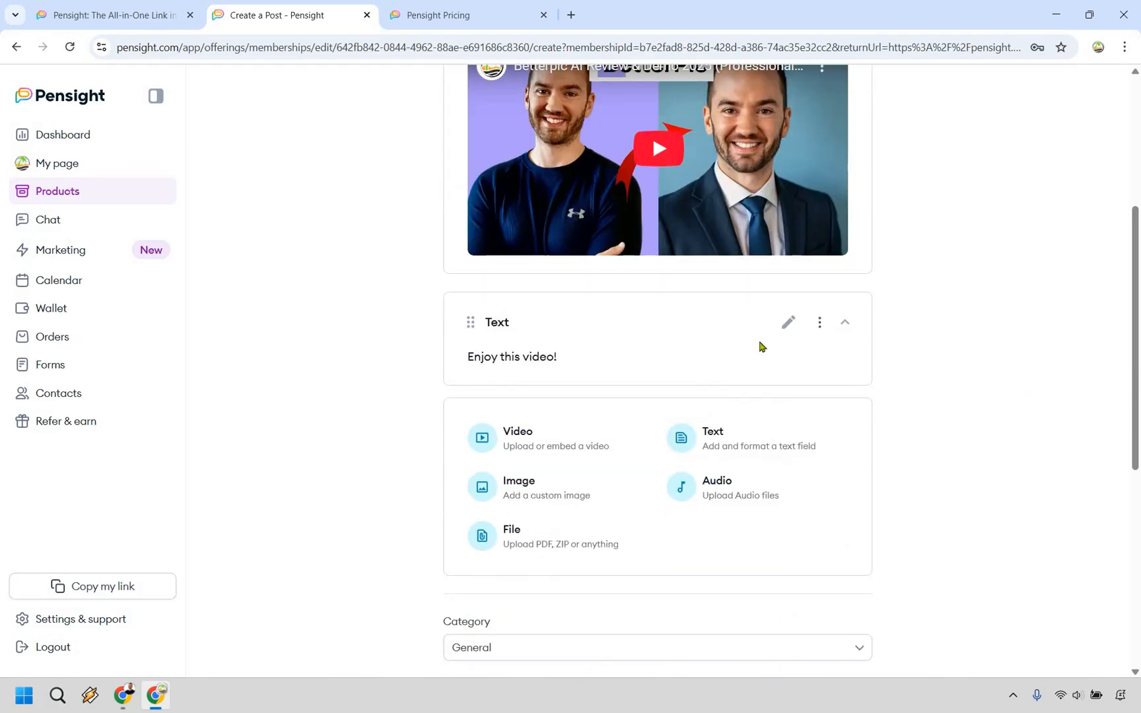
scroll(down, 3)
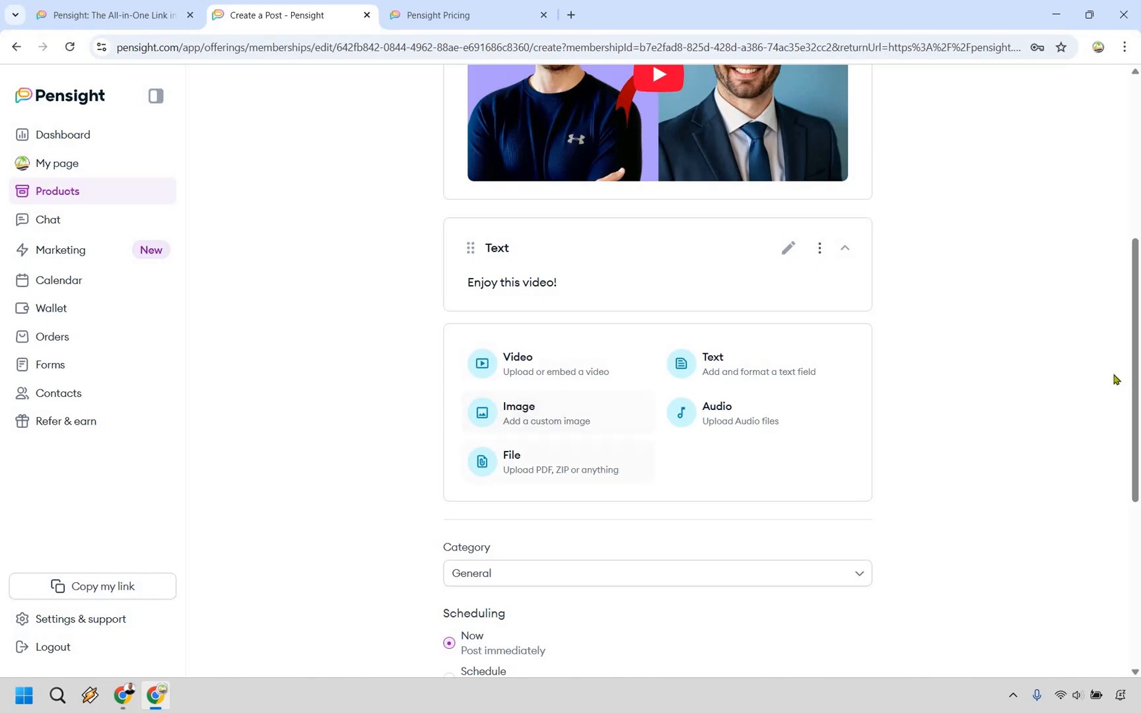
scroll(down, 3)
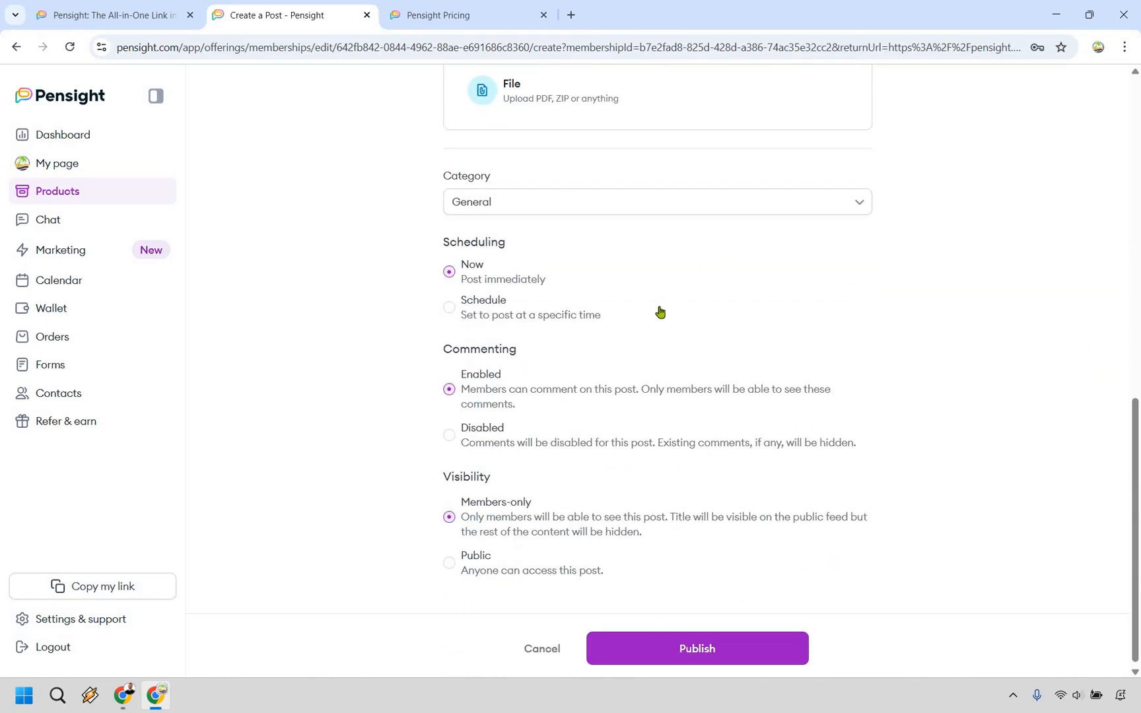
mouse_move(574, 368)
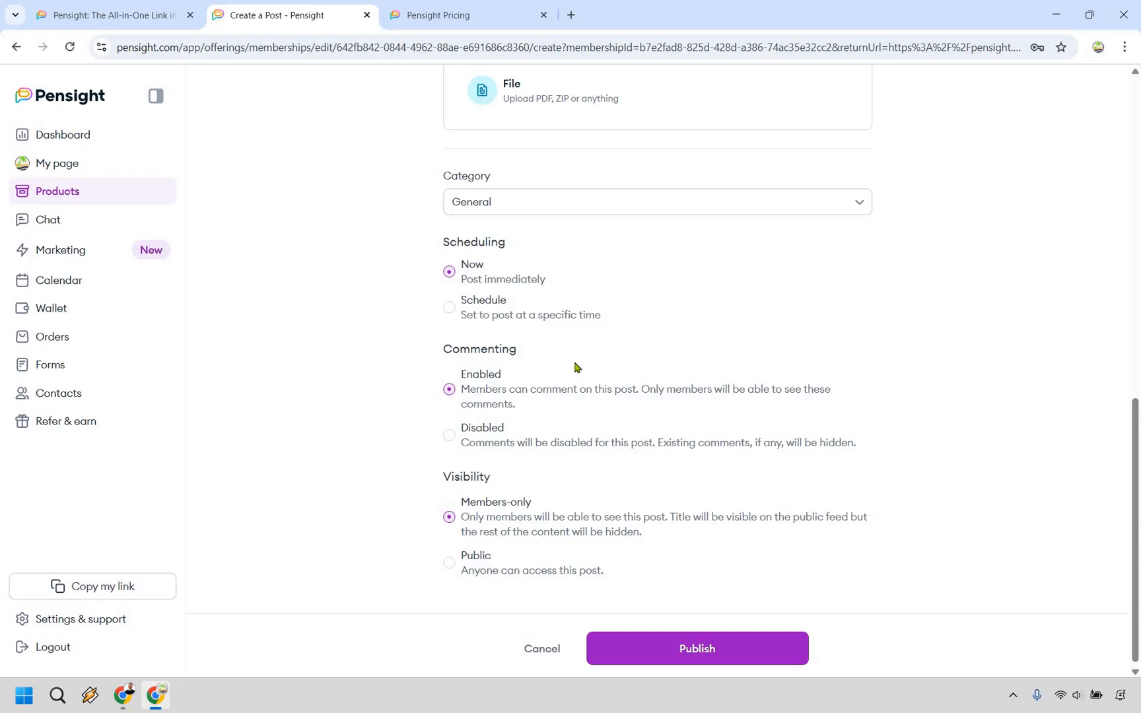
mouse_move(1051, 443)
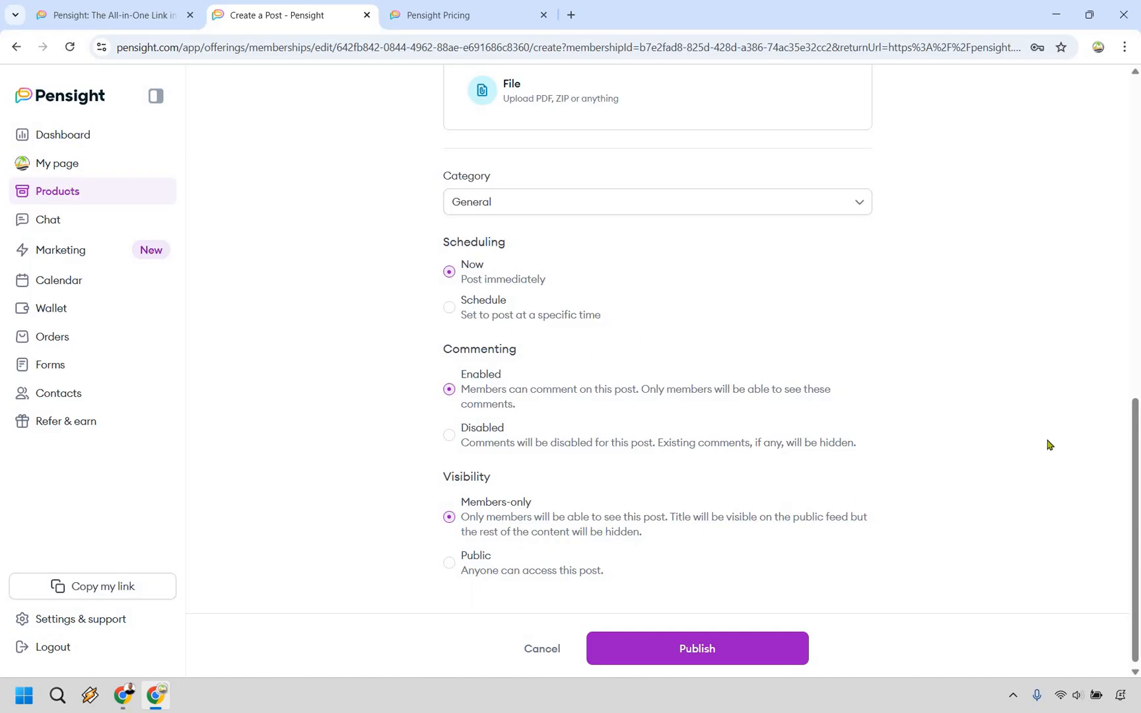
mouse_move(709, 650)
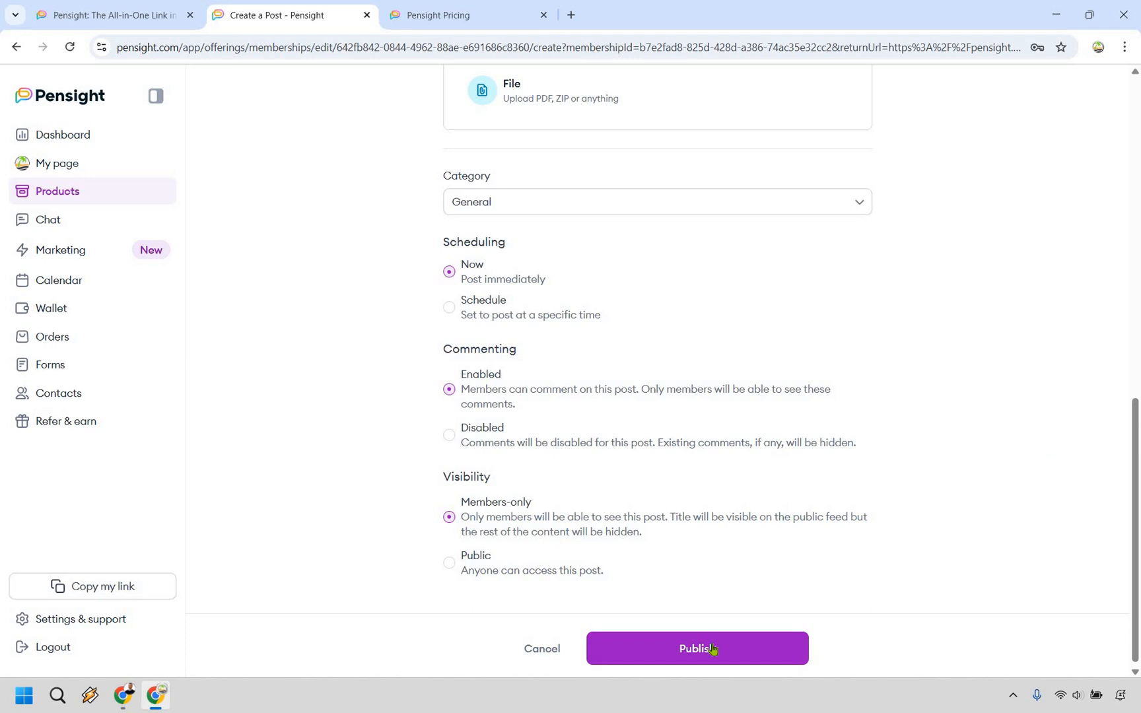
Publish the Introduction post to the membership feed.
click(697, 649)
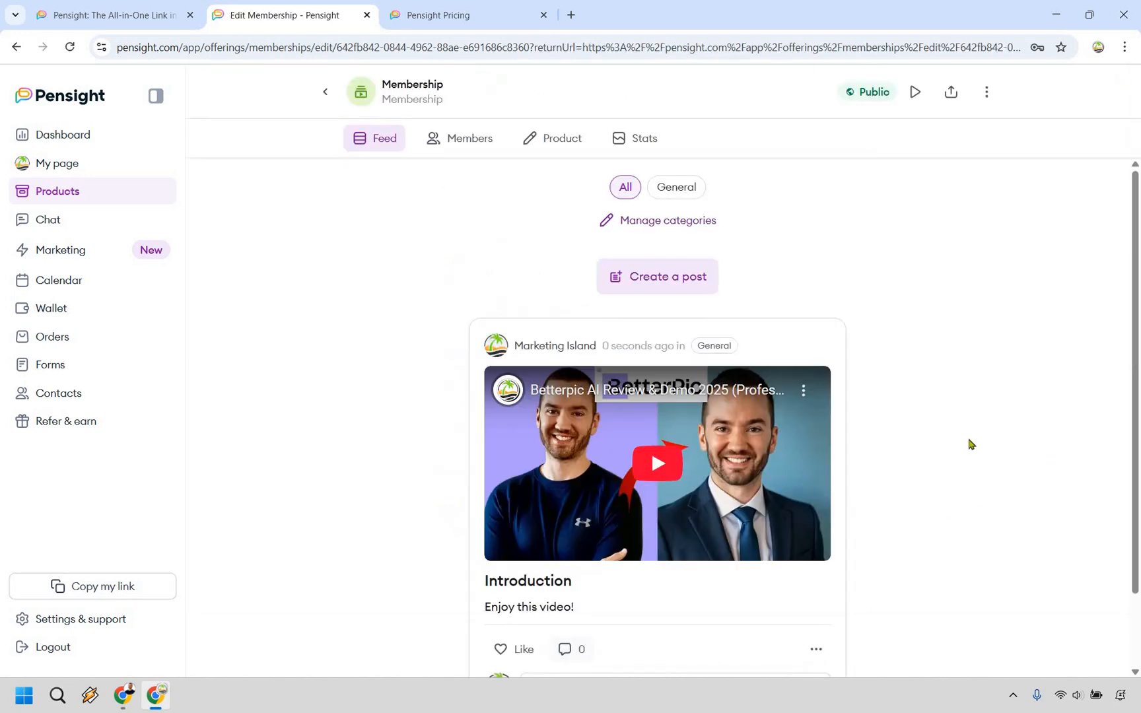
scroll(down, 3)
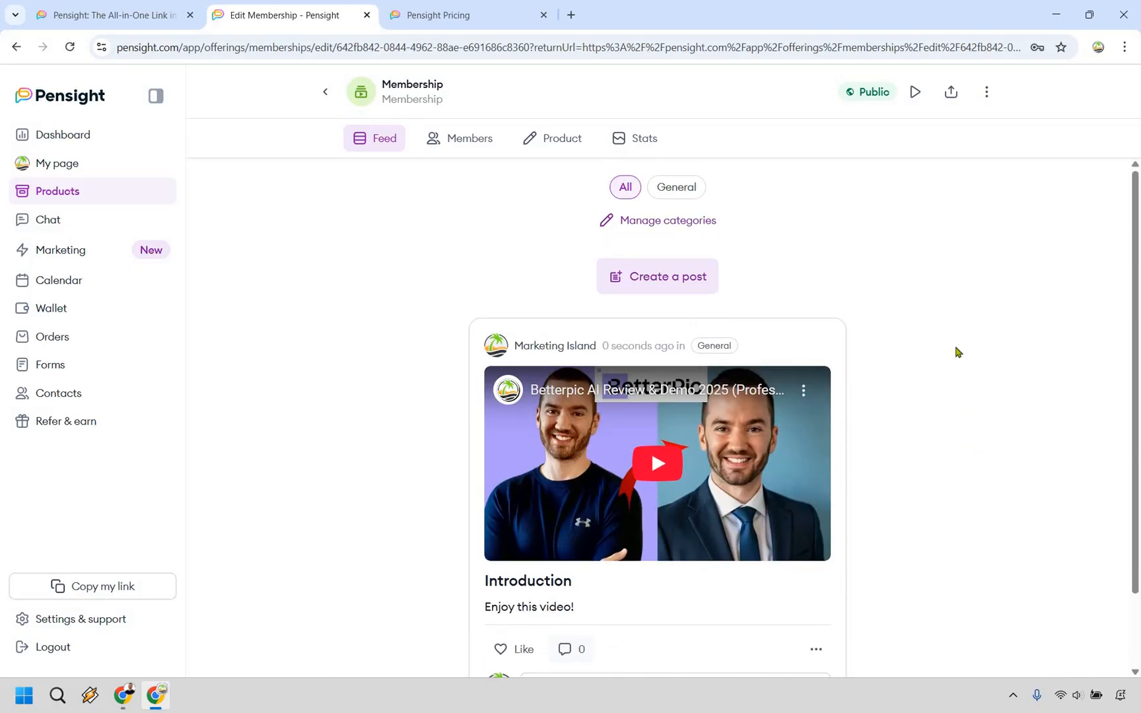
mouse_move(919, 93)
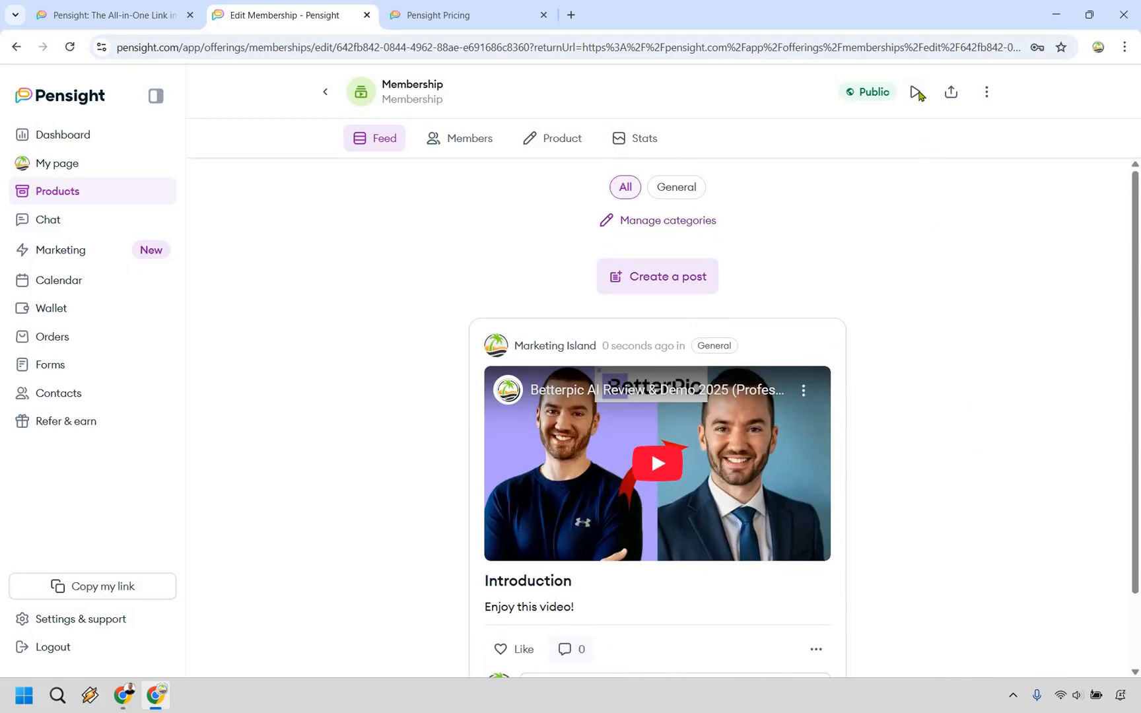
Preview the Introduction post as members see it, then return to the My page editor.
click(918, 92)
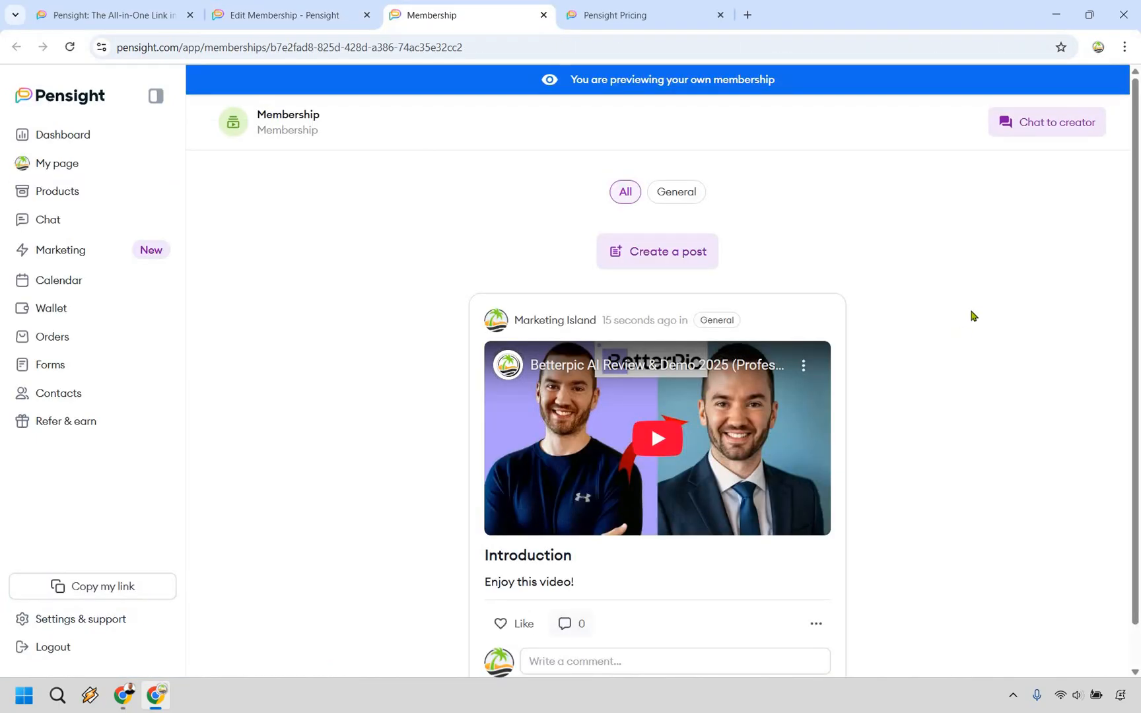
scroll(down, 3)
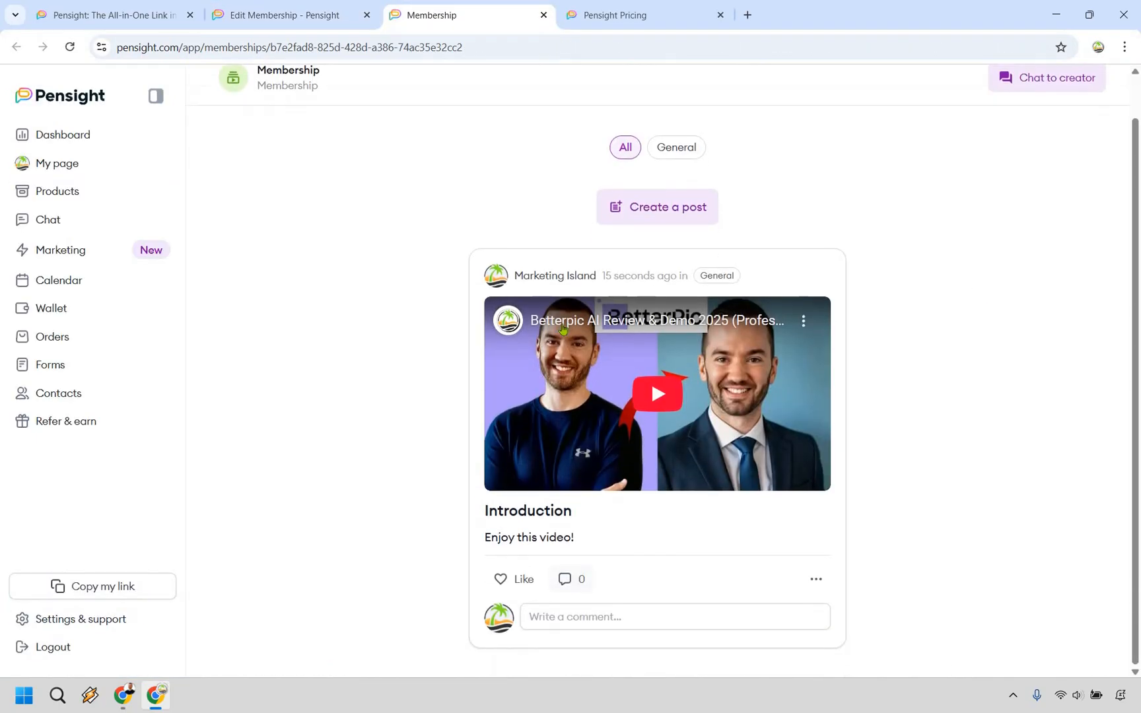
click(526, 510)
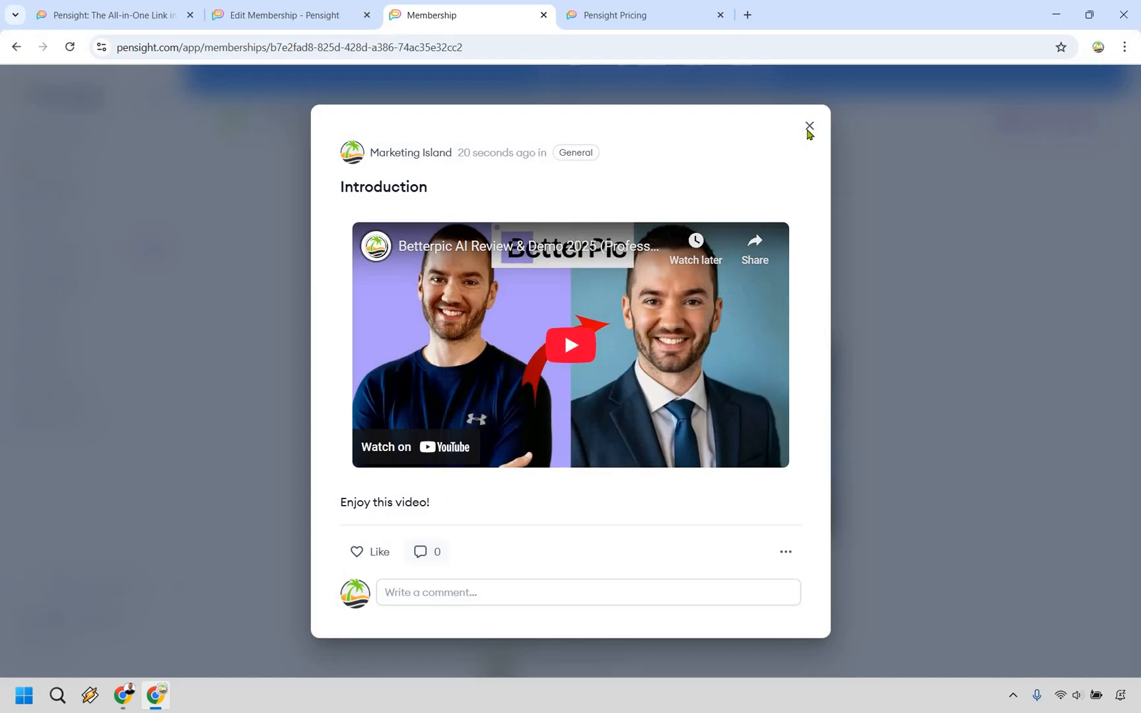
click(809, 127)
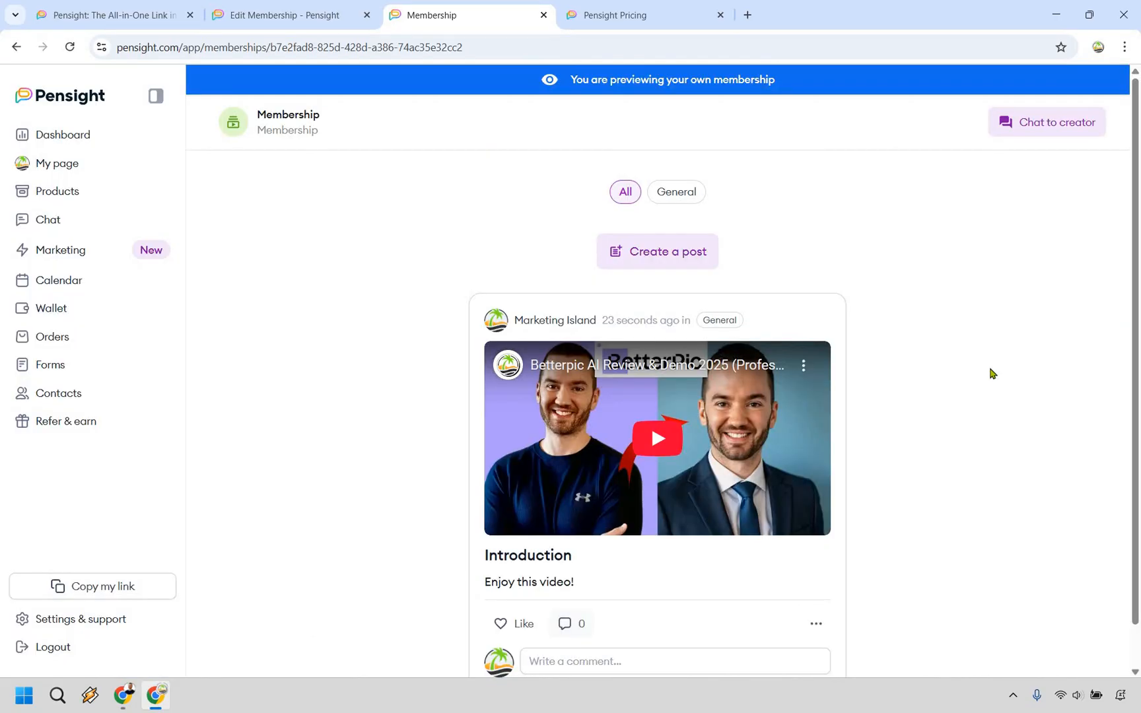
mouse_move(966, 274)
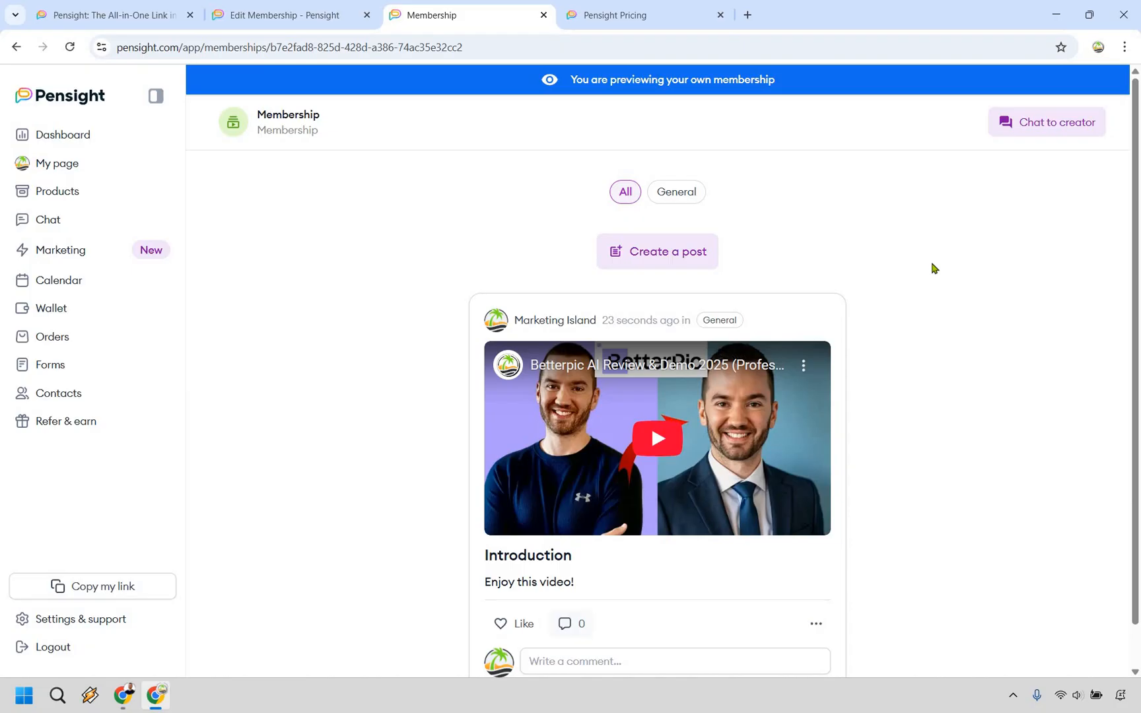
mouse_move(59, 289)
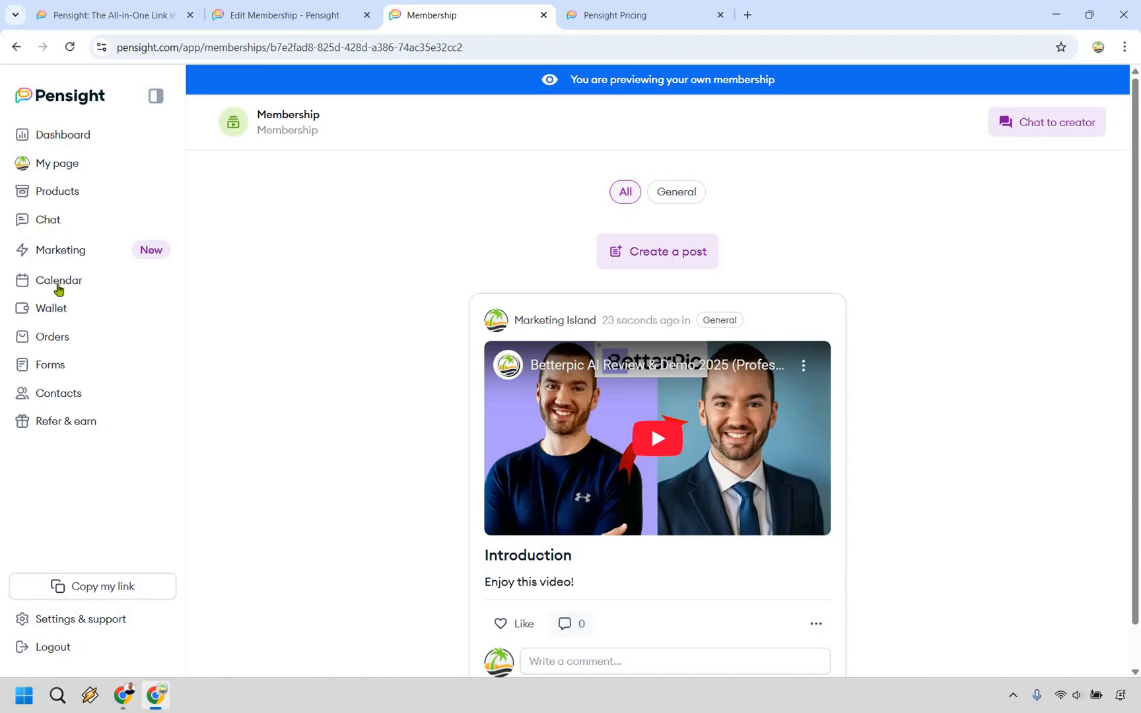
click(56, 163)
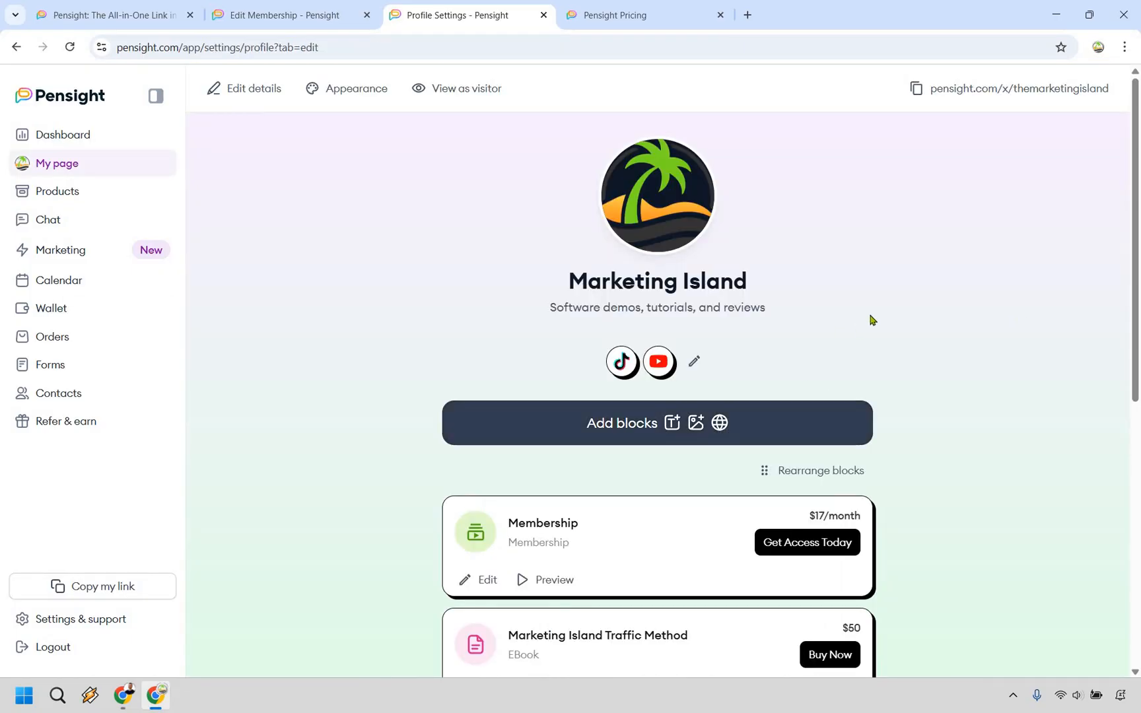
Add an Email form block titled 'Subscribe' with a newsletter description.
click(620, 422)
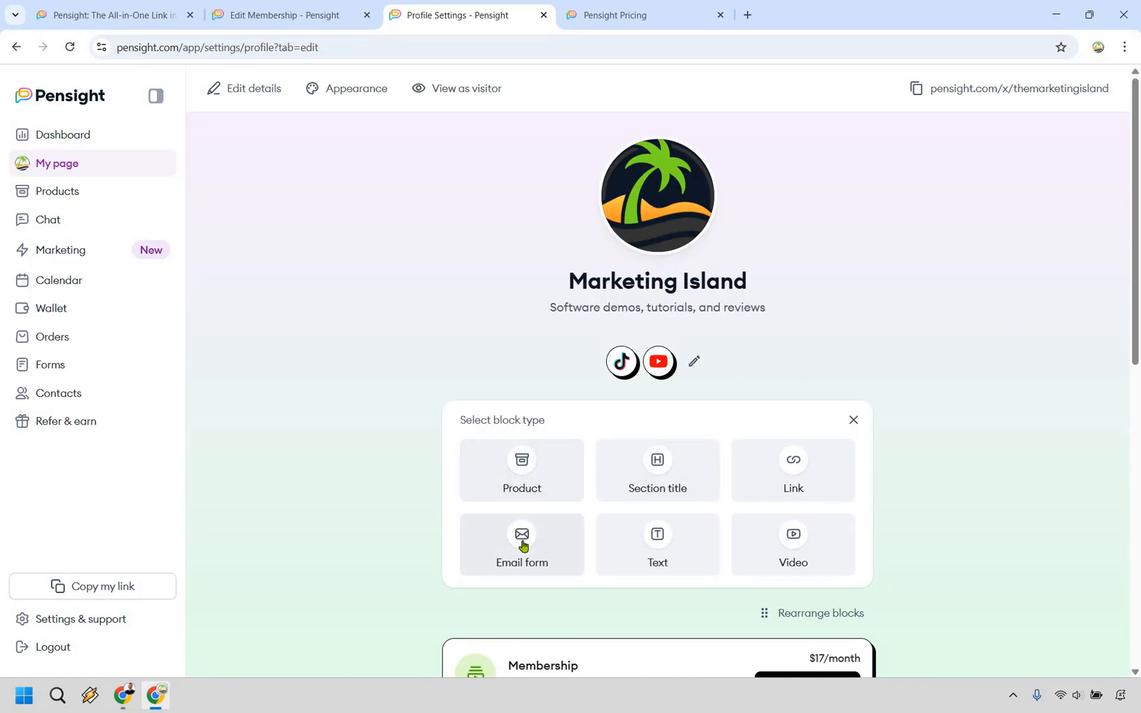
click(522, 544)
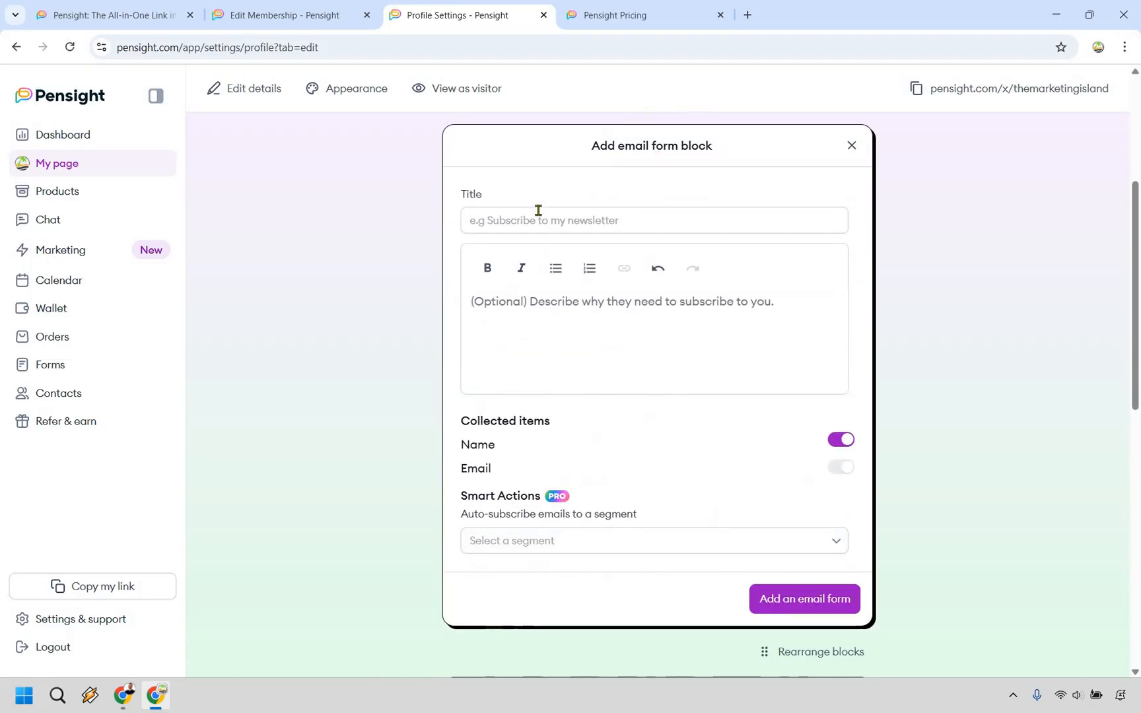
text(Subscribe)
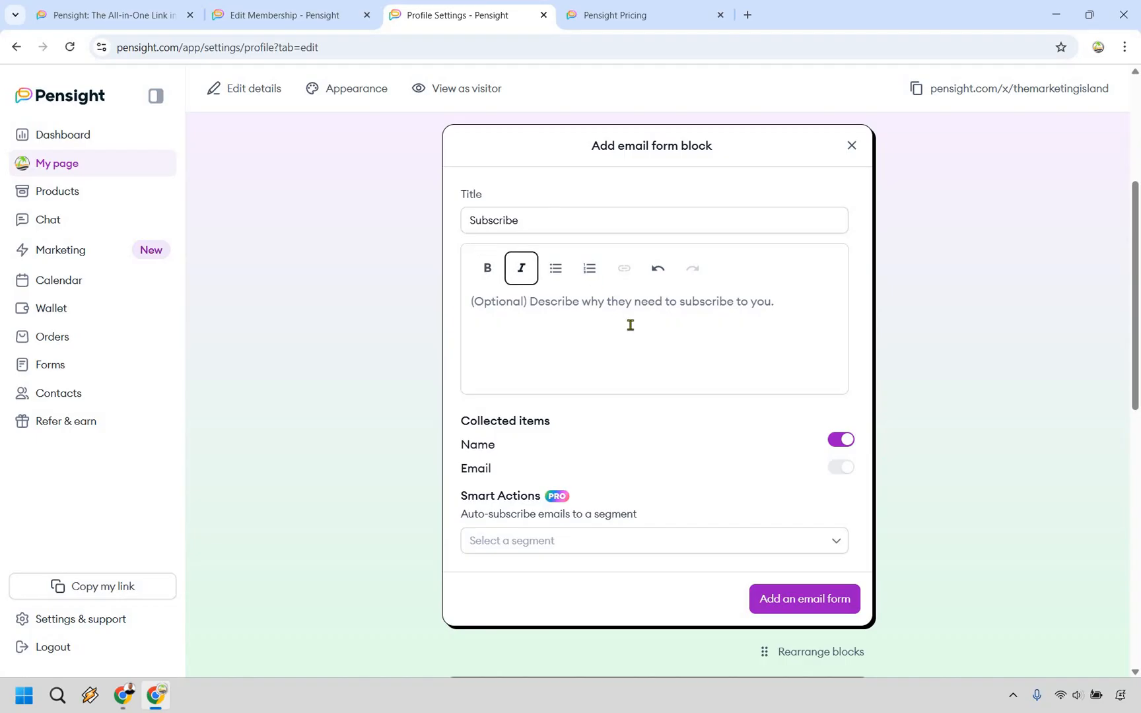
text(Subscribe to my newsletter because you need to!)
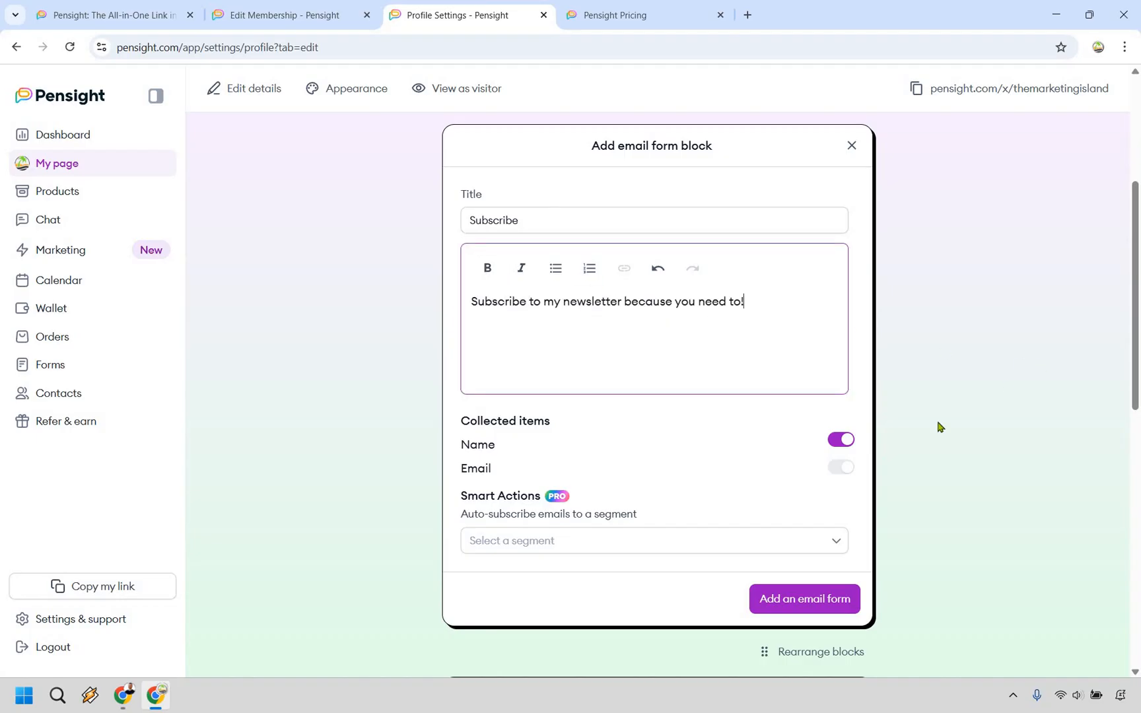
Turn the Name field off, auto-subscribe sign-ups to All communications, and add the form.
click(841, 440)
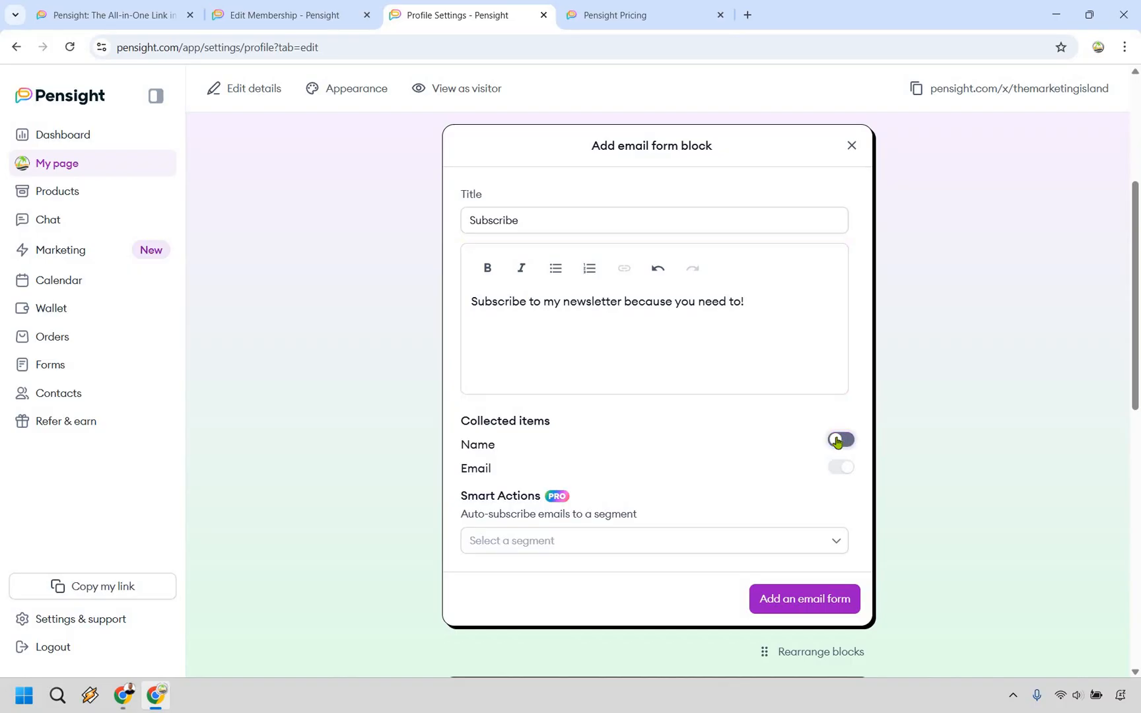
click(839, 439)
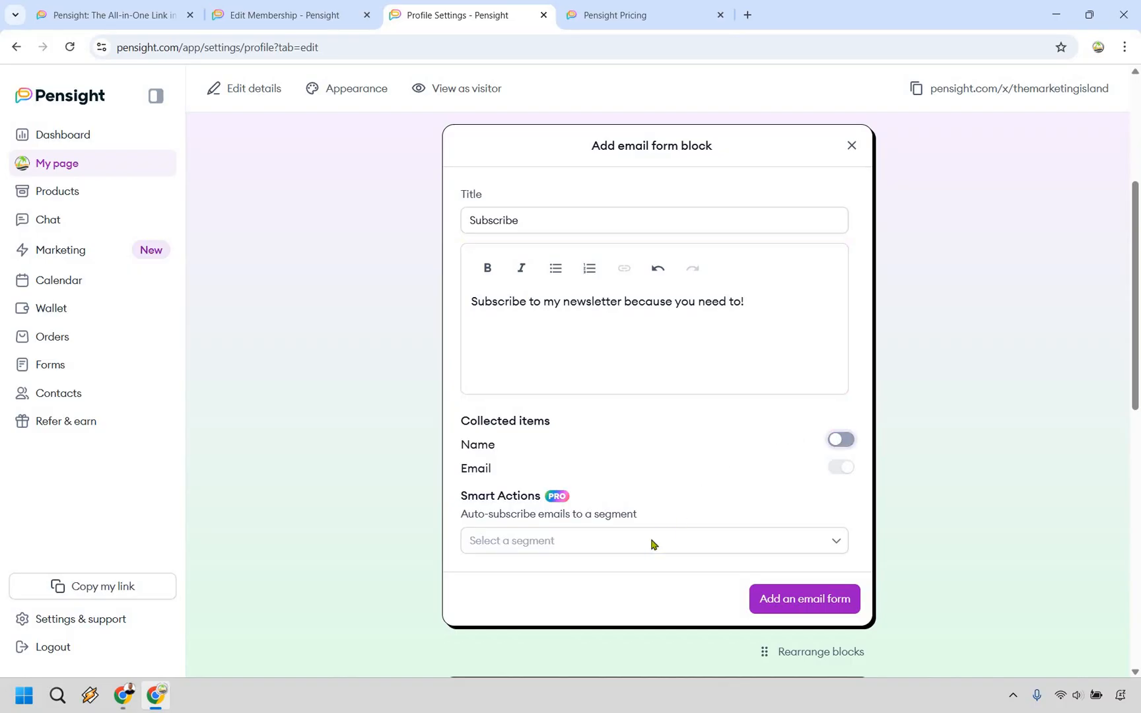
click(651, 541)
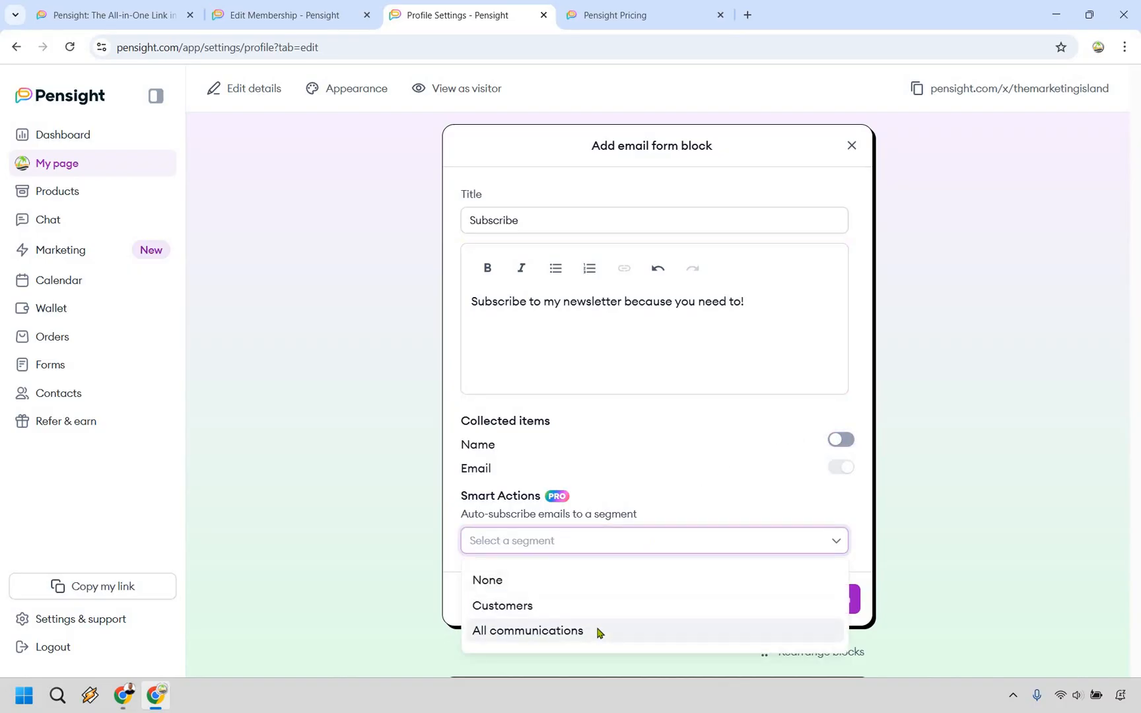
click(527, 631)
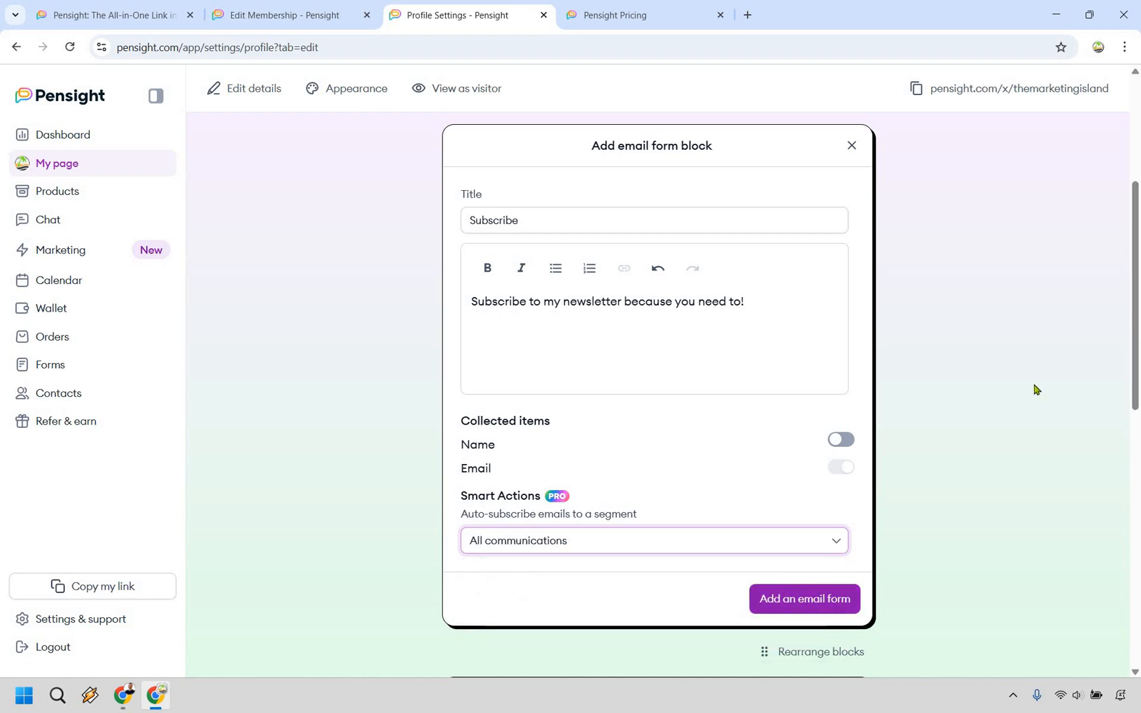
click(805, 598)
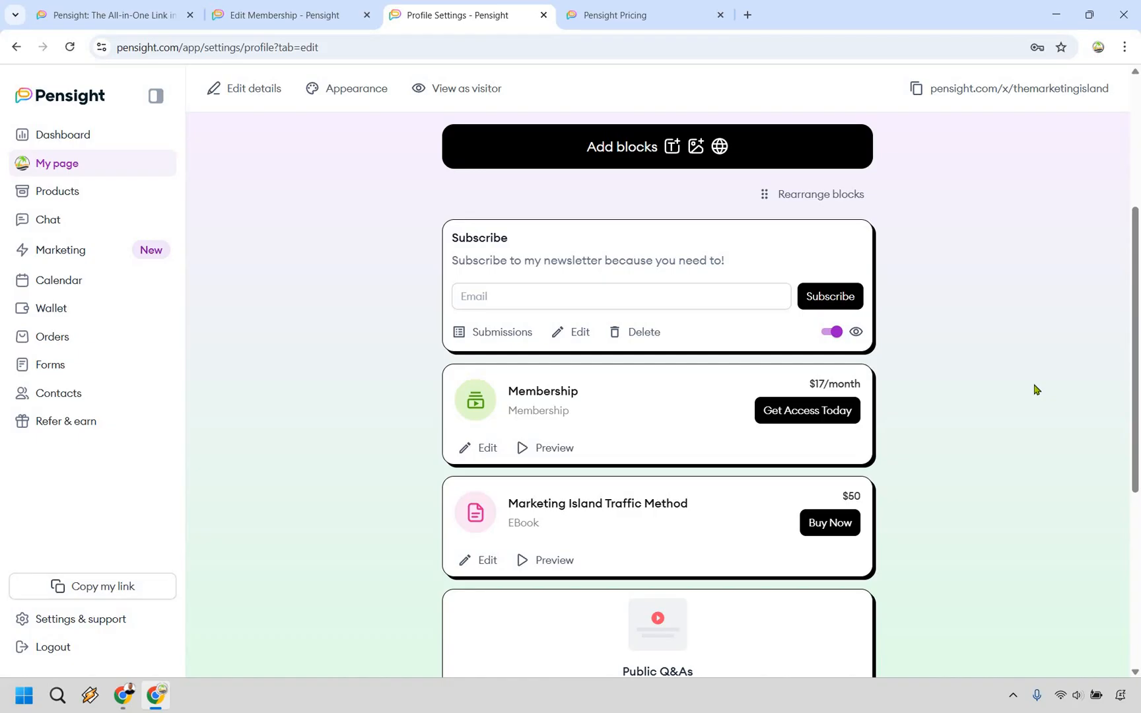
mouse_move(703, 254)
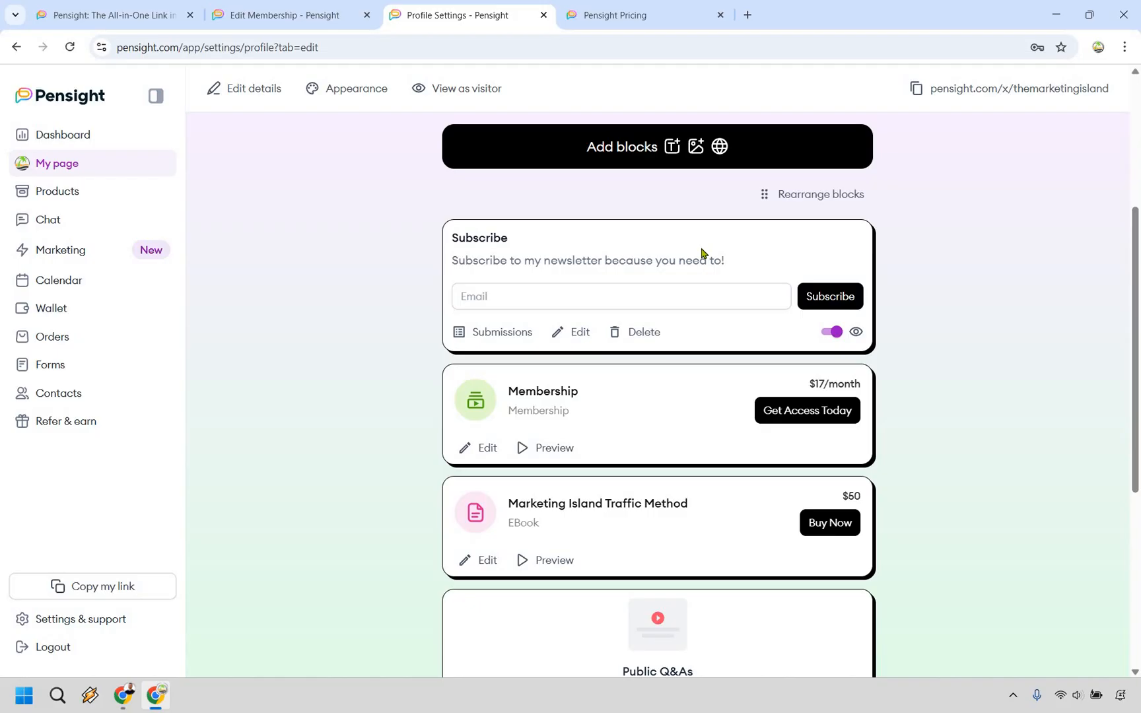
mouse_move(53, 255)
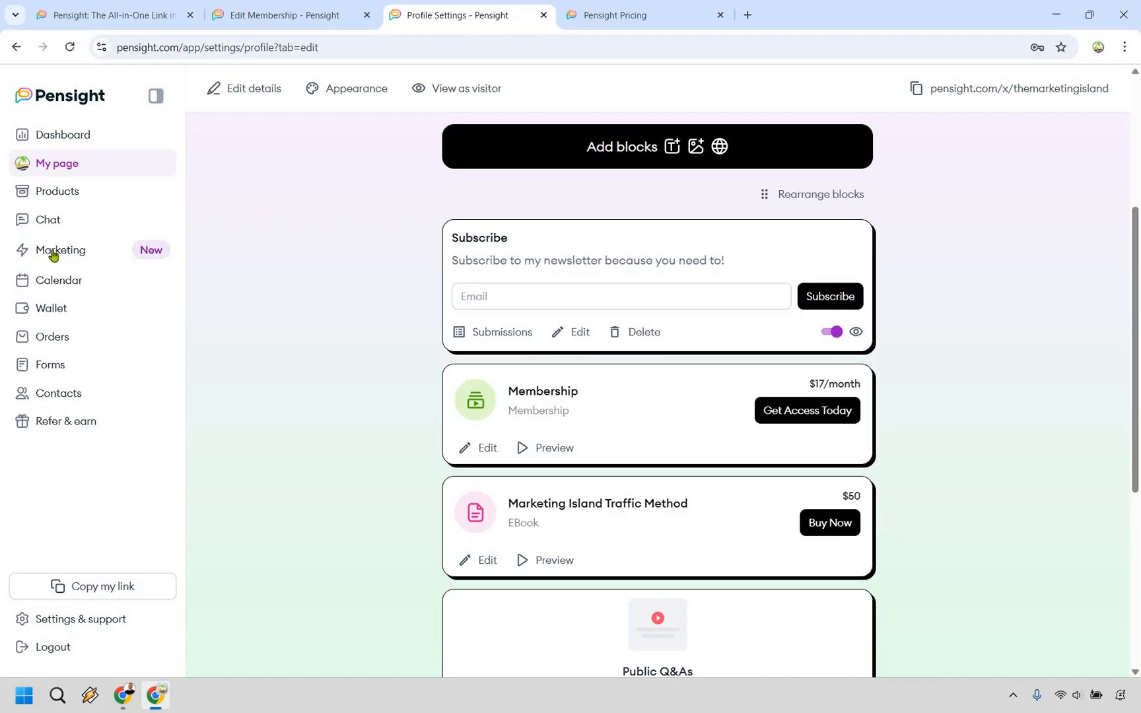
From Marketing, create a new email automation and begin adding its start trigger.
click(59, 250)
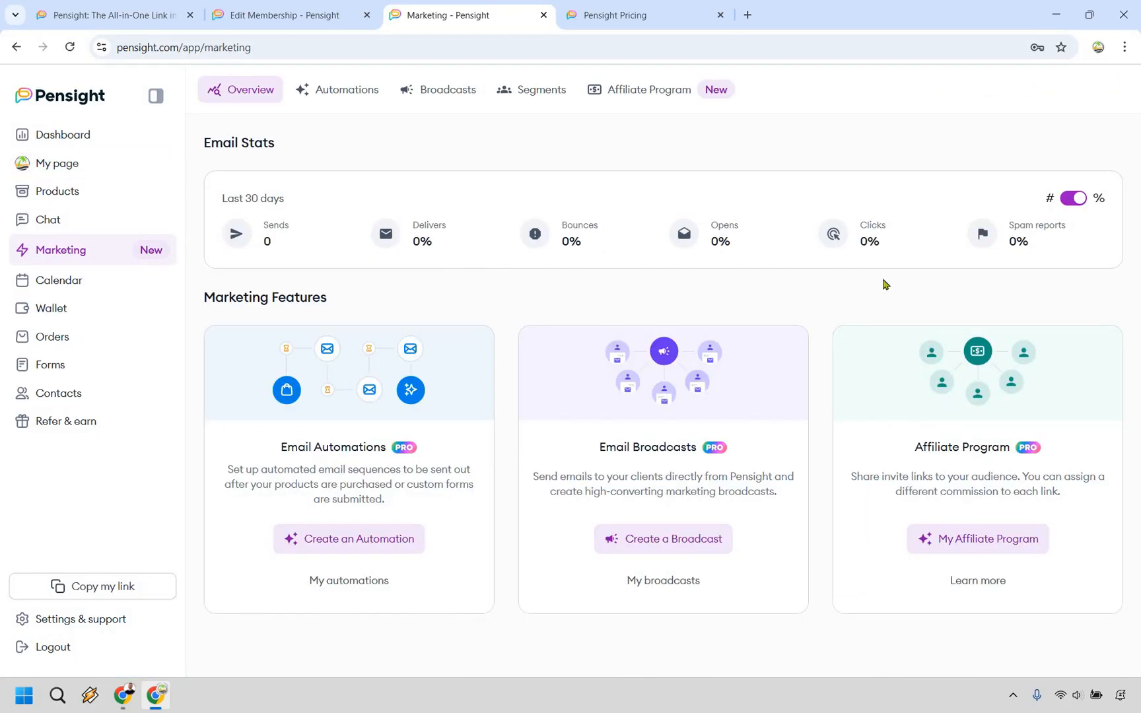
mouse_move(811, 451)
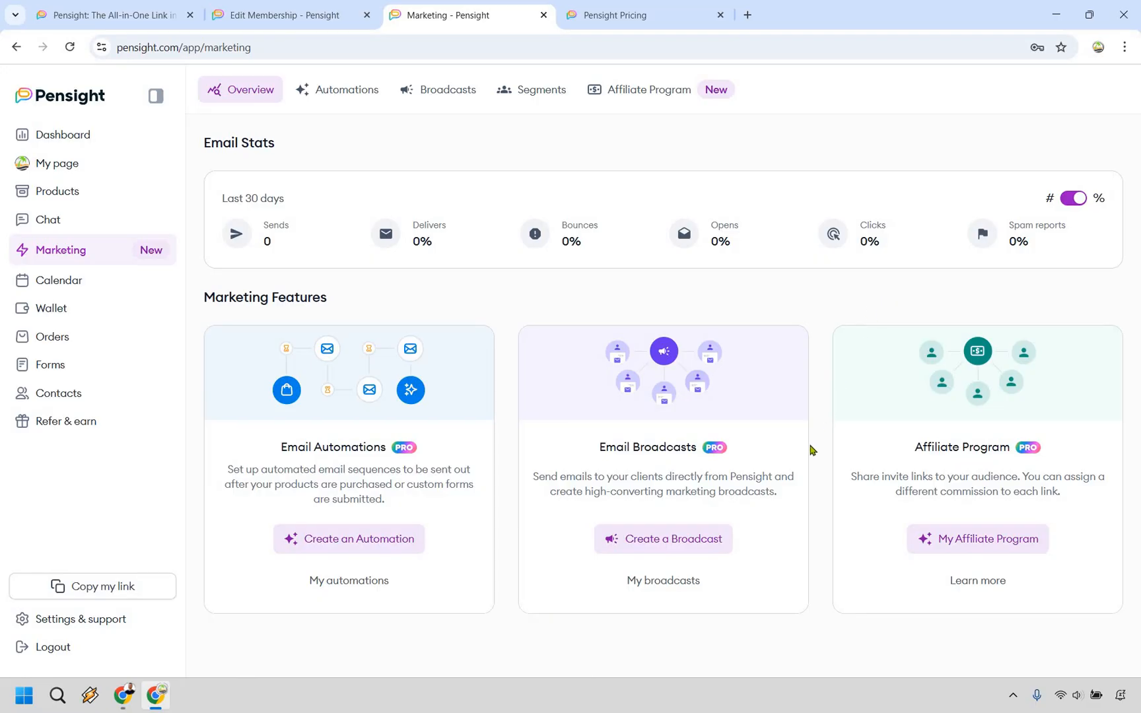
mouse_move(420, 446)
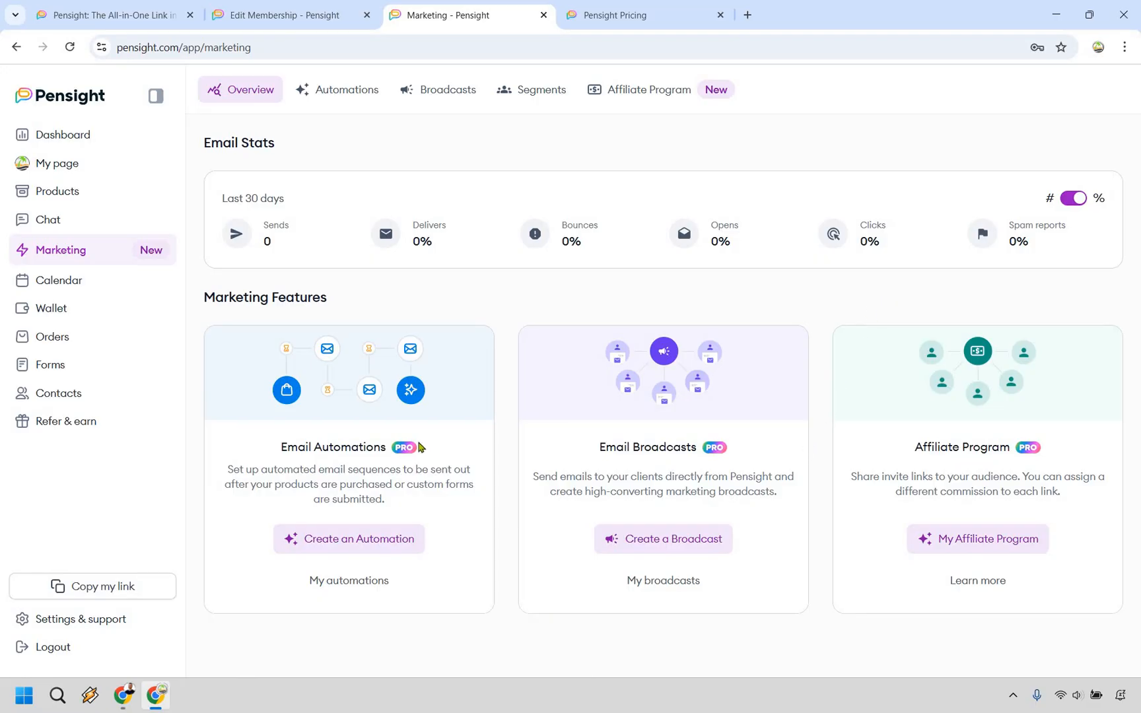
mouse_move(368, 543)
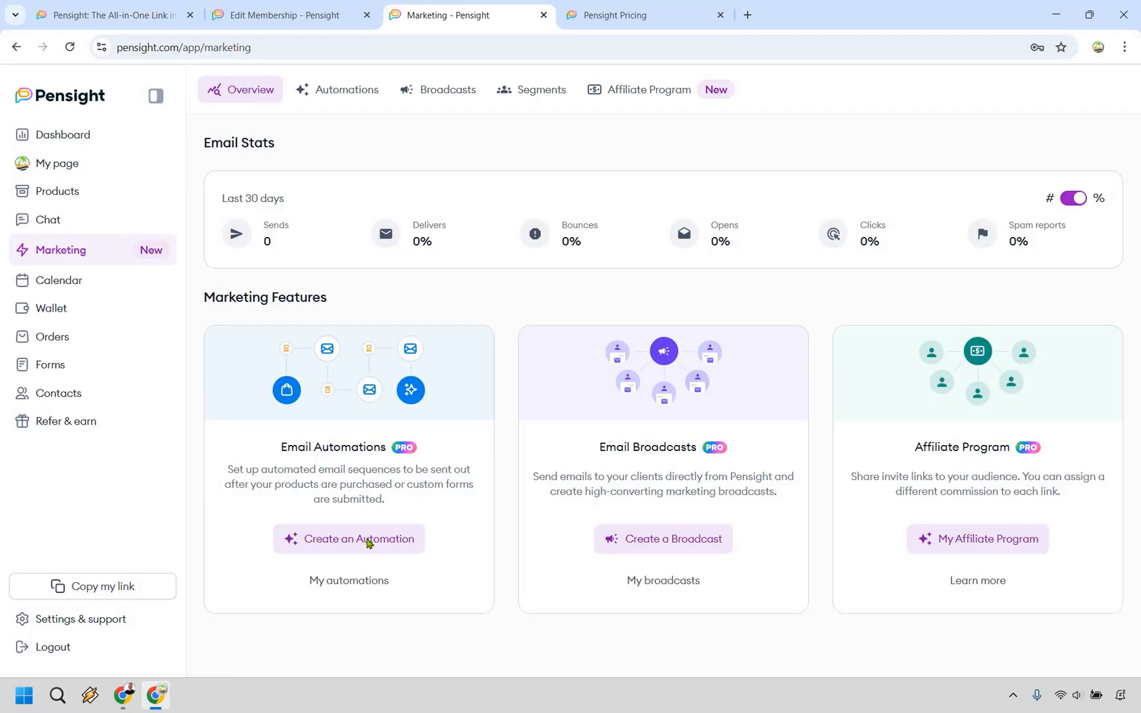
click(349, 539)
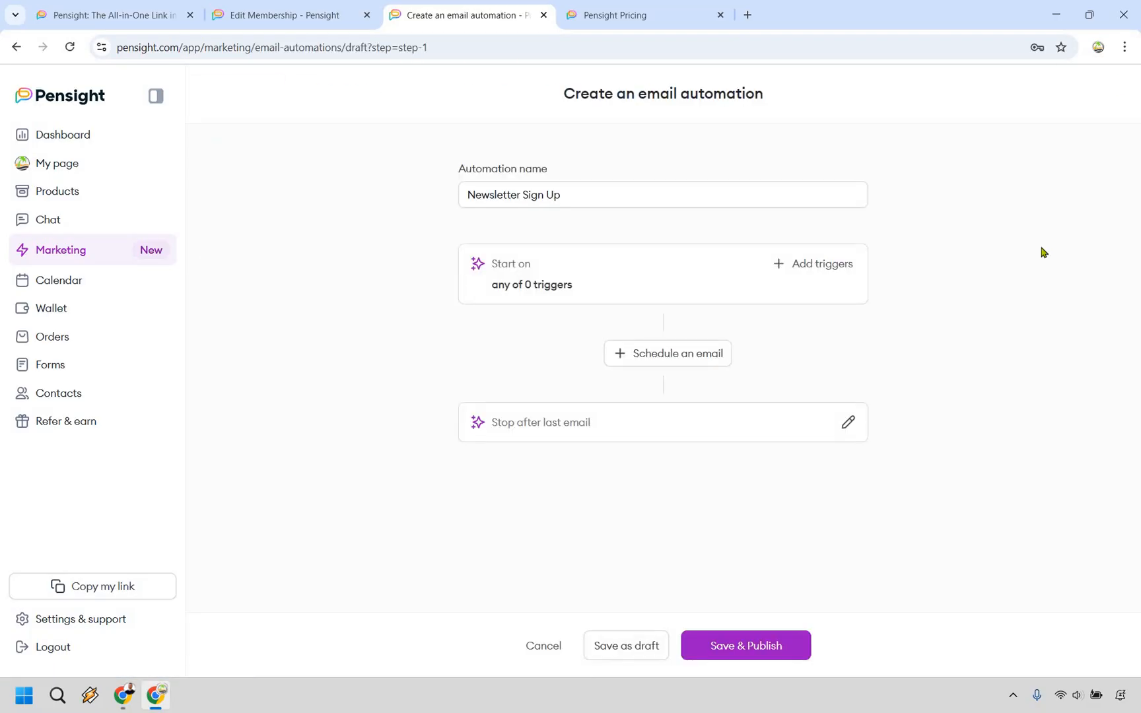
mouse_move(822, 272)
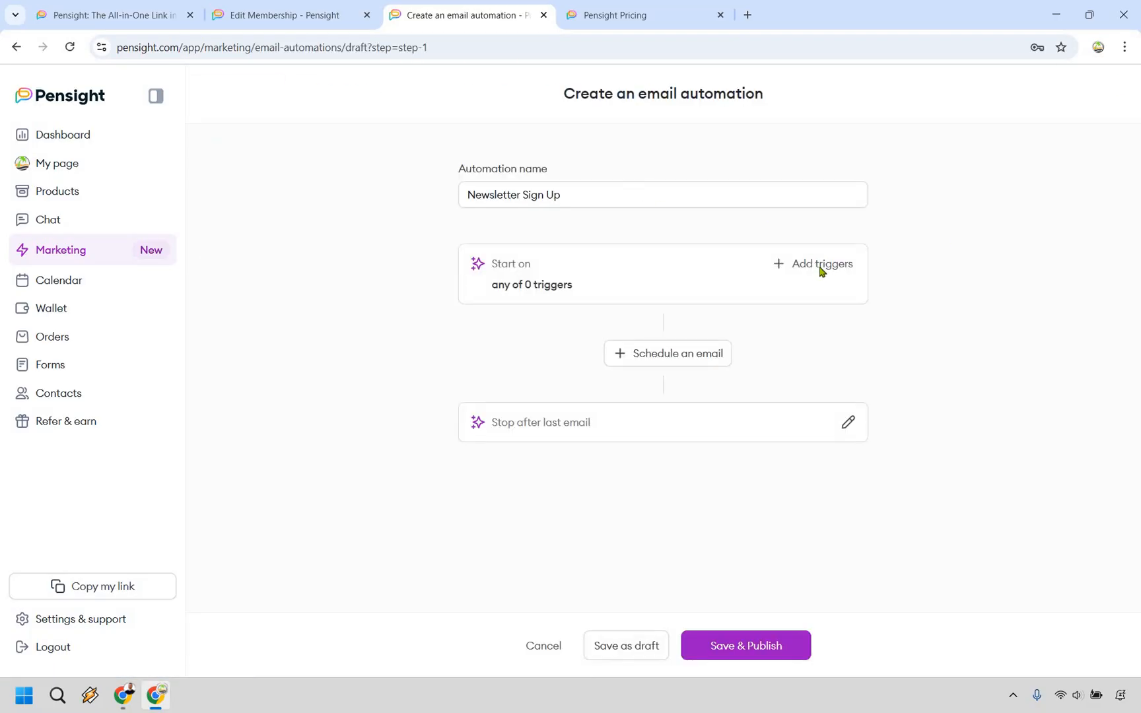
click(819, 263)
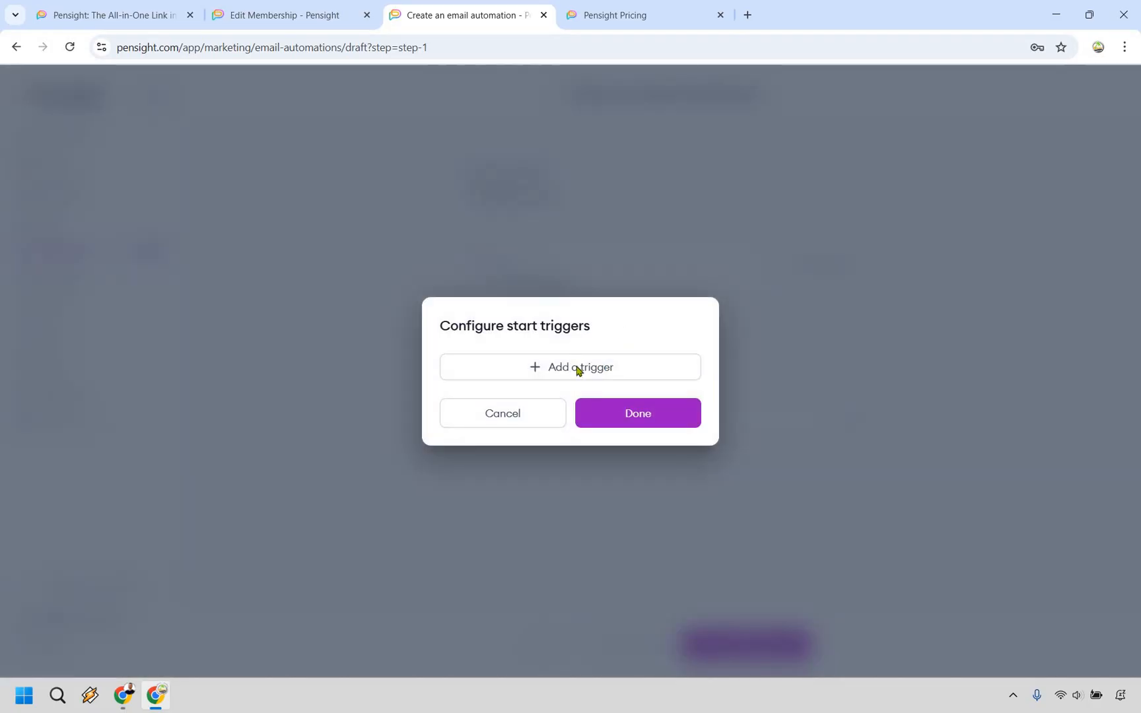
click(571, 368)
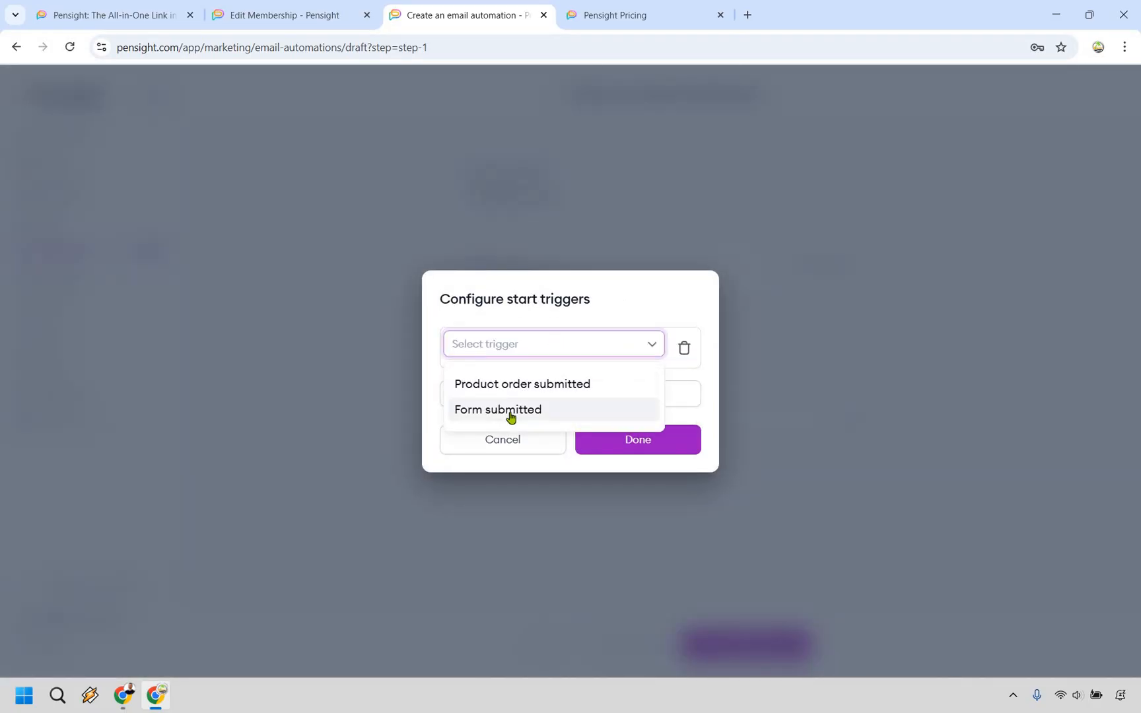
mouse_move(509, 394)
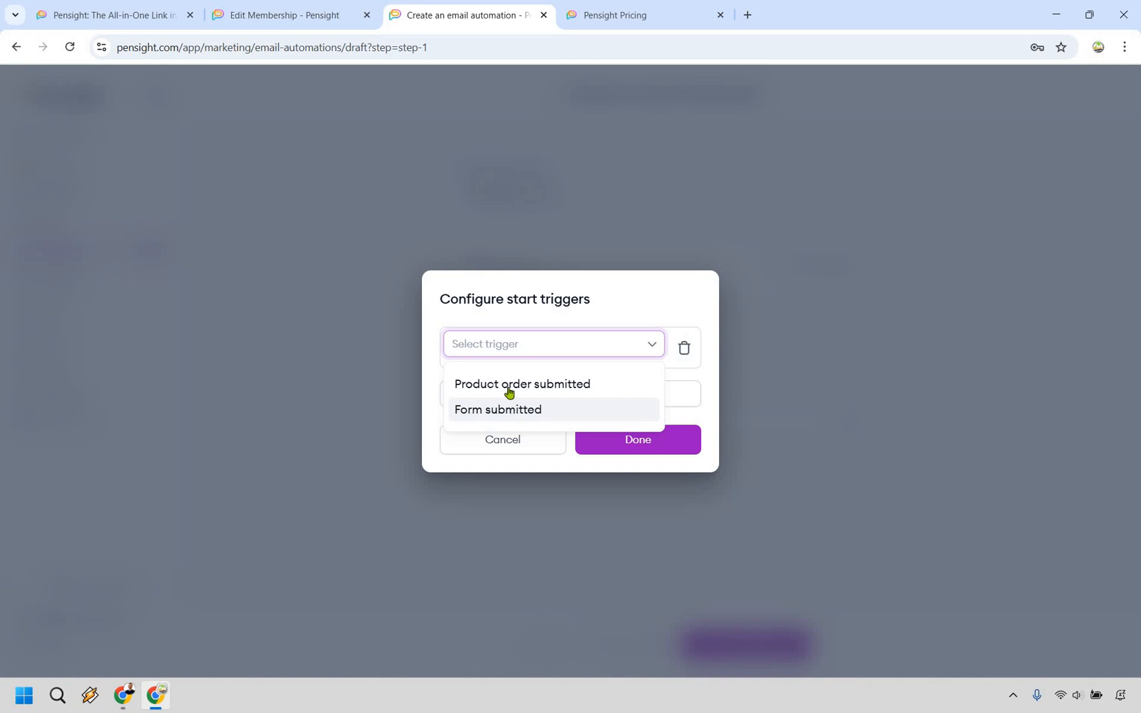
mouse_move(511, 415)
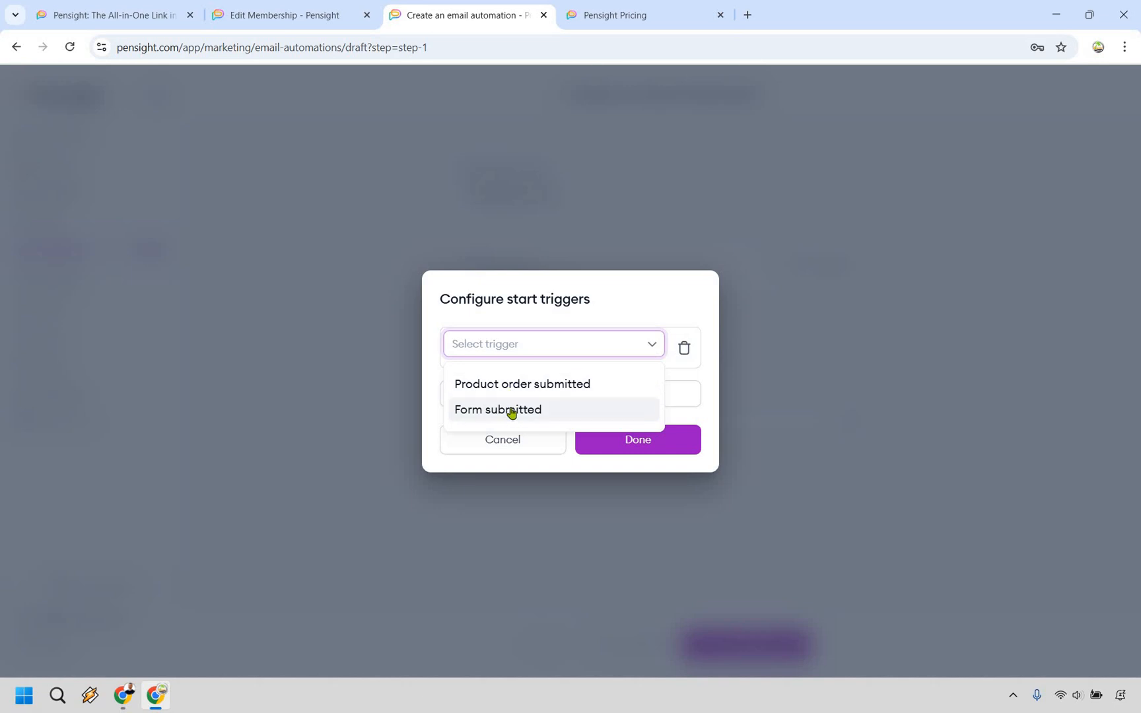
Set the trigger to Form submitted on the Subscribe form and confirm it.
click(497, 410)
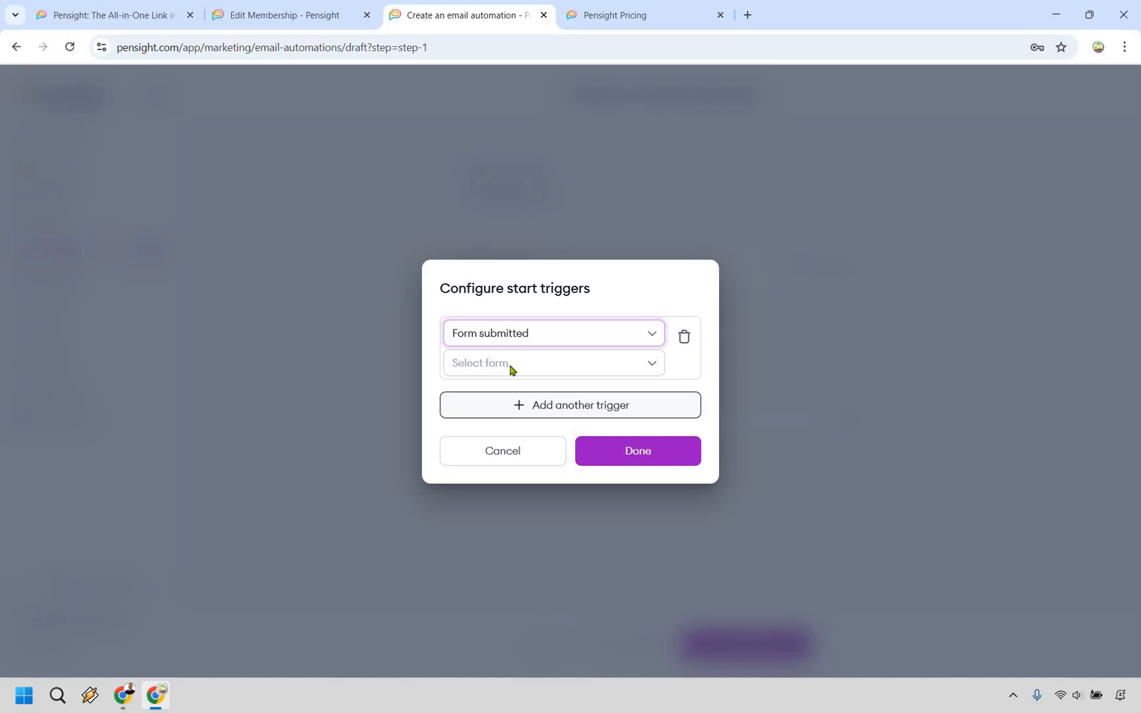
click(553, 363)
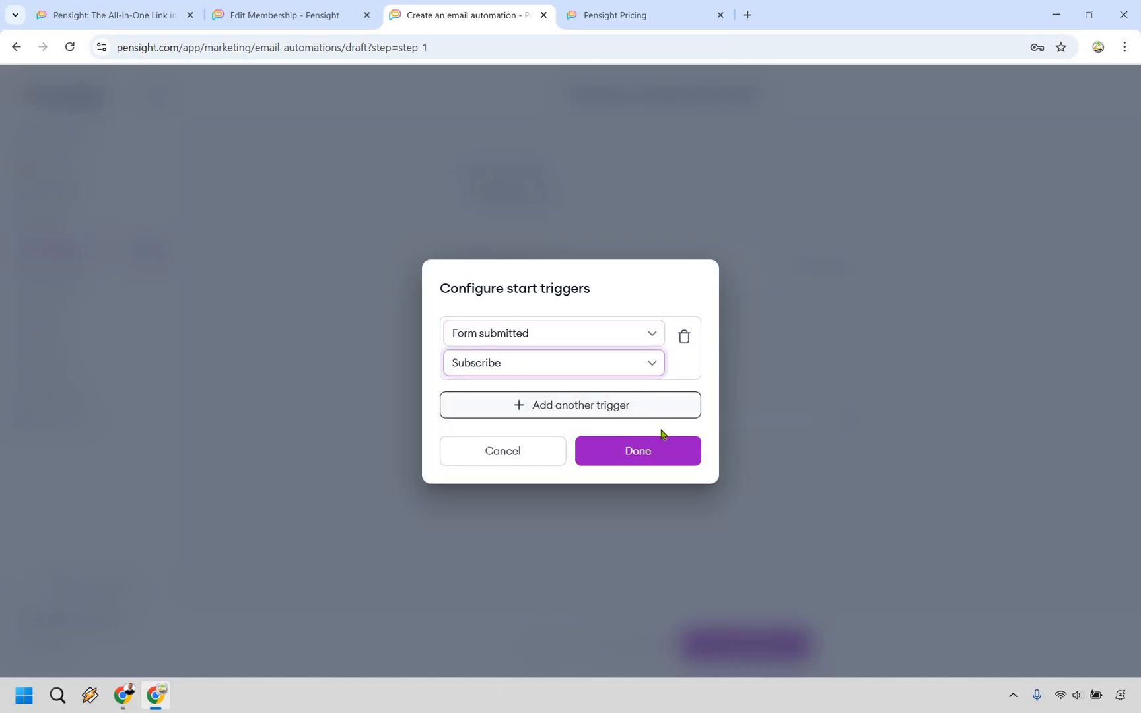
click(637, 450)
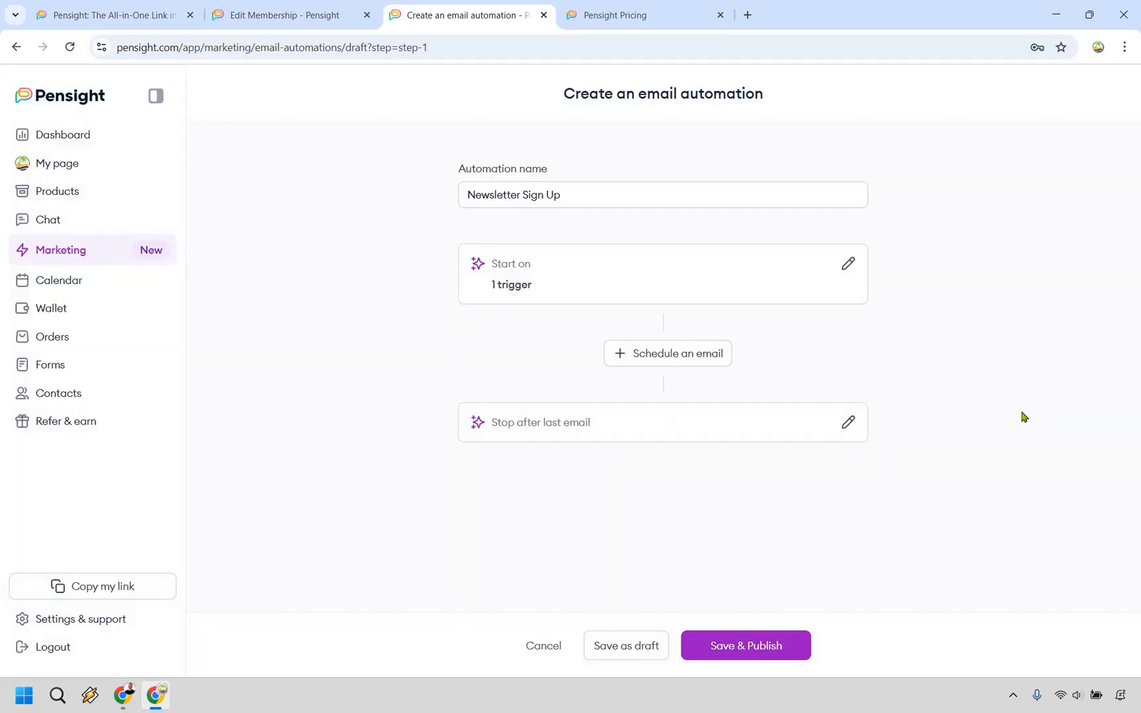
mouse_move(667, 354)
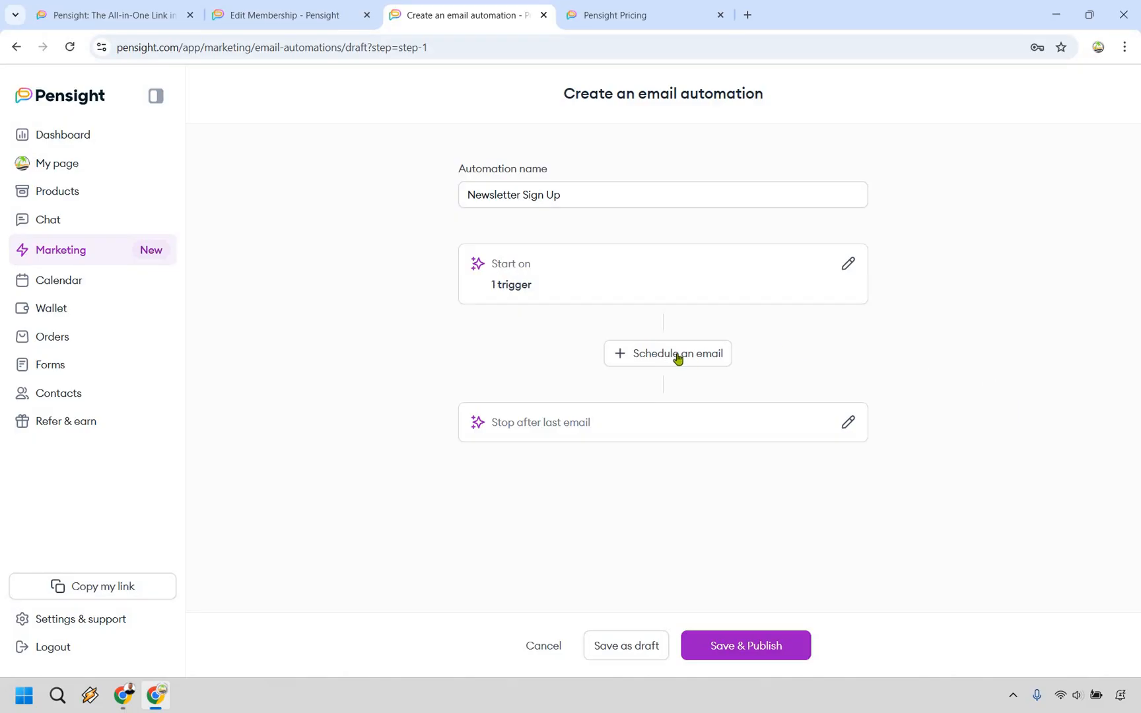
Schedule the automation's first email and browse the template gallery.
click(667, 352)
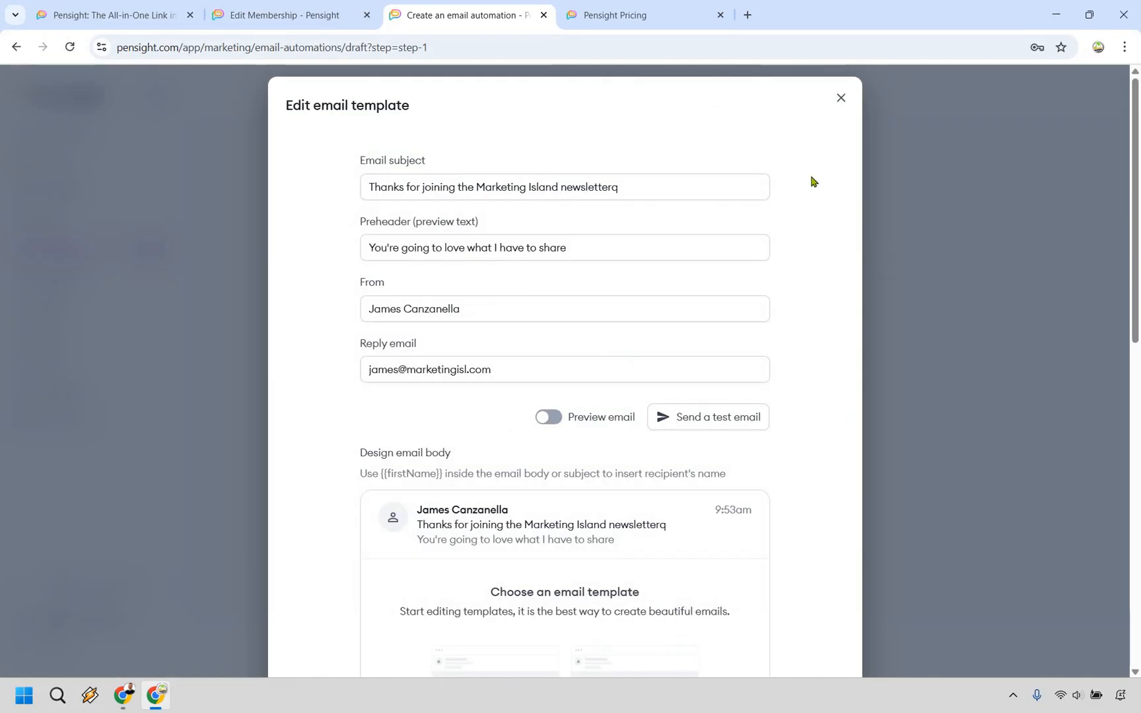
mouse_move(517, 284)
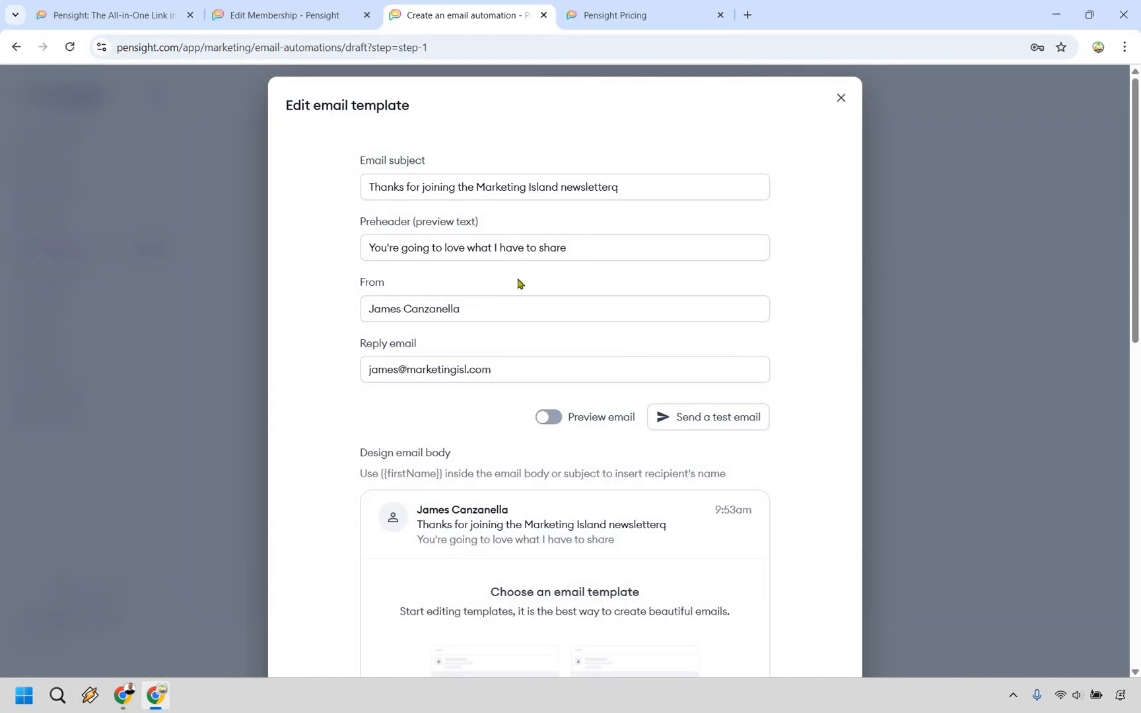
mouse_move(810, 244)
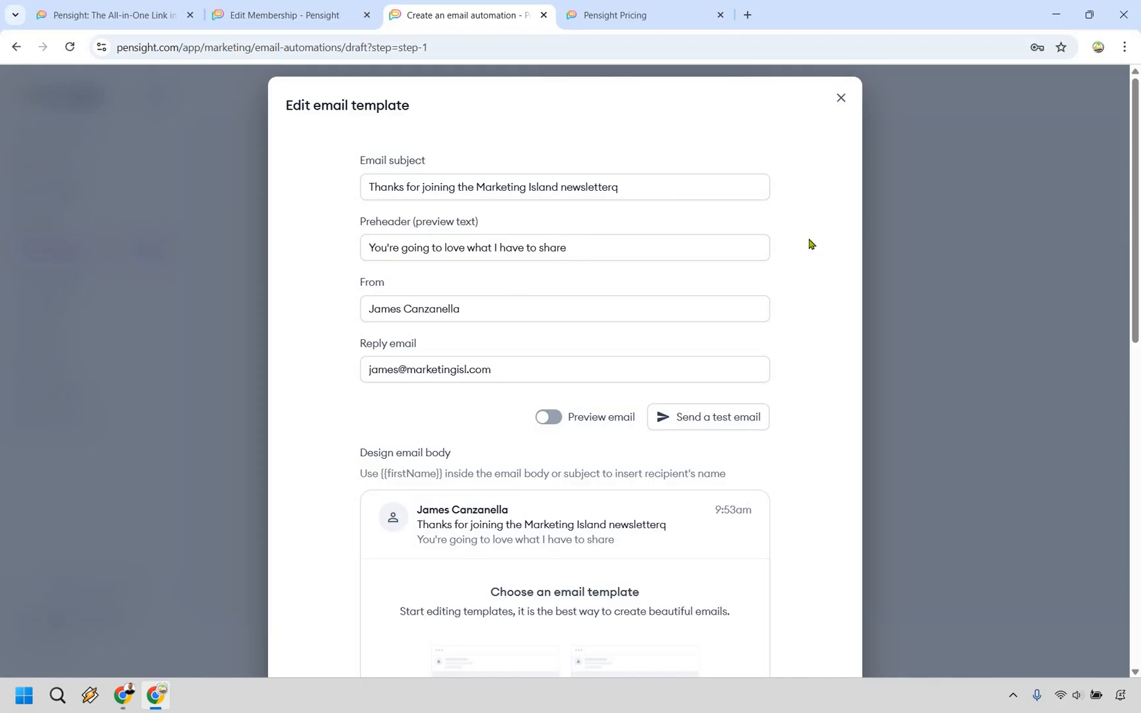
scroll(down, 3)
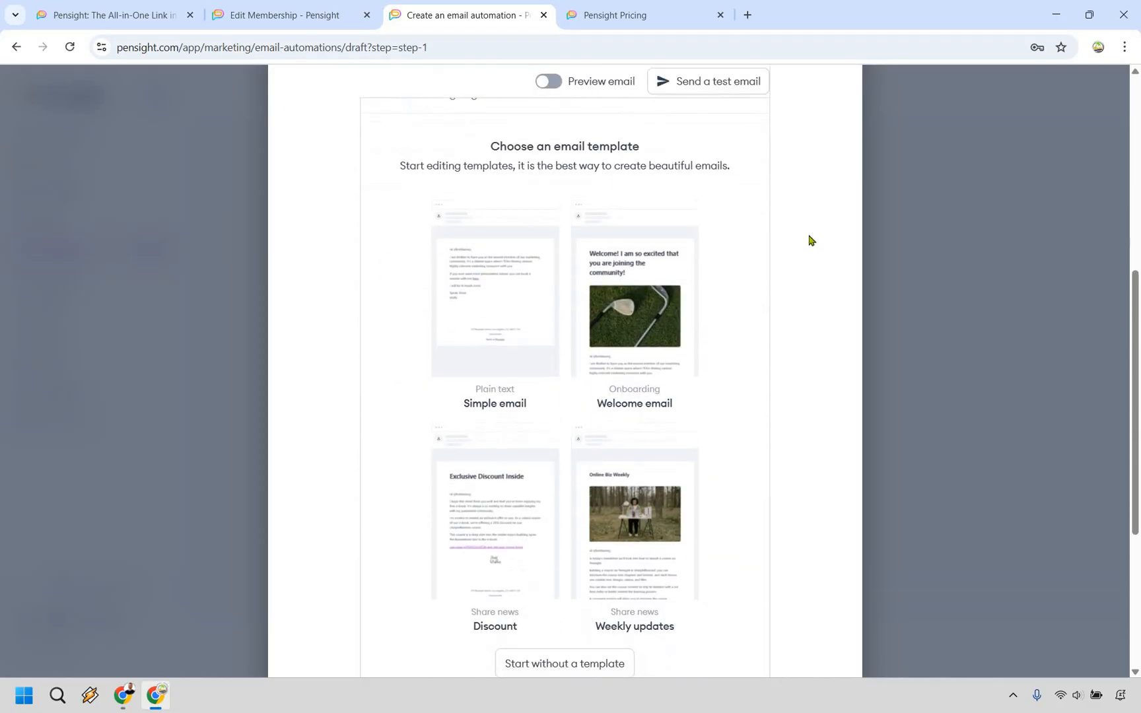
scroll(down, 3)
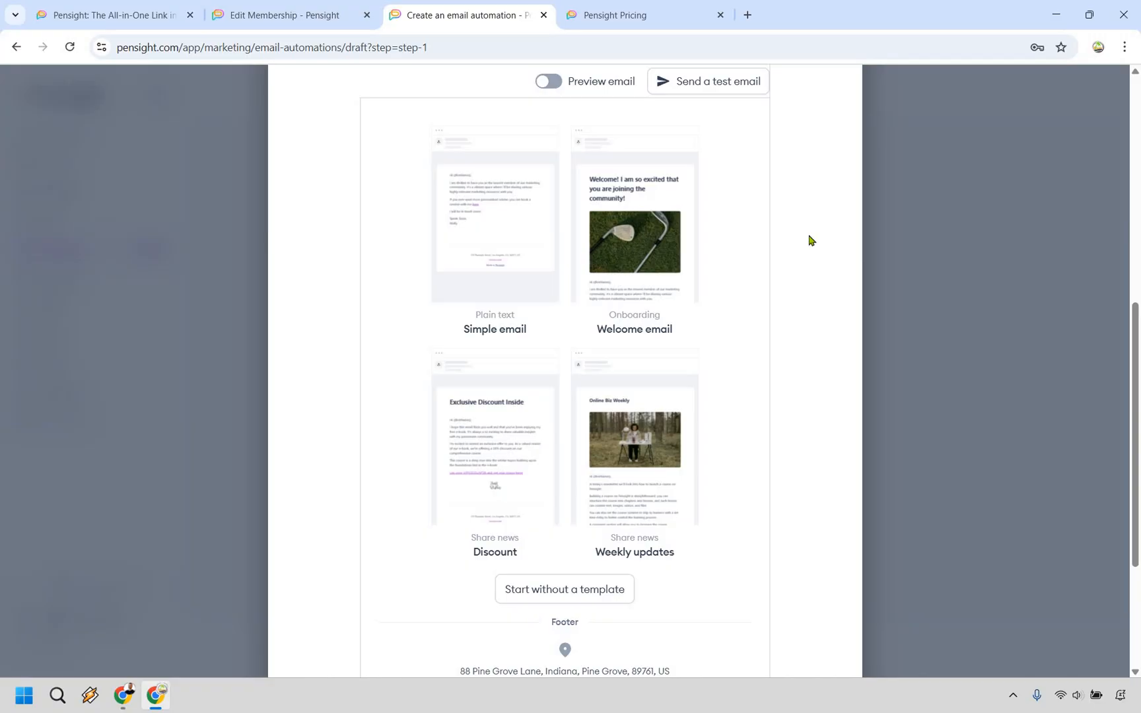
mouse_move(503, 469)
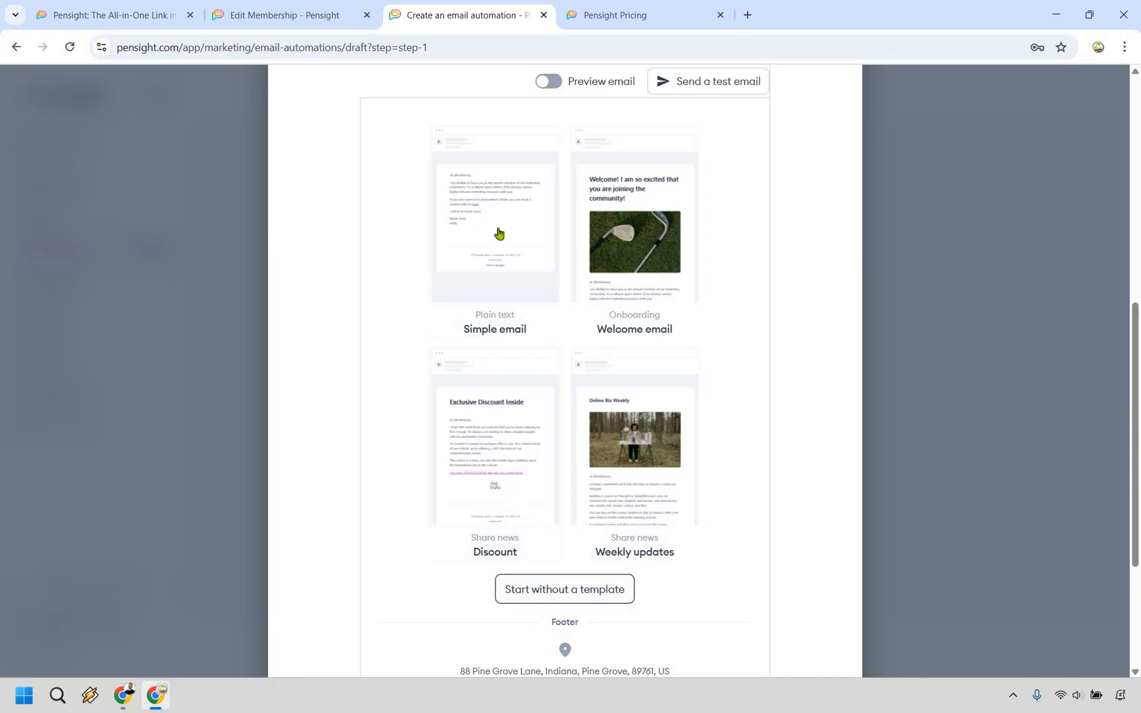
mouse_move(497, 222)
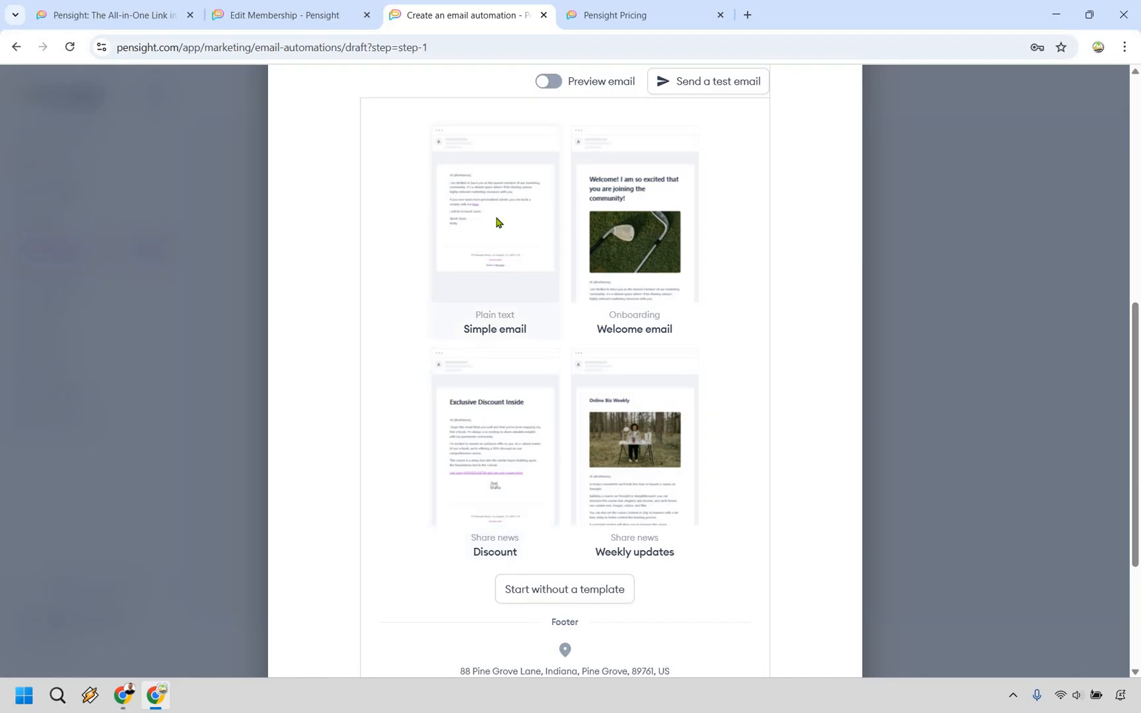
Base the email on the Simple email template and edit its body text.
click(496, 222)
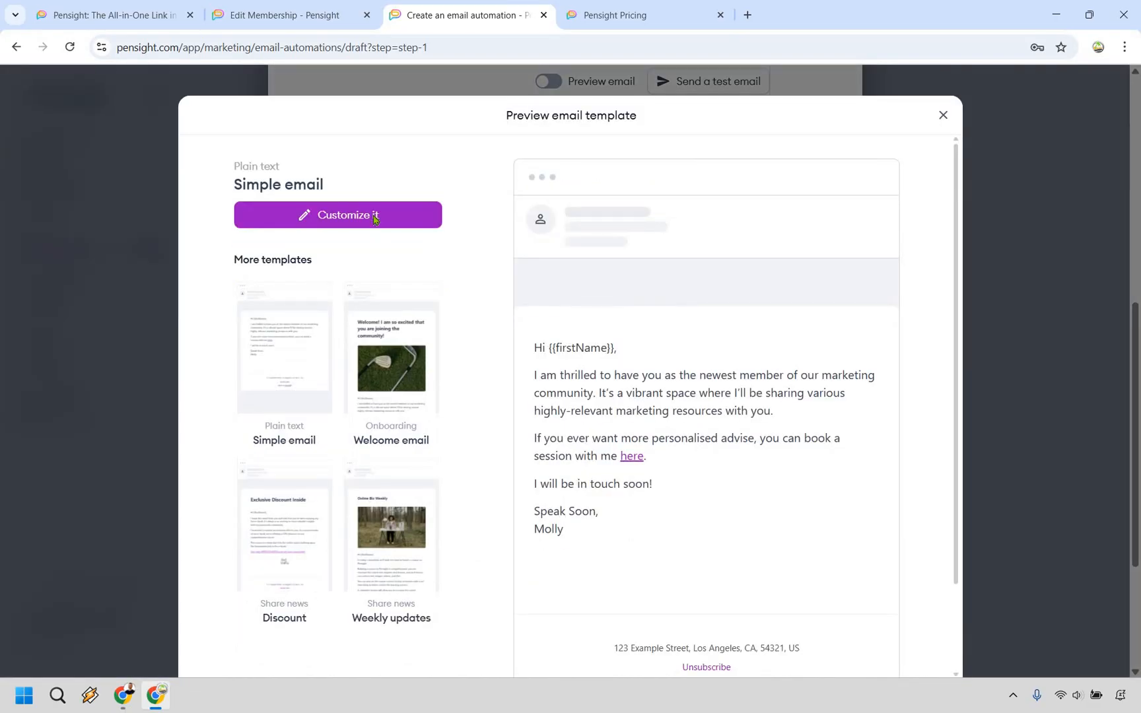
click(337, 215)
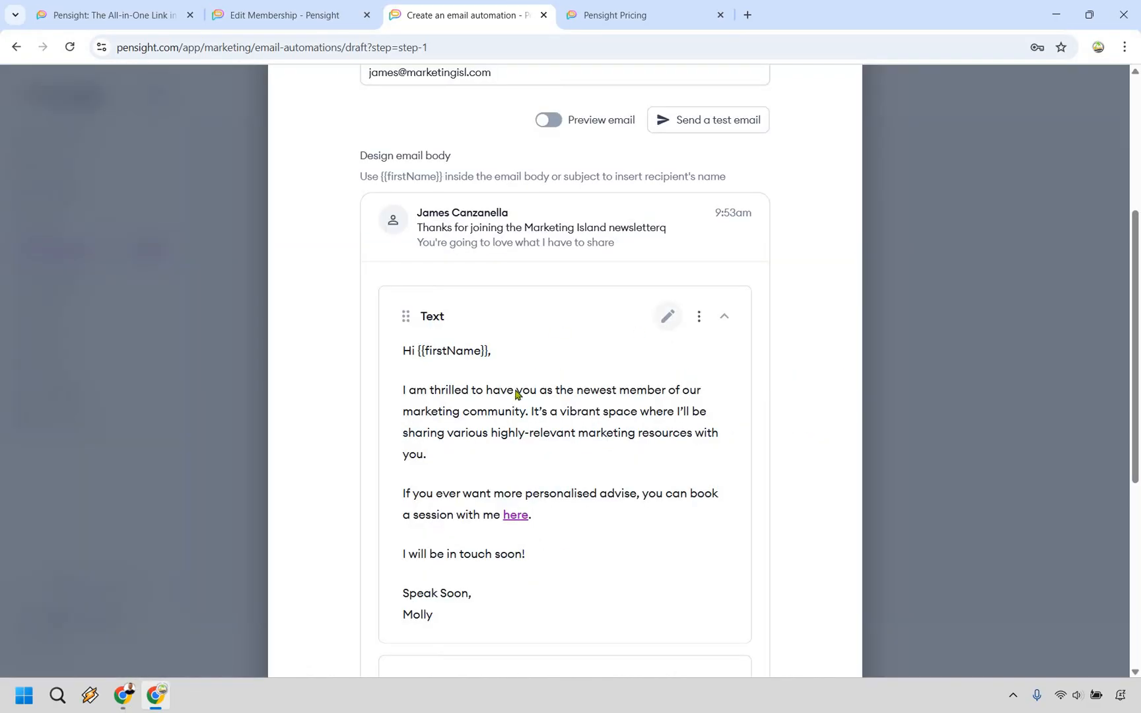
click(667, 316)
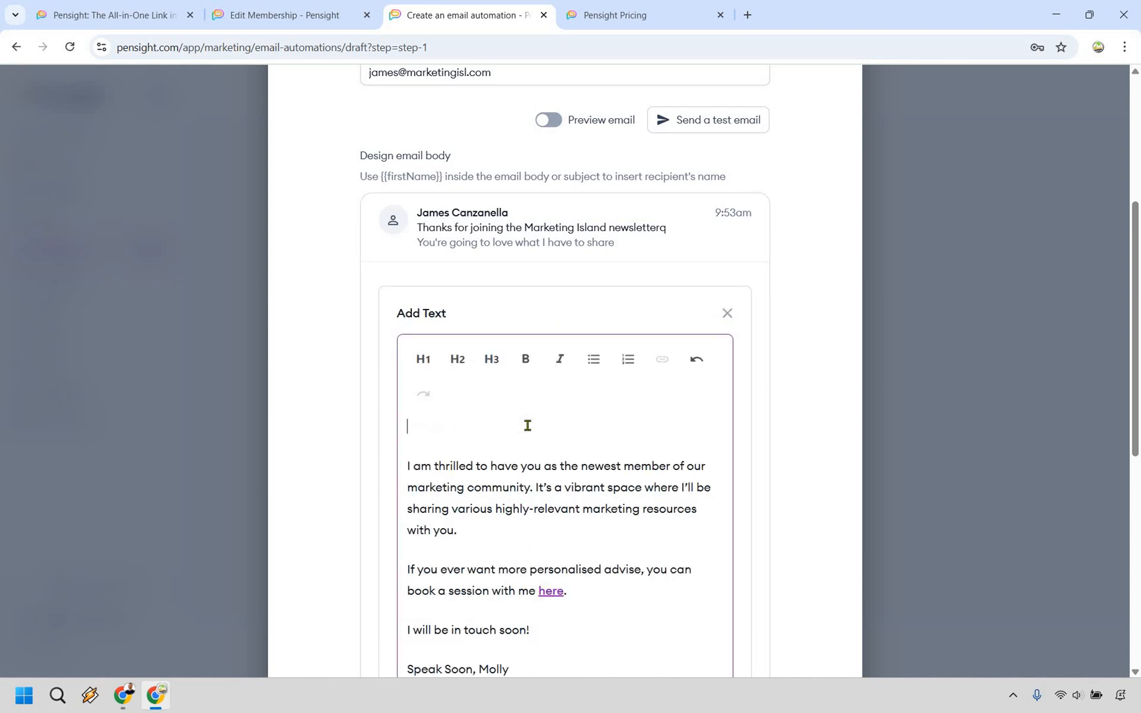
Delete the 'Hi {{firstName}}' greeting line and save the email text.
key(Backspace)
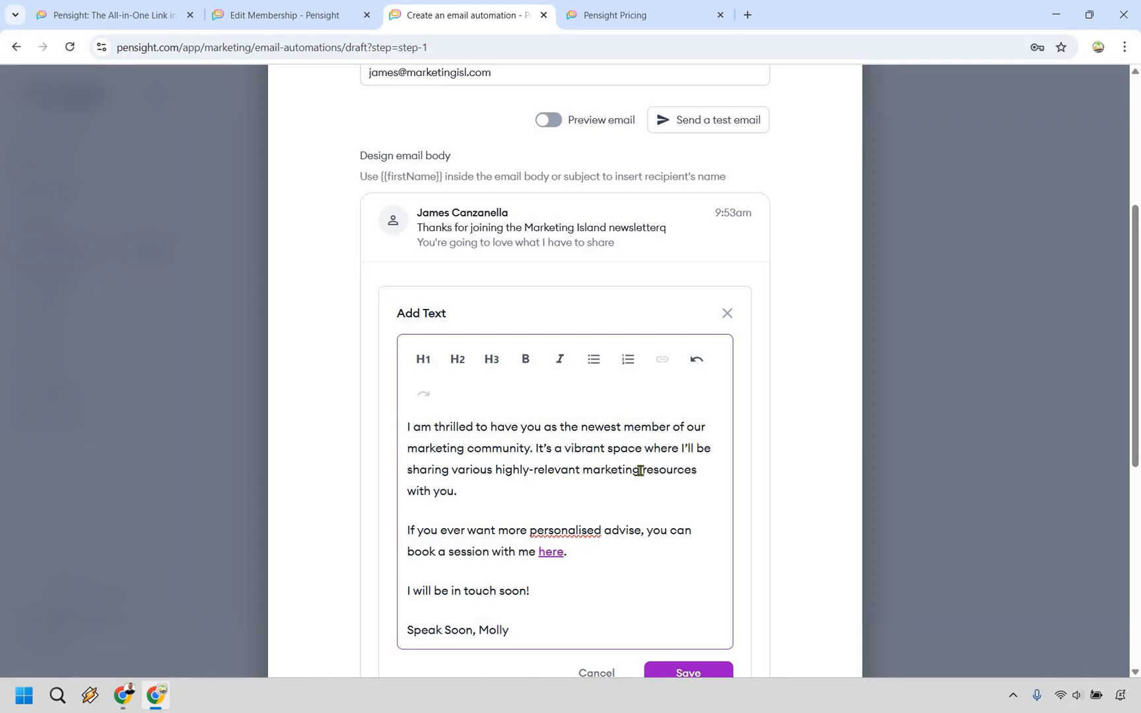
double_click(611, 469)
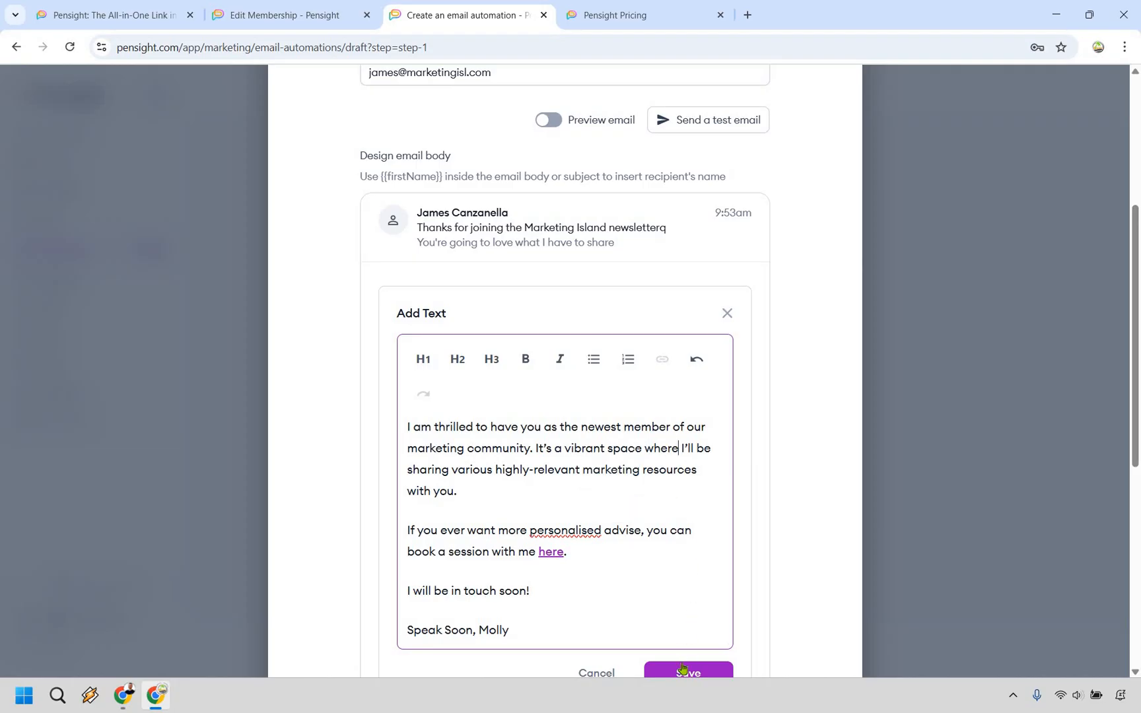
click(687, 671)
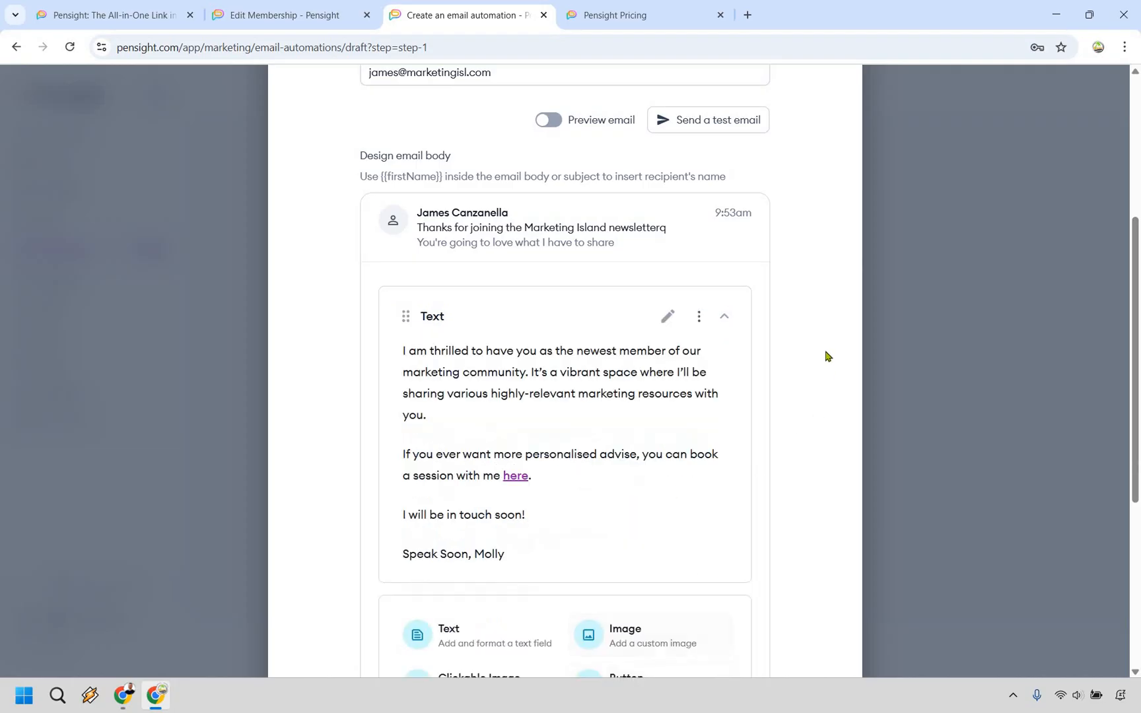
scroll(down, 3)
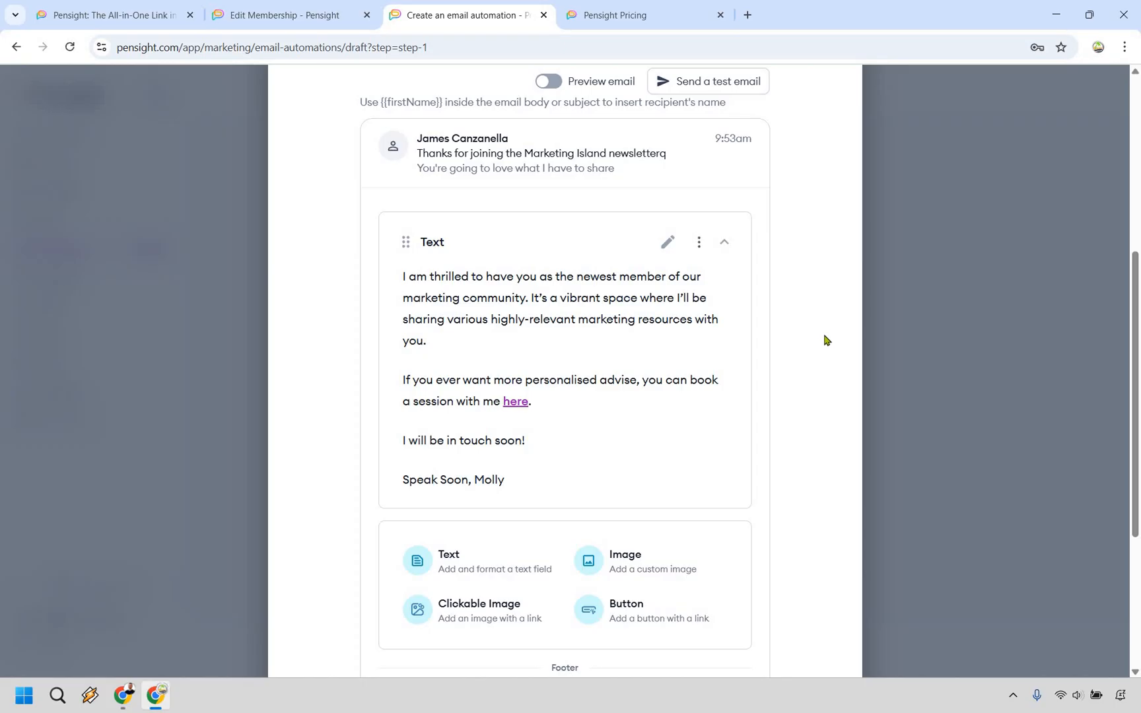
mouse_move(642, 610)
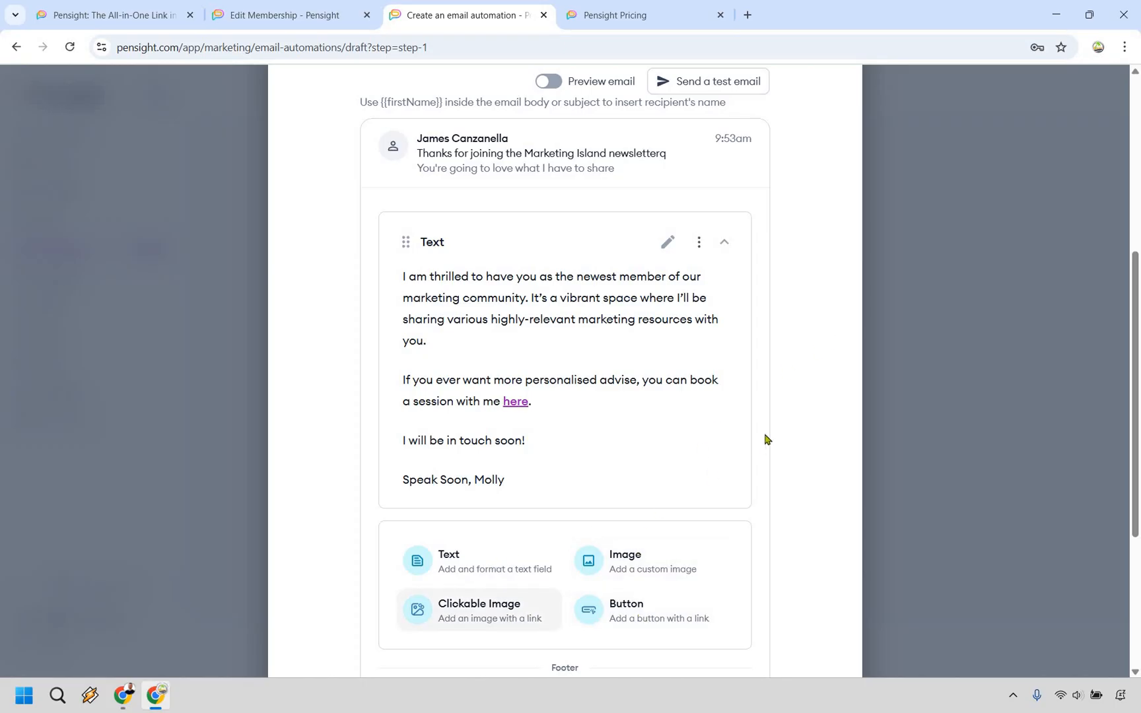
mouse_move(835, 365)
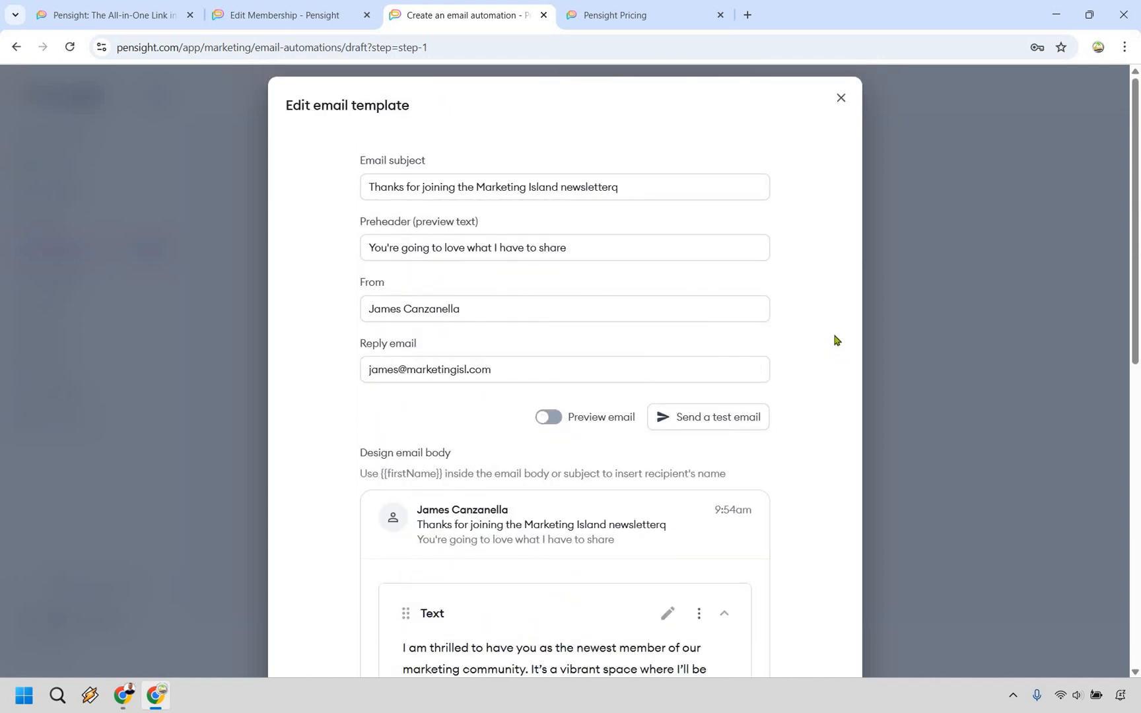
click(840, 98)
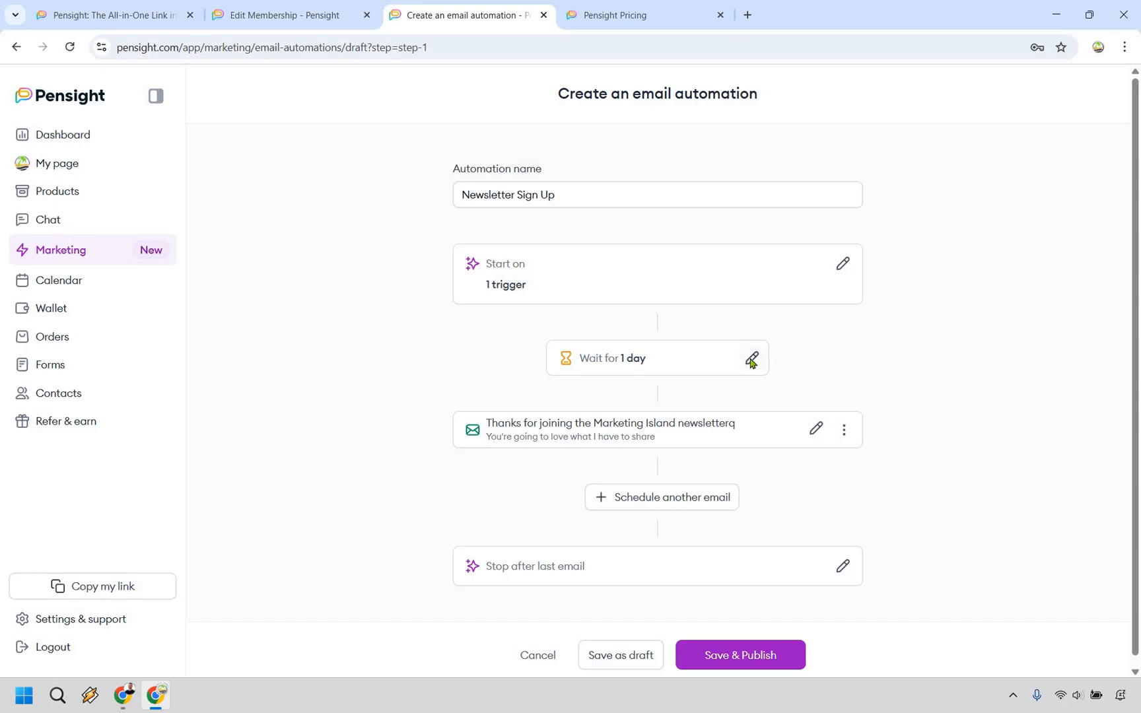
Change the wait step from 1 day to 0 days 5 minutes.
click(752, 359)
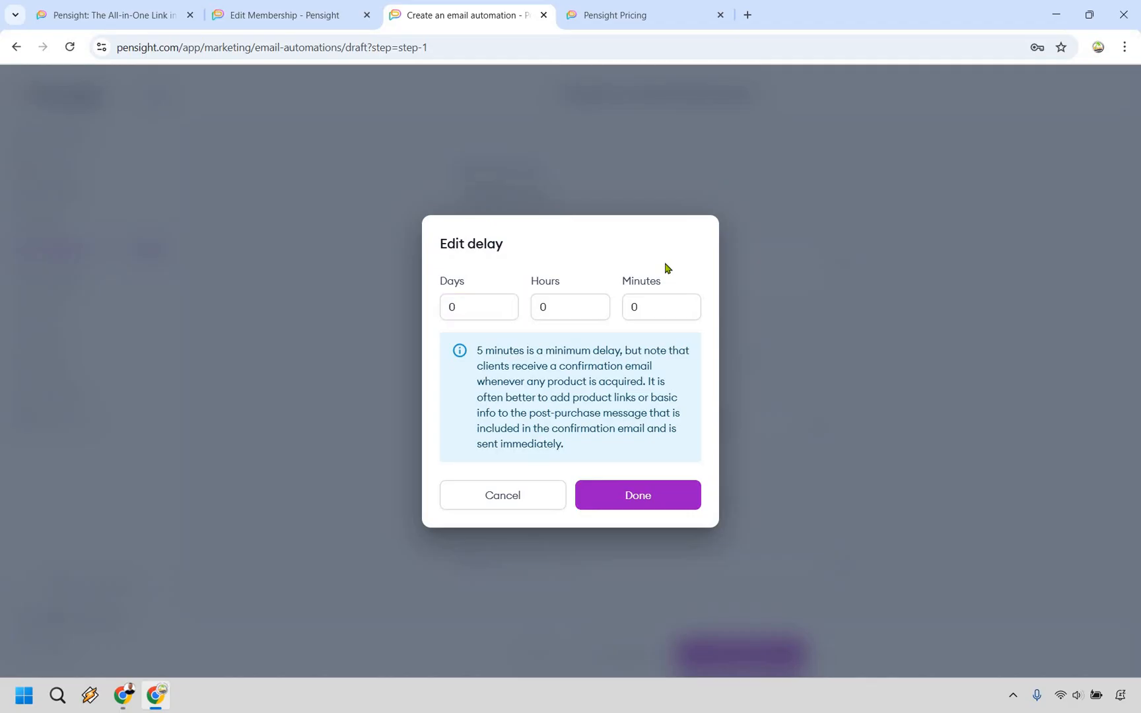
click(659, 307)
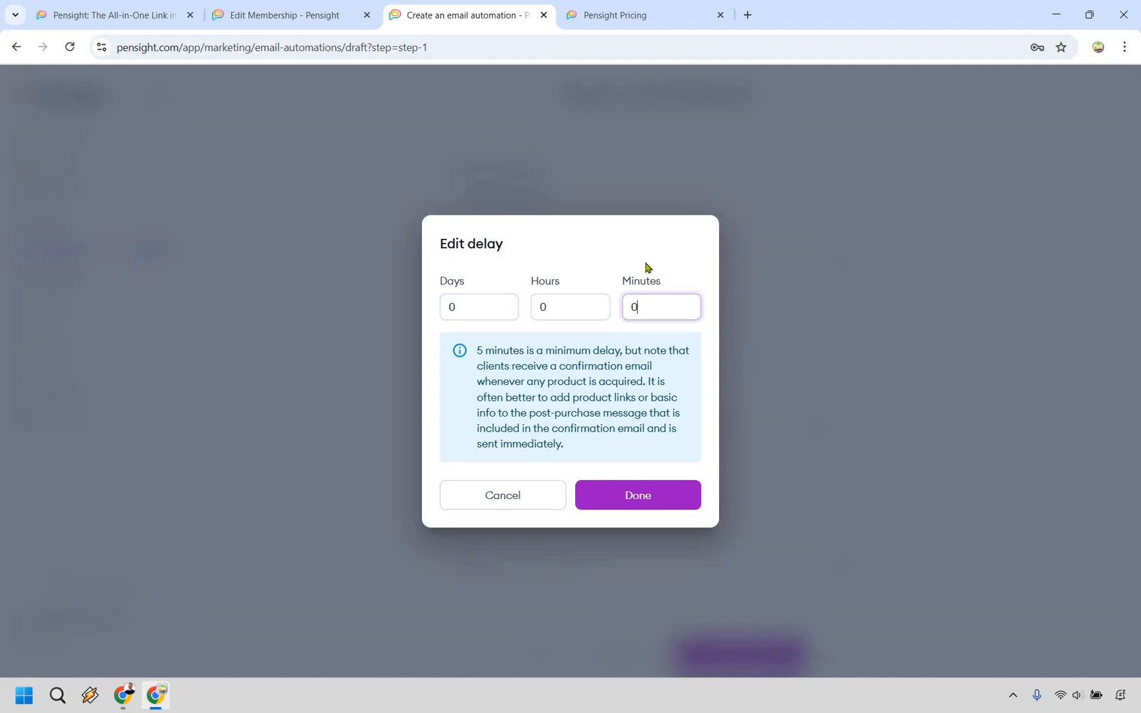
text(5)
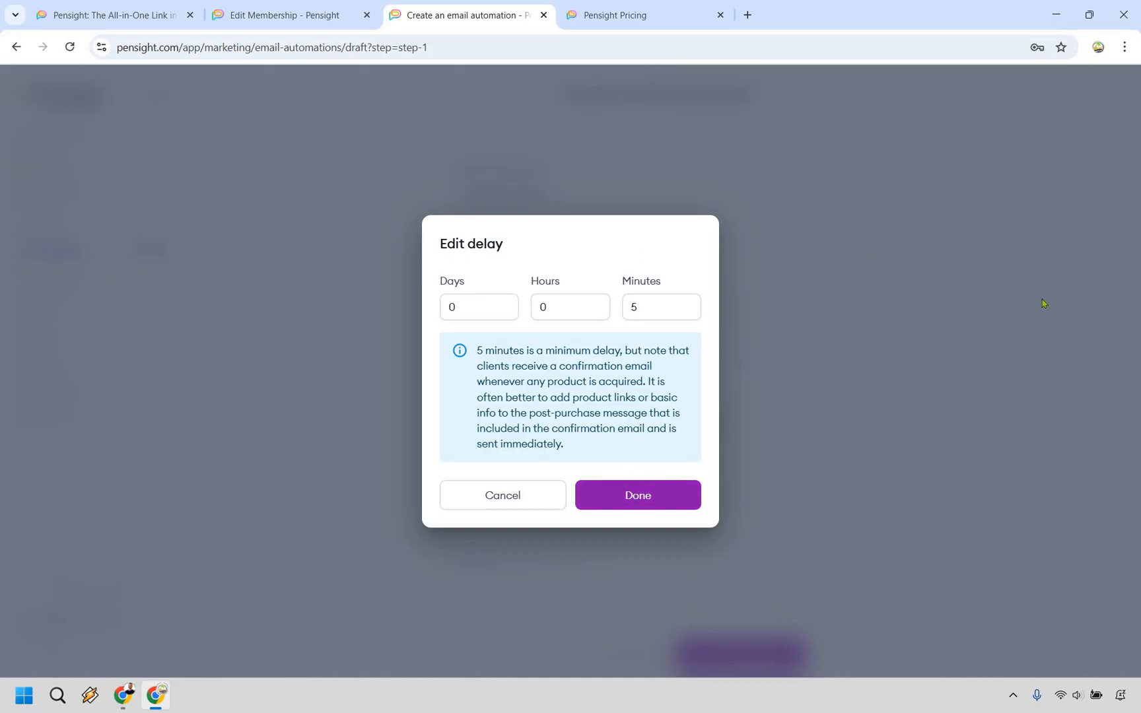
click(637, 495)
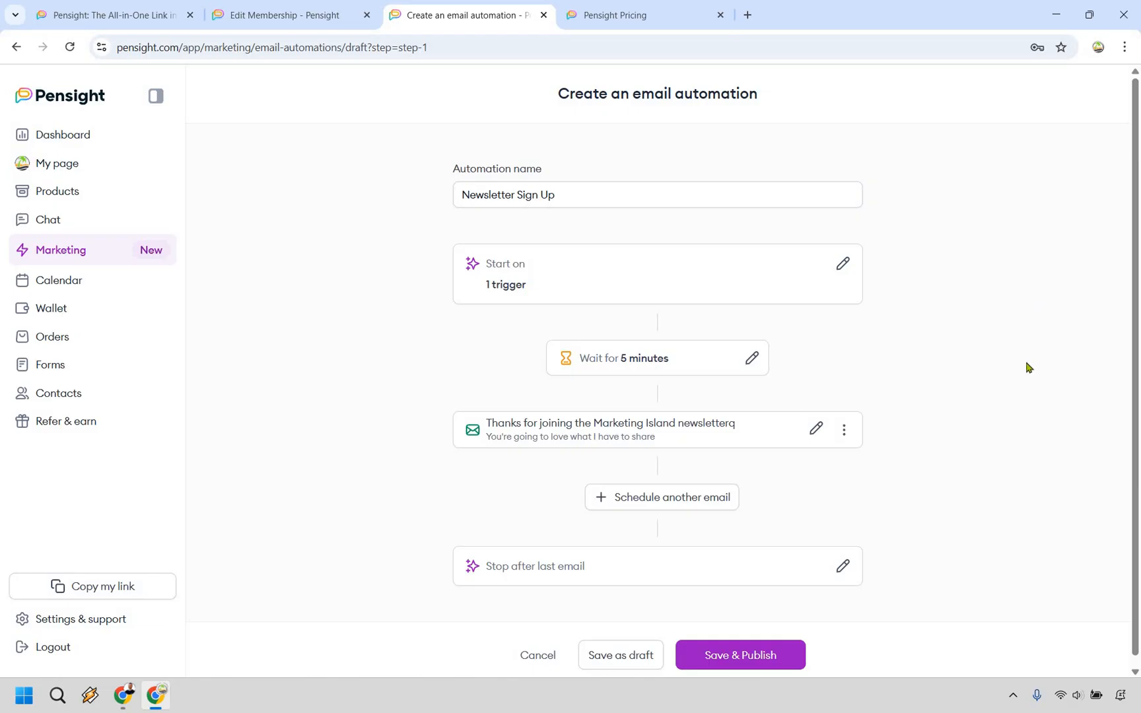
mouse_move(904, 477)
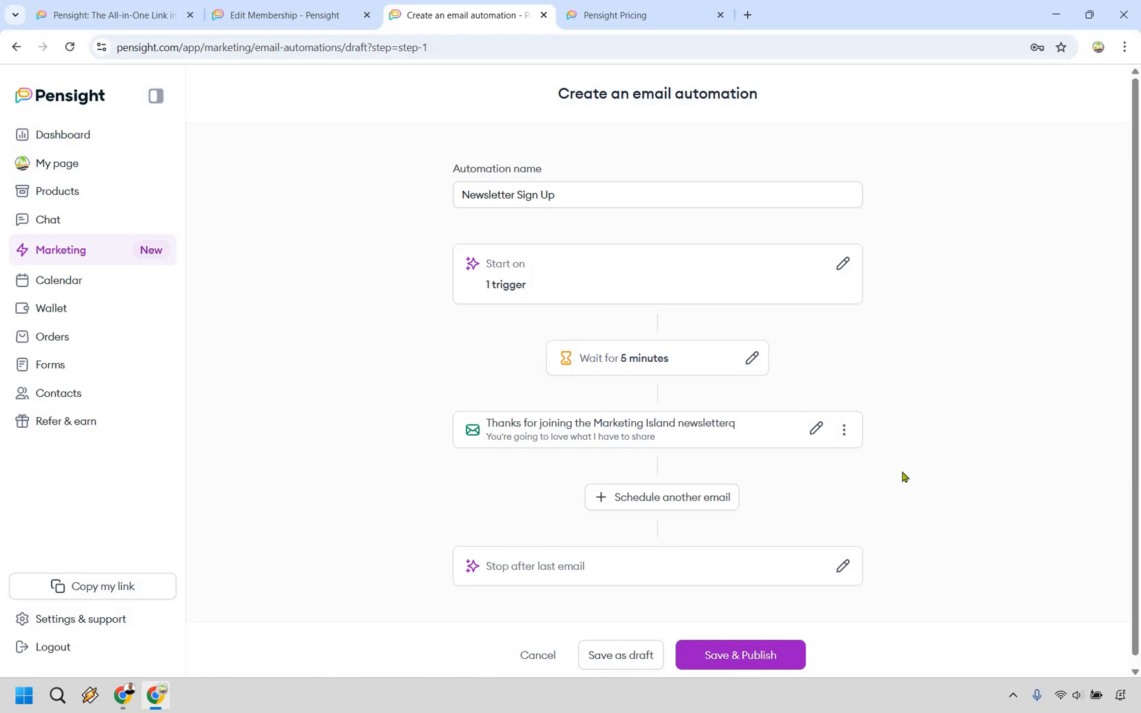
mouse_move(866, 486)
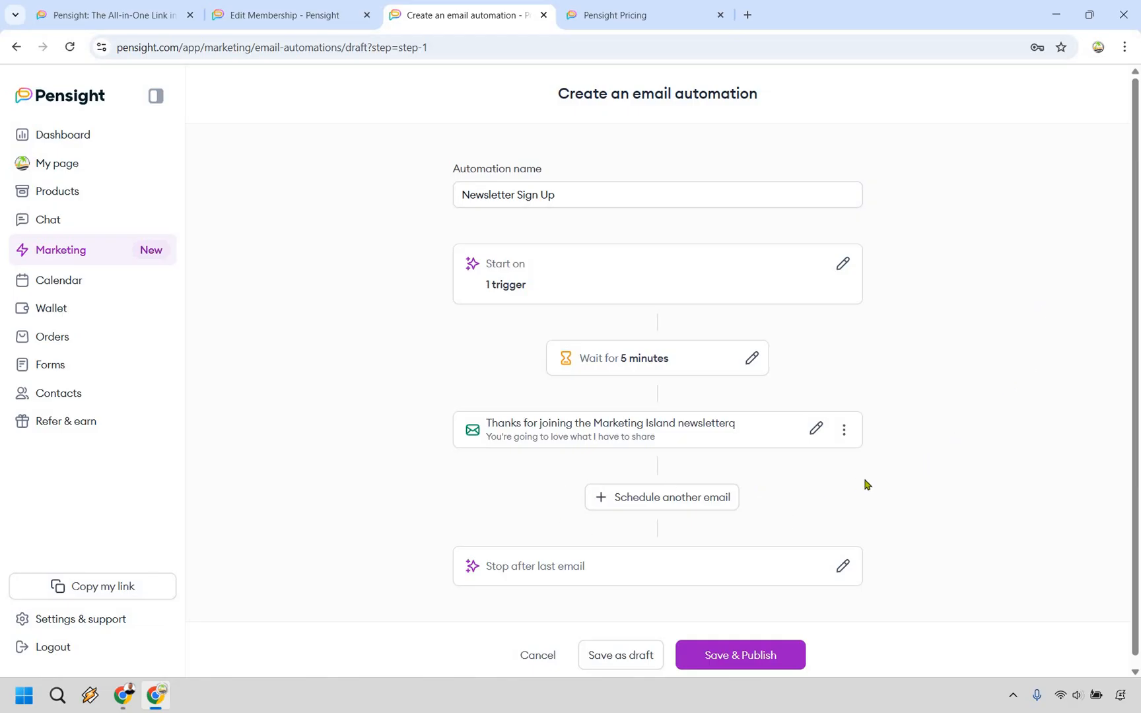
mouse_move(819, 491)
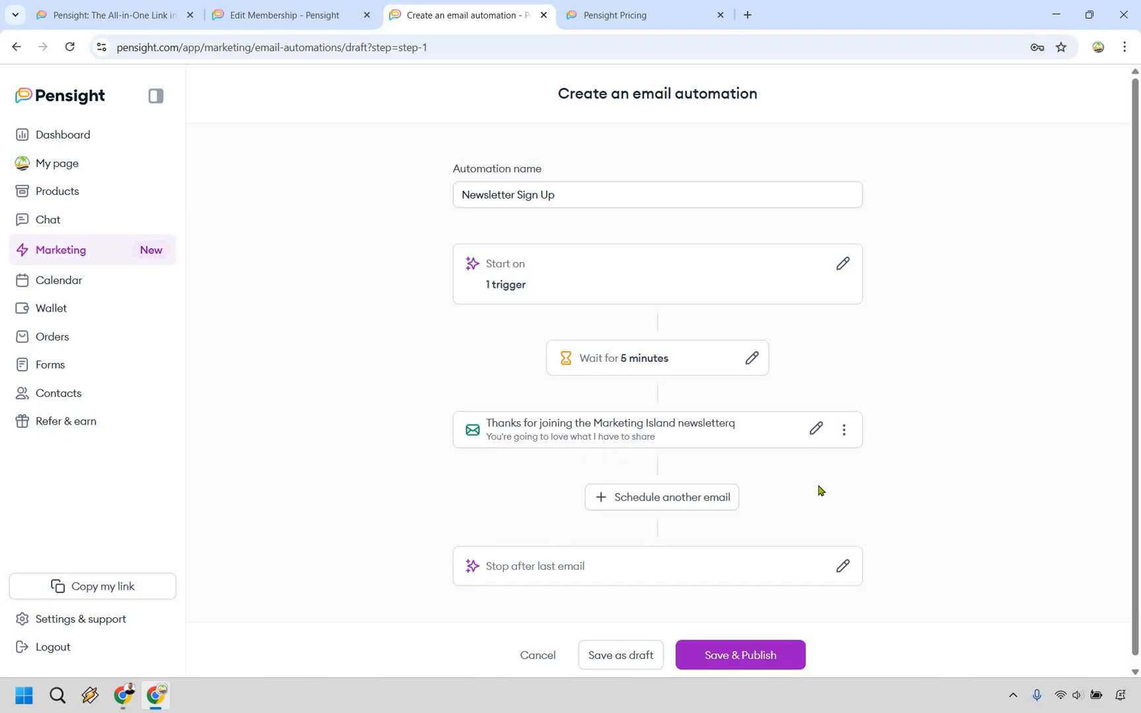
mouse_move(917, 461)
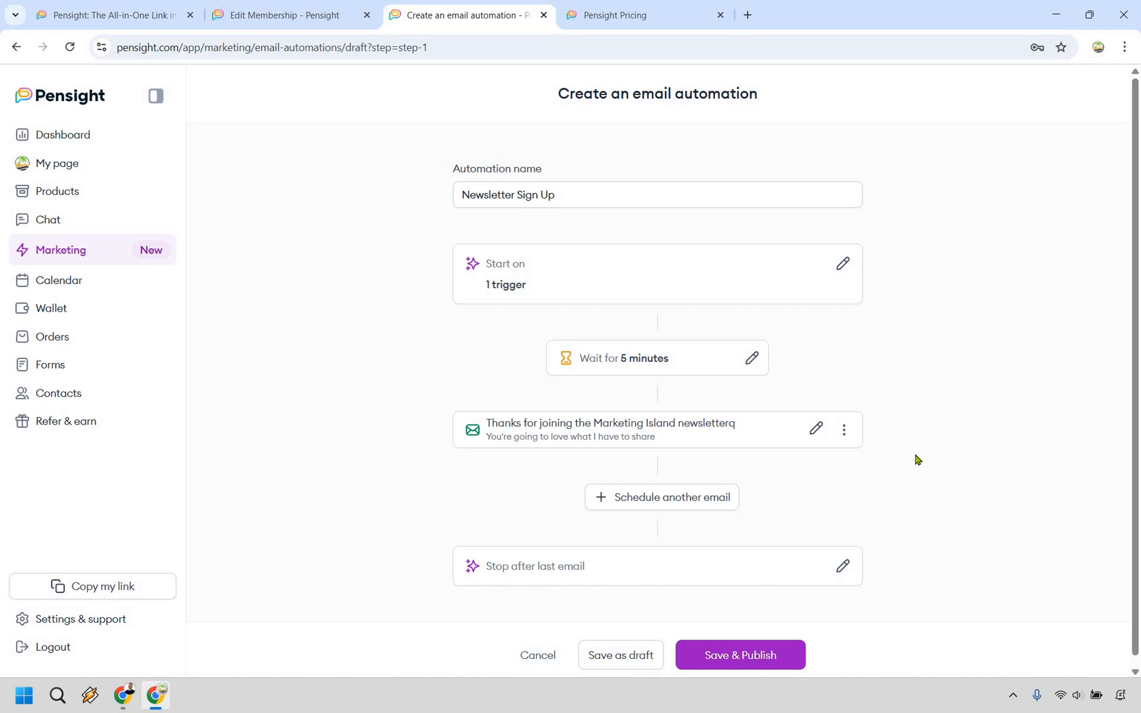
mouse_move(740, 654)
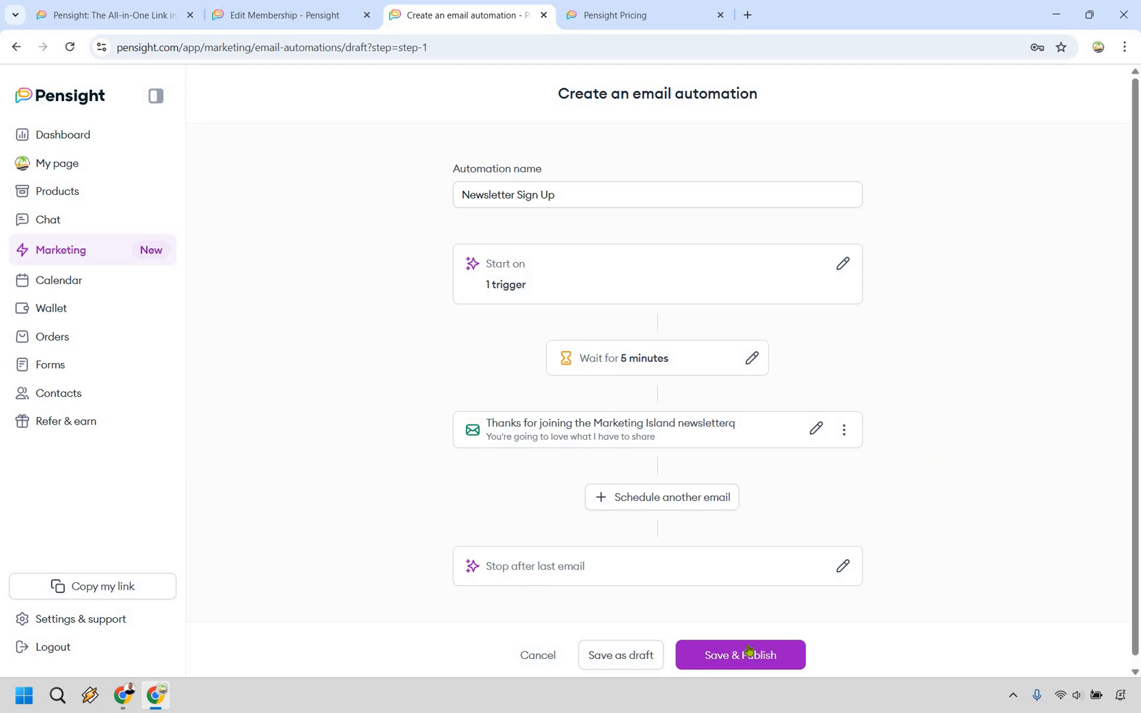
mouse_move(834, 500)
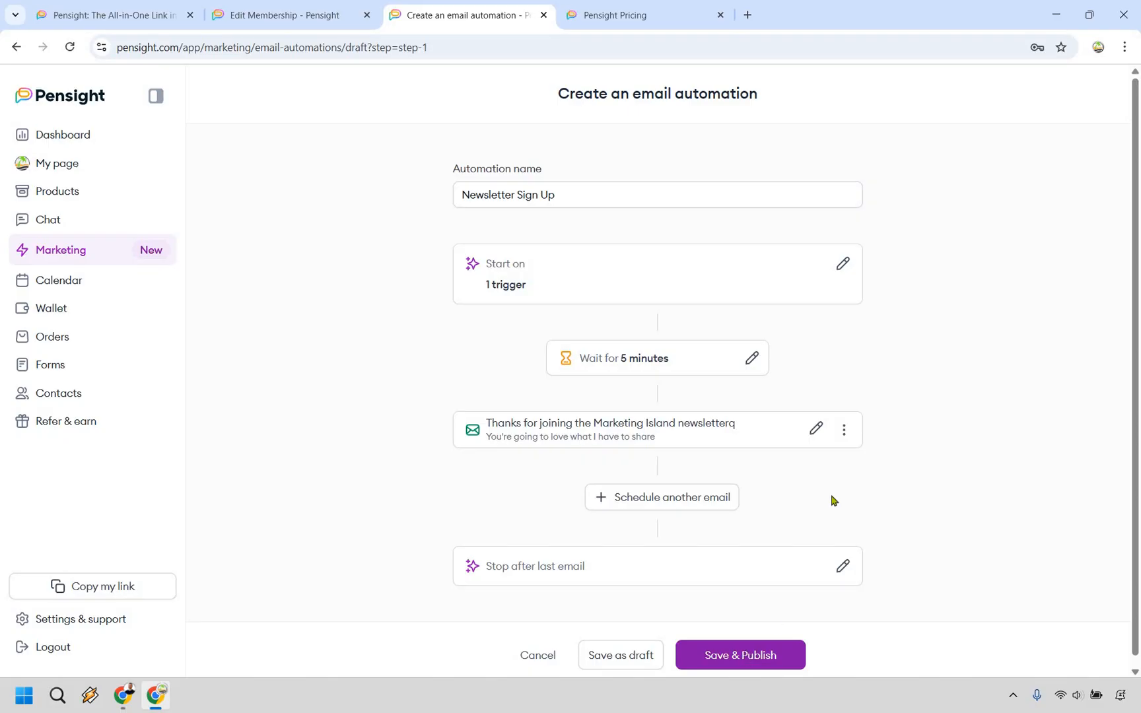
Save & Publish the Newsletter Sign Up automation.
click(643, 15)
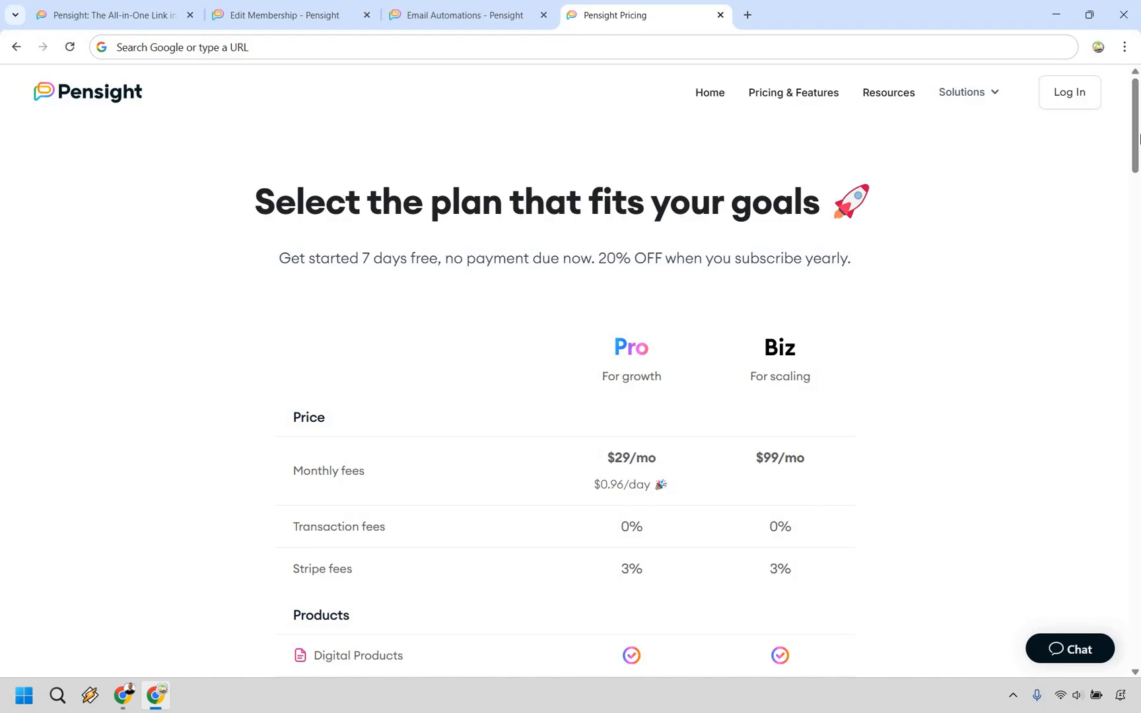
Scroll the Pensight pricing page to the Pro vs Biz plan comparison table.
scroll(down, 3)
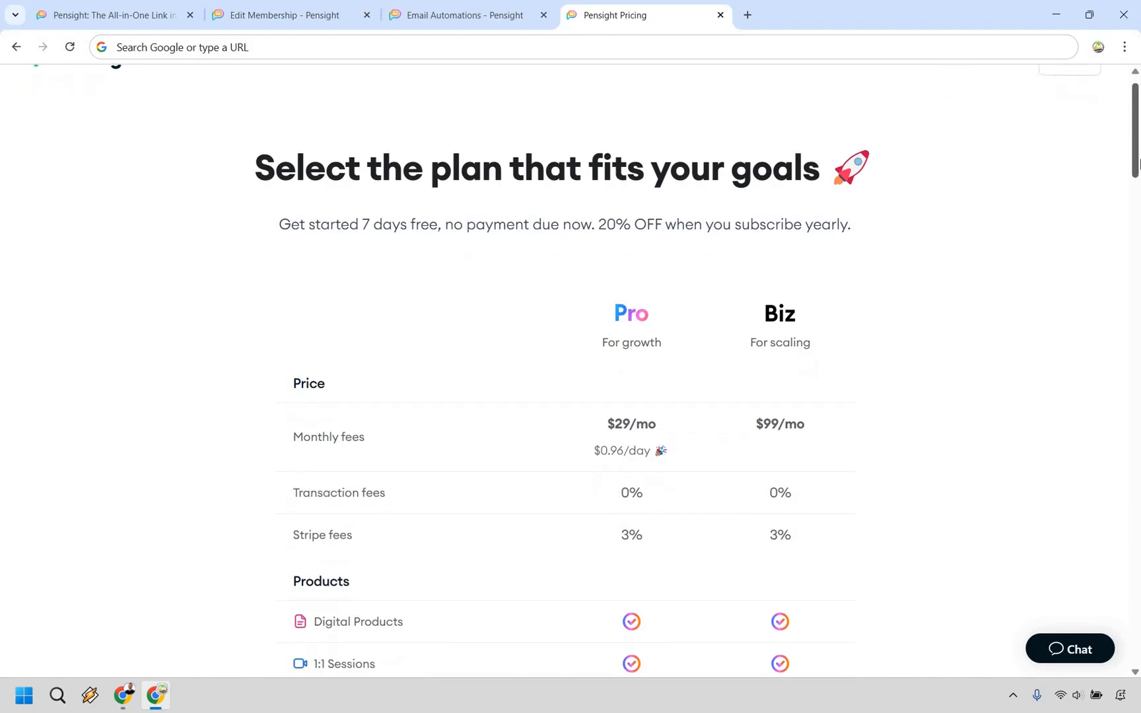
scroll(down, 3)
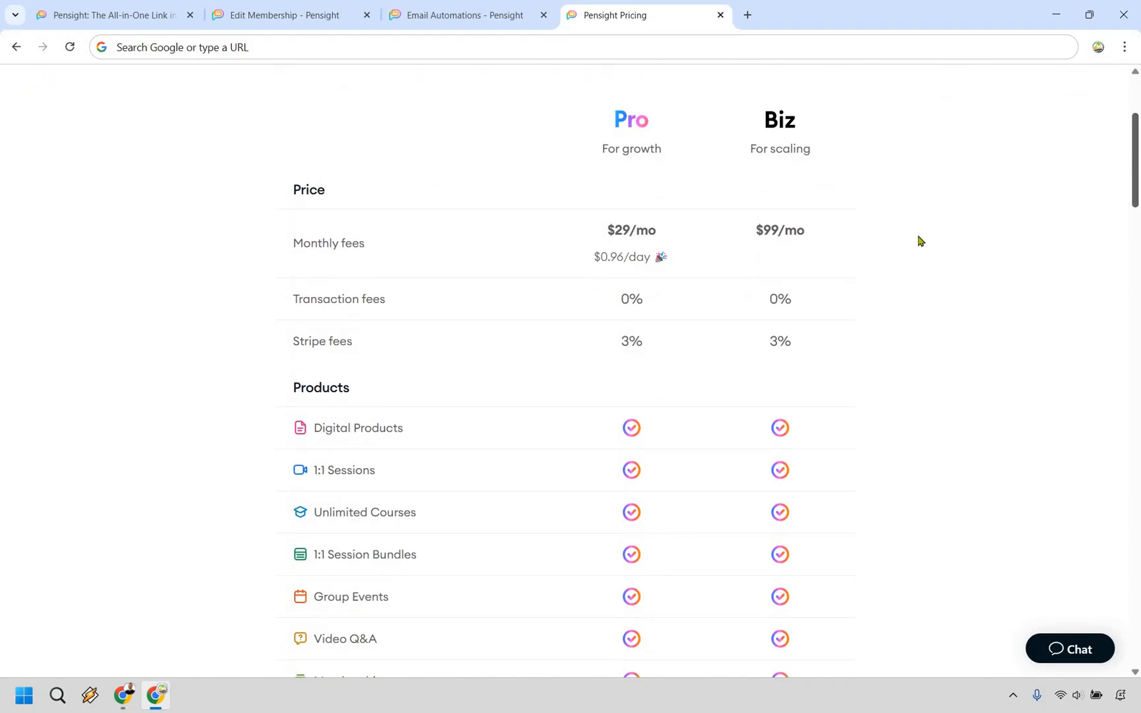
mouse_move(1019, 178)
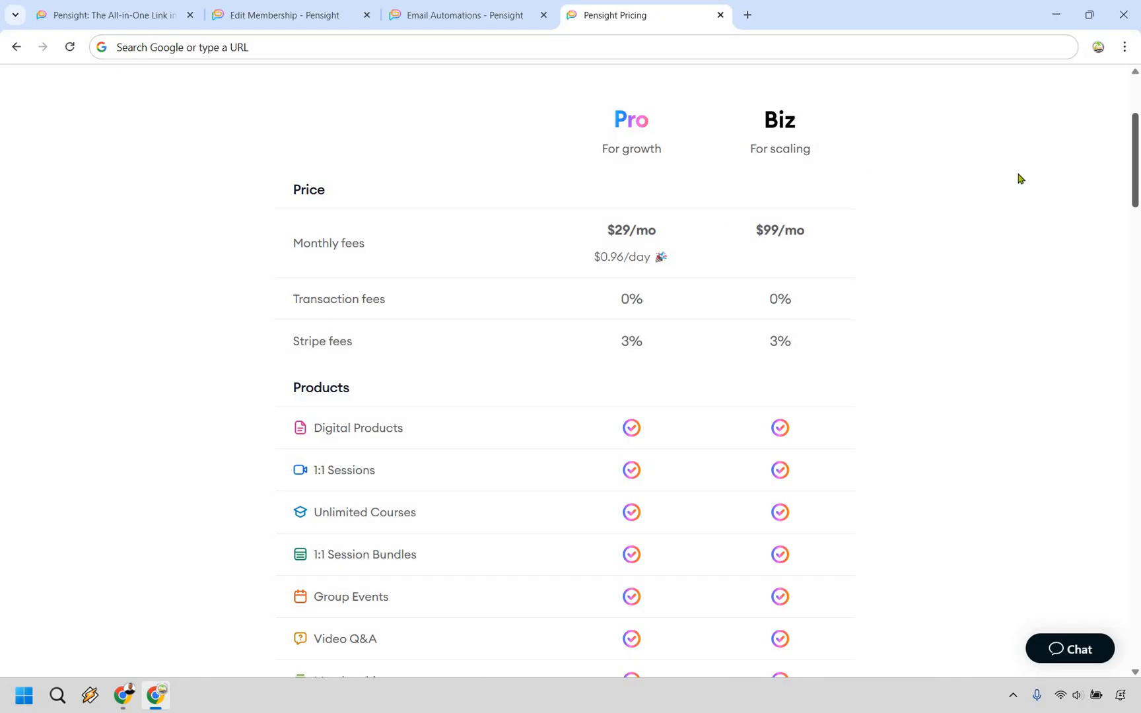
mouse_move(1053, 182)
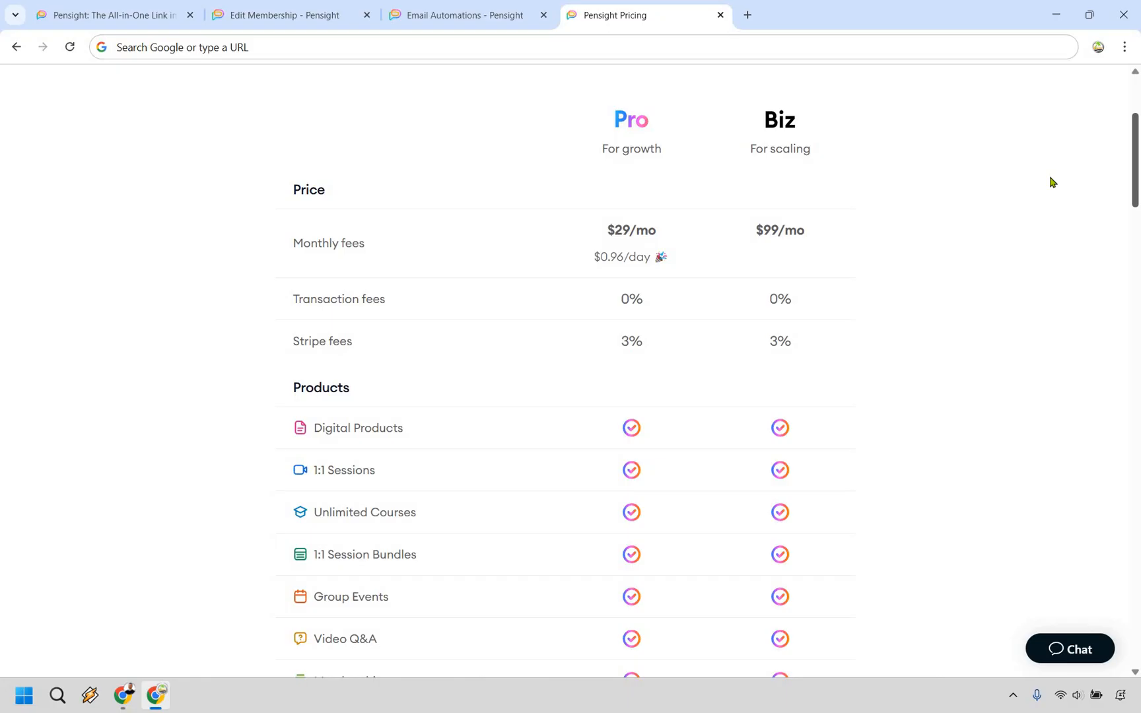
mouse_move(647, 203)
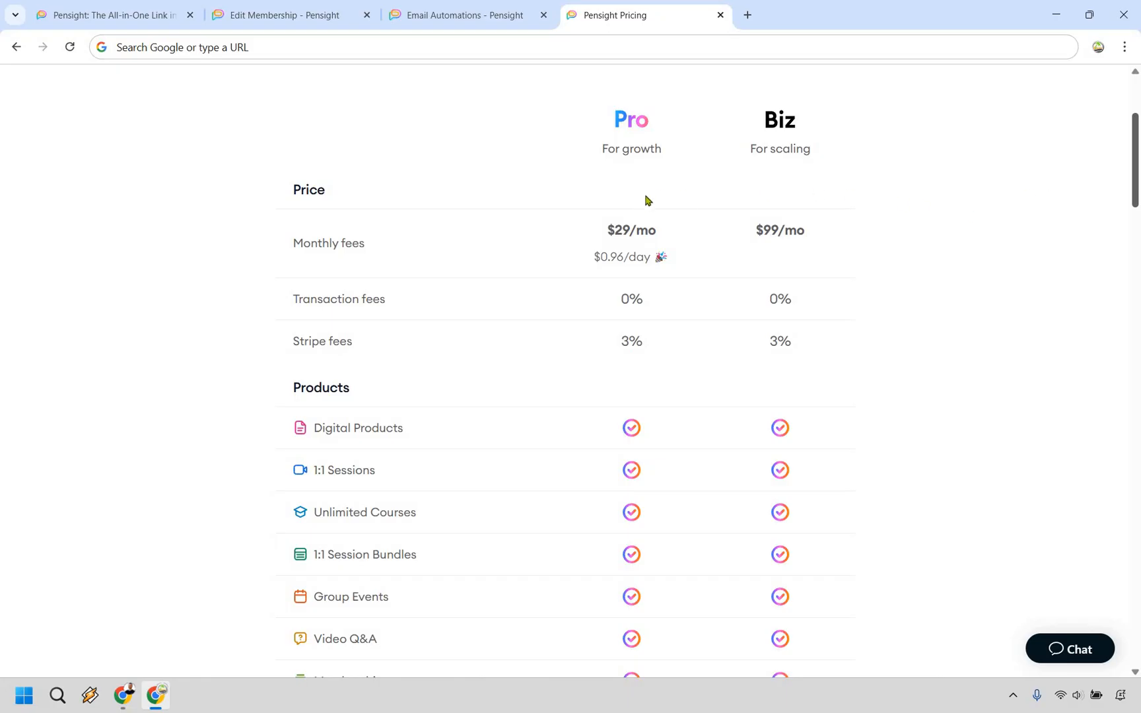
mouse_move(936, 242)
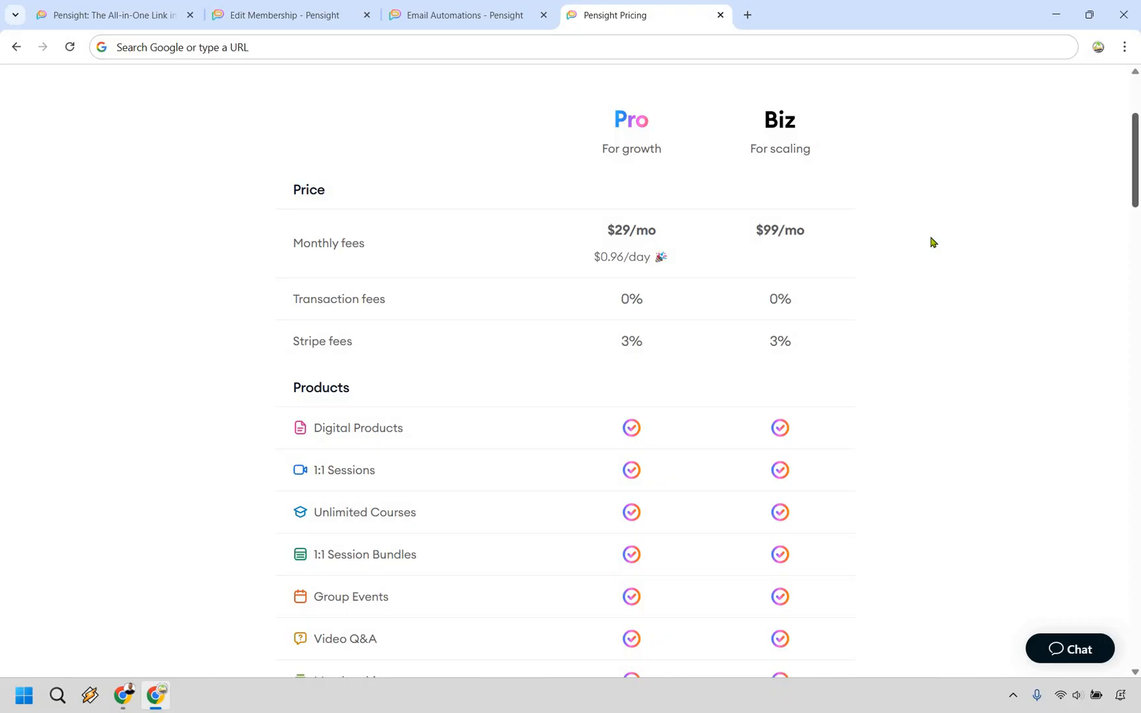
mouse_move(1008, 217)
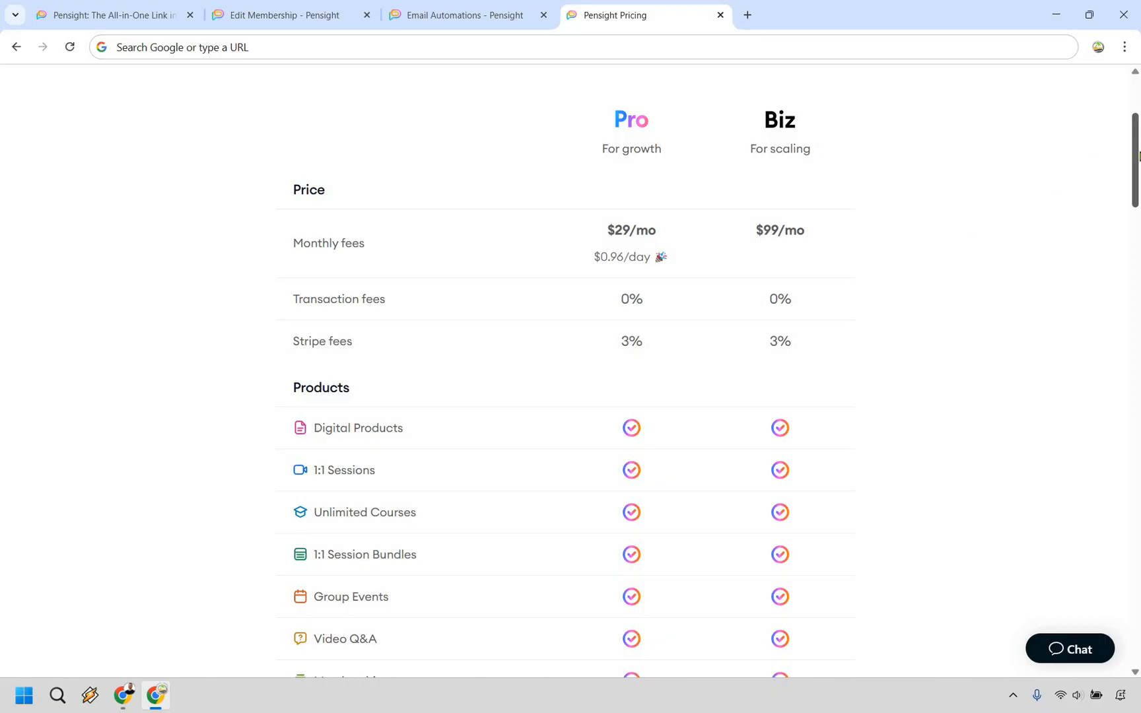
Scroll the Pro vs Biz comparison down to the Marketing and Pensight Page rows with email automations and custom domains.
scroll(down, 3)
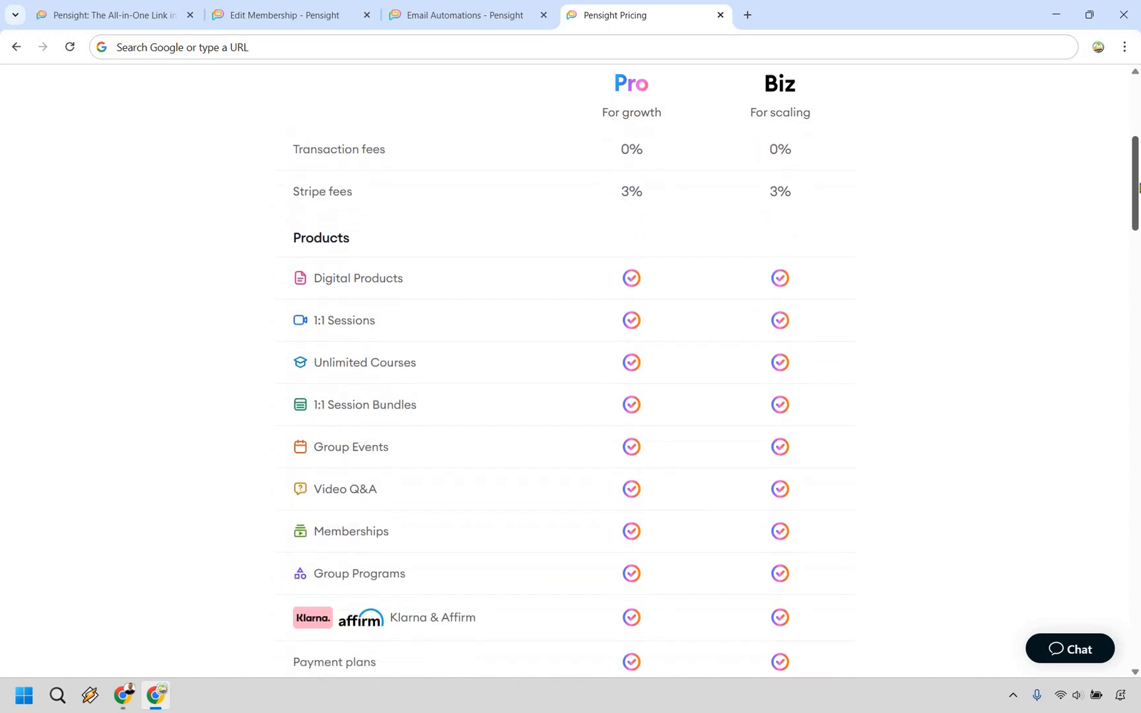
scroll(down, 3)
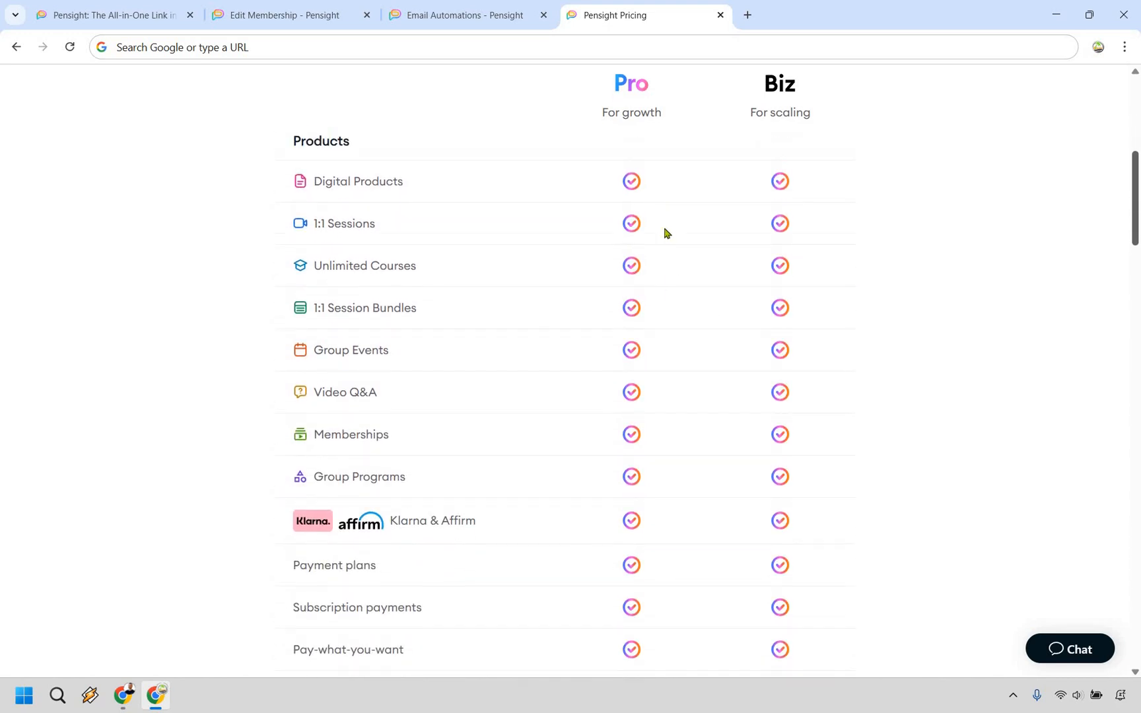
mouse_move(996, 316)
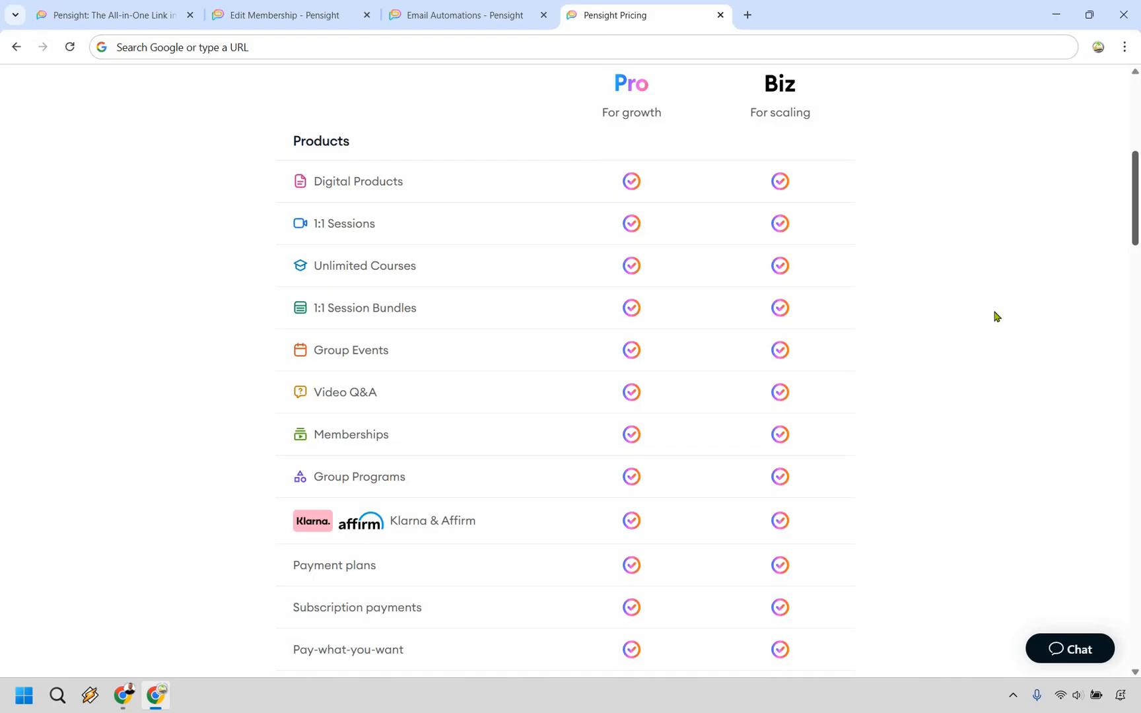
mouse_move(488, 506)
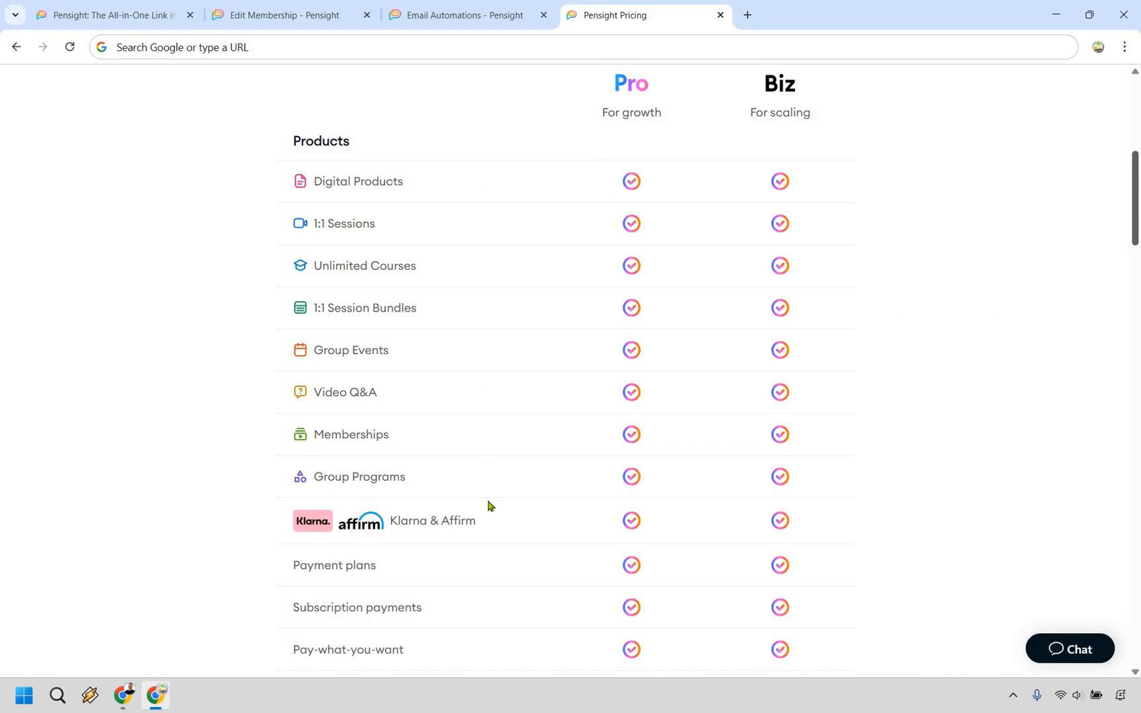
mouse_move(954, 238)
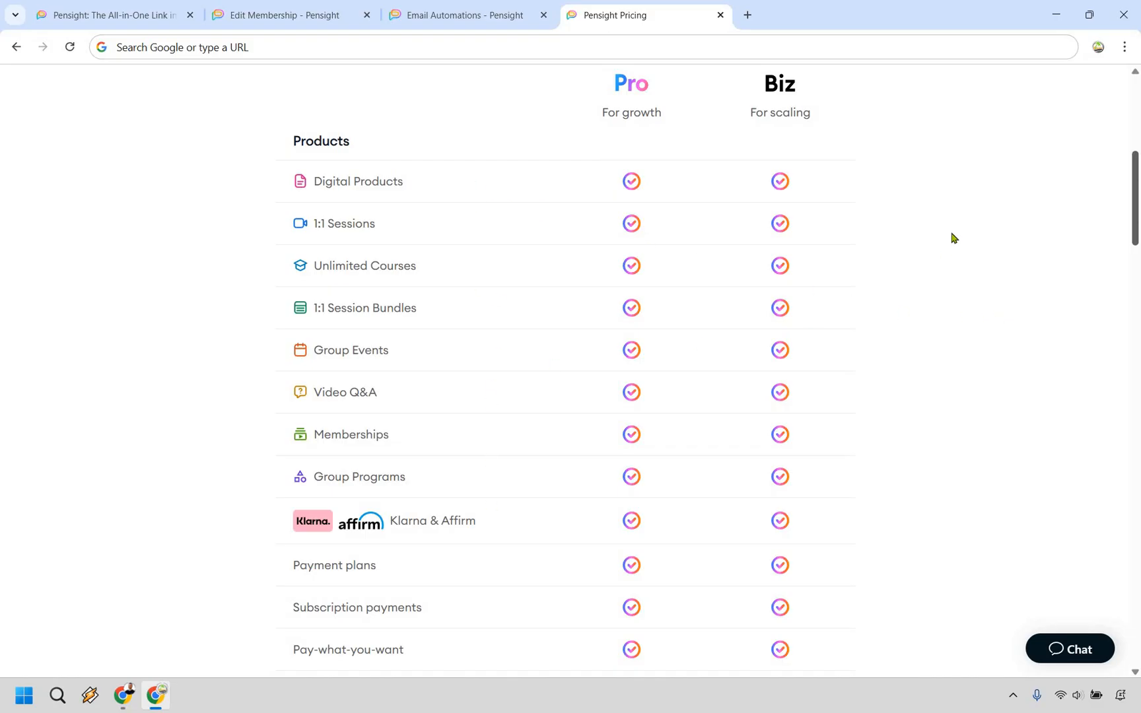
scroll(down, 3)
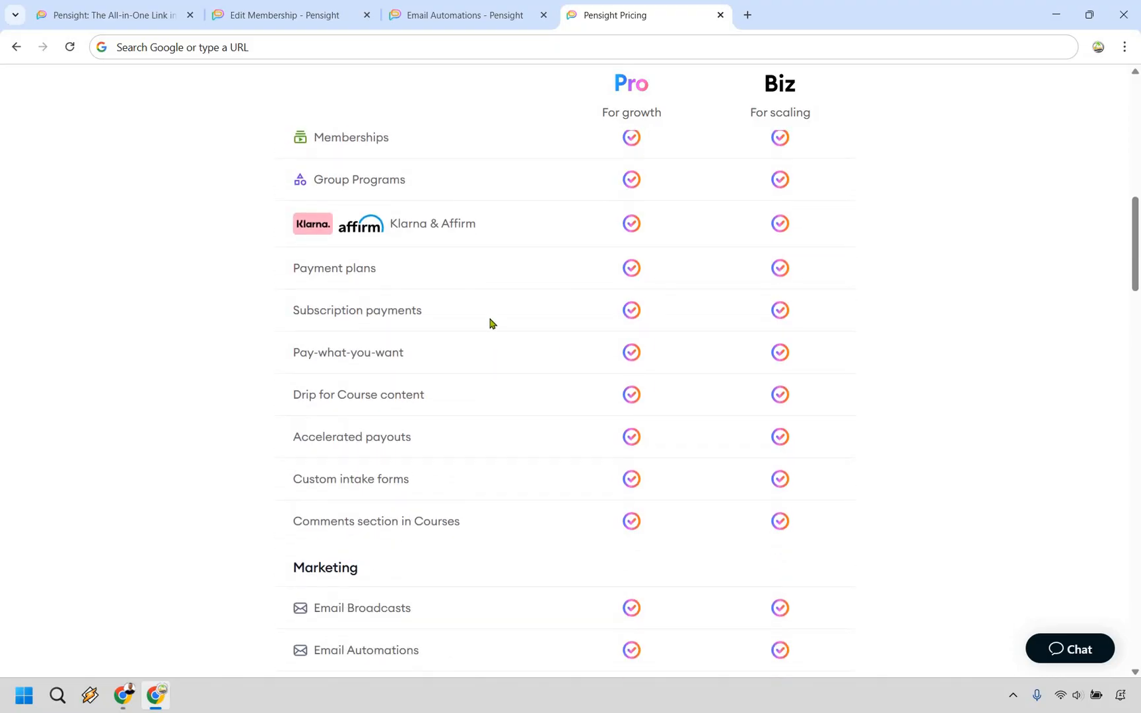
scroll(down, 3)
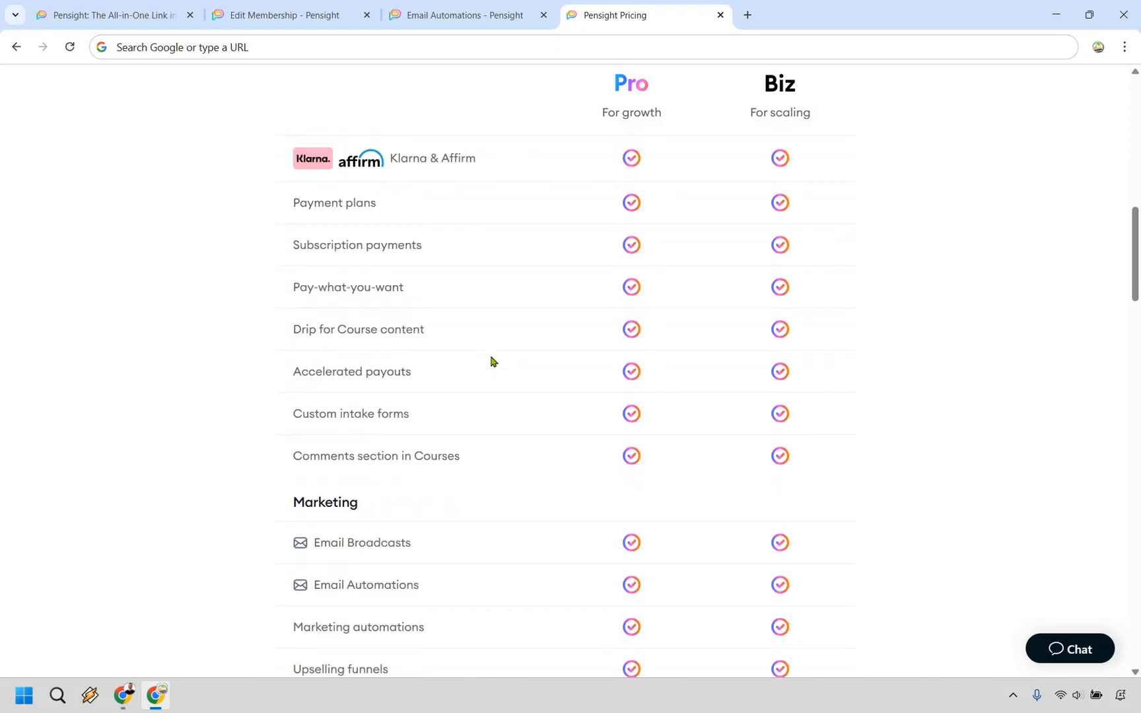
scroll(down, 3)
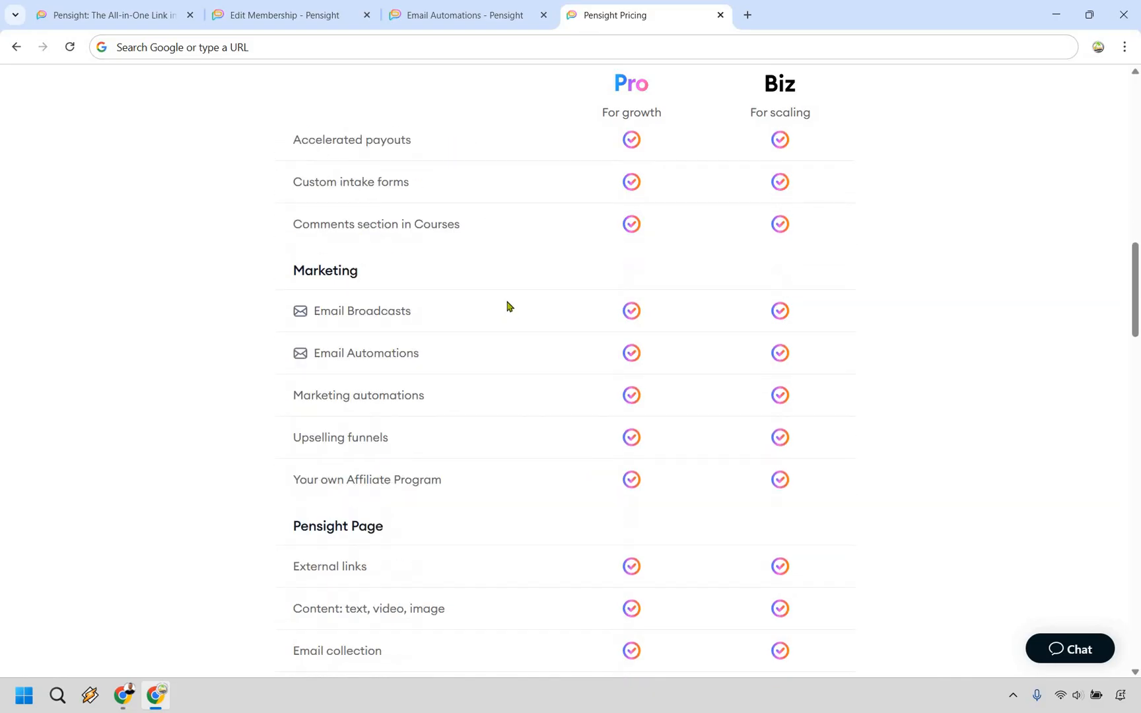
mouse_move(492, 375)
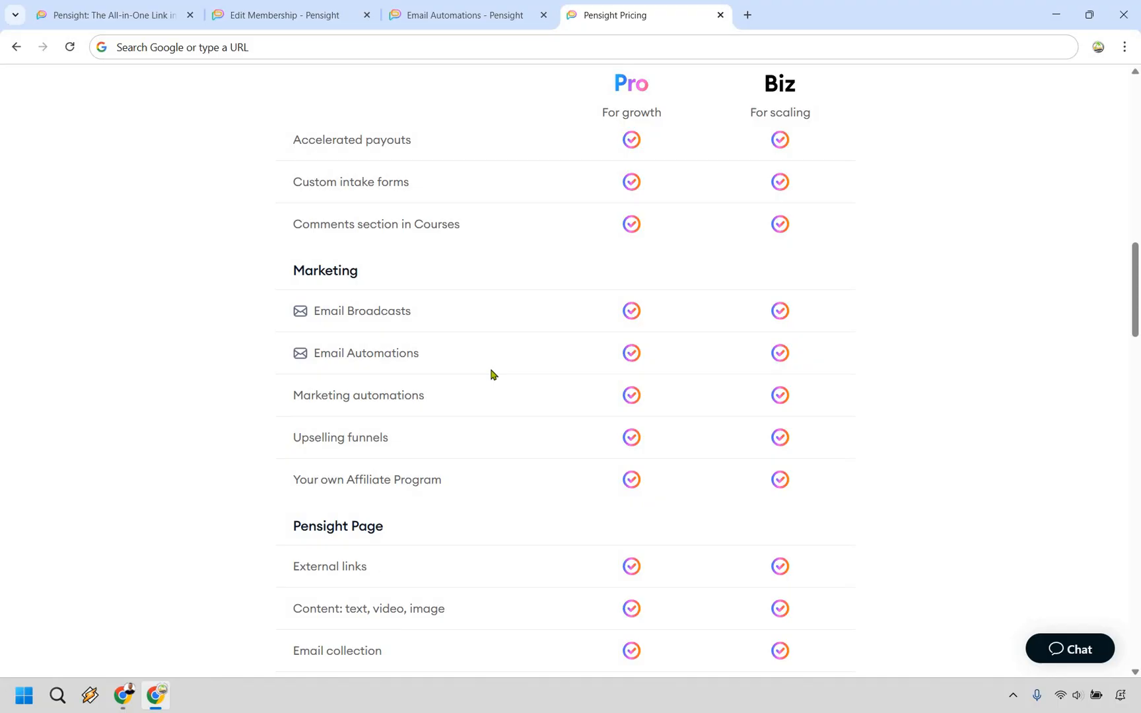
mouse_move(486, 369)
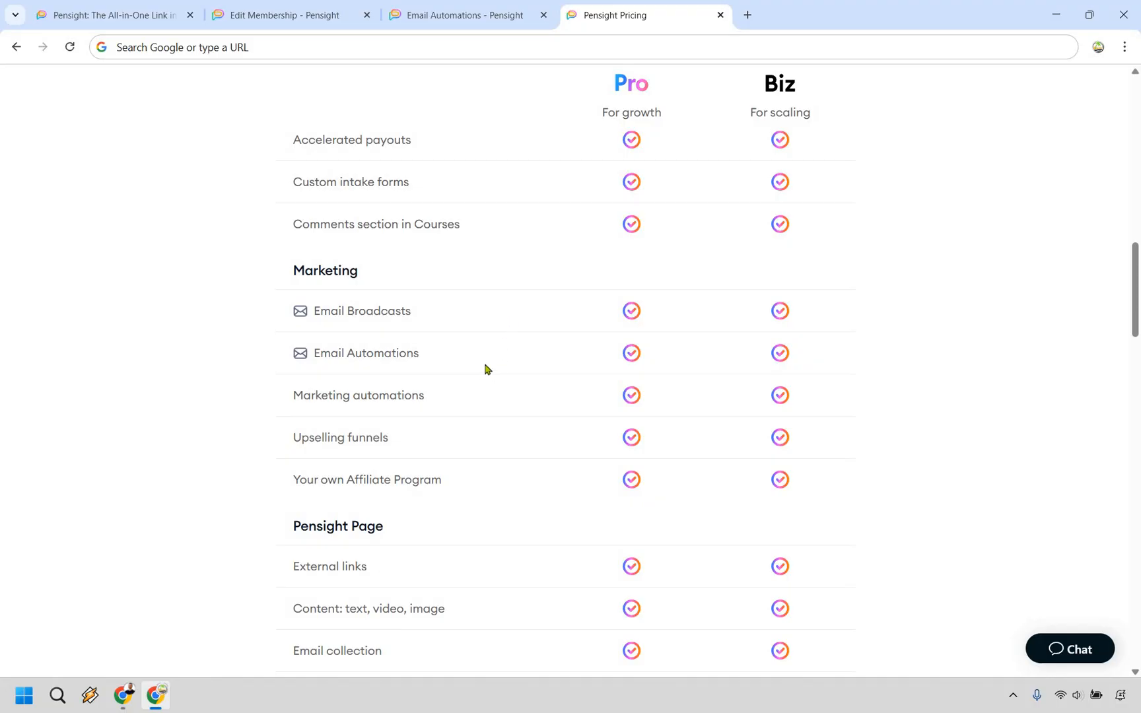
scroll(down, 3)
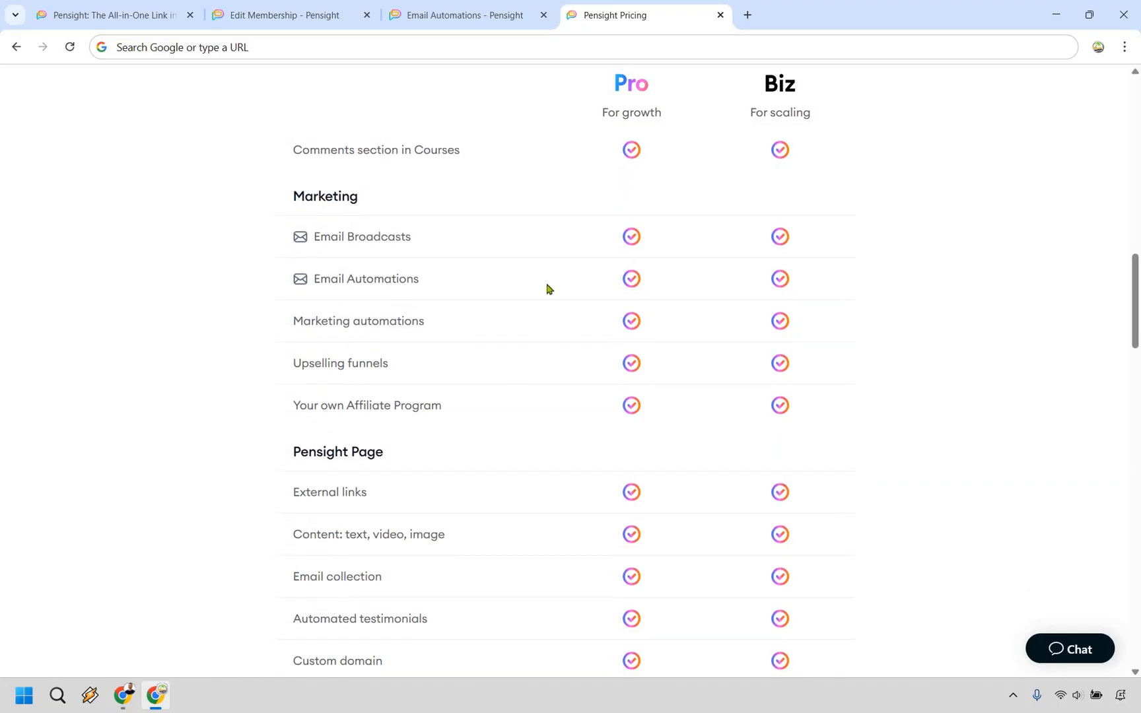
Scroll to the Video Calls and Scheduling section and highlight its heading.
scroll(down, 3)
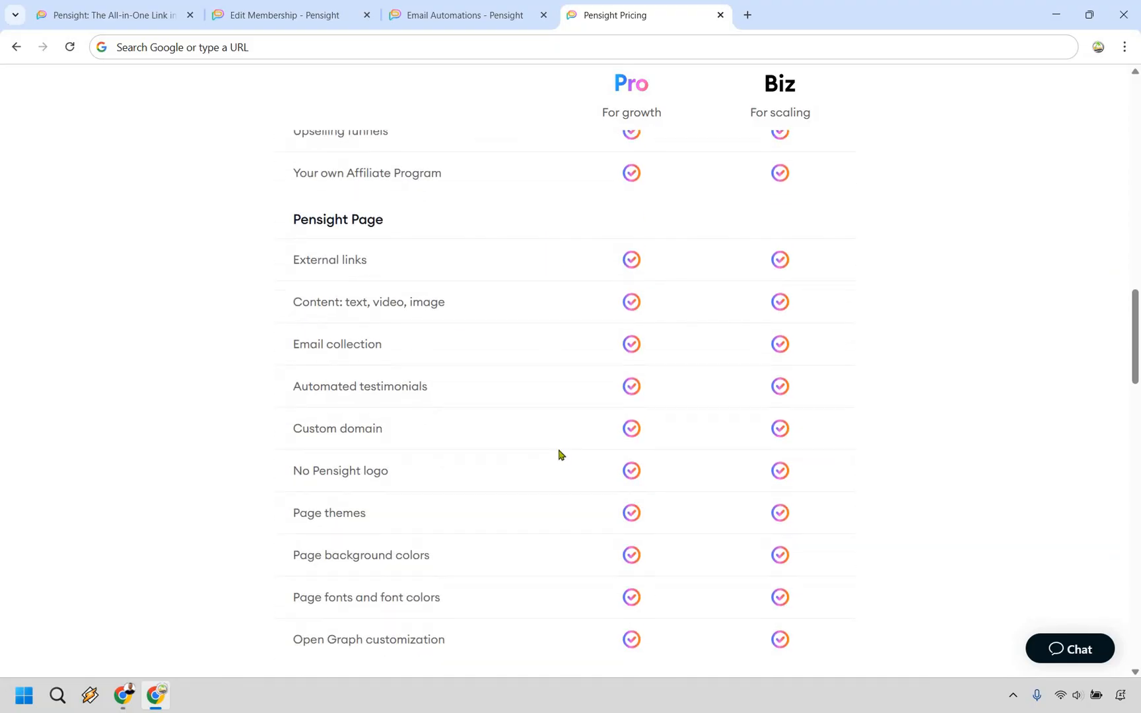
scroll(down, 3)
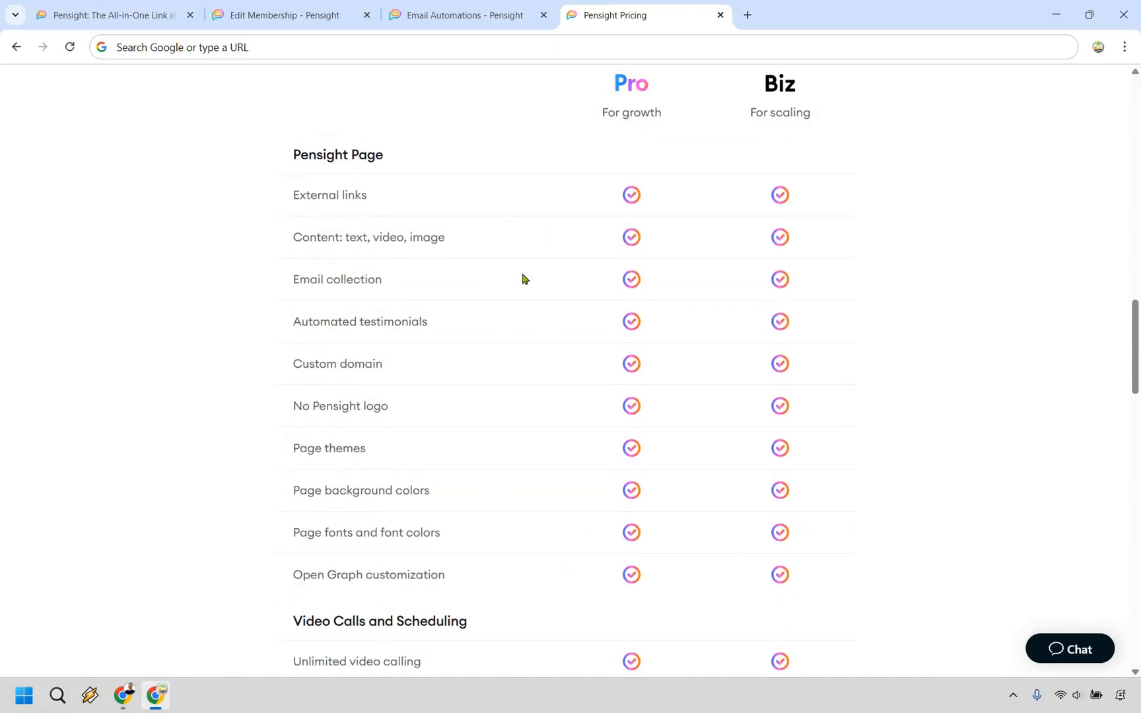
scroll(down, 3)
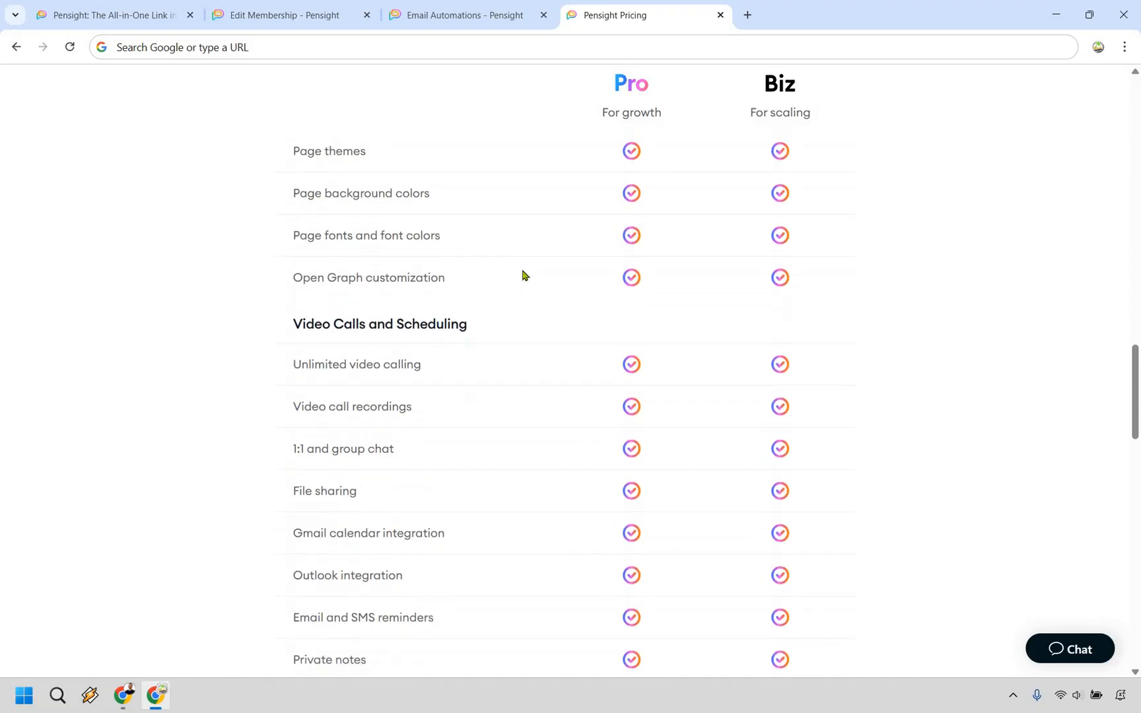
scroll(down, 3)
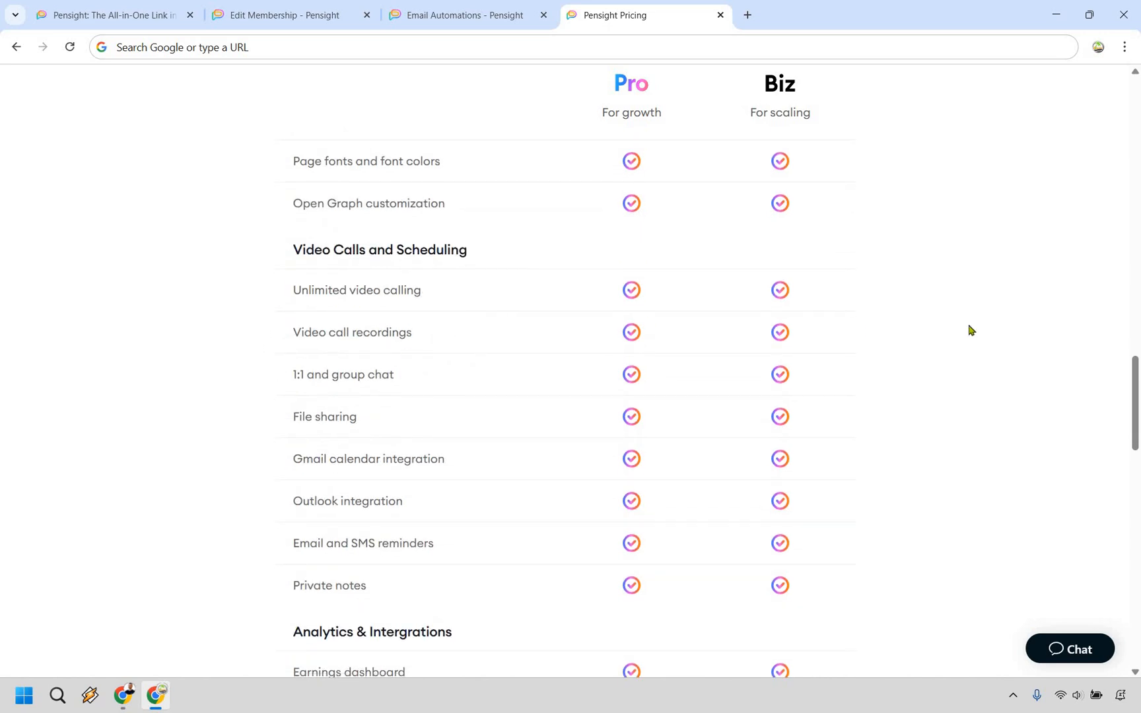
mouse_move(1004, 325)
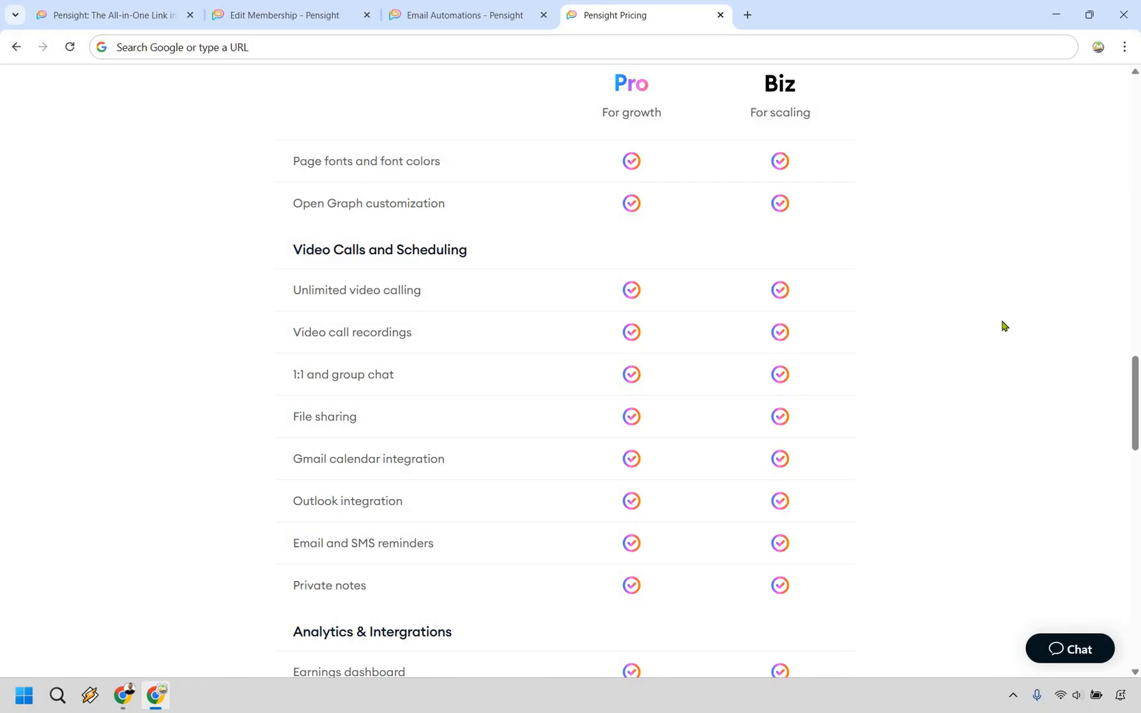
mouse_move(355, 248)
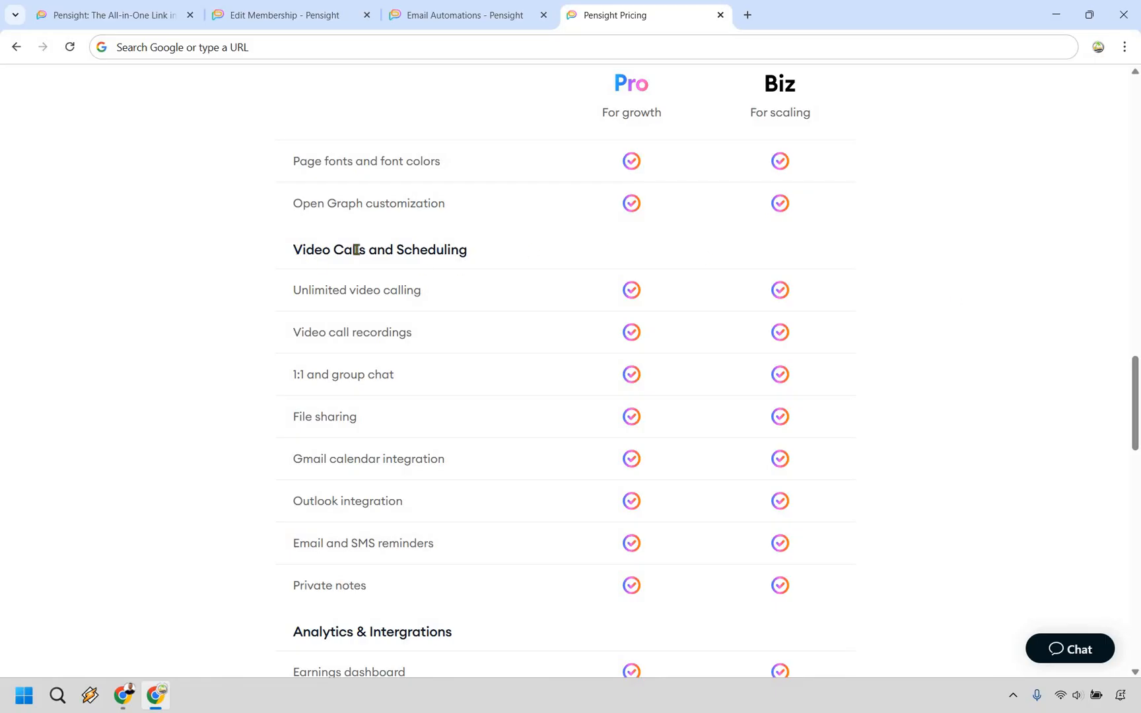
double_click(379, 249)
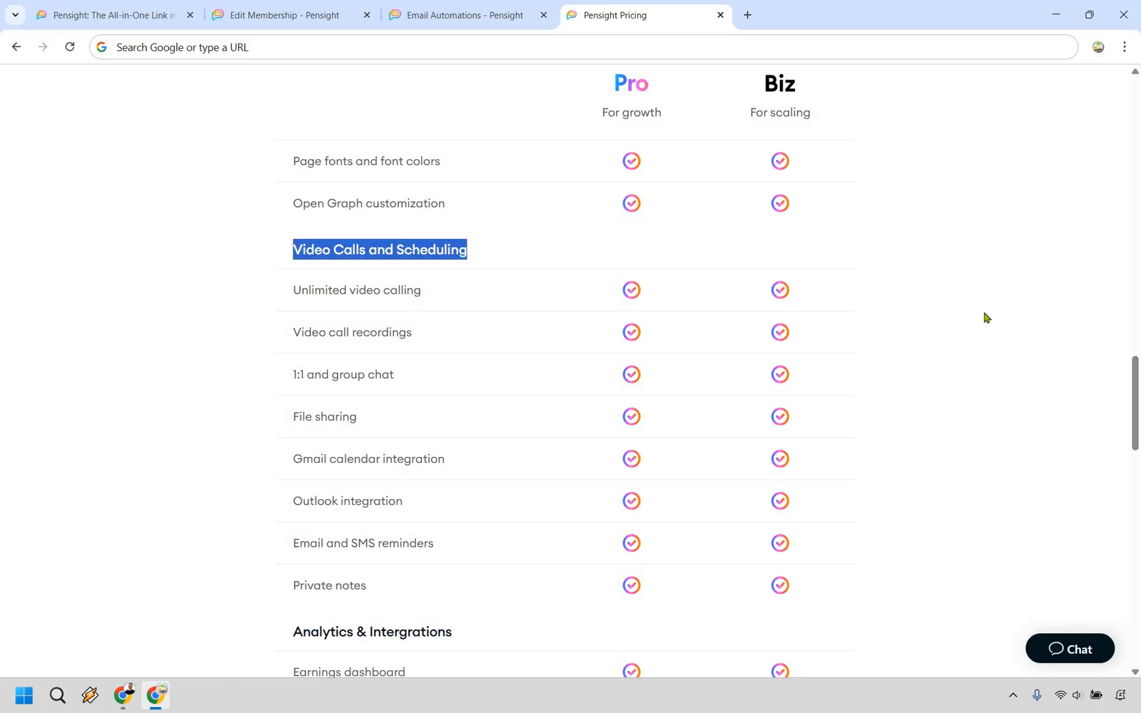
Continue down to the Extras and Growth support rows, where onboarding and course migration are Biz-only.
scroll(down, 3)
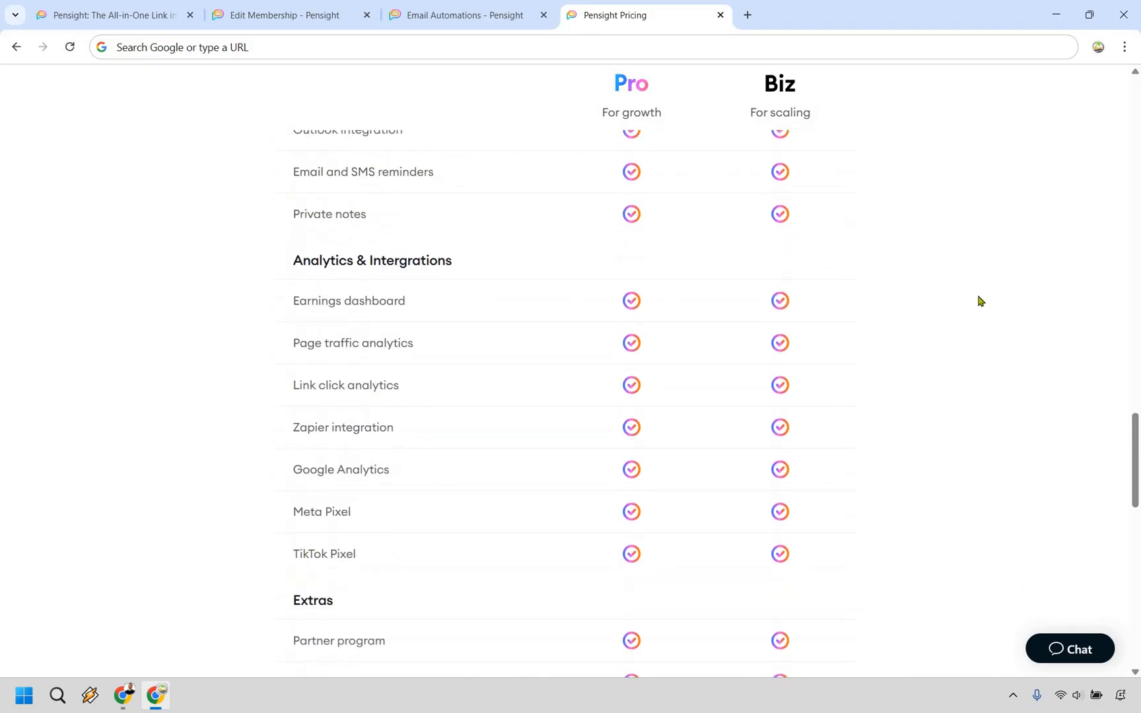
scroll(down, 3)
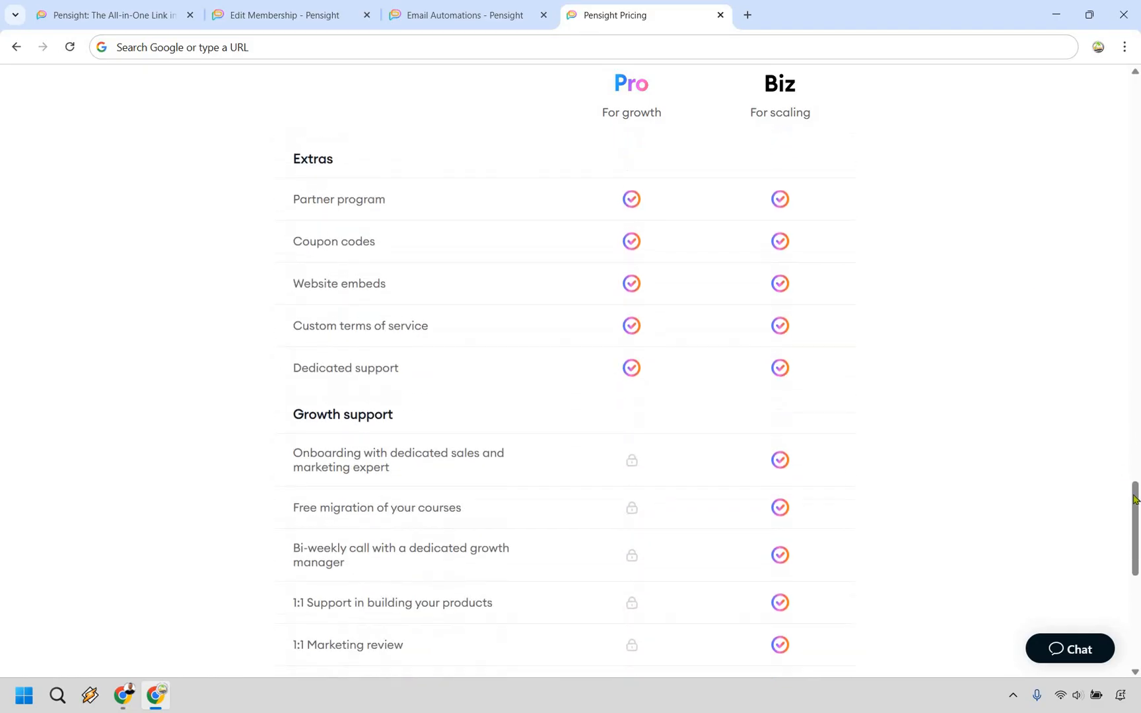
scroll(down, 3)
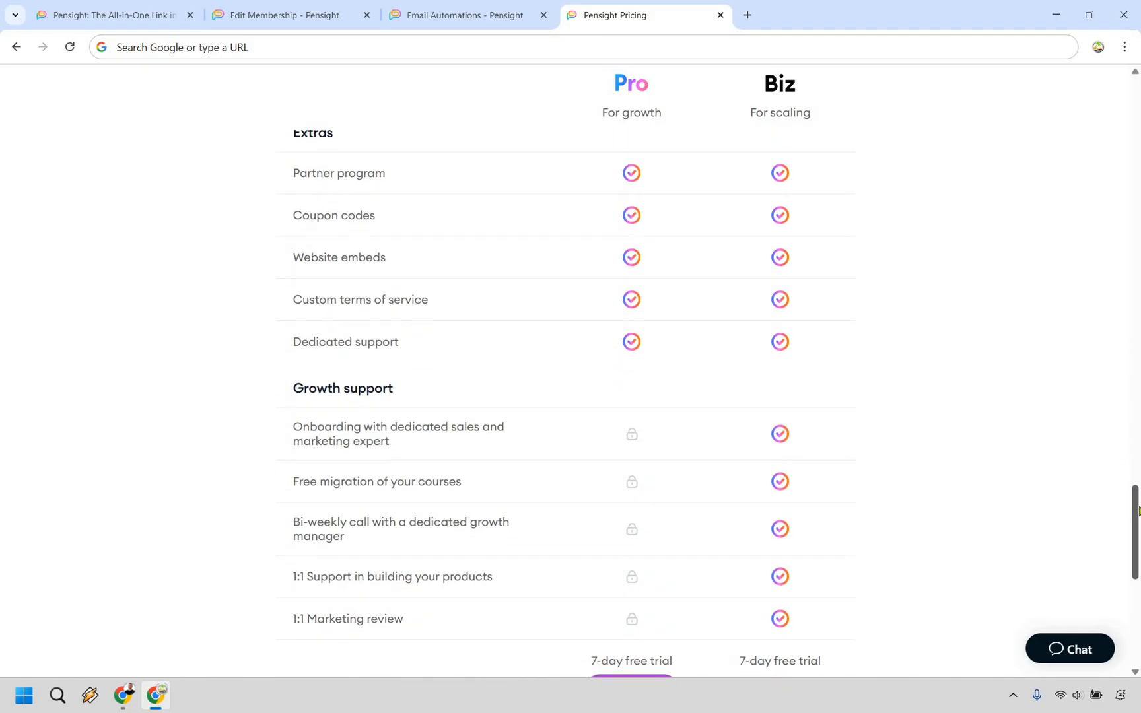
Reach the table's end showing each plan's 7-day free trial with Get Pro and Get Business sign-ups.
scroll(down, 3)
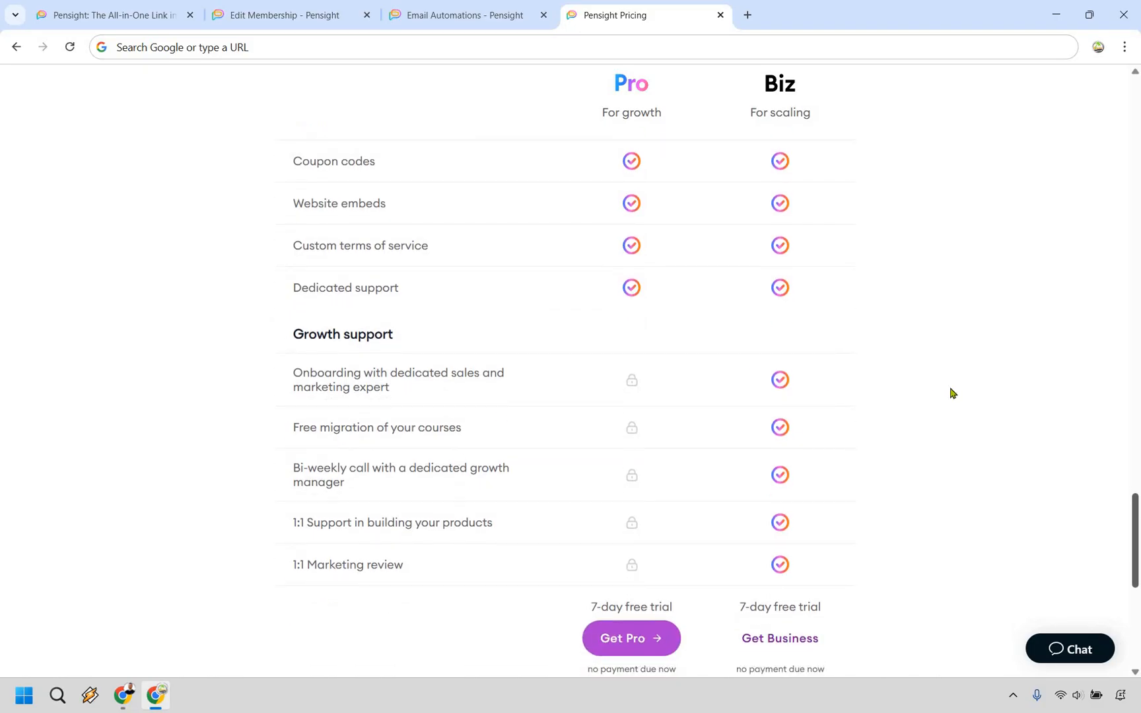
mouse_move(706, 360)
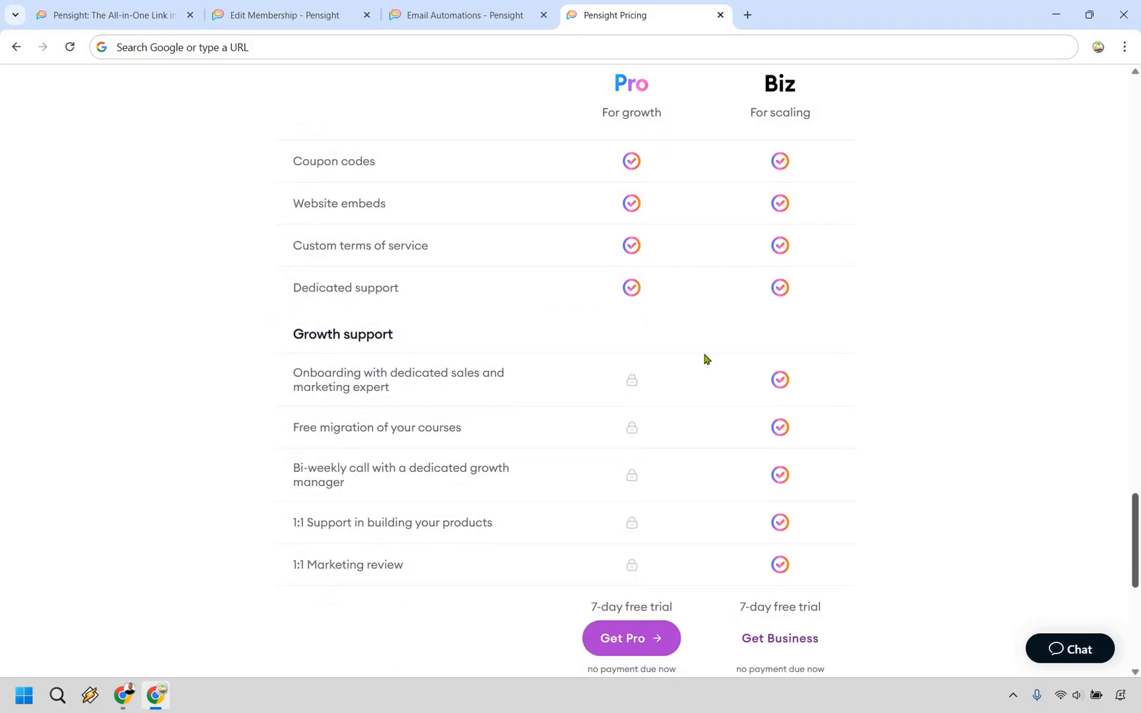
mouse_move(940, 381)
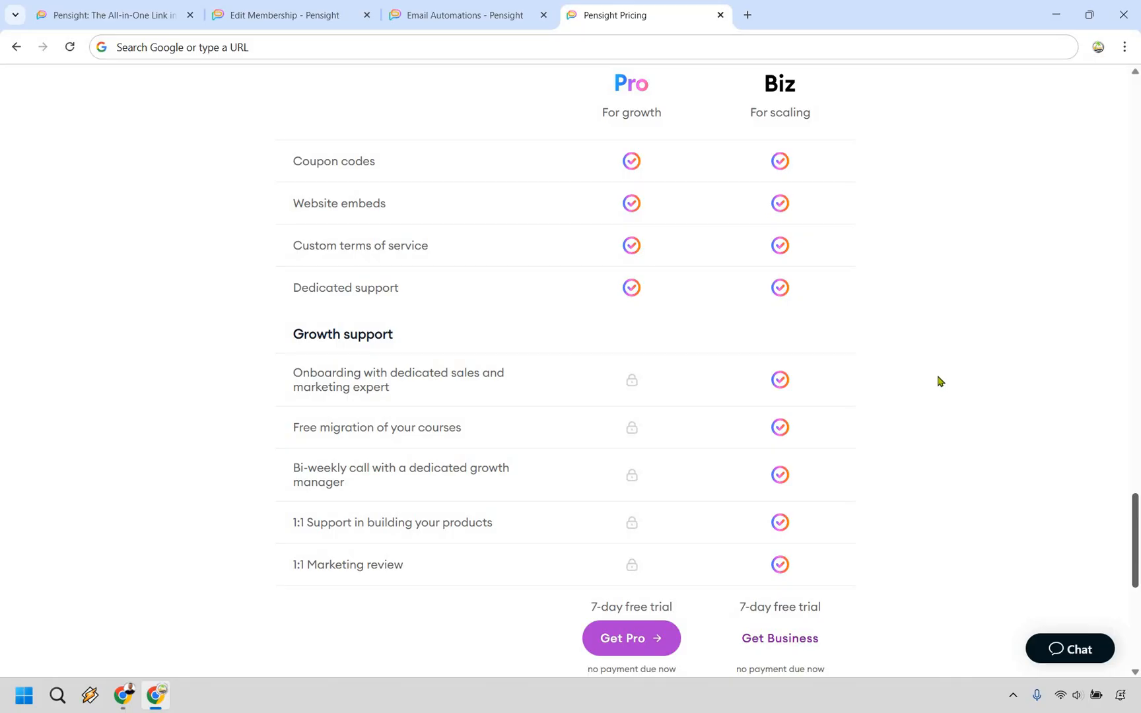
mouse_move(545, 374)
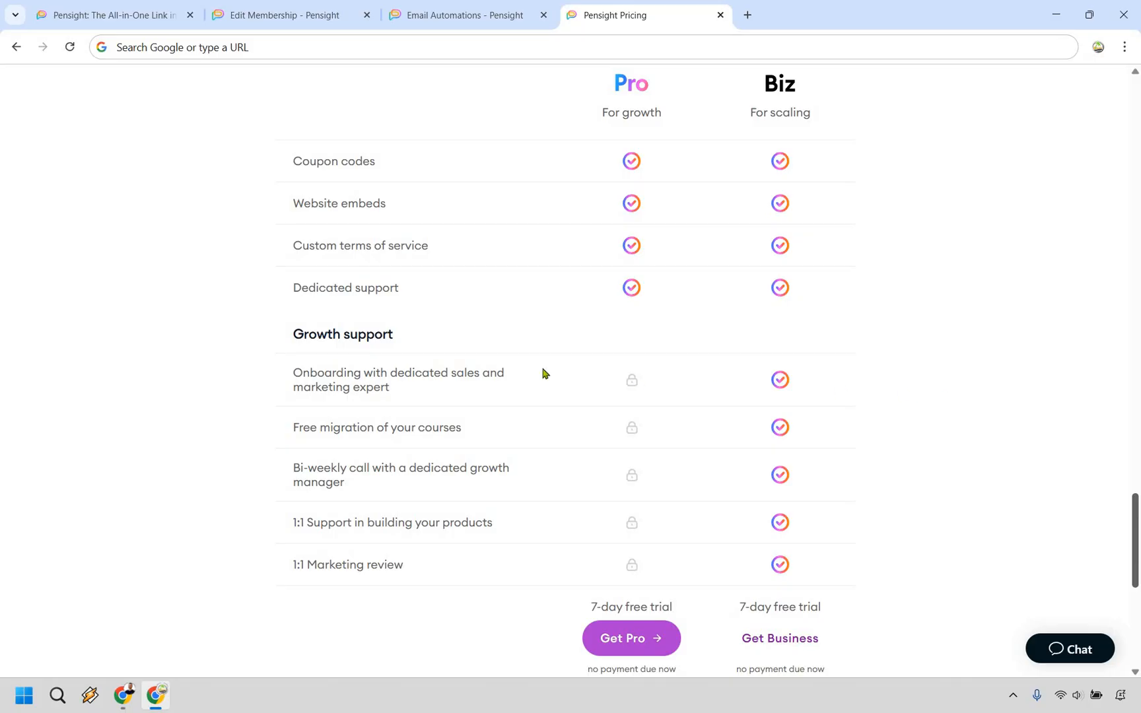
mouse_move(432, 398)
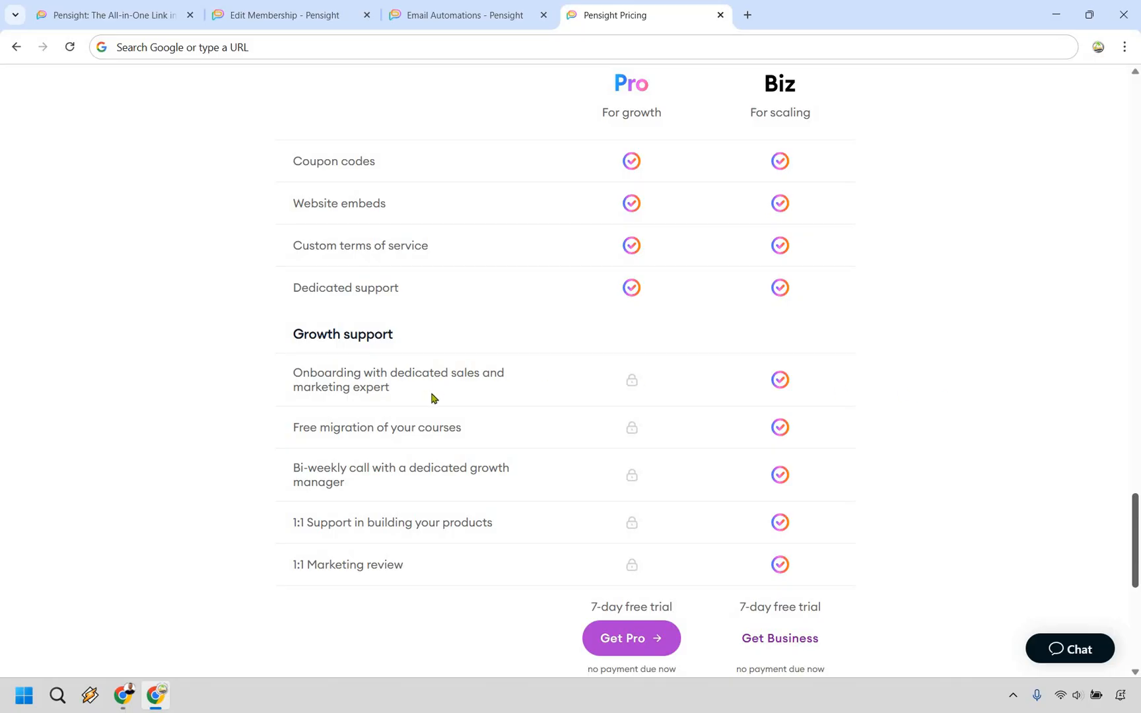
mouse_move(477, 432)
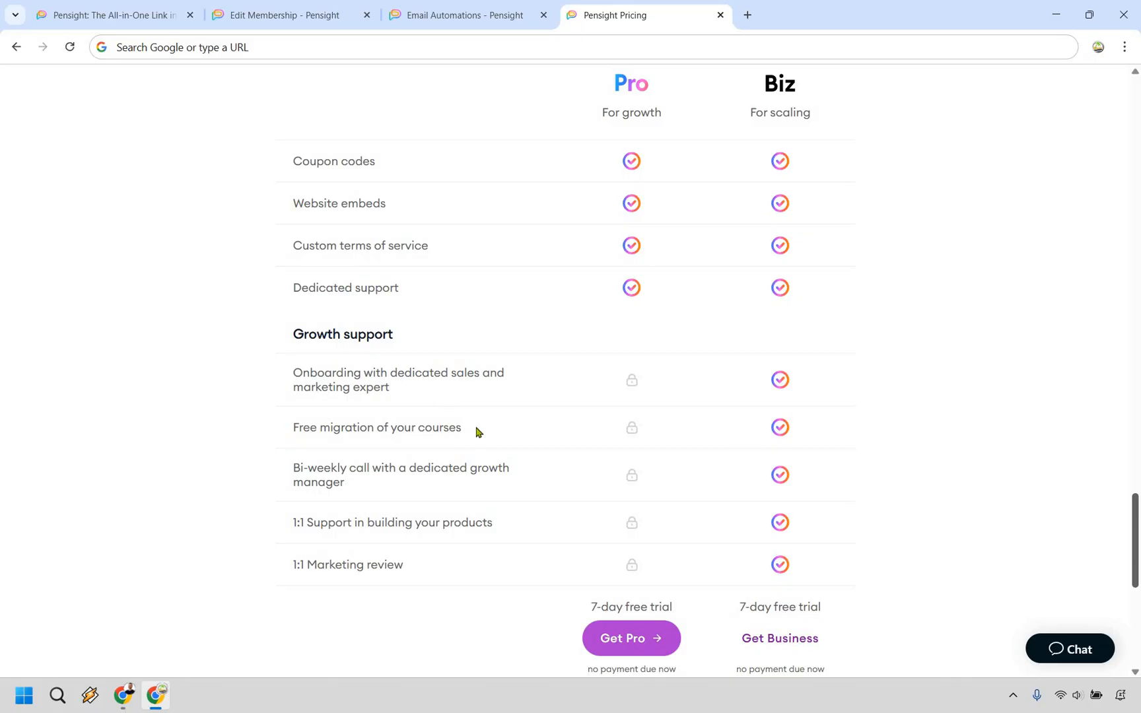
mouse_move(552, 465)
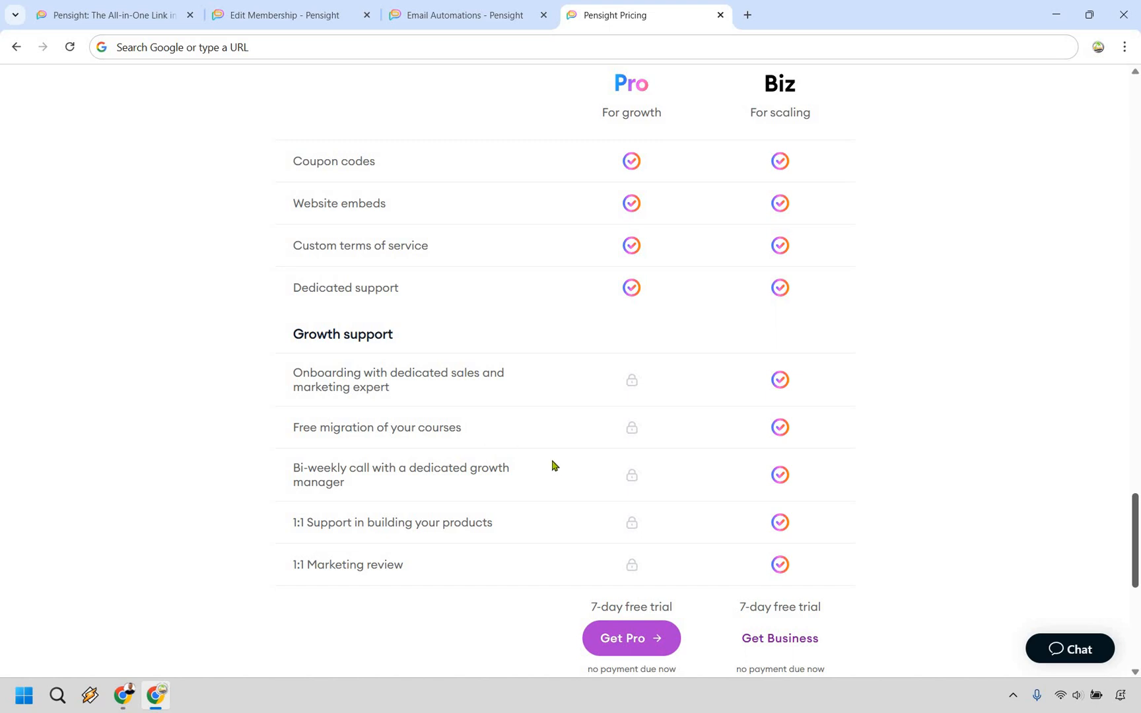
mouse_move(537, 468)
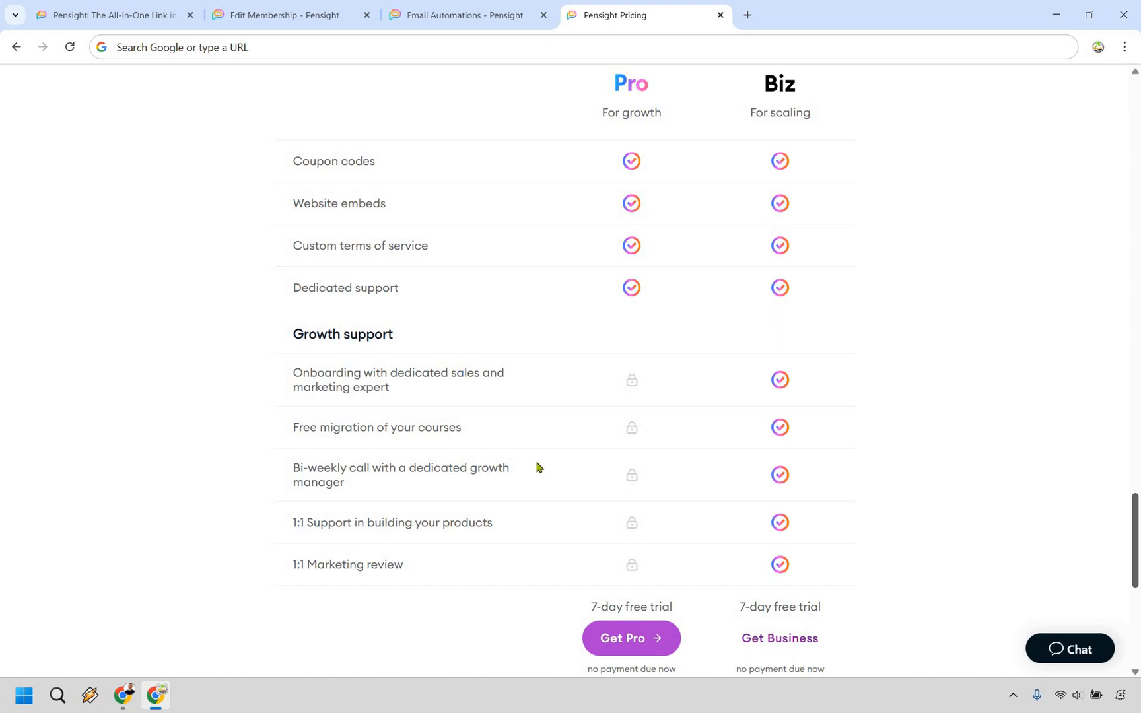
mouse_move(539, 530)
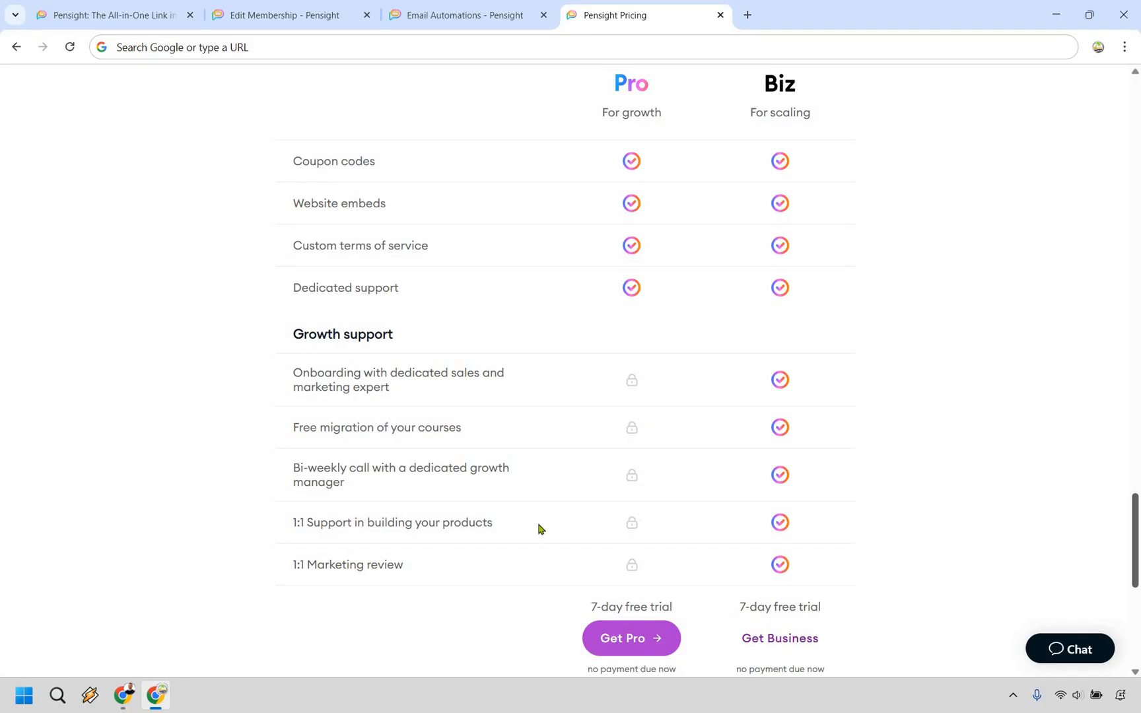
mouse_move(973, 403)
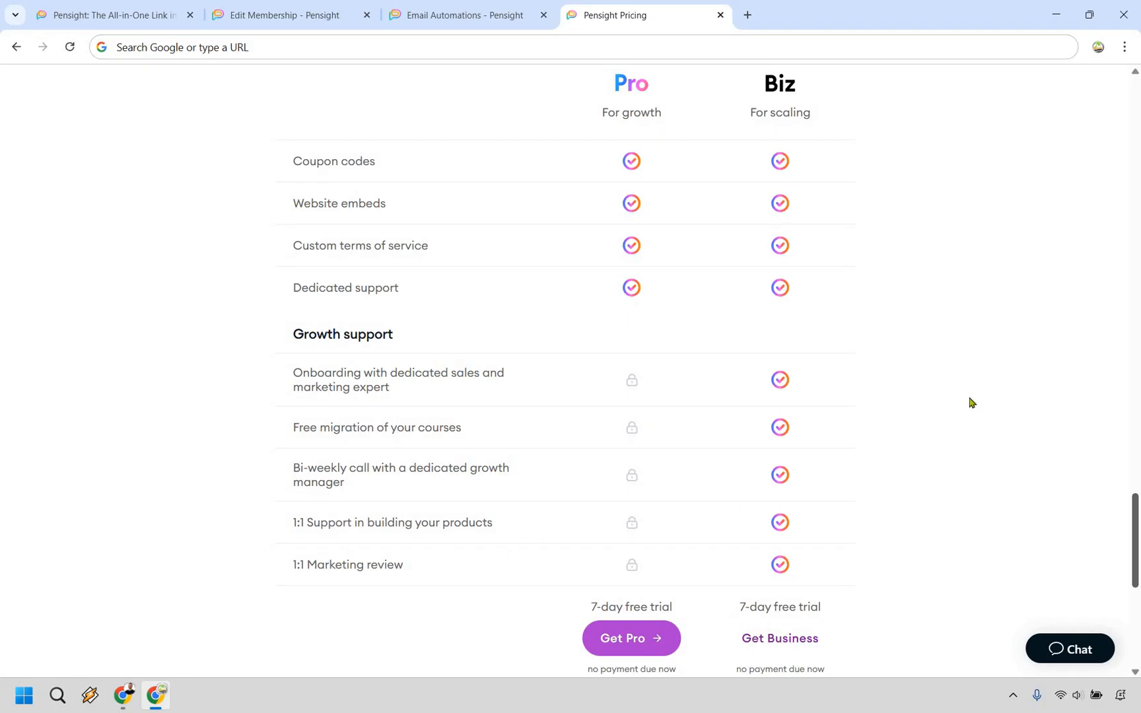
mouse_move(960, 403)
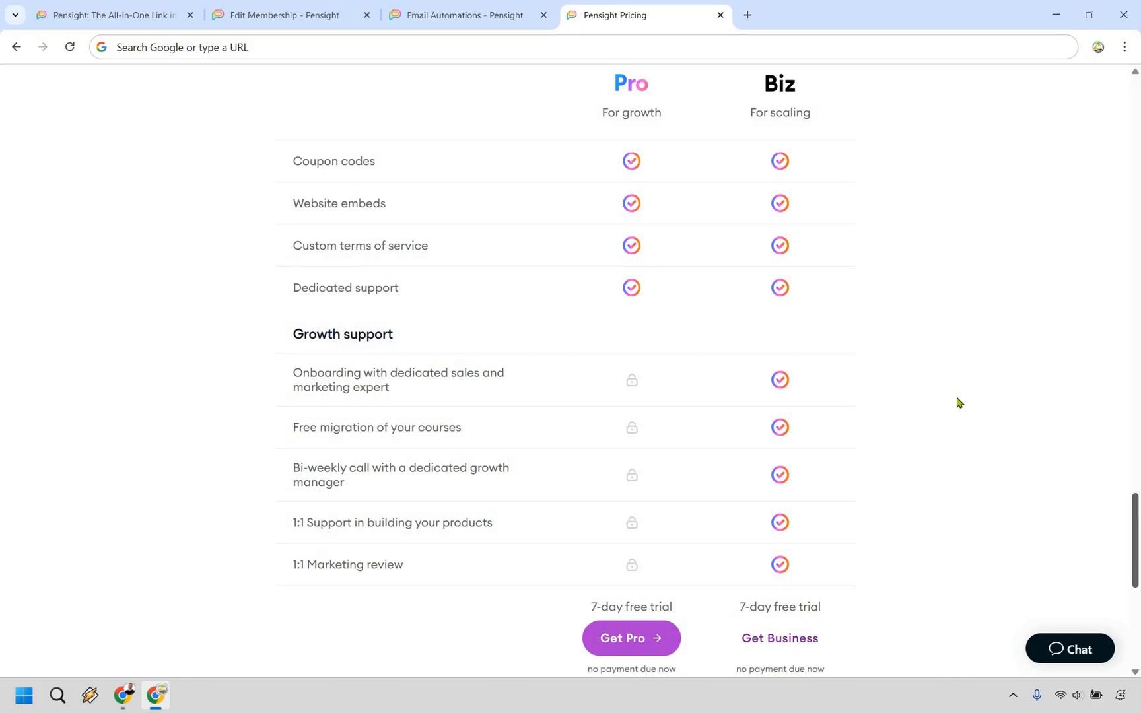
mouse_move(148, 5)
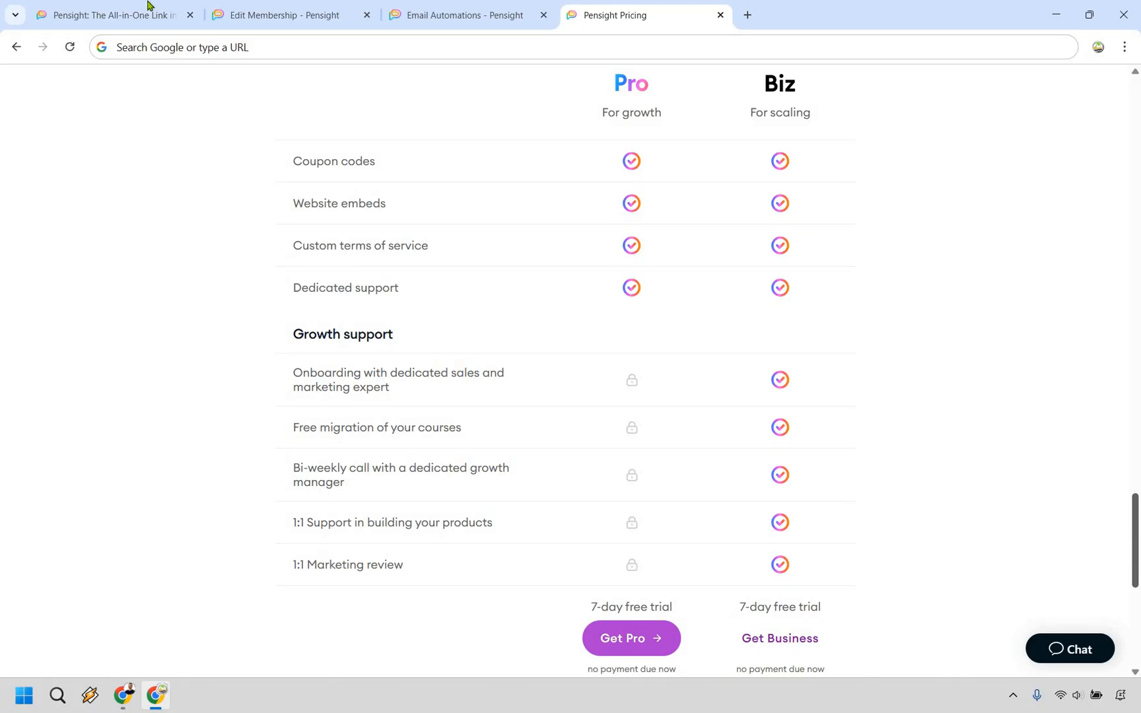